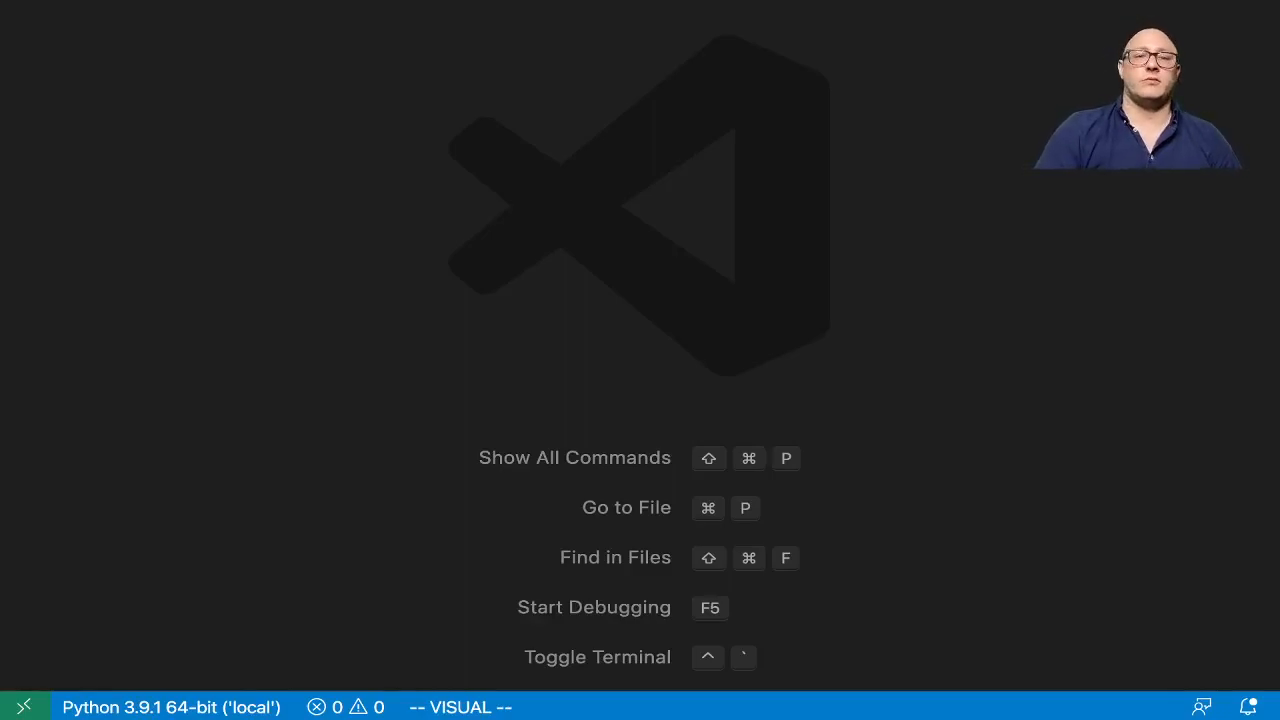
mouse_move(916, 160)
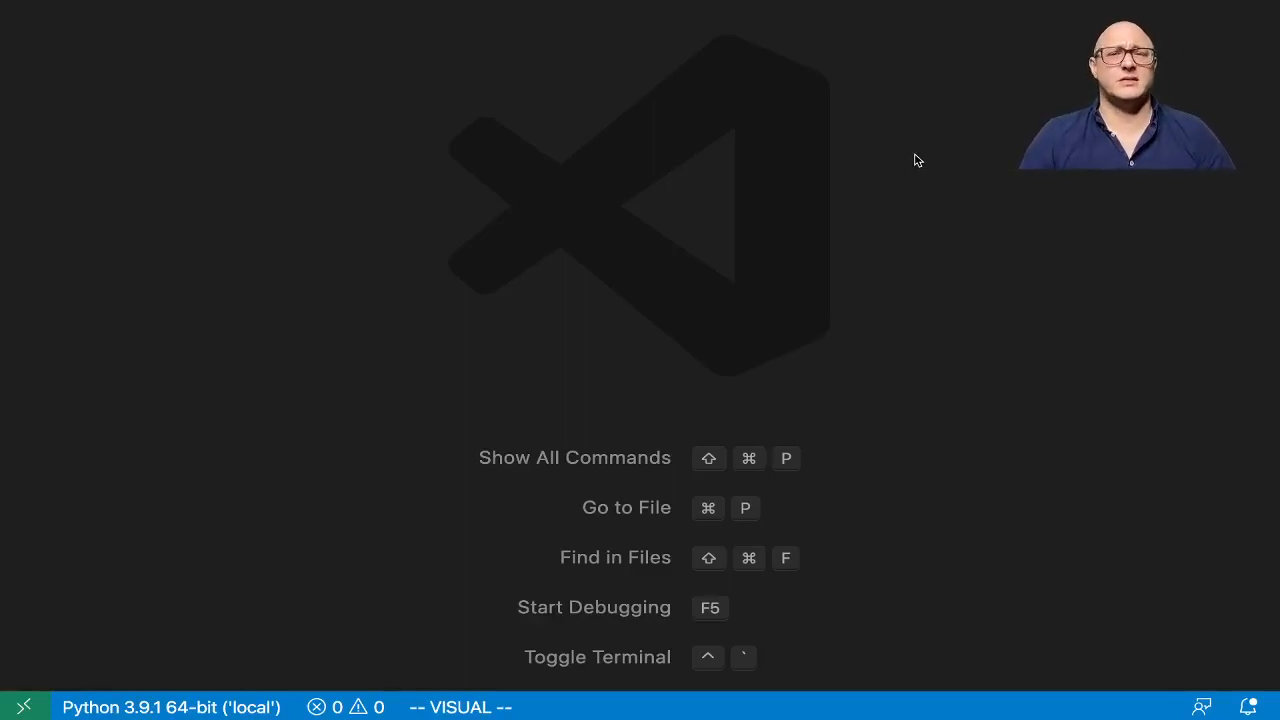
mouse_move(872, 164)
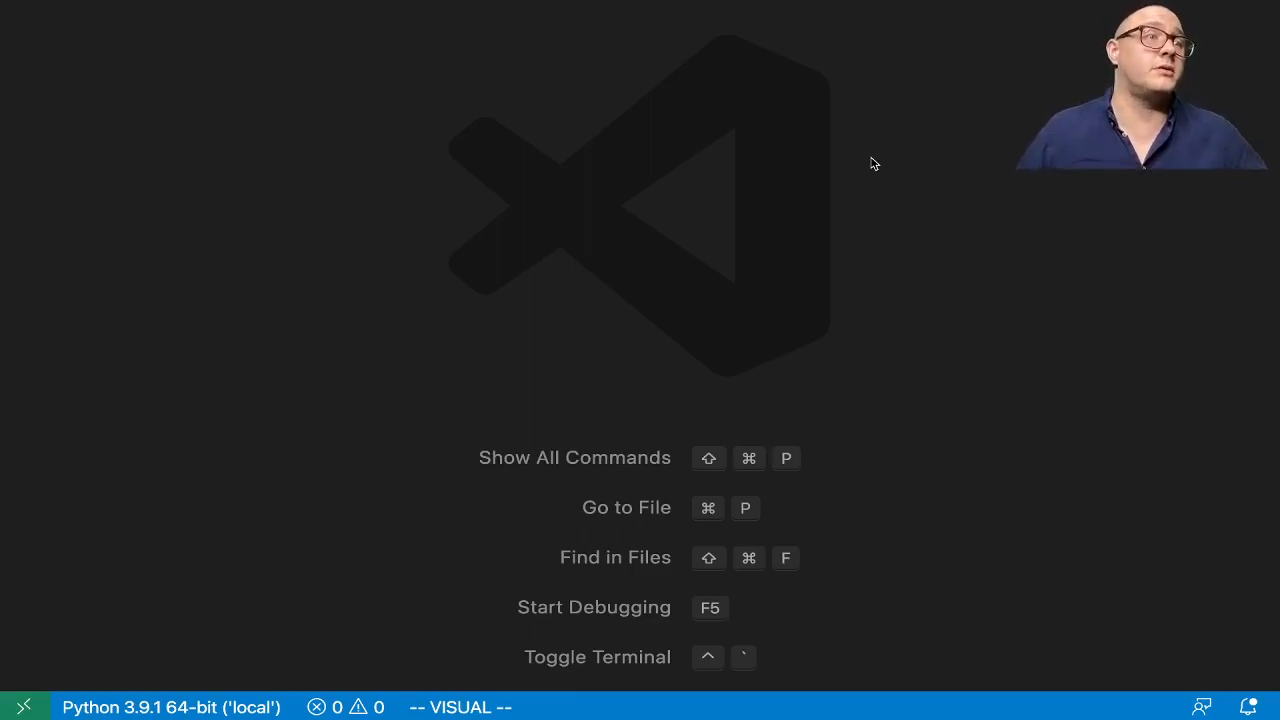
mouse_move(765, 190)
text(bokeh_bar_07)
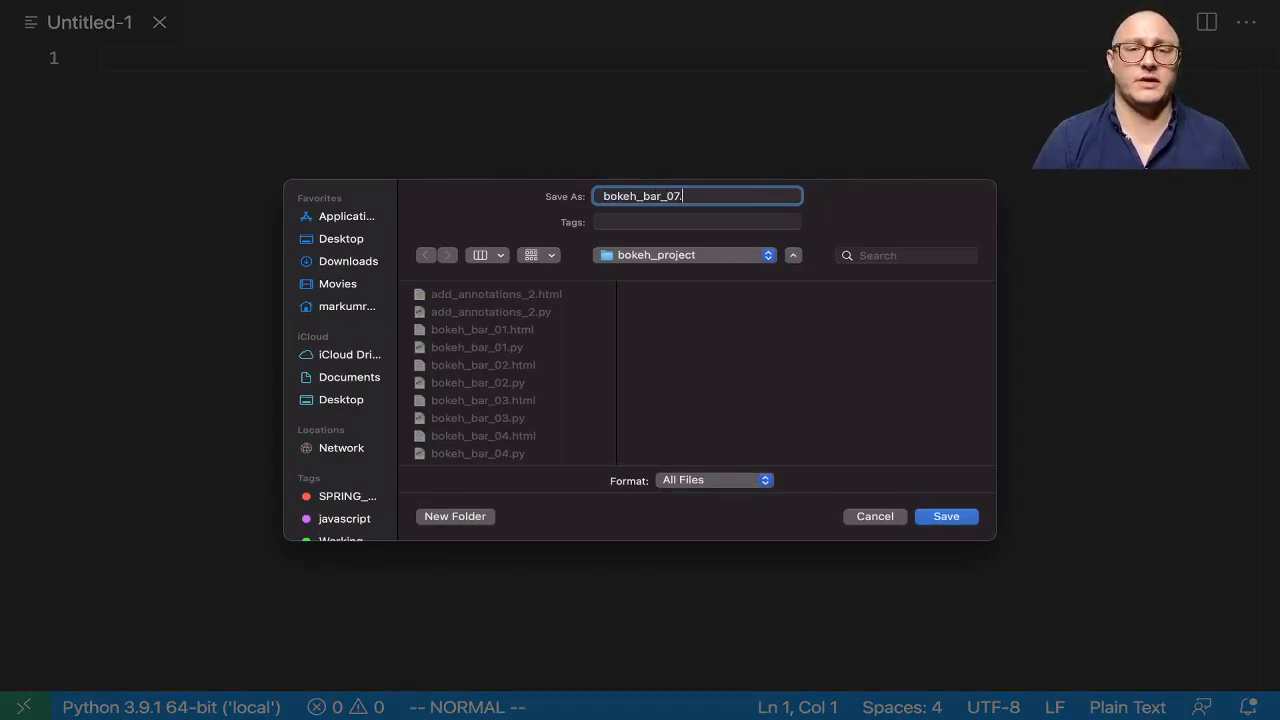
Step: Save the new file as bokeh_bar_07.py in bokeh_project and start editing it
click(944, 516)
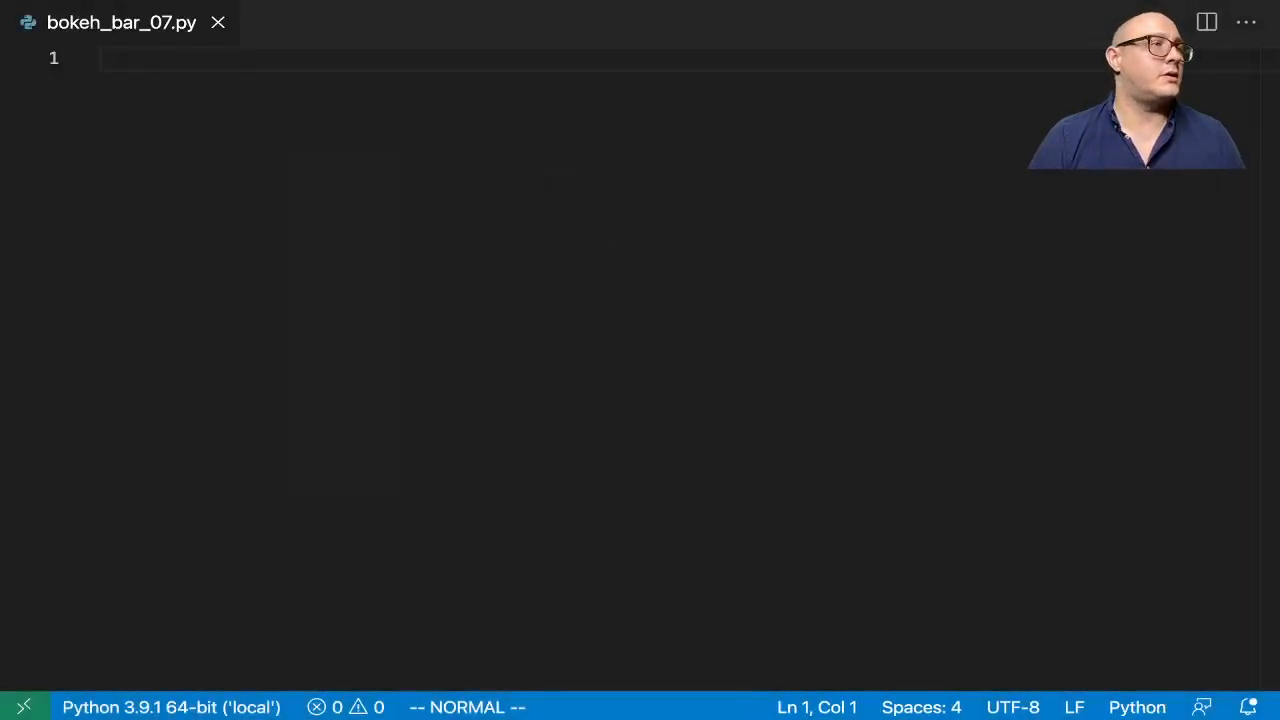
key(i)
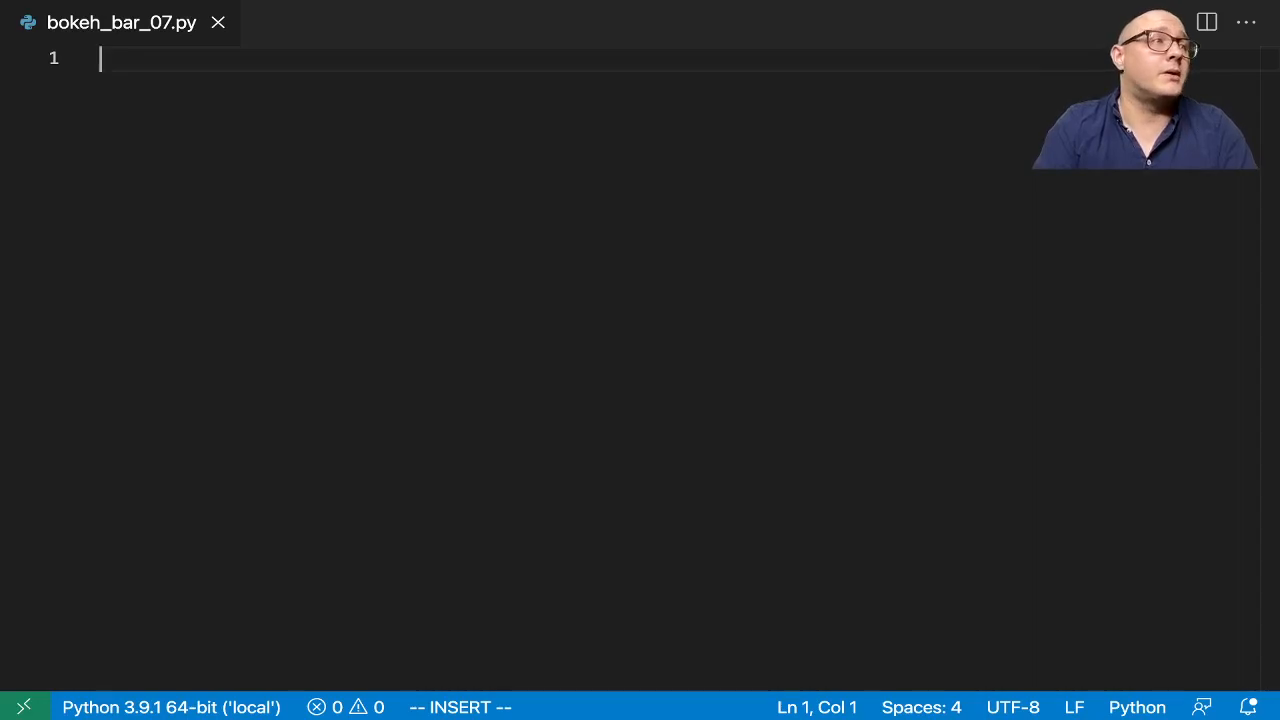
Step: Import figure and show from bokeh.plotting, ColumnDataSource from bokeh.models, and sprint sample data as df
text(from)
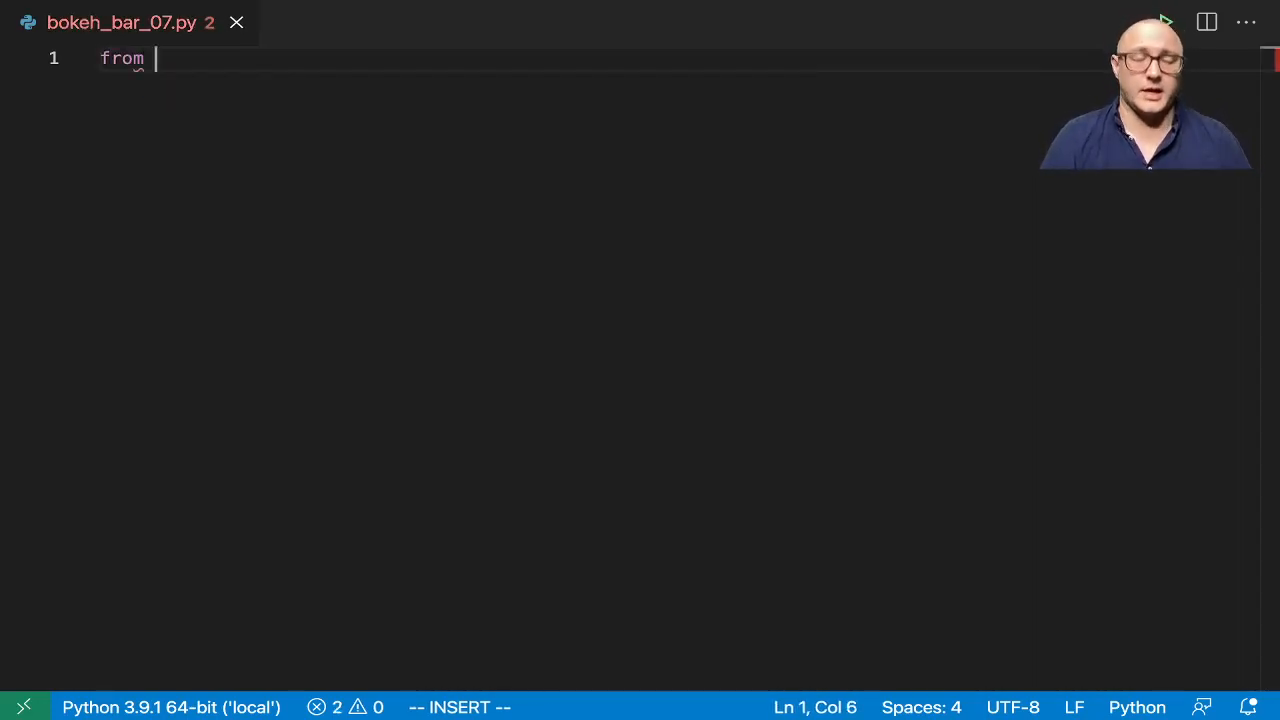
text(bokeh.p)
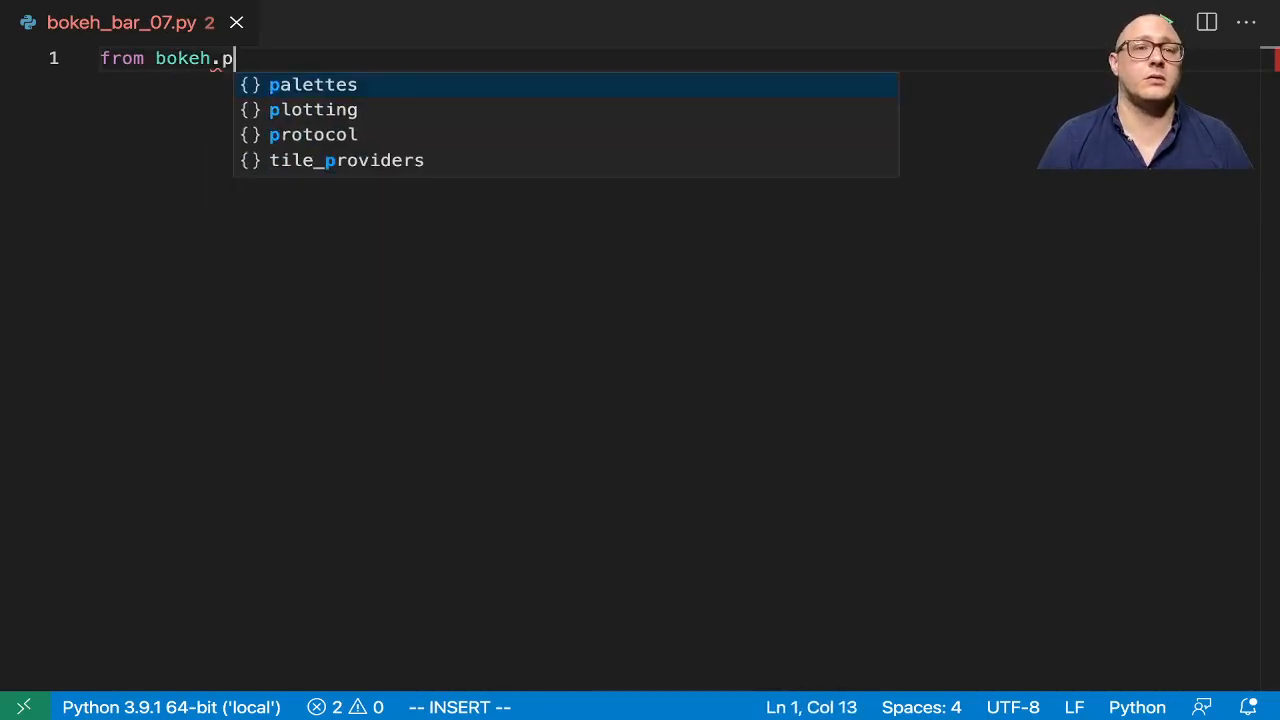
text(lot)
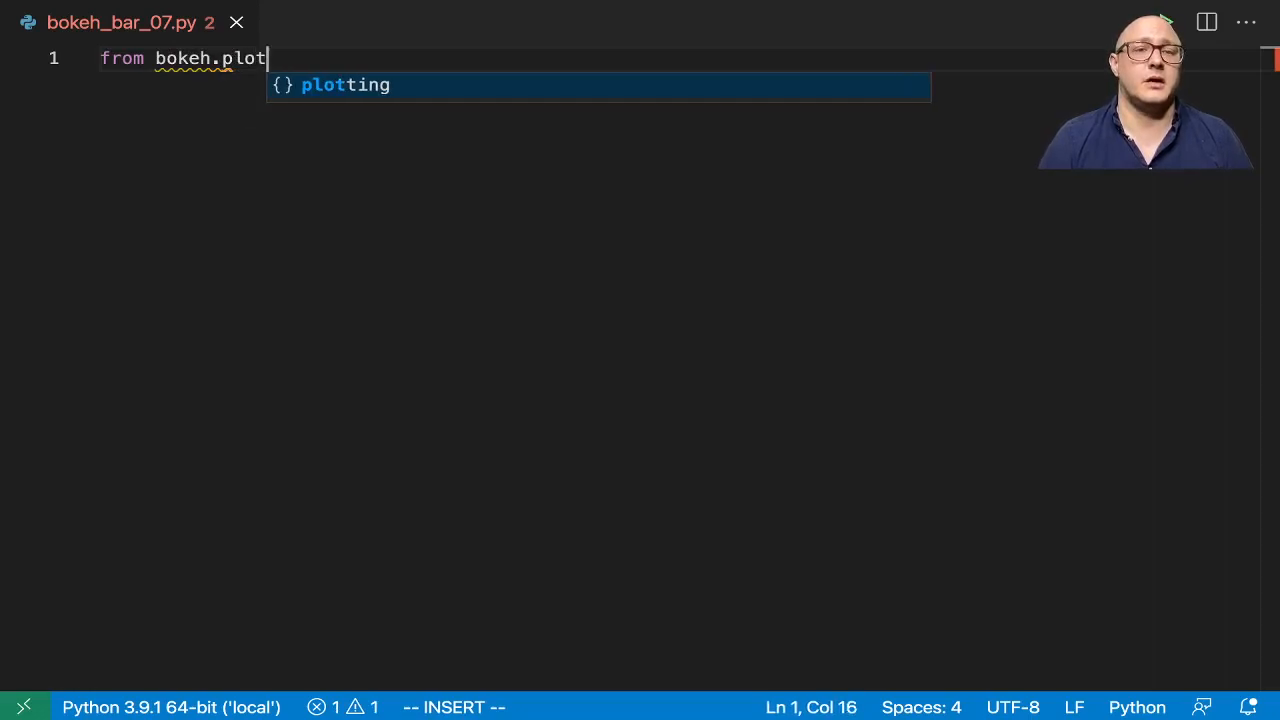
text(ting impor)
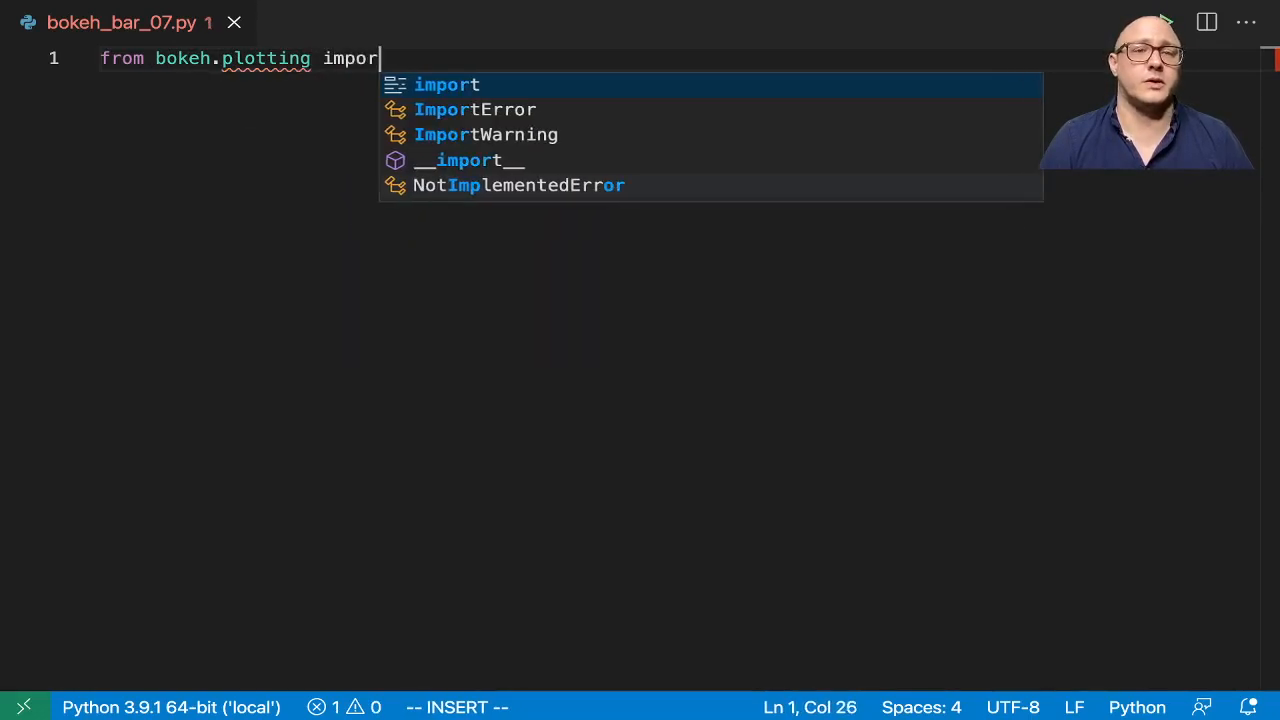
text(figure, show)
text(from)
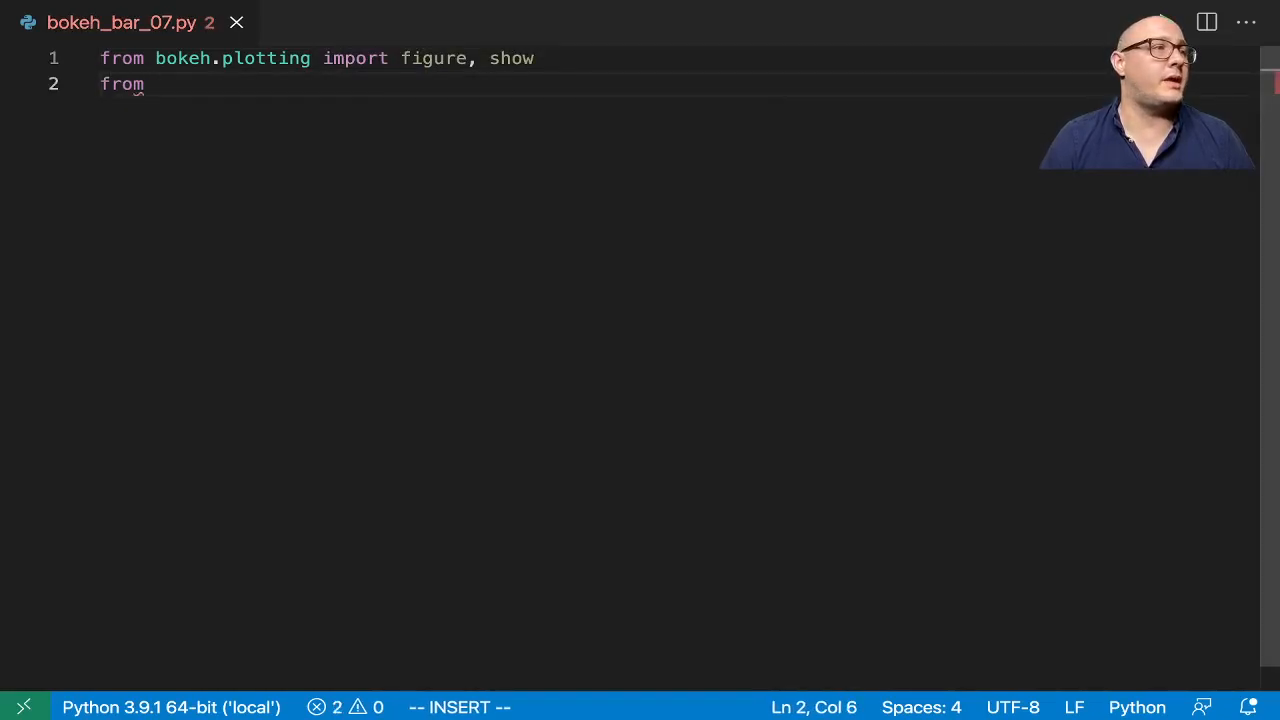
text(bokeh)
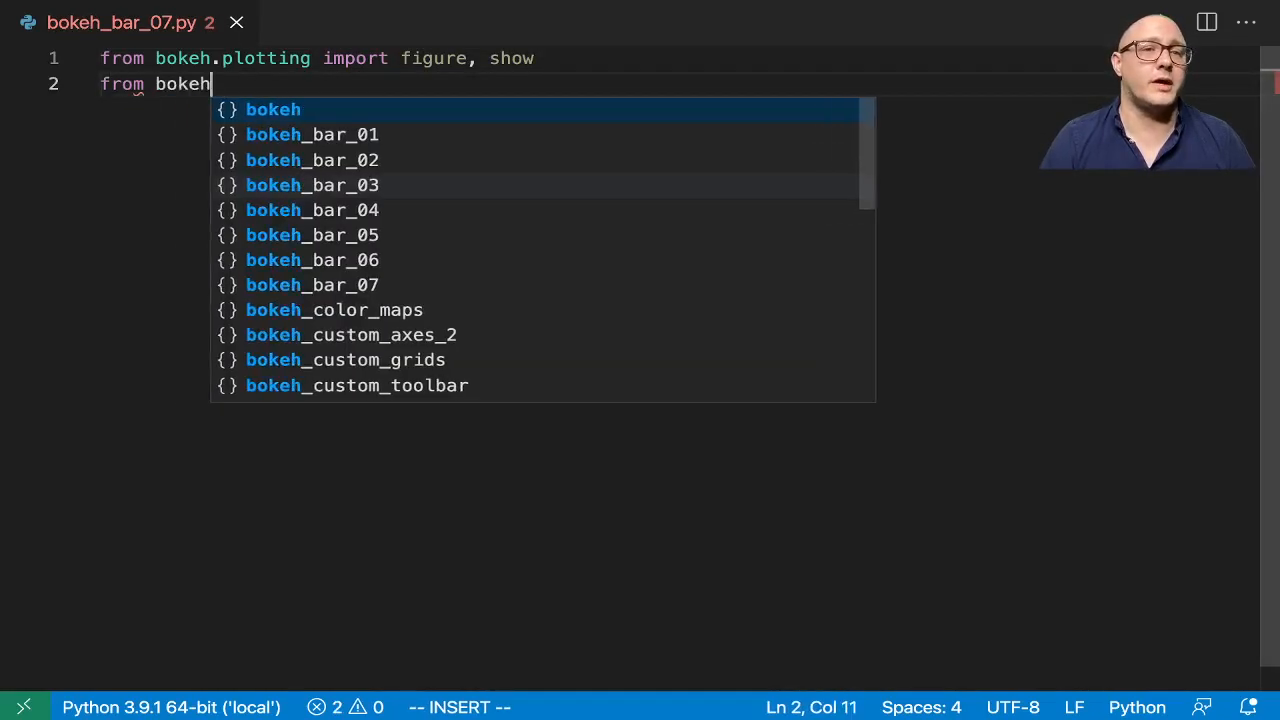
text(.models import)
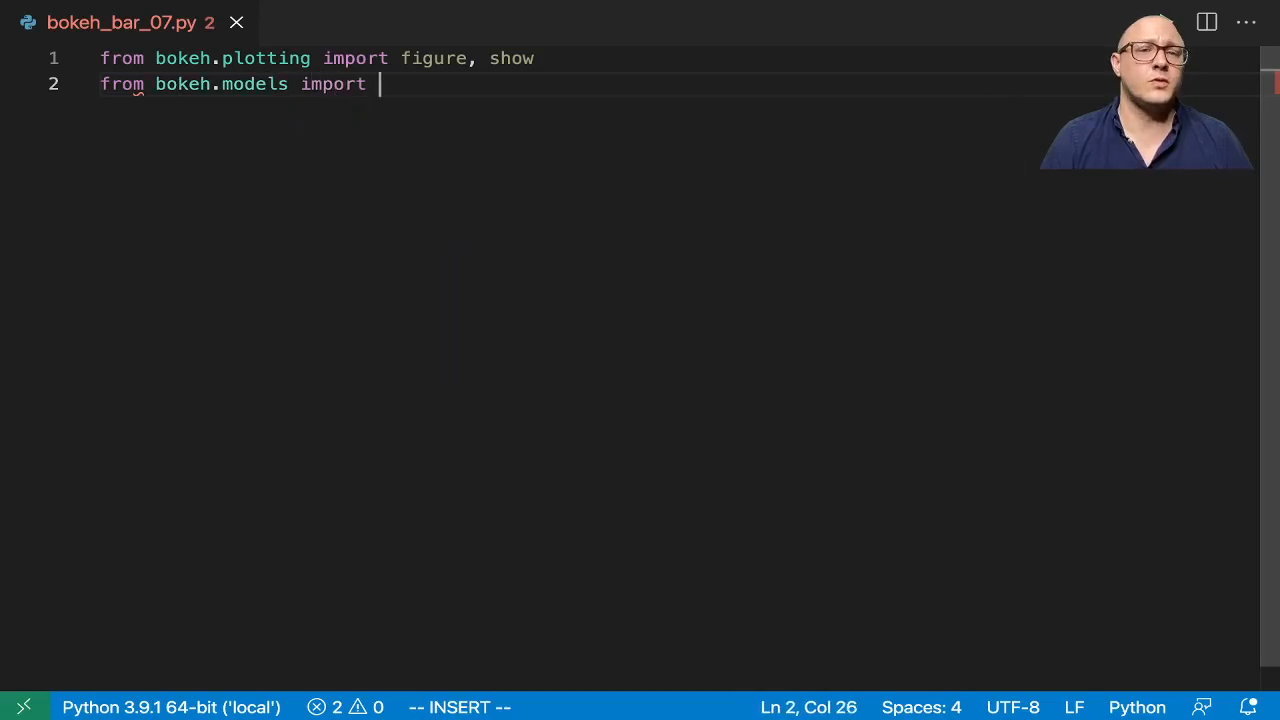
text(ColumnDataSource)
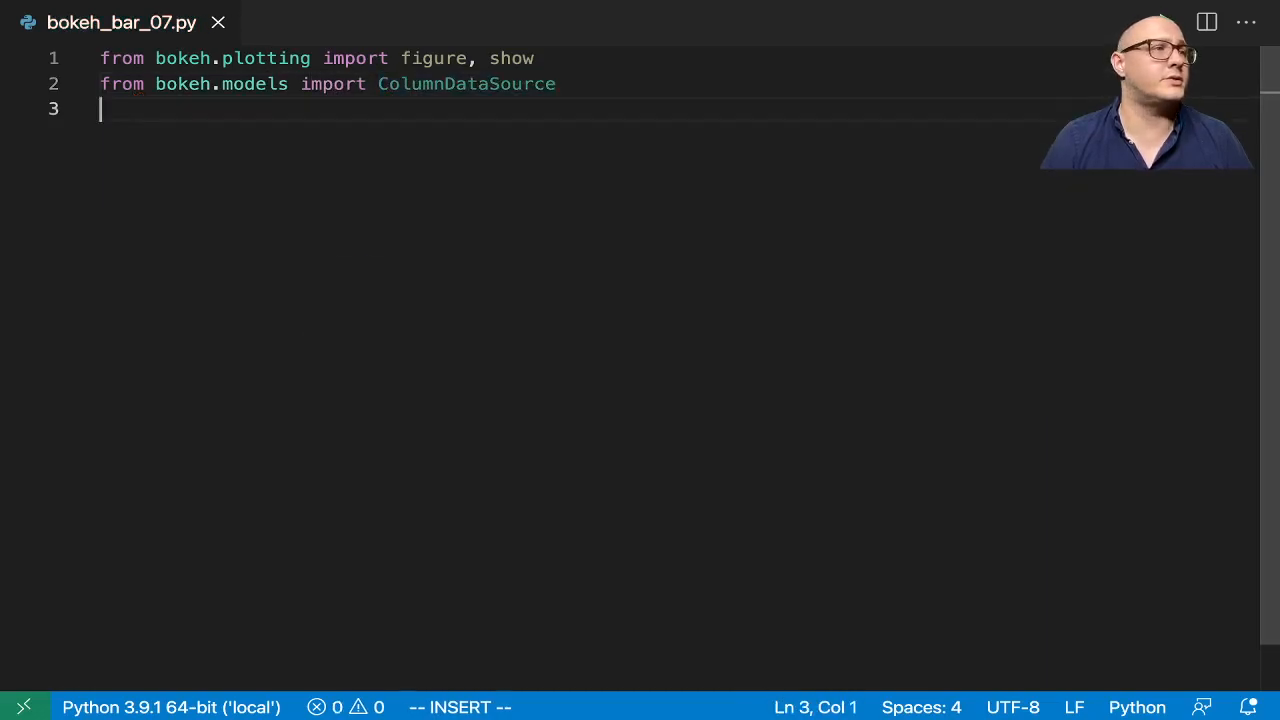
text(from)
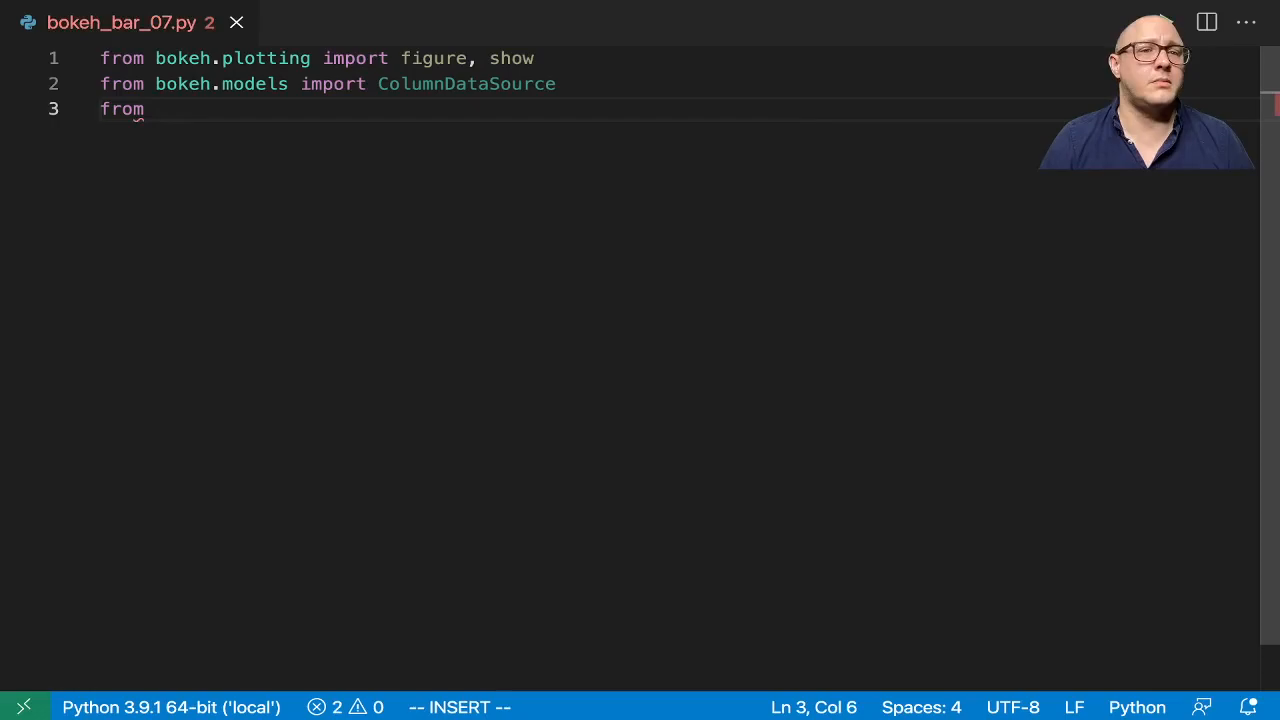
text(bokeh.sampledata)
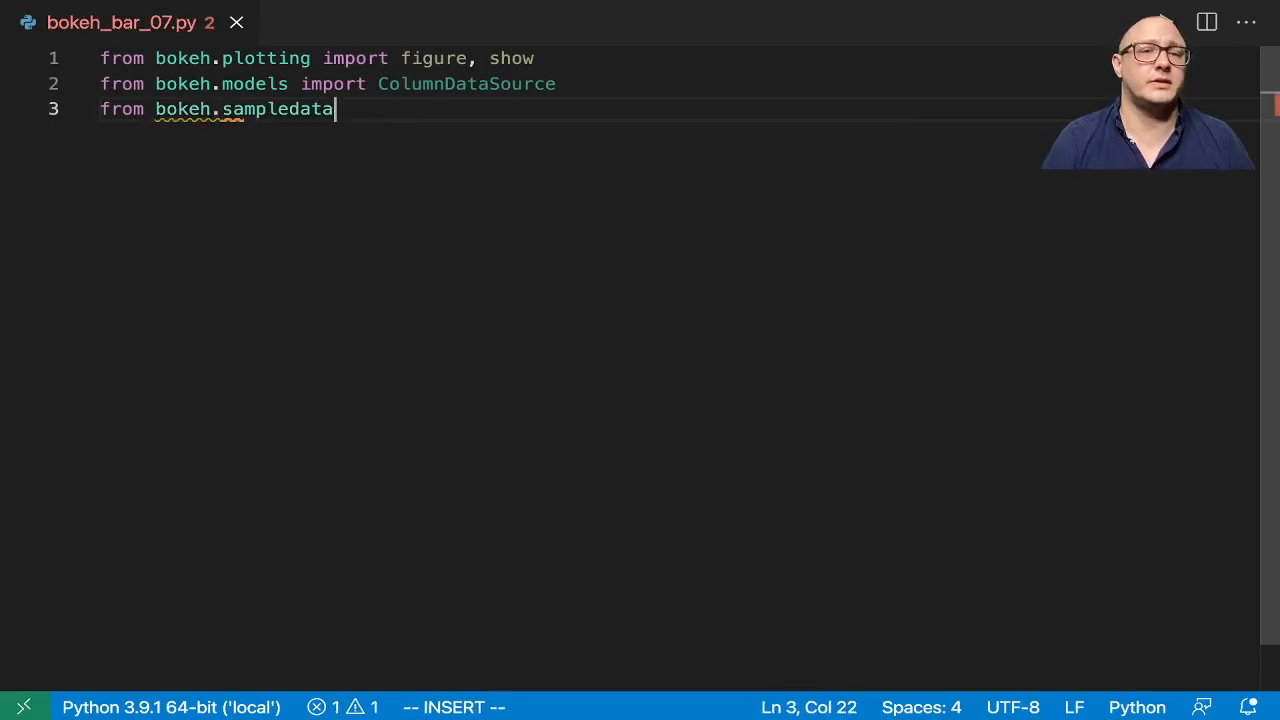
text(.sprint import sprin)
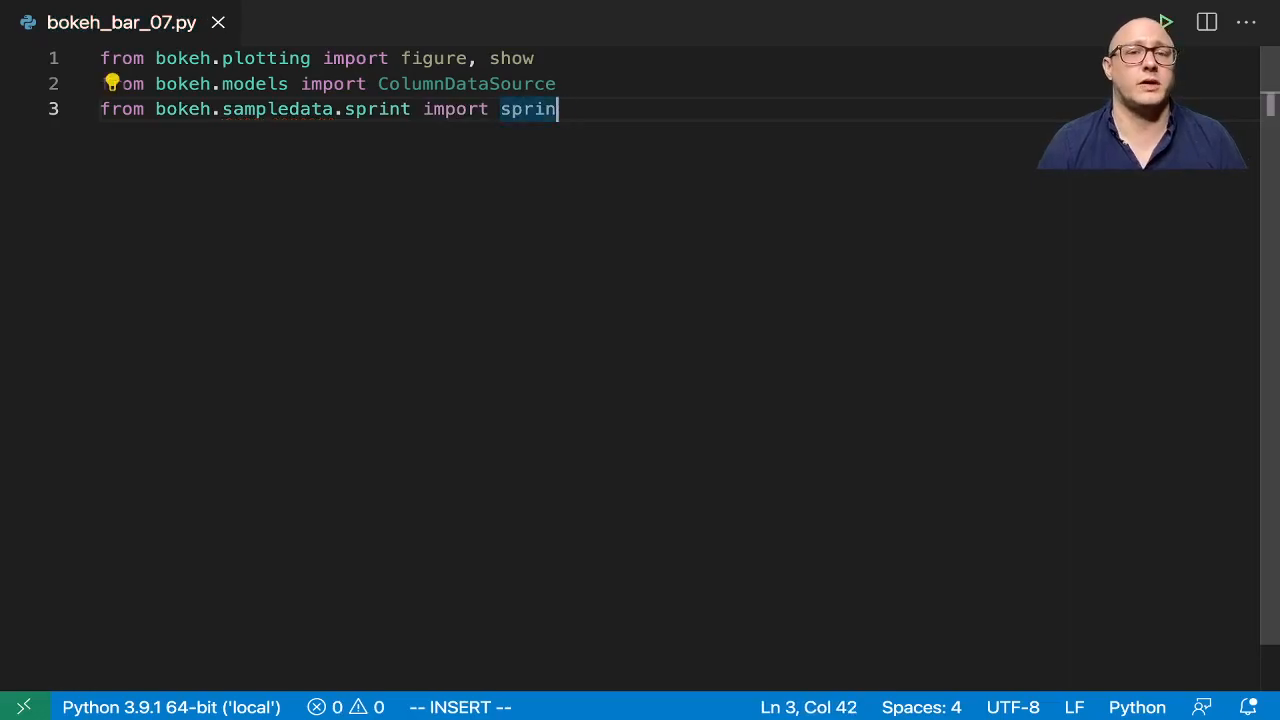
text(t as df)
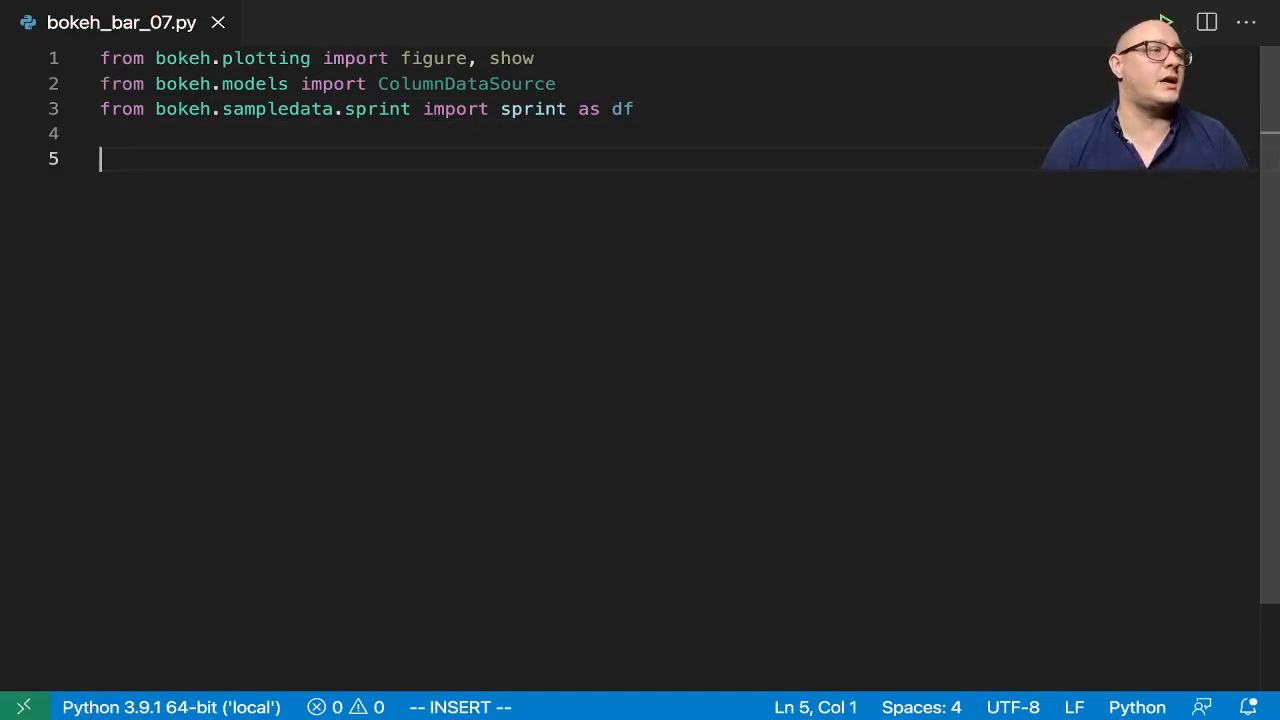
Step: Add print(df.head()) and print(df.info()), run the script and inspect the terminal output
text(df[')
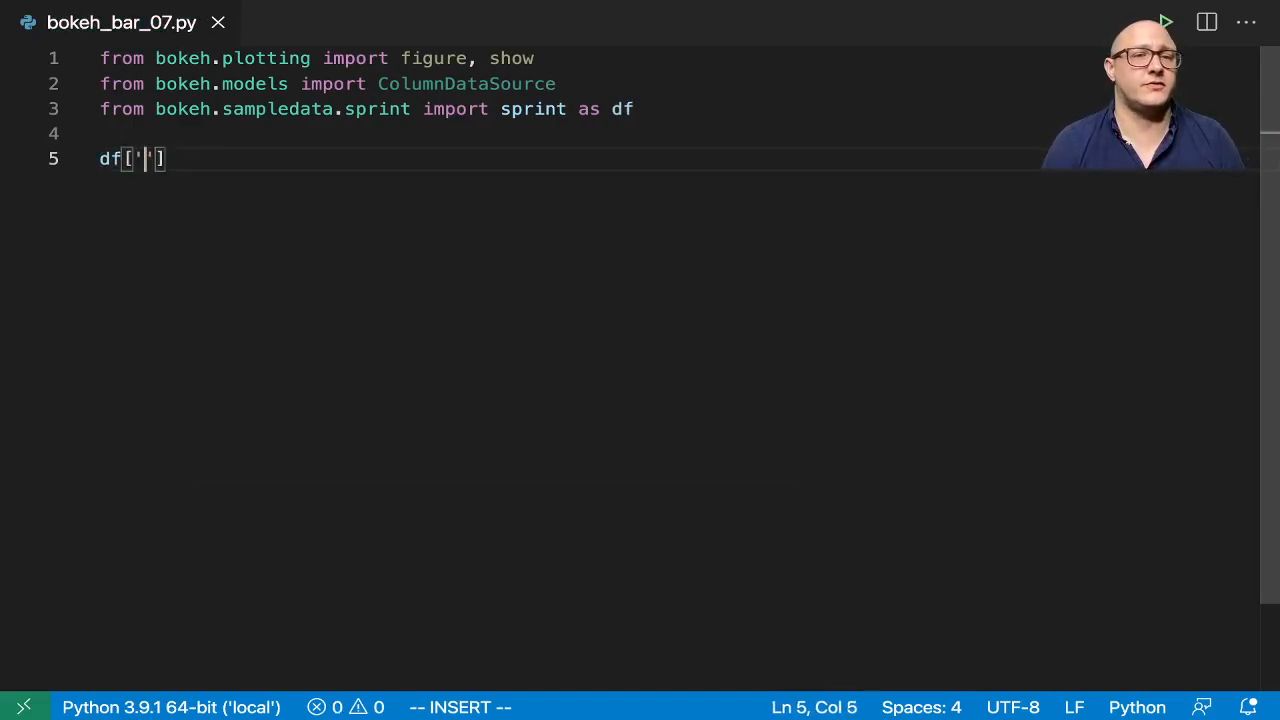
text(print)
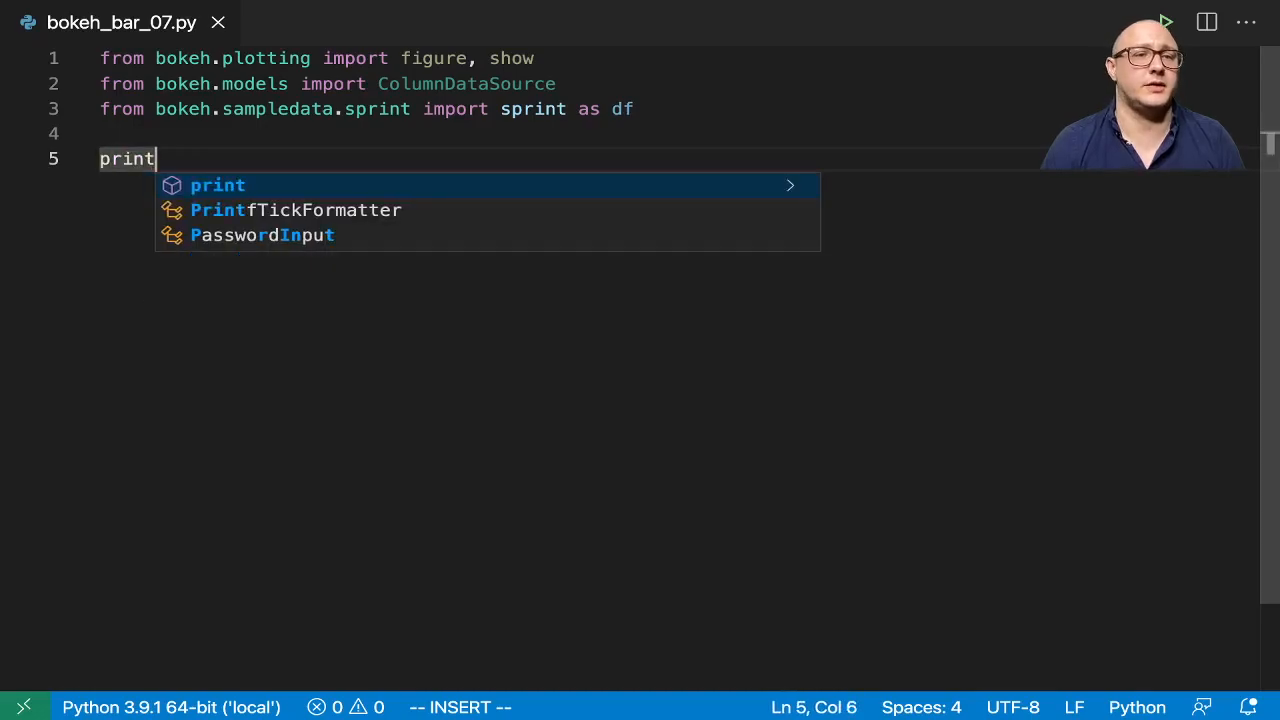
text((df.head()))
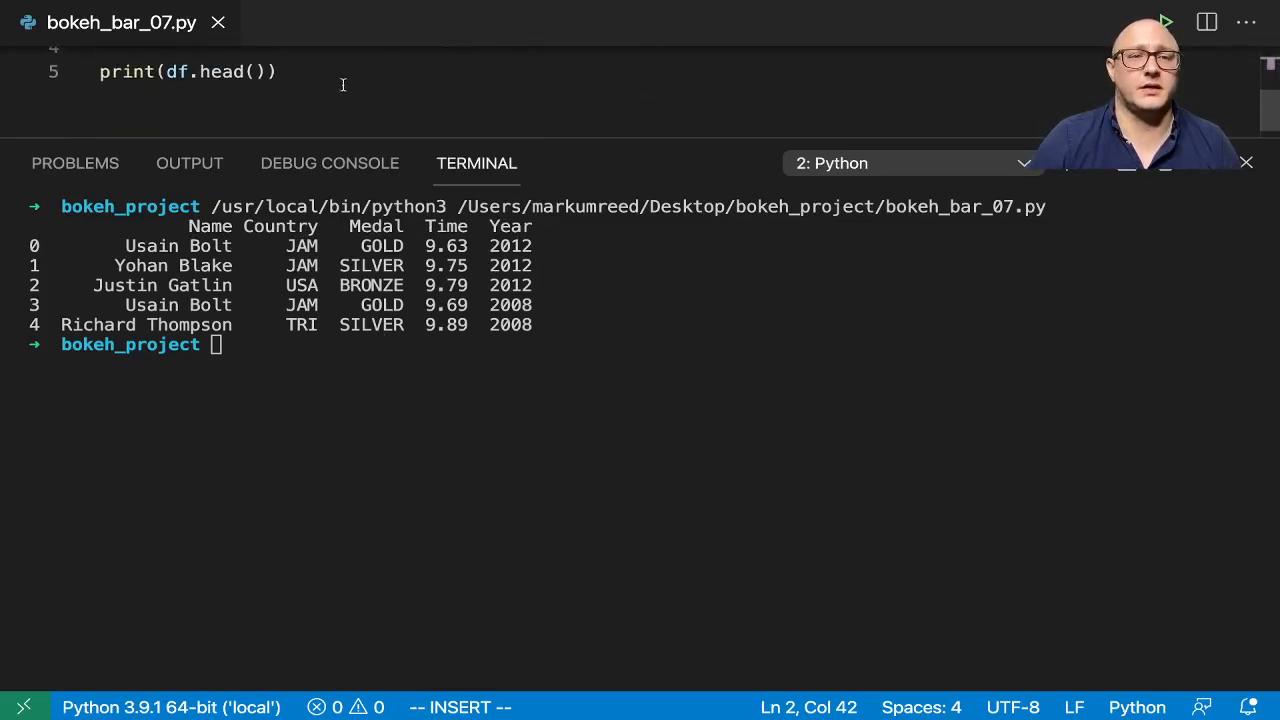
key(enter)
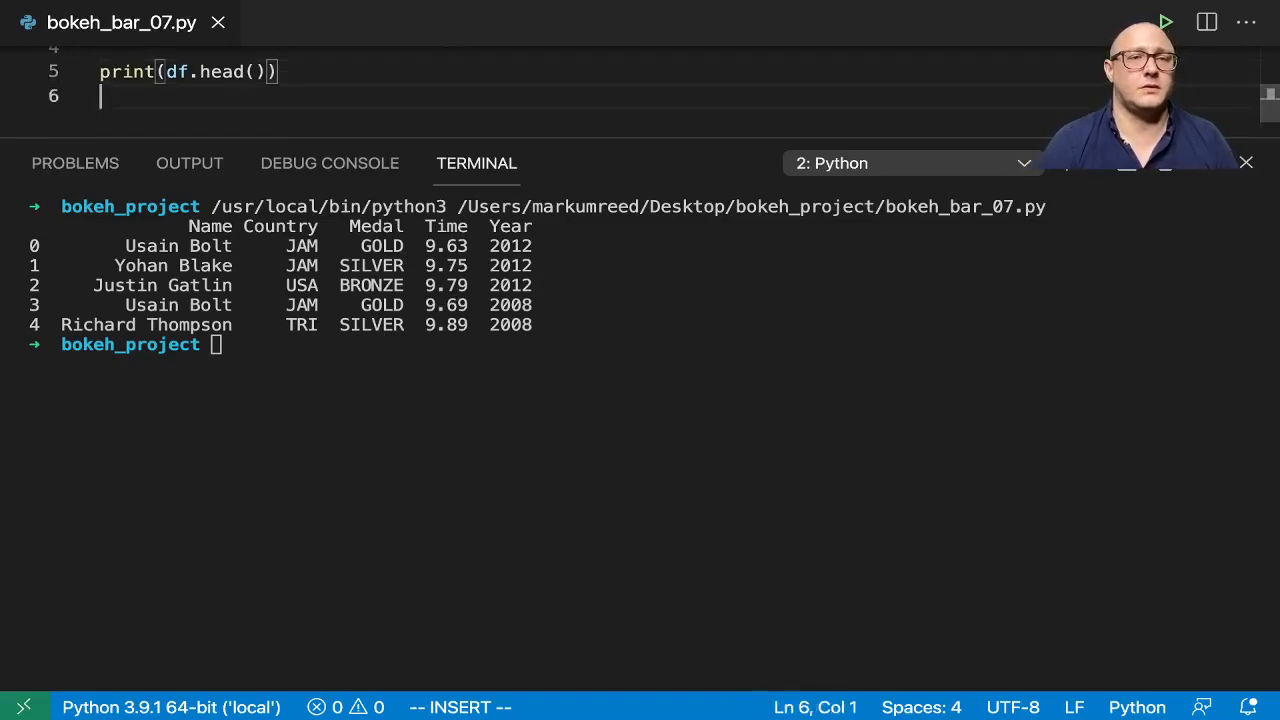
text(print(df.info()
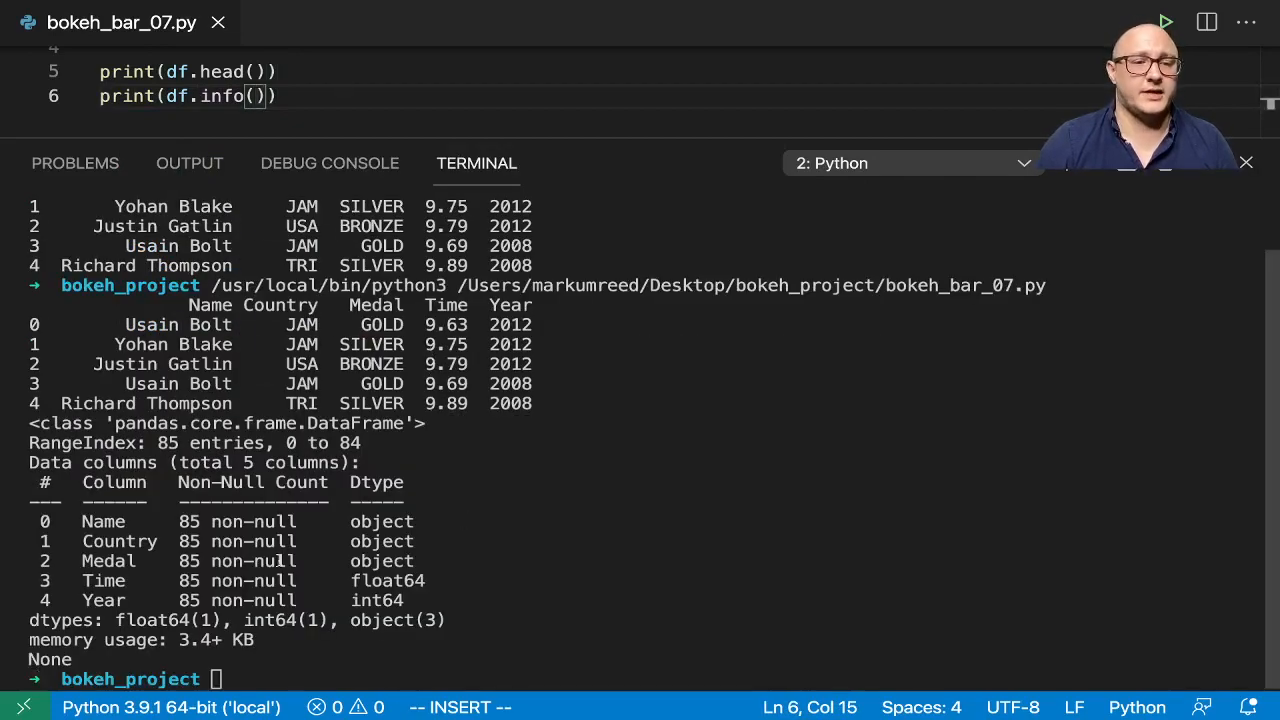
double_click(103, 600)
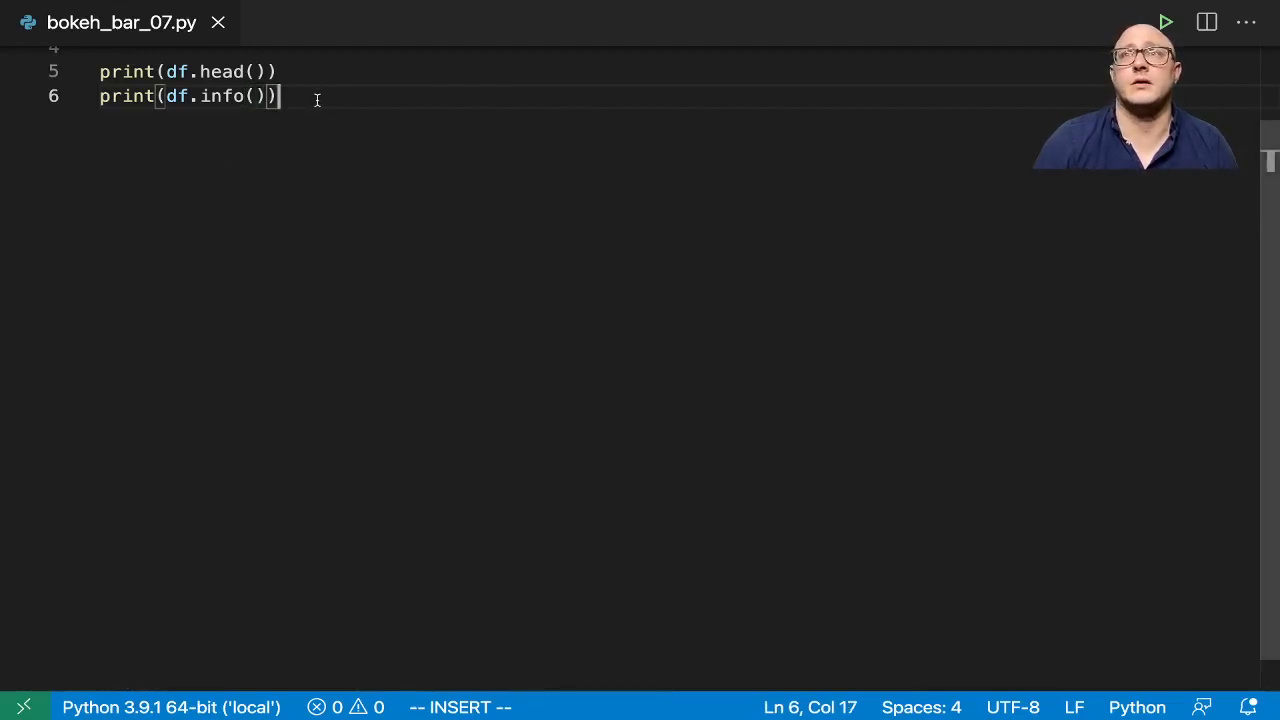
key(Enter)
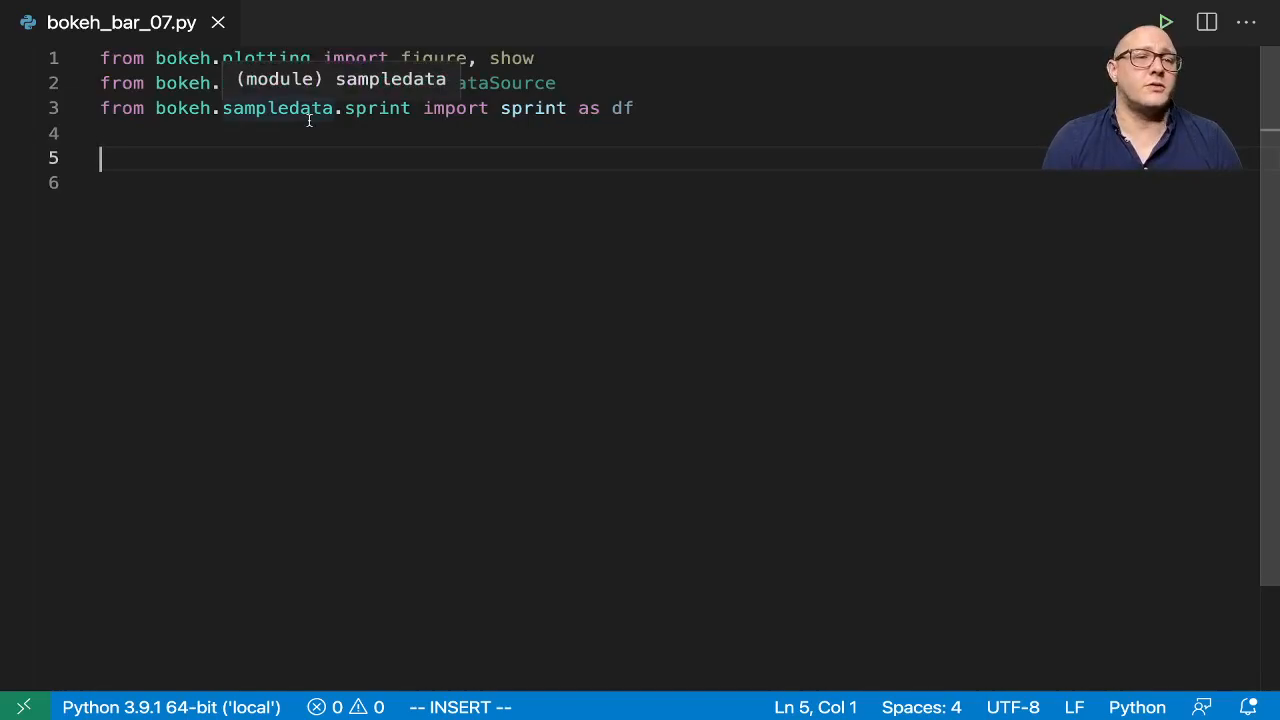
Step: Convert the Year column to strings with df['Year'].astype
text(df['Y'])
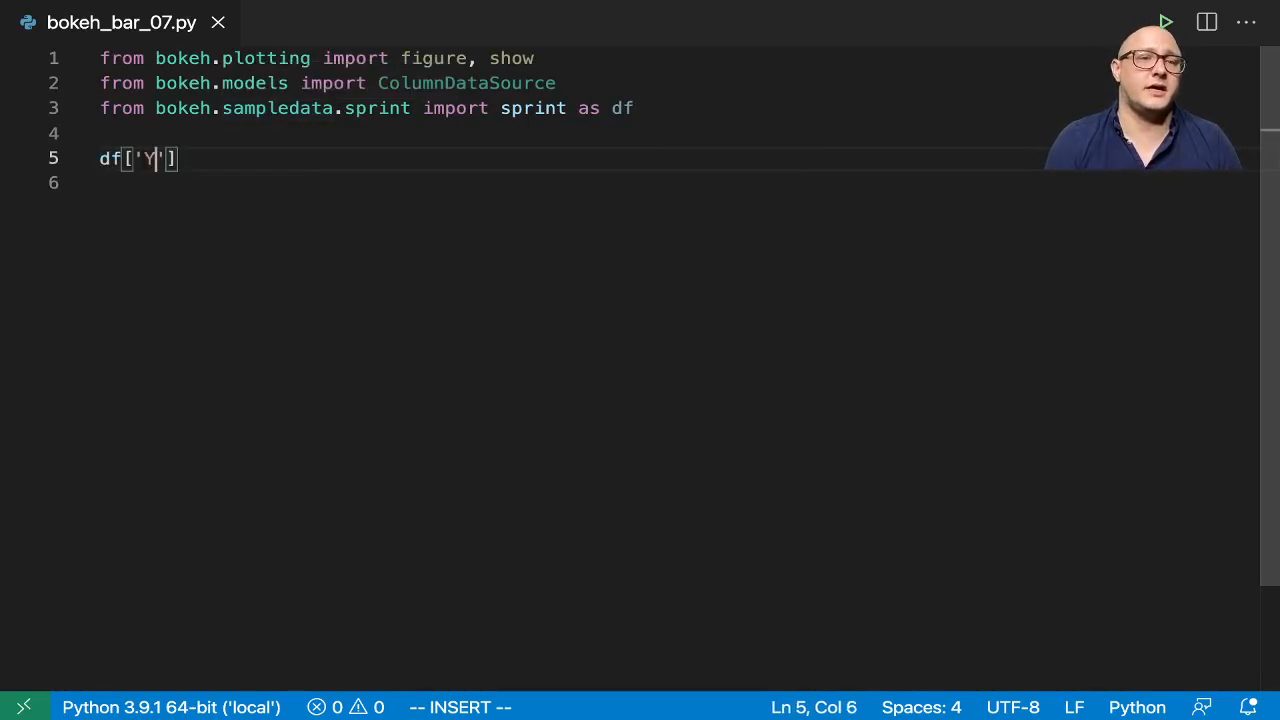
text(ear)
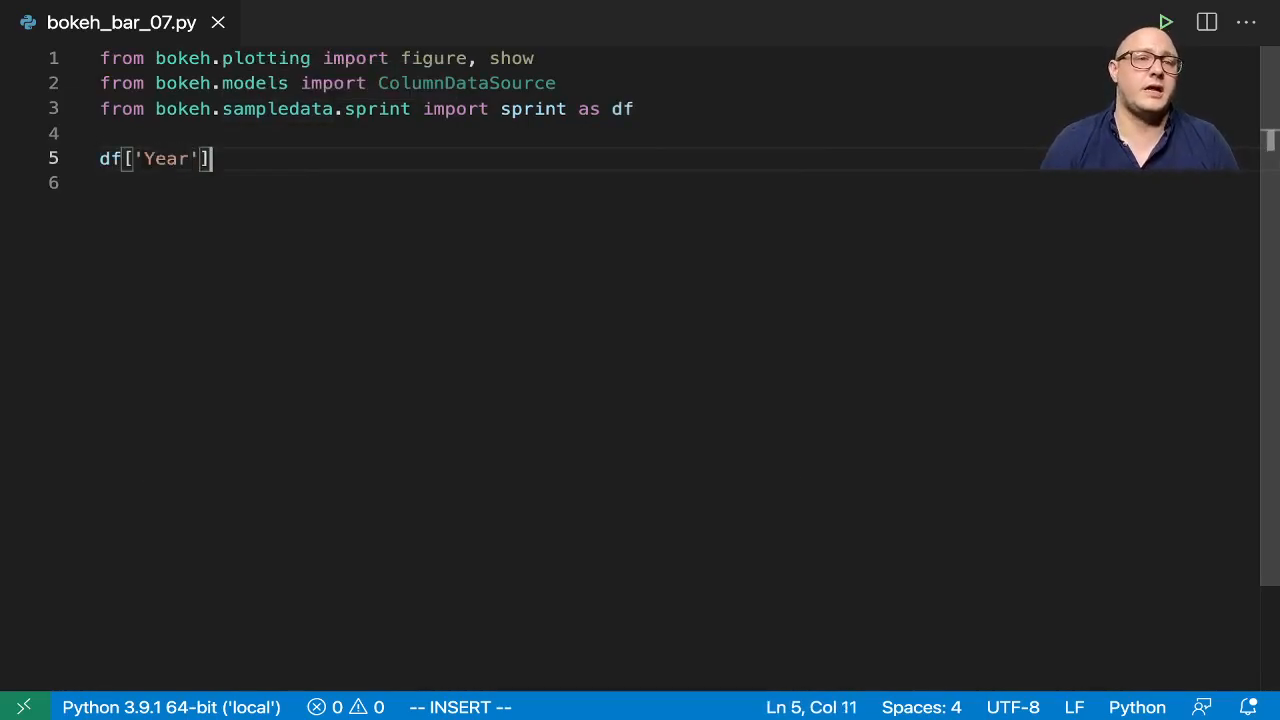
text(=)
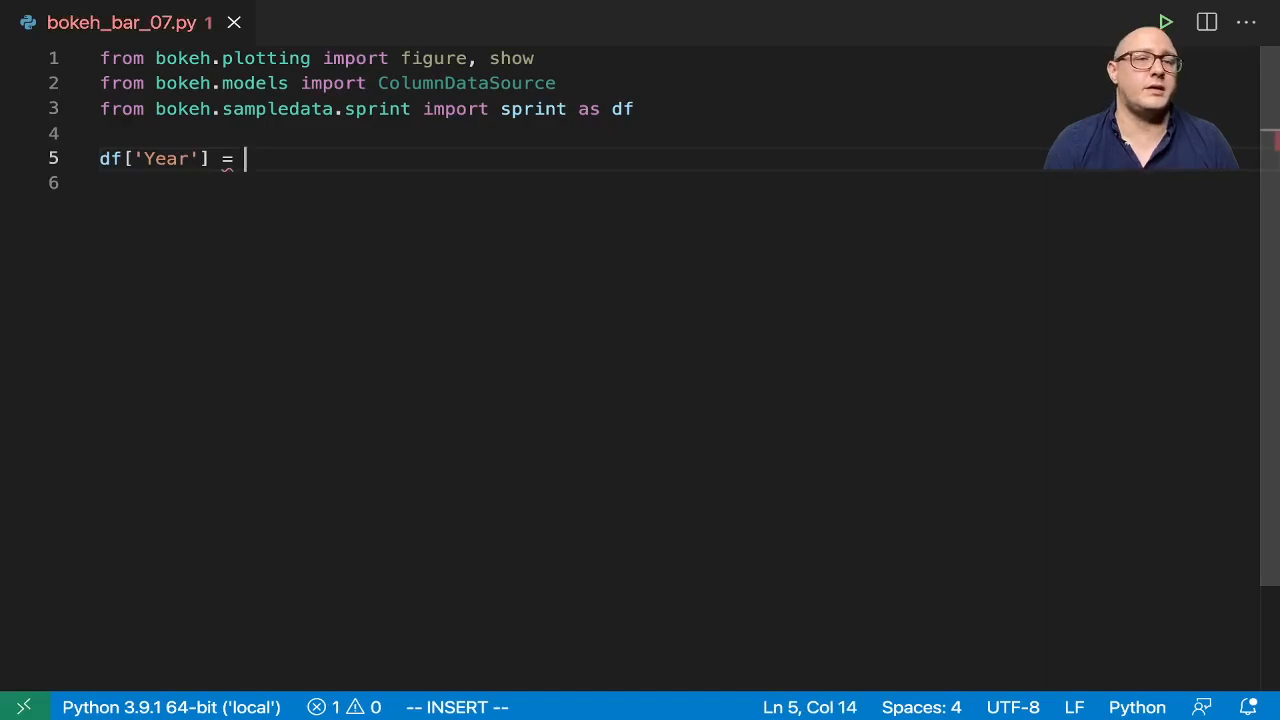
text(df['Year'])
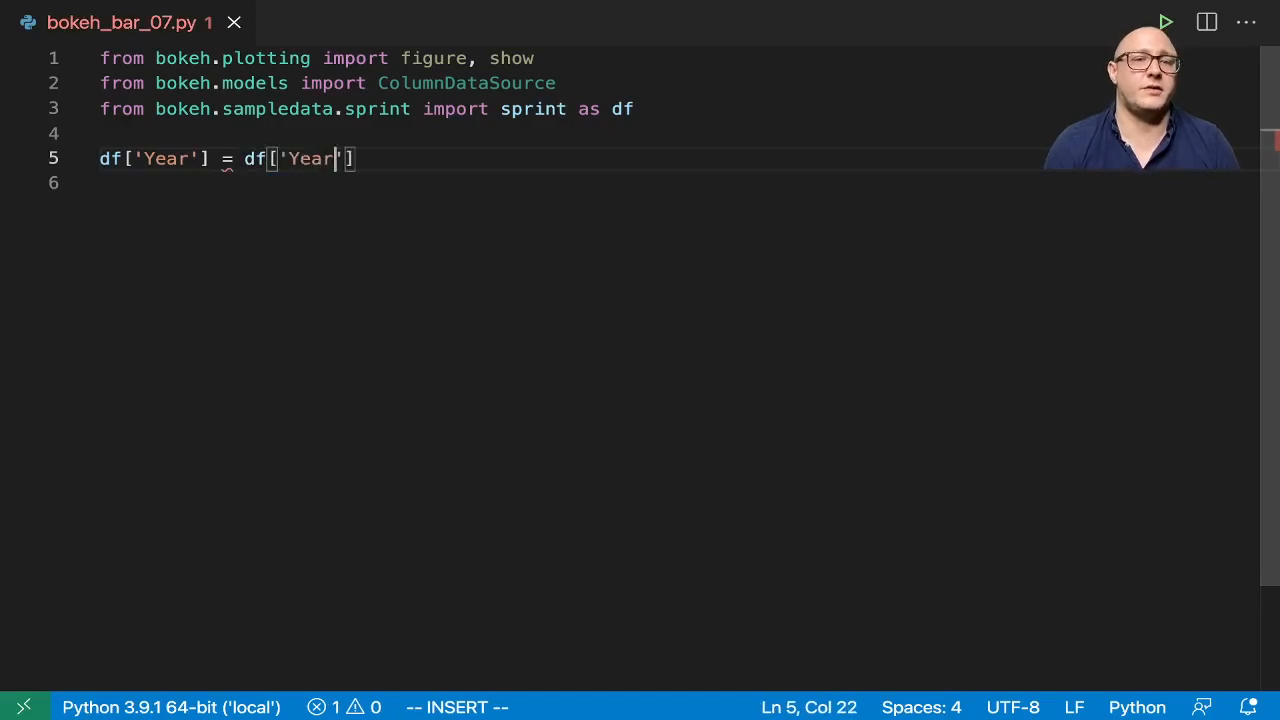
text(.astype(str)
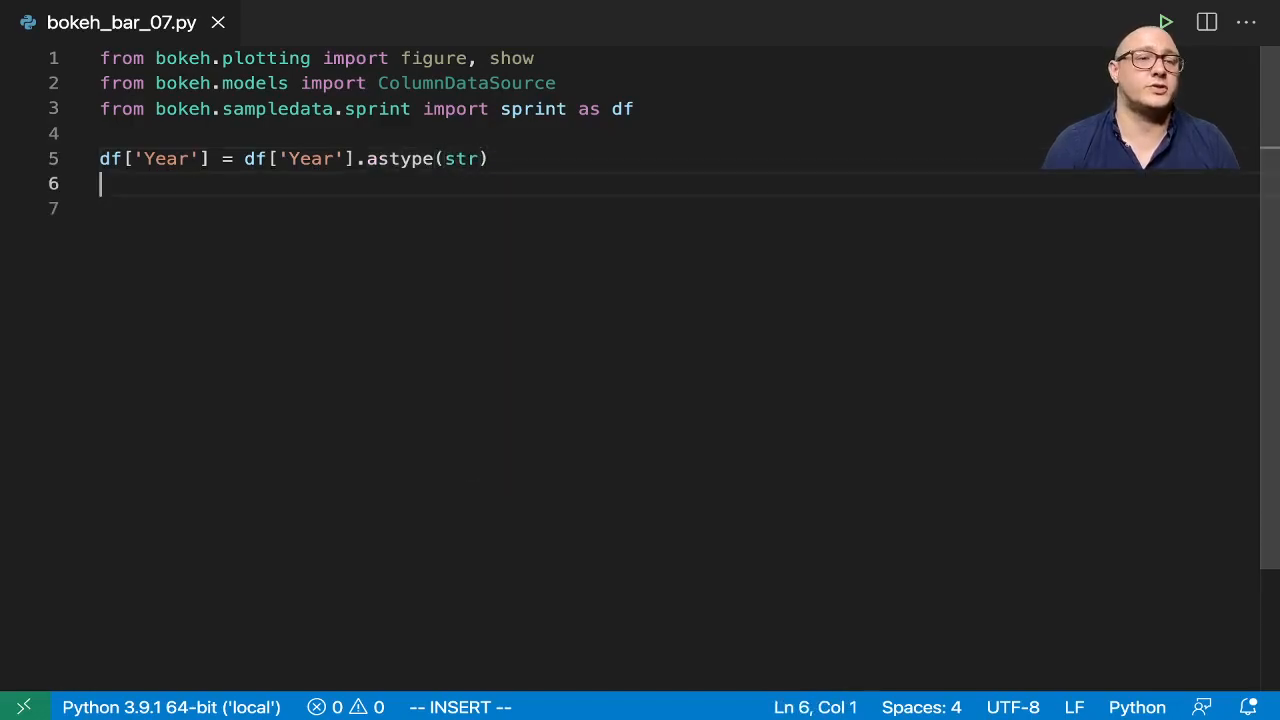
Step: Group df by Year and build source = ColumnDataSource(group)
text(group =)
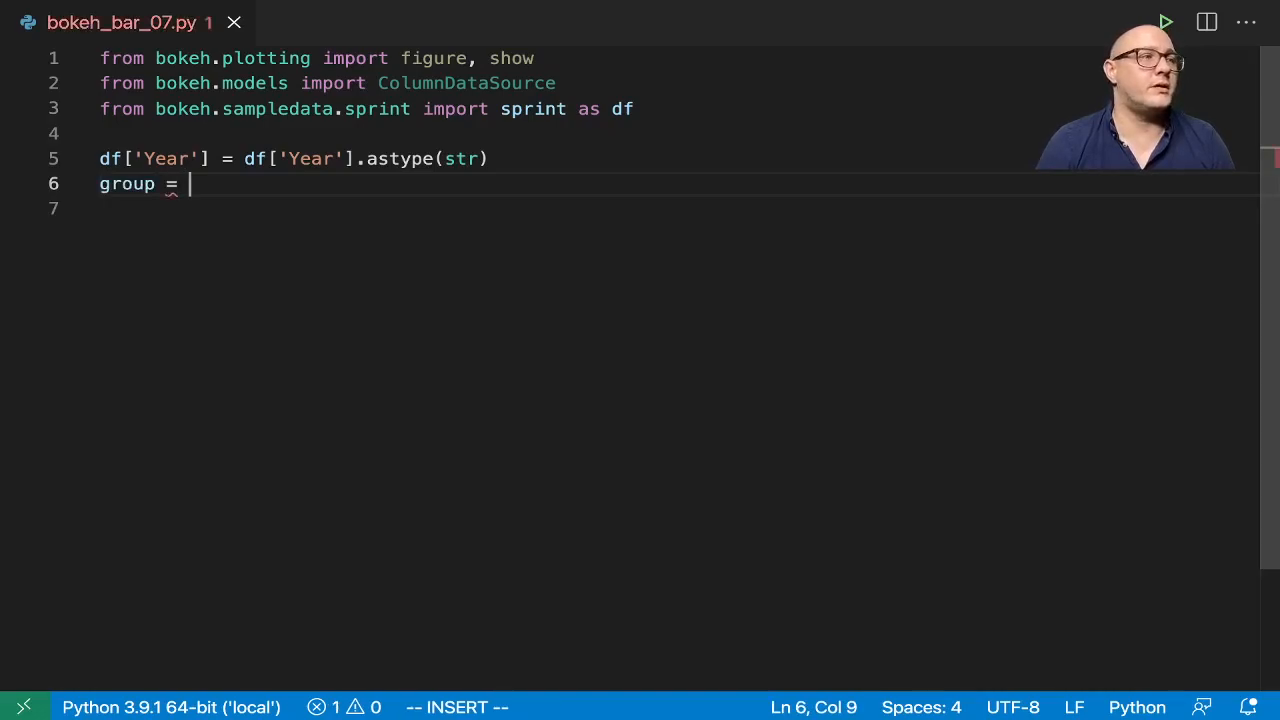
text(df.grou)
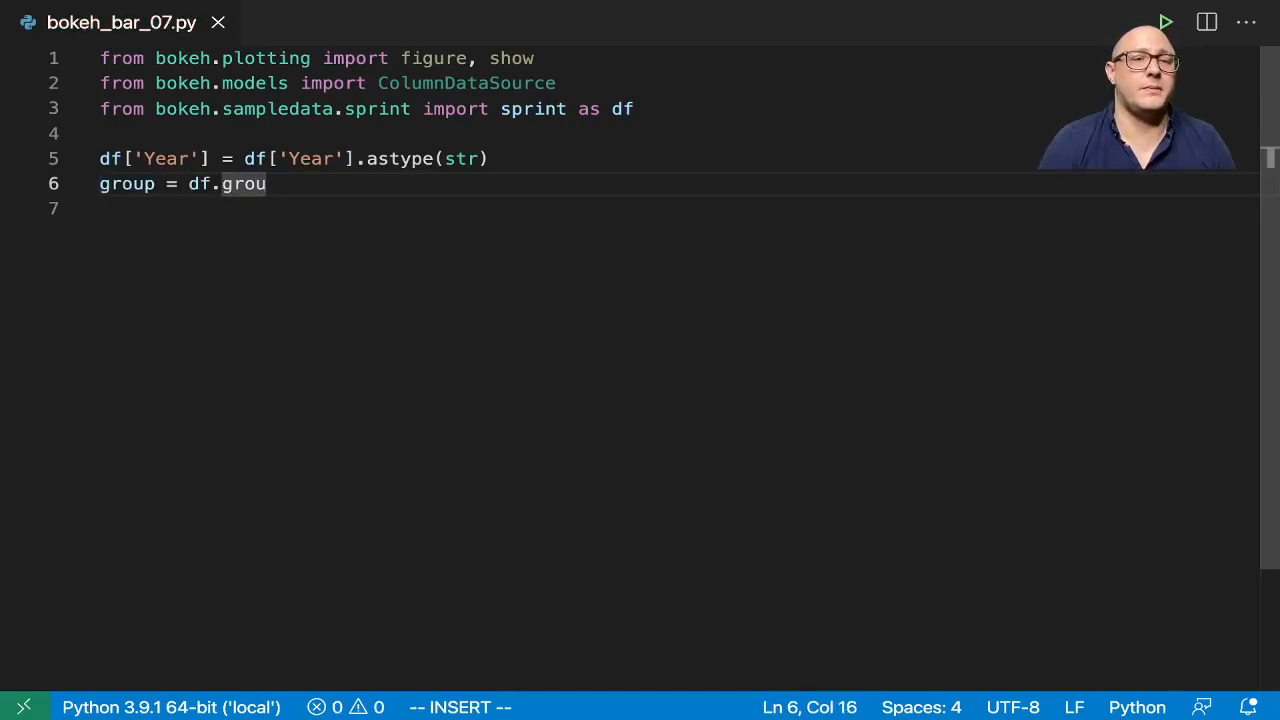
text(pby("y")
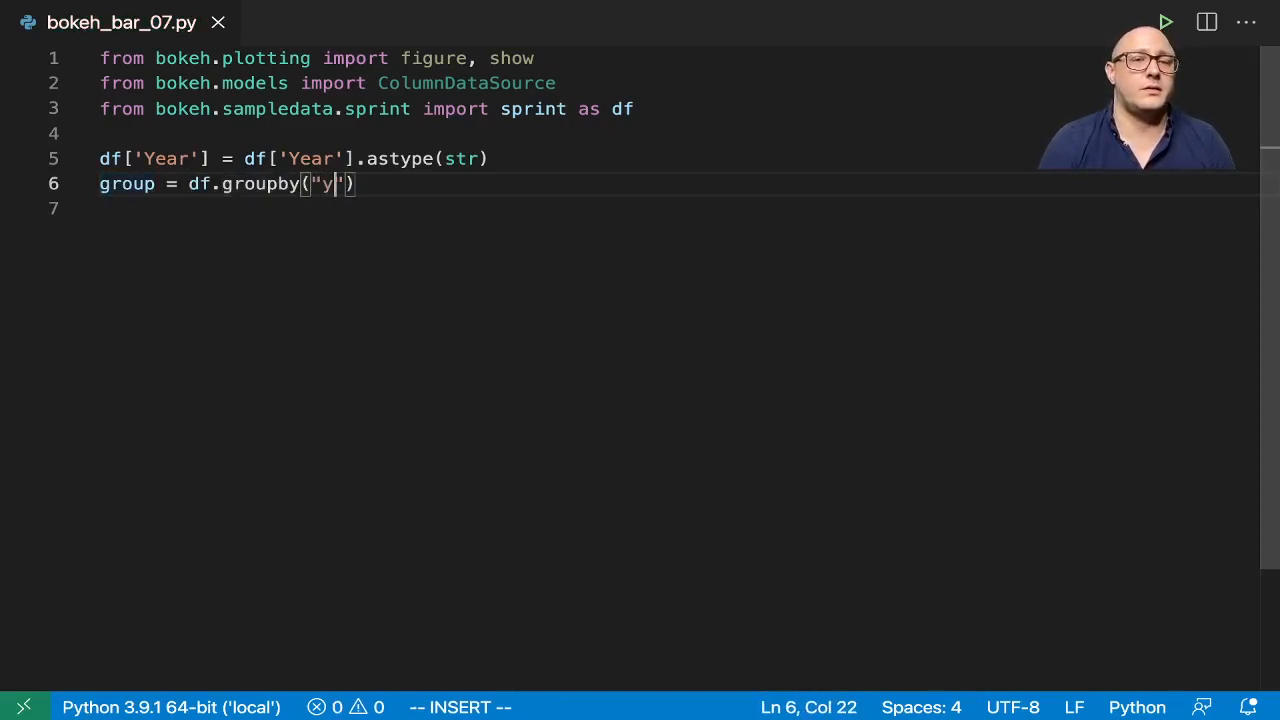
text(ear)
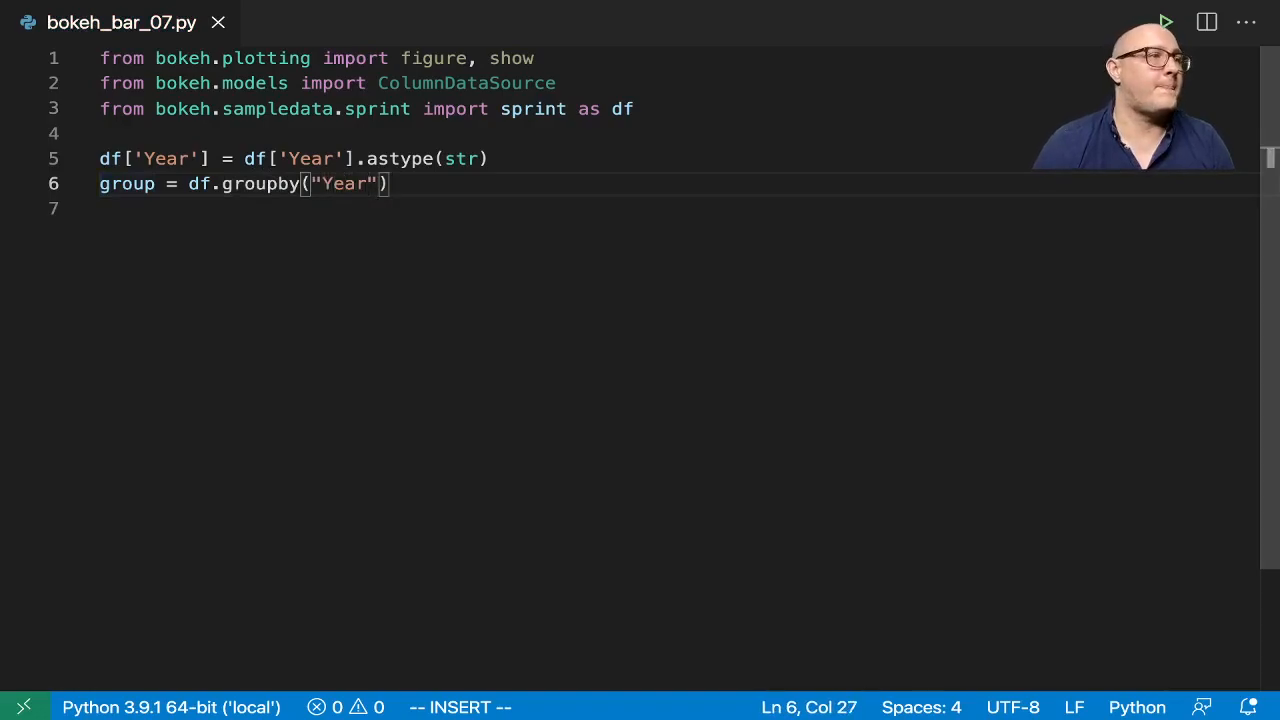
text(source =)
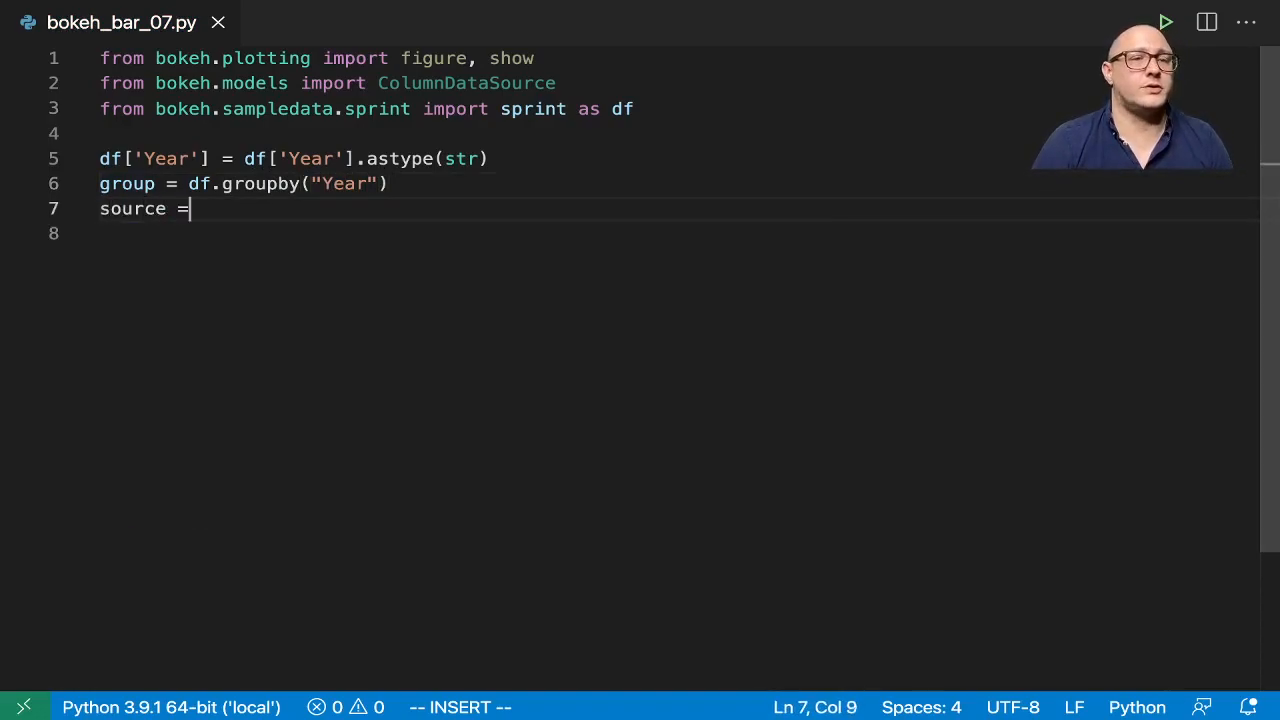
text(ColumnDataSource)
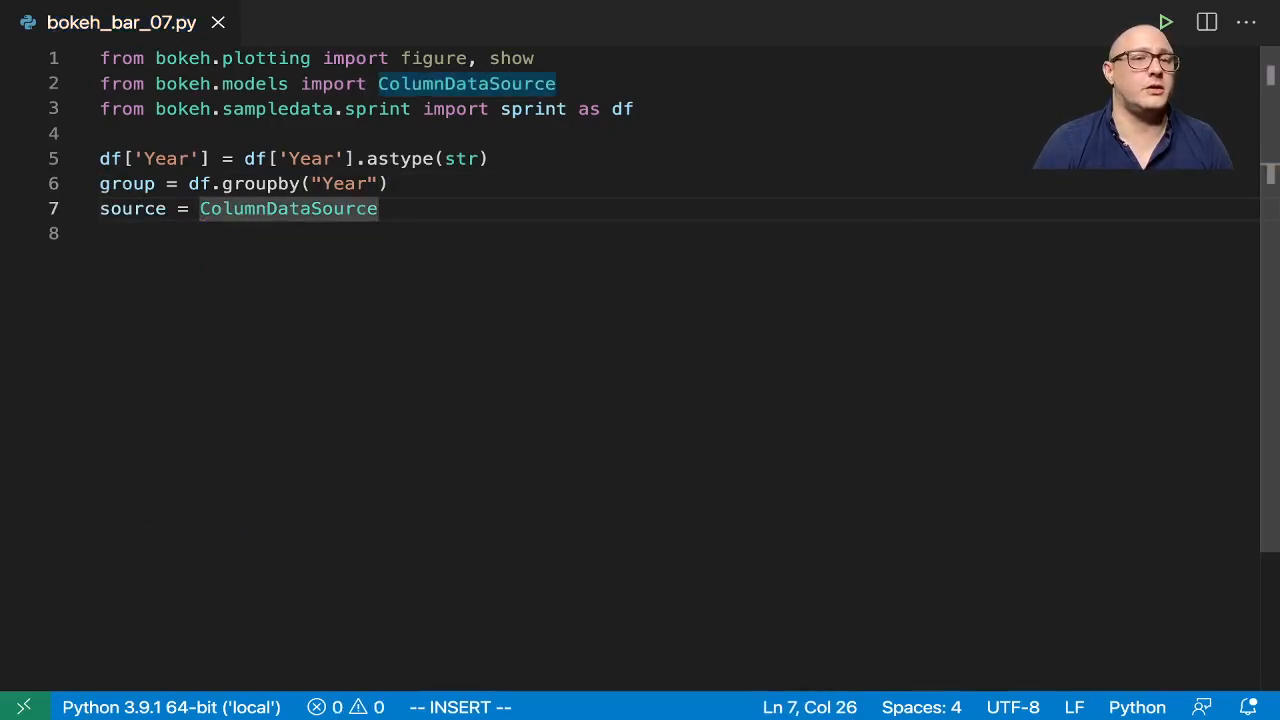
text((group)
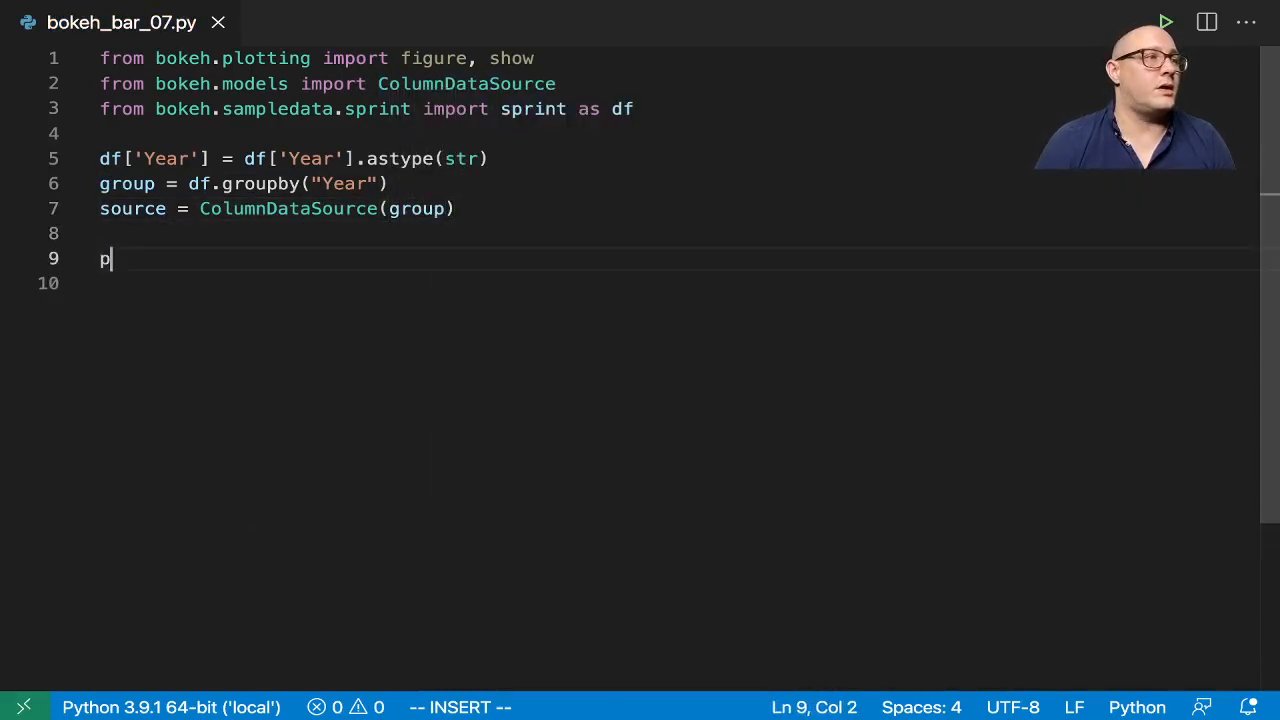
Step: Start p = figure with y_range=group, an x_range from 9.5, and 500×500 plot size
text(= figure())
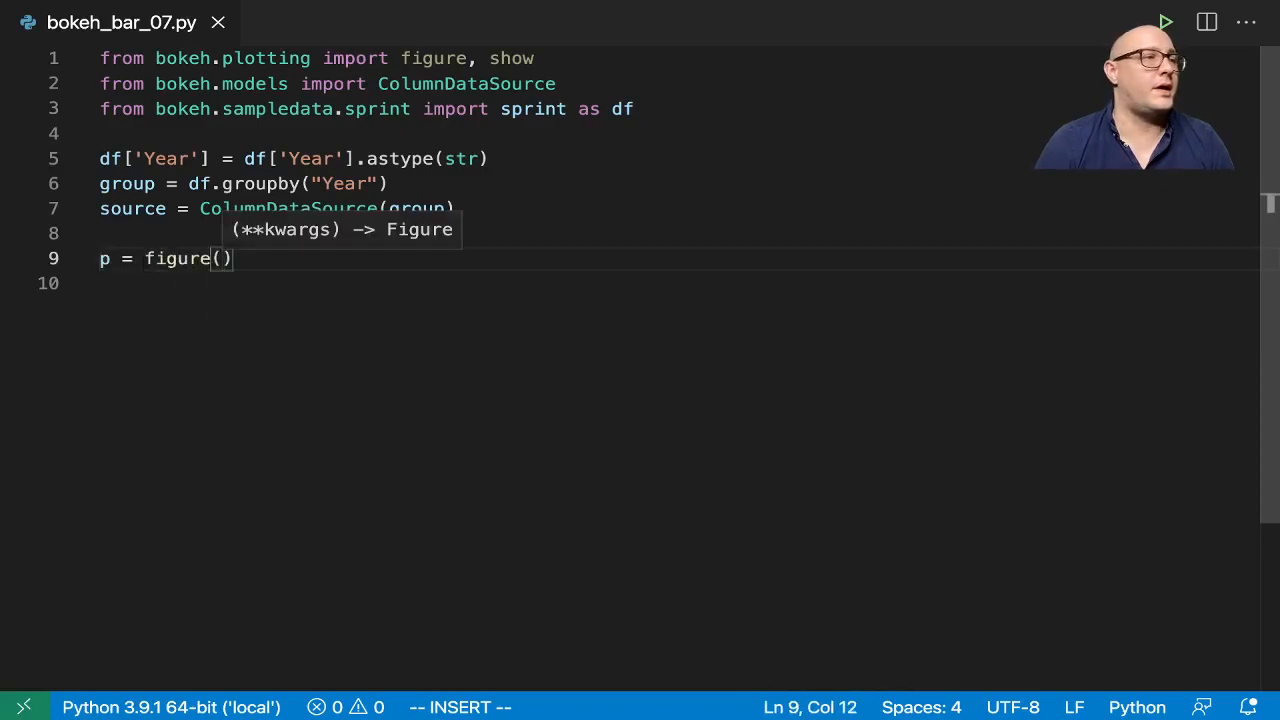
text(y_range=group, x)
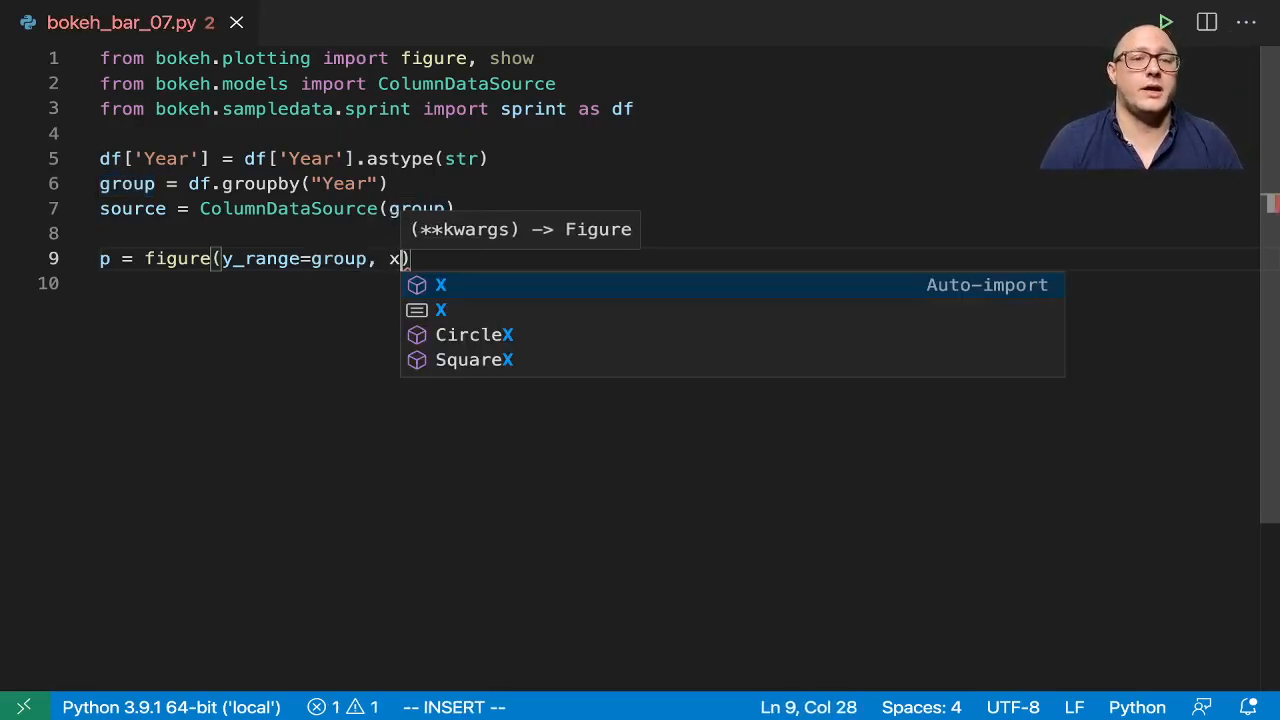
text(_range=)
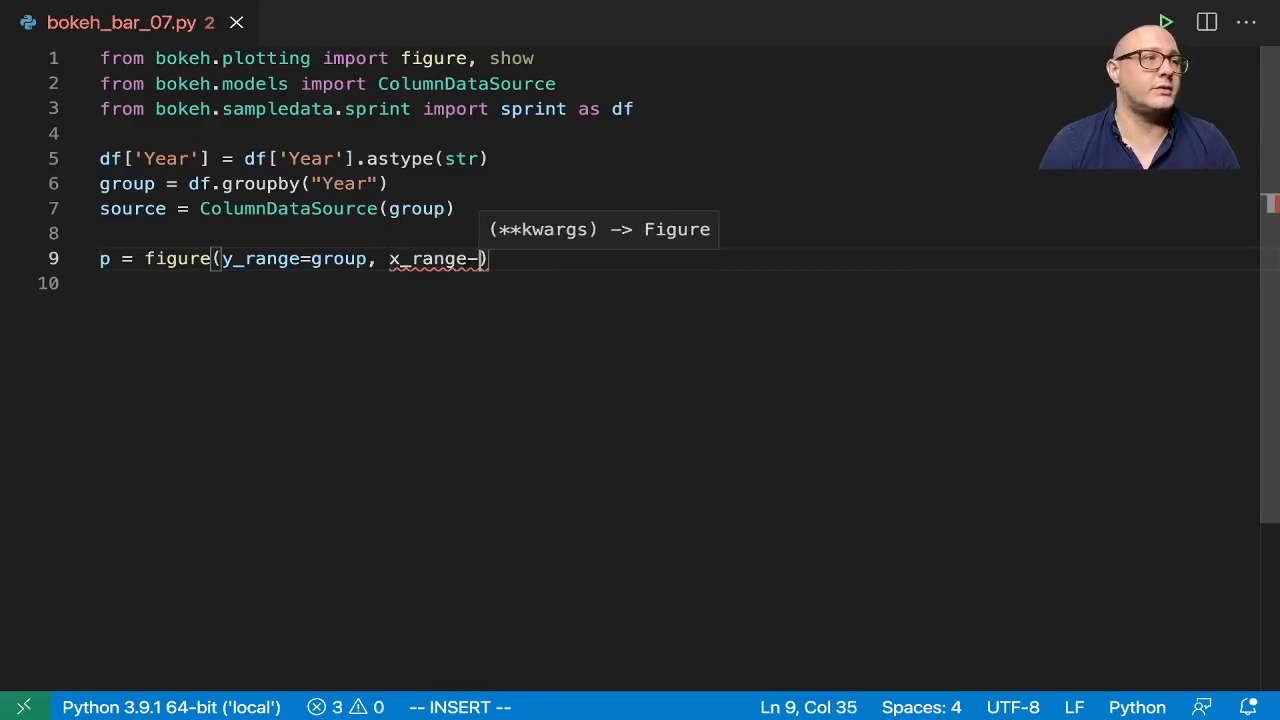
text(()
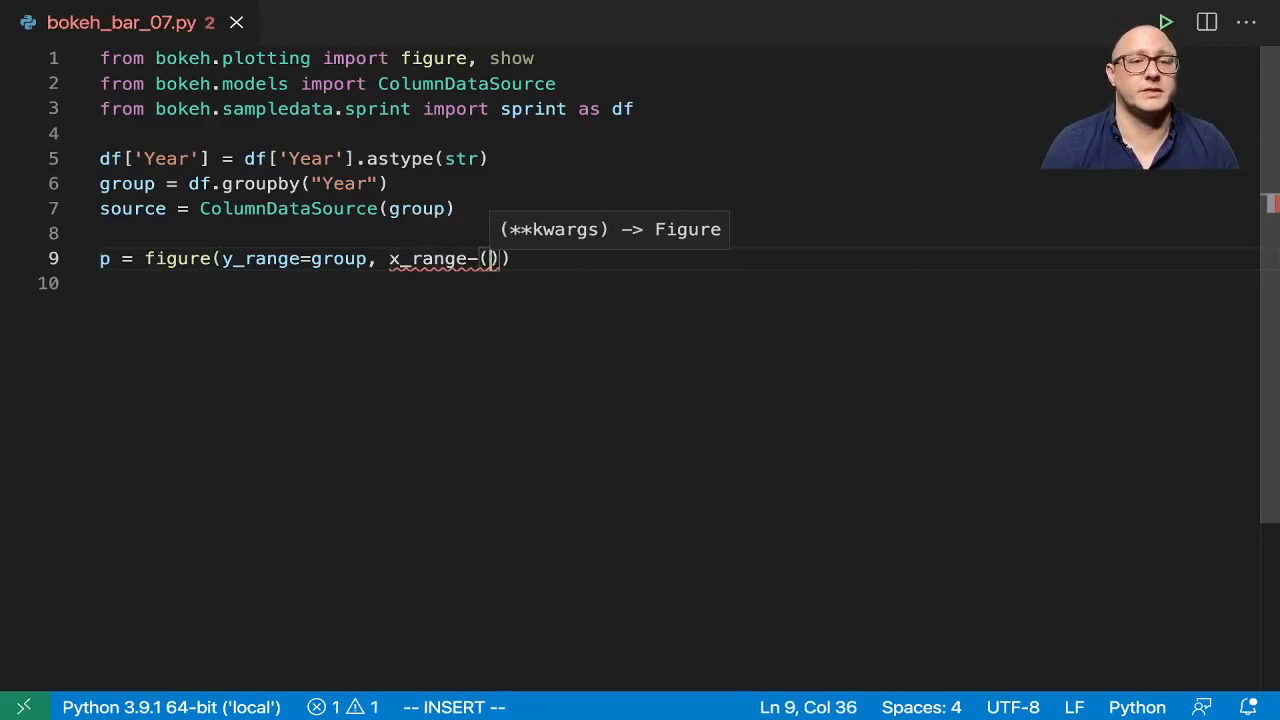
text(9.5, 12.8)
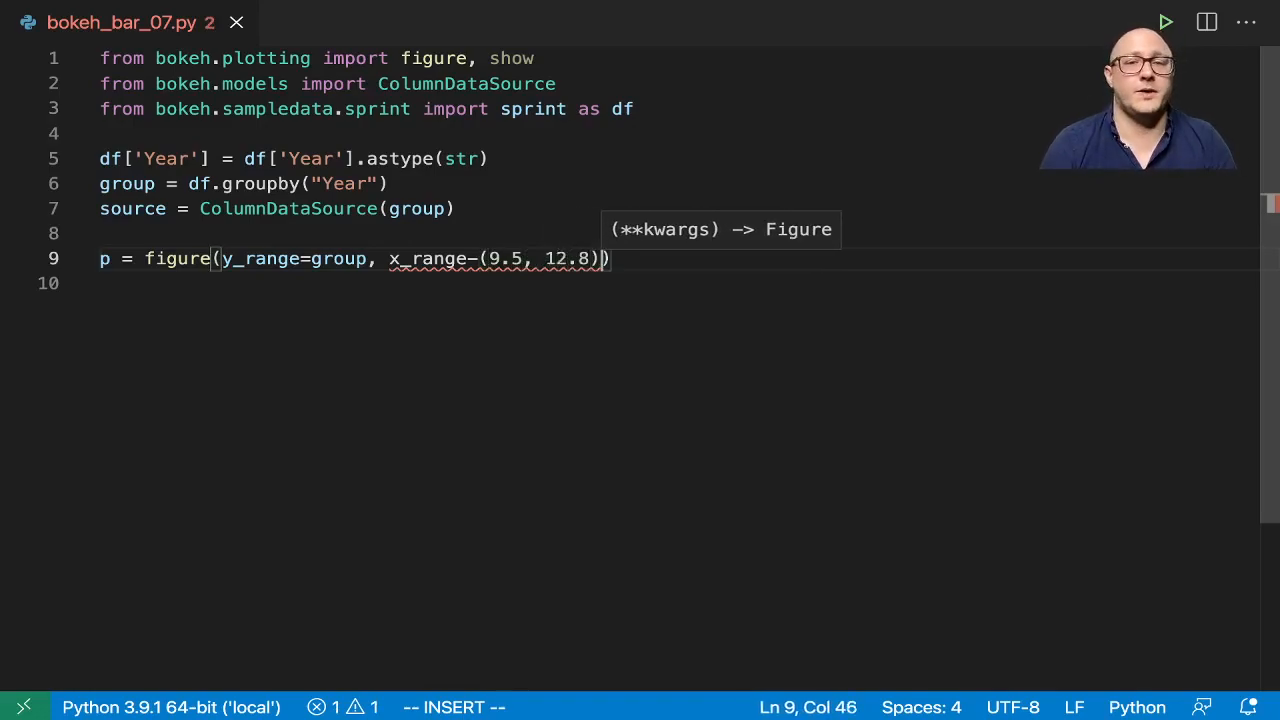
text(, plot_width=)
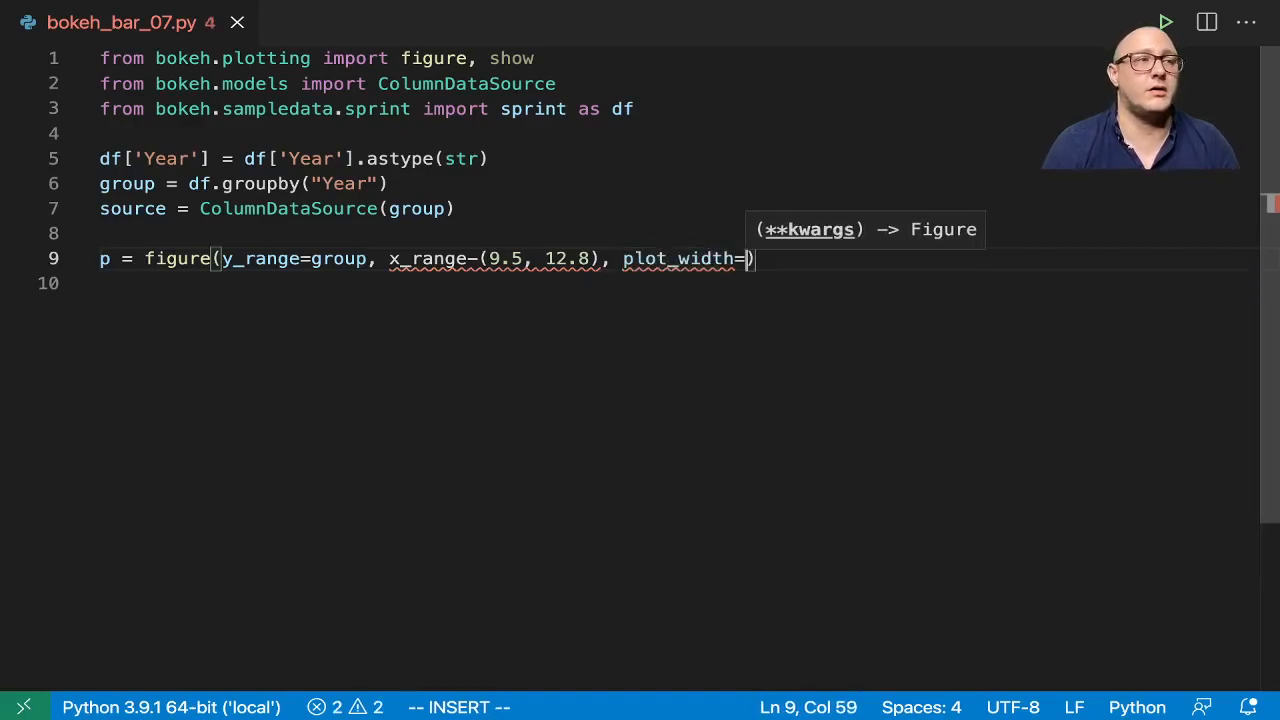
text(4)
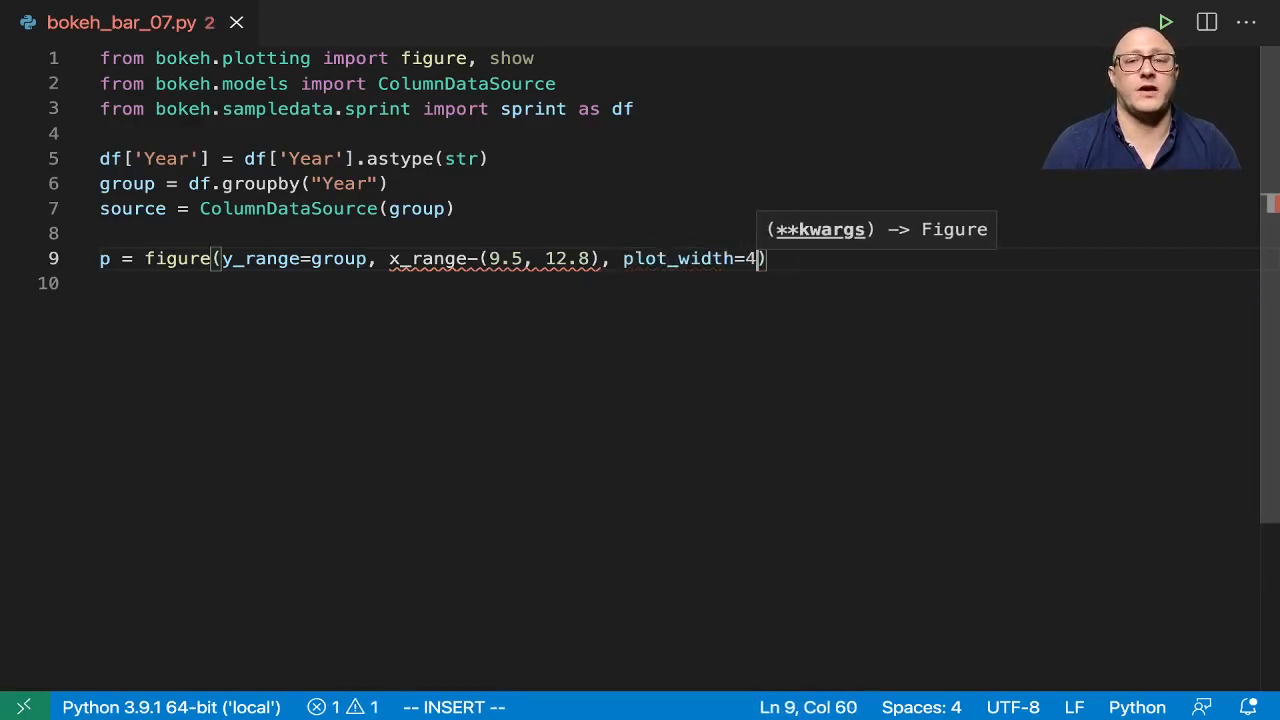
text(00, p)
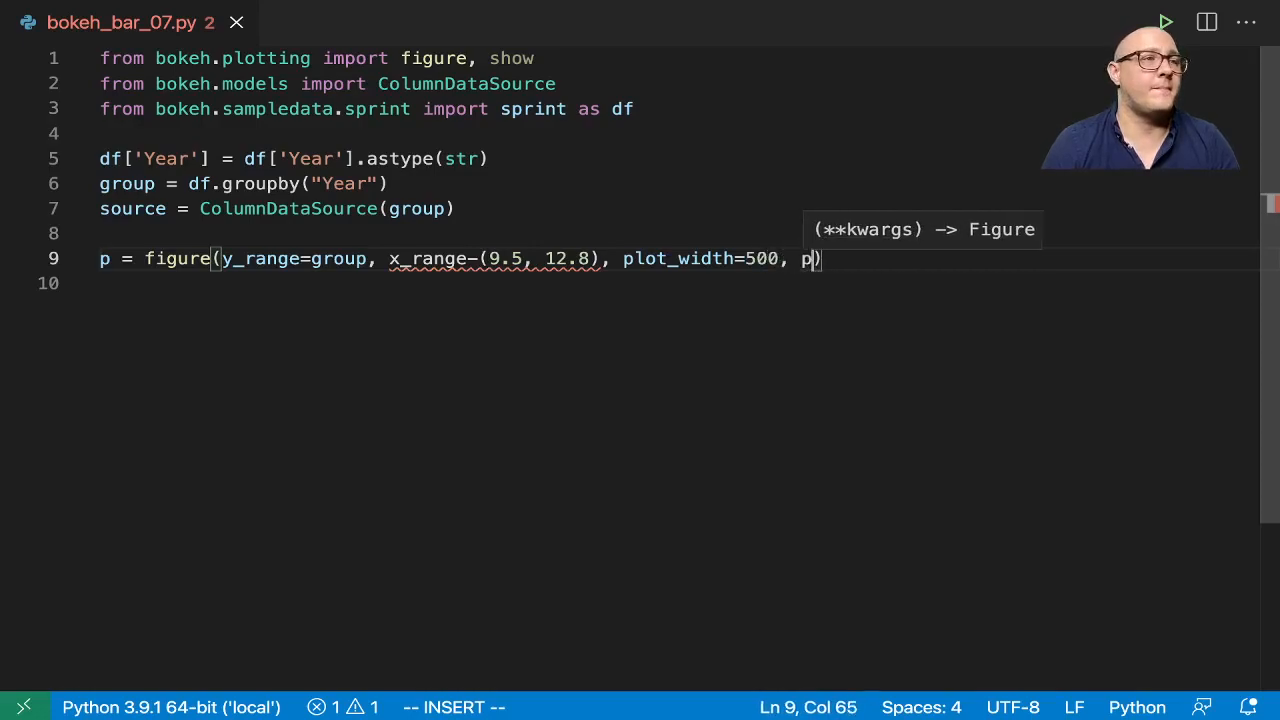
text(lot_eight)
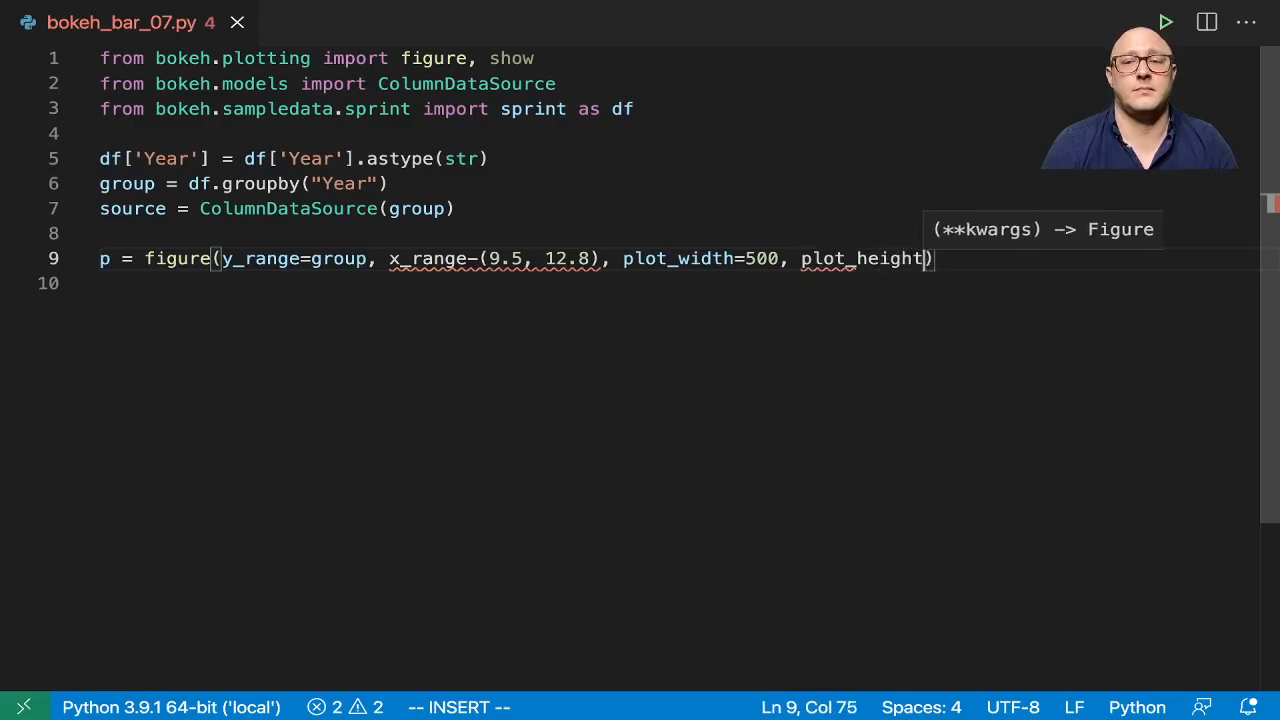
text(=500,)
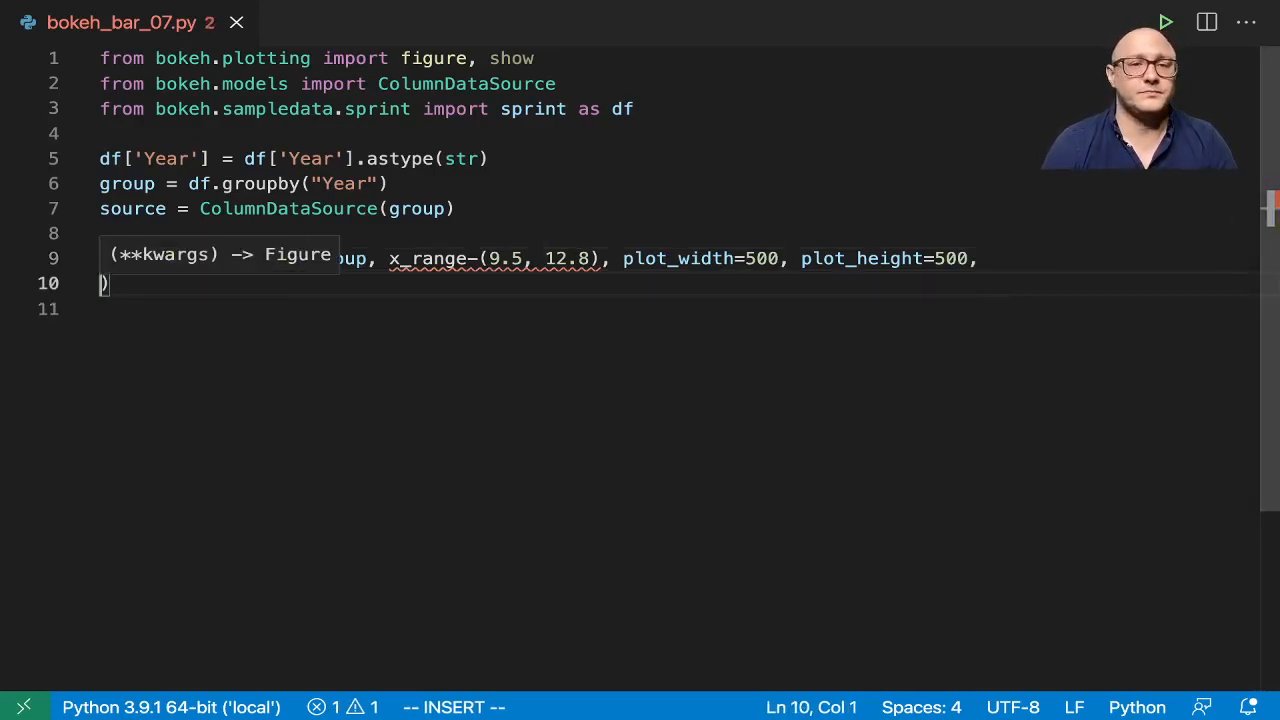
Step: Add toolbar_location=None, tools="", x_range (9.5, 12.8) and the sprint medalists title
text(toolbar)
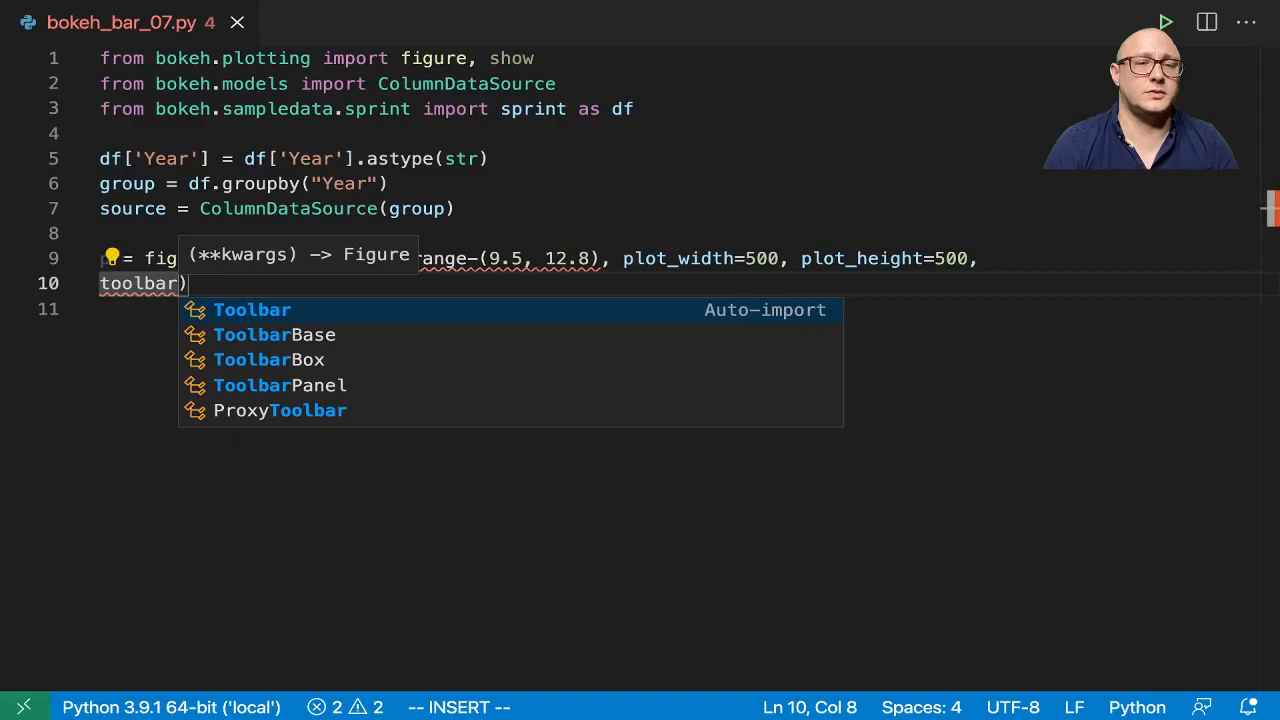
text(_location=)
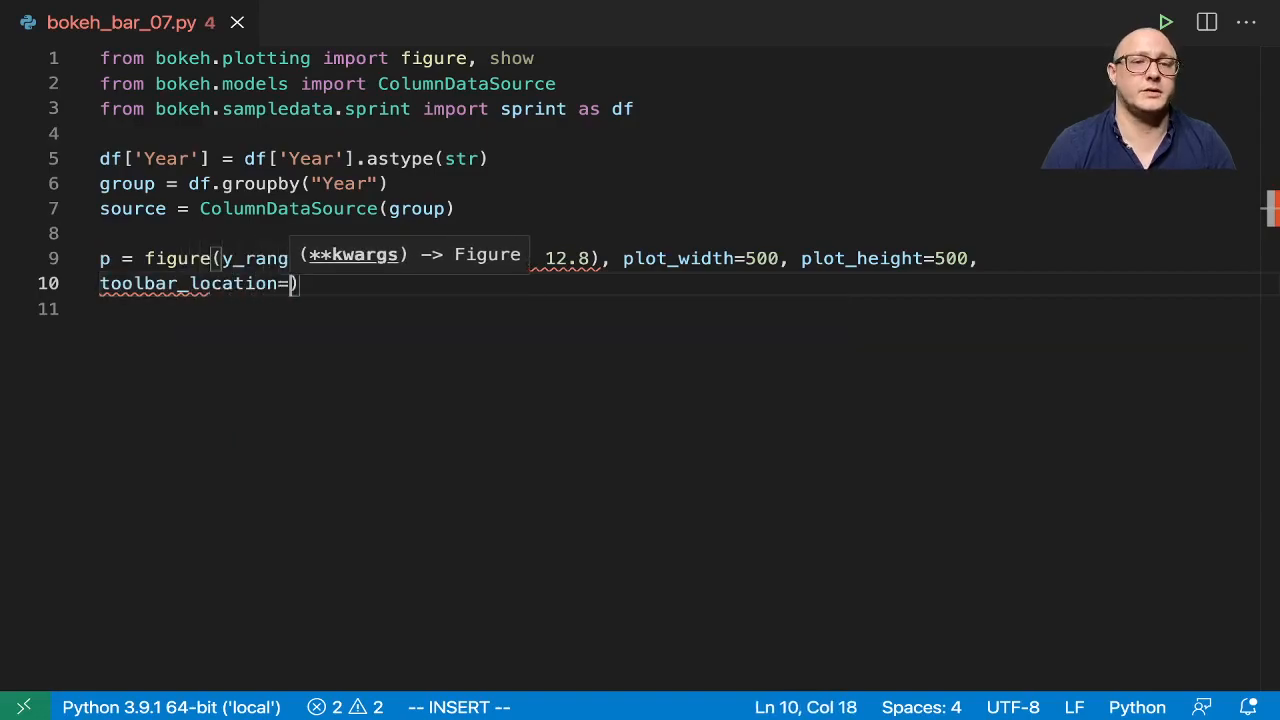
text(None,)
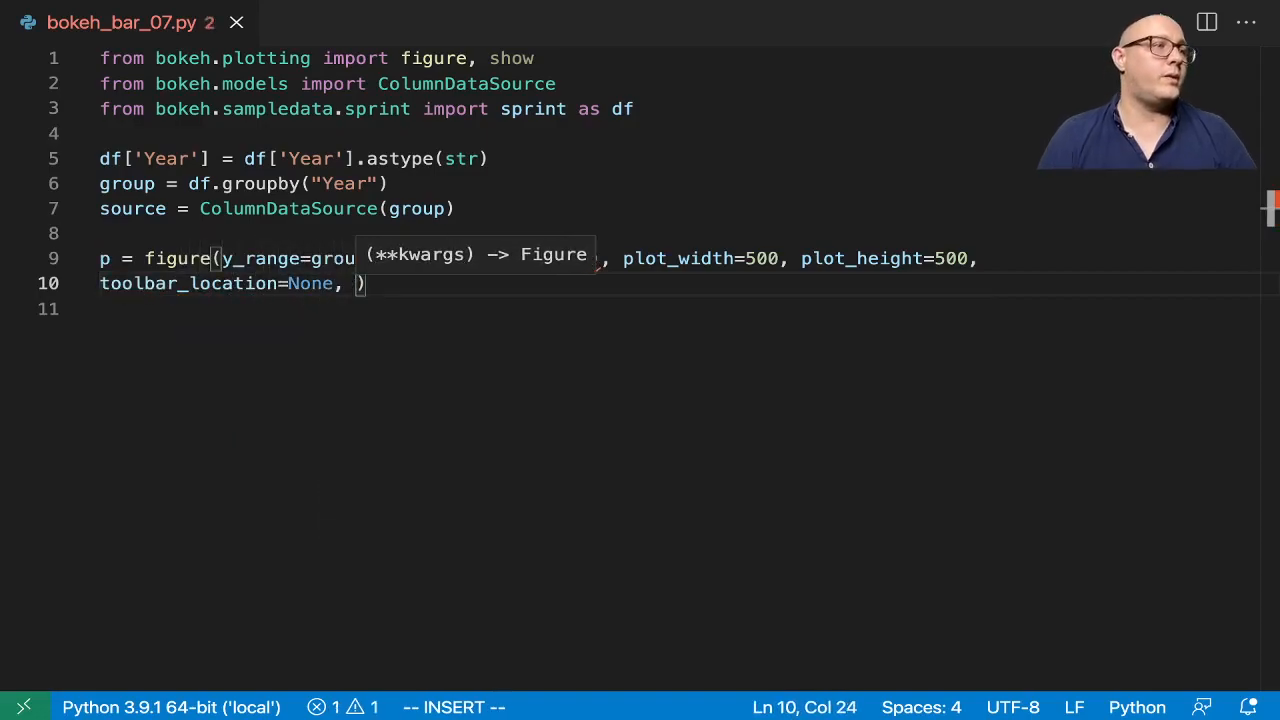
text(title)
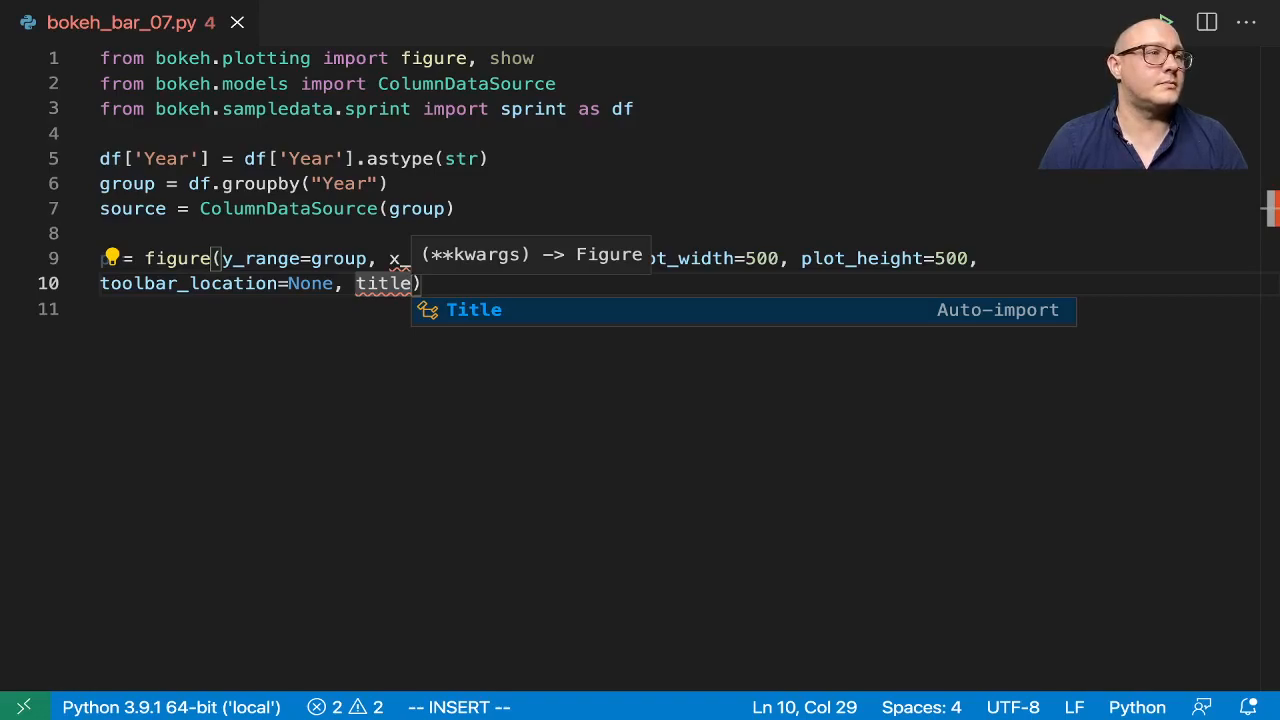
text(tools="",)
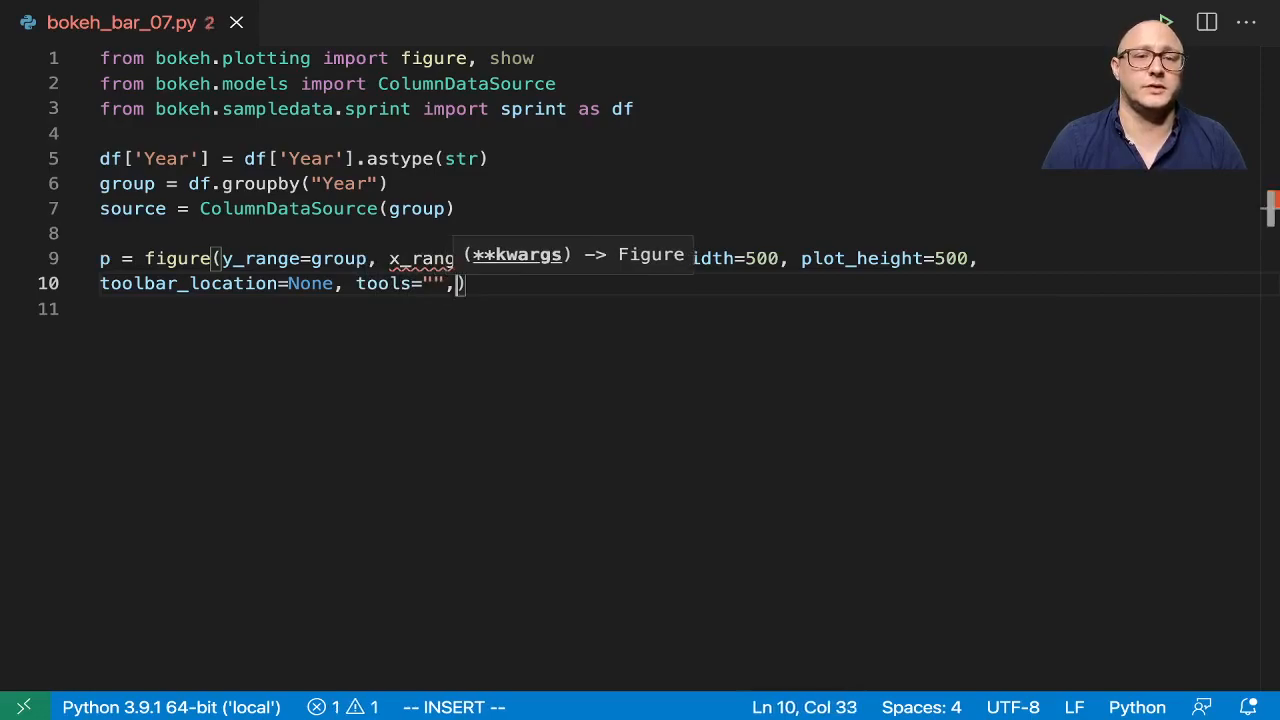
text(" ")
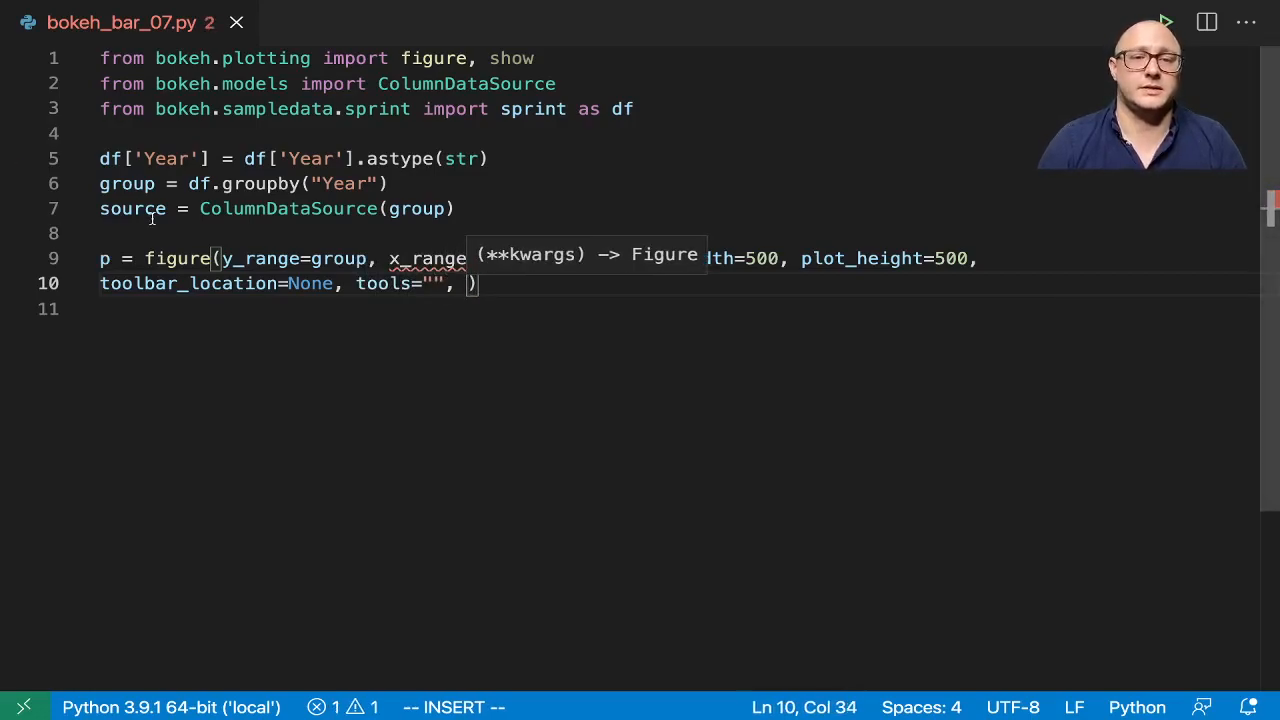
text((9.5, 12.8))
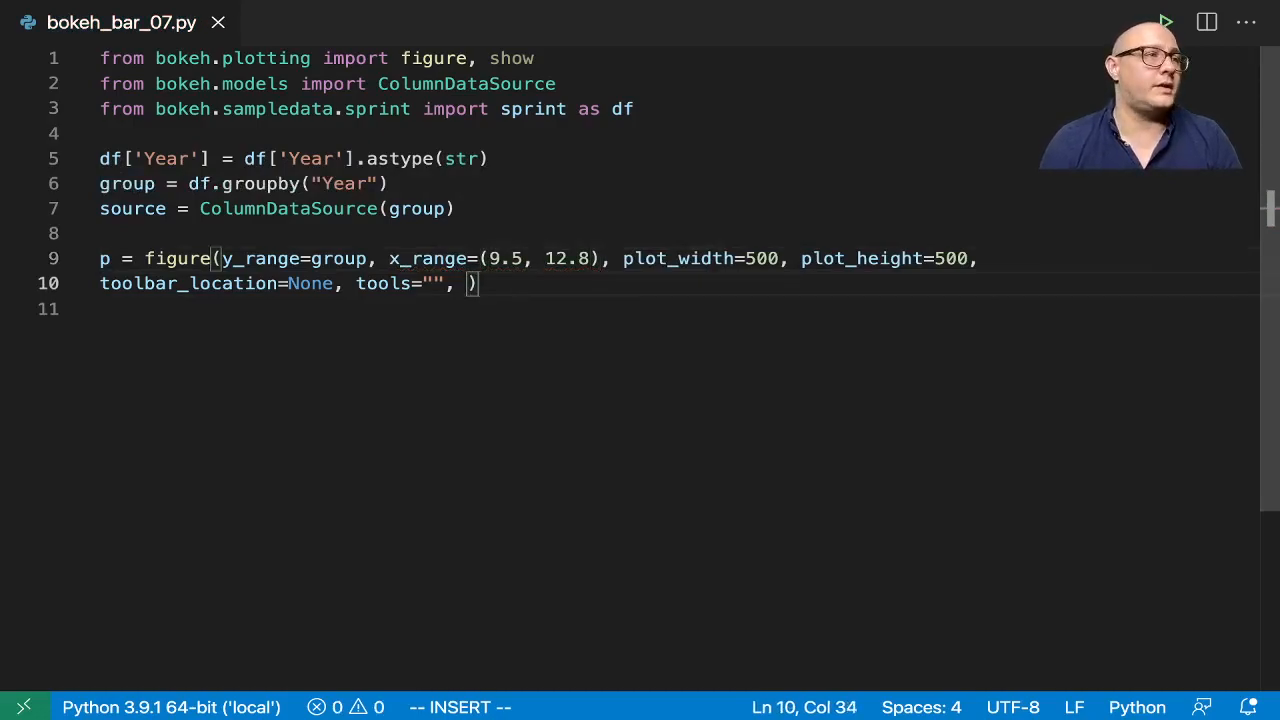
text(title=")
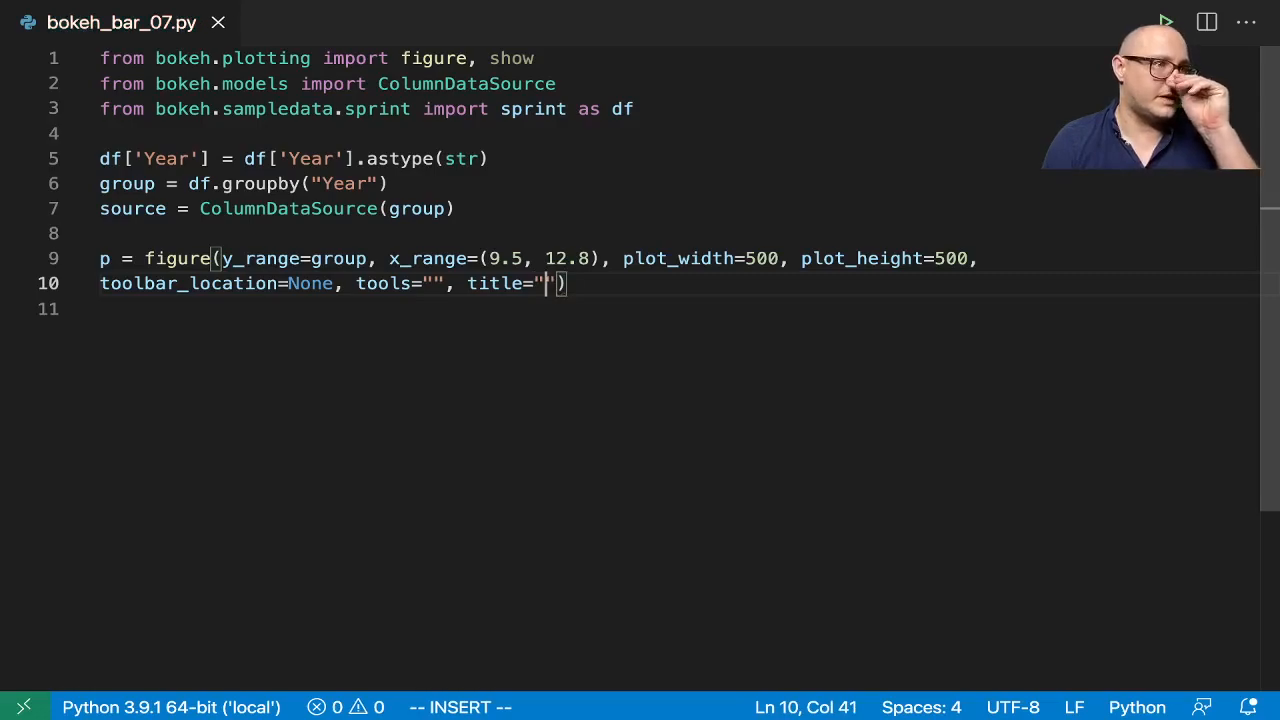
text(Time Spread for Sprint Medal)
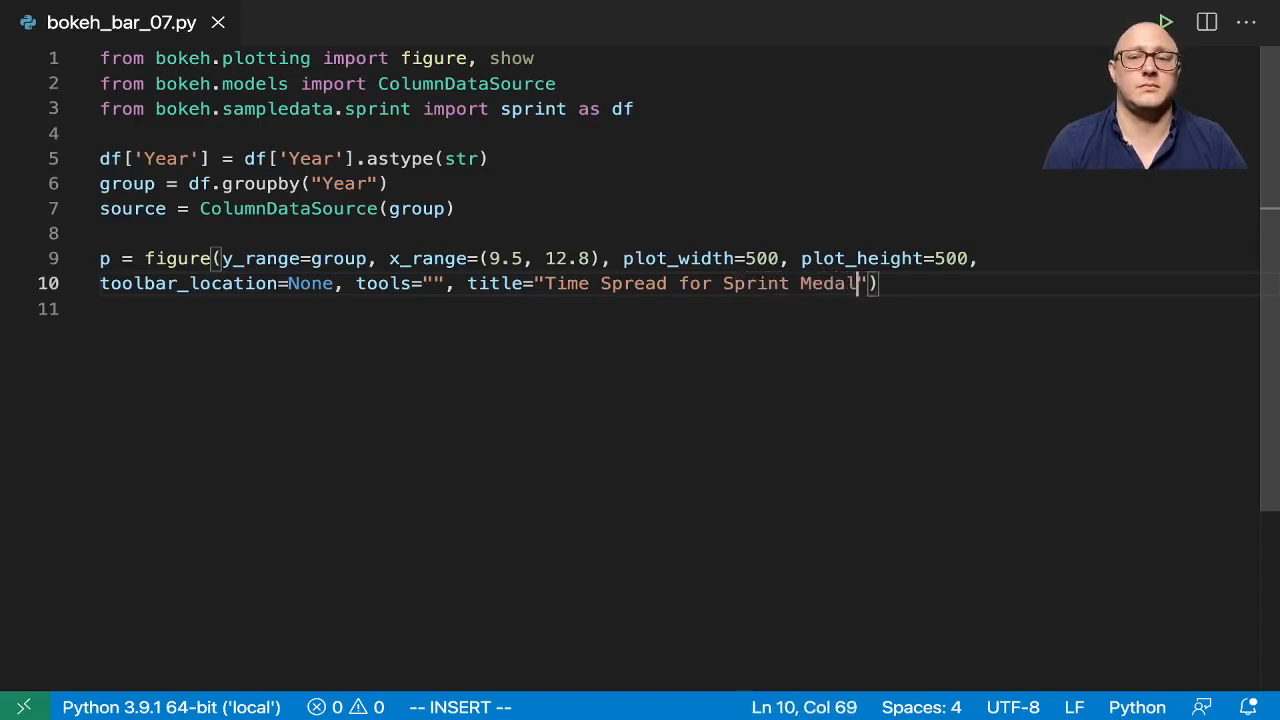
text(ists (by year)
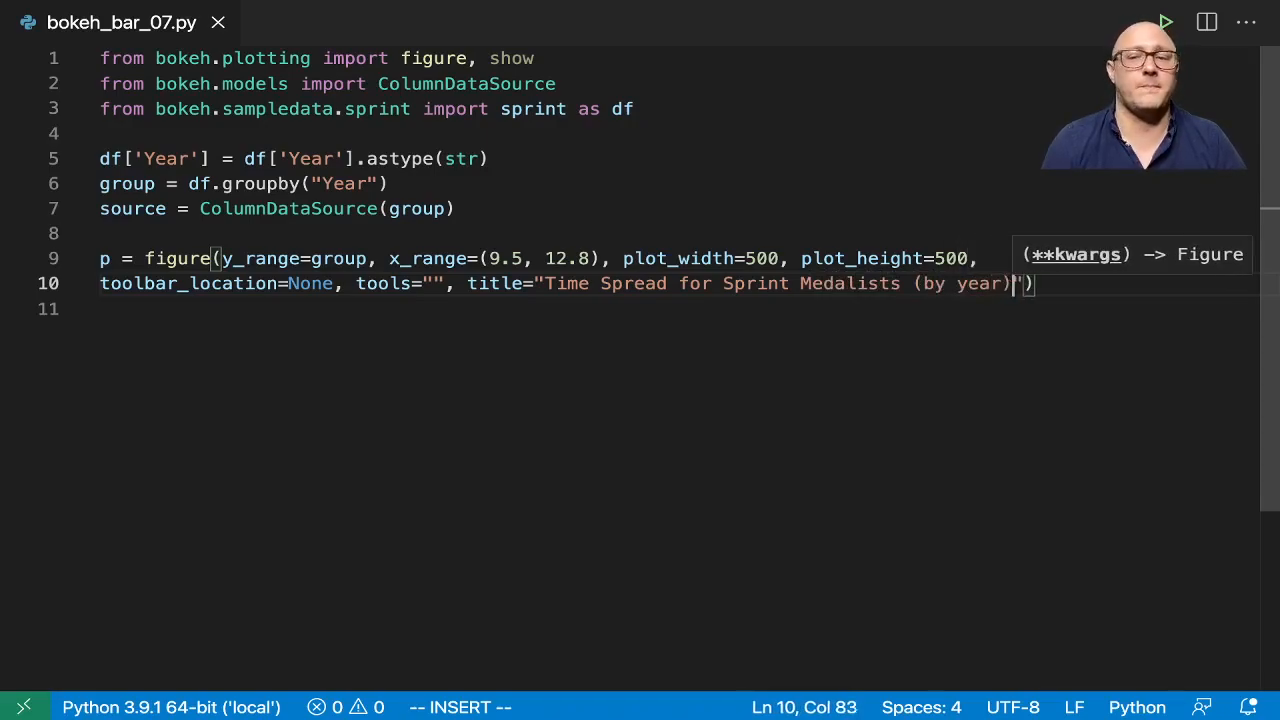
key(Enter)
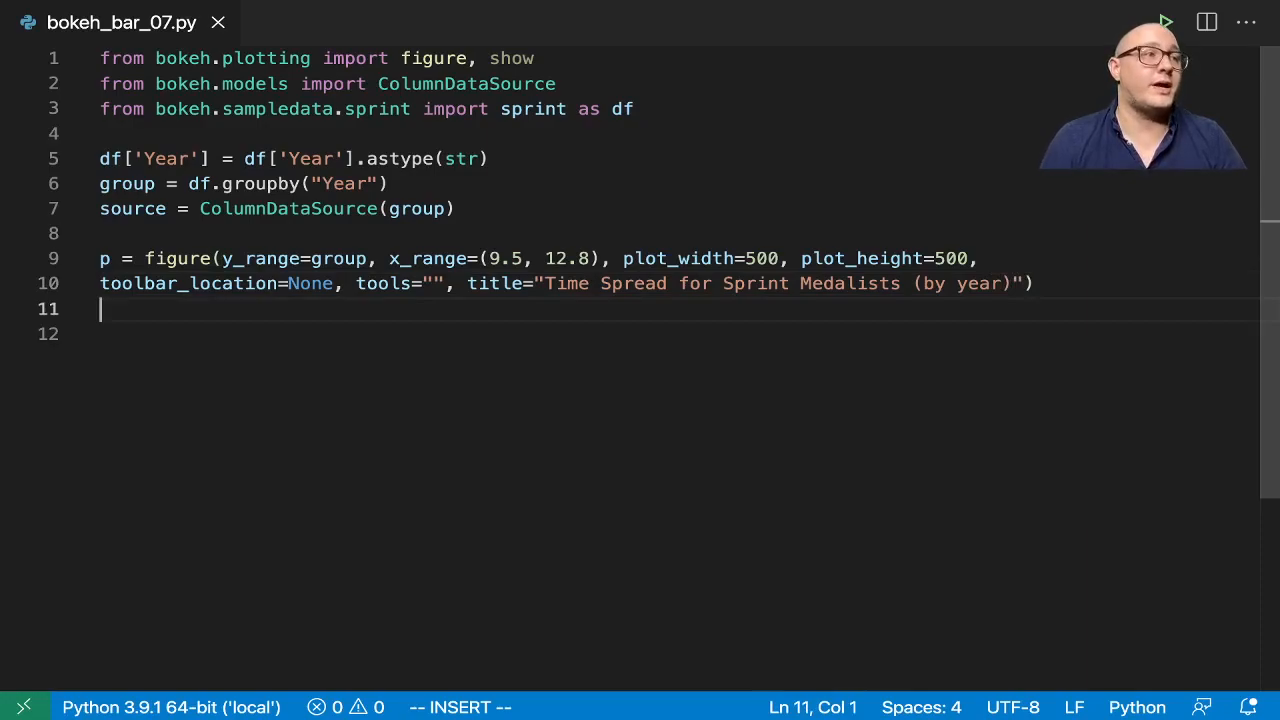
Step: Add p.hbar with y="Year" and left/right from Time_min to Time_max
text(p)
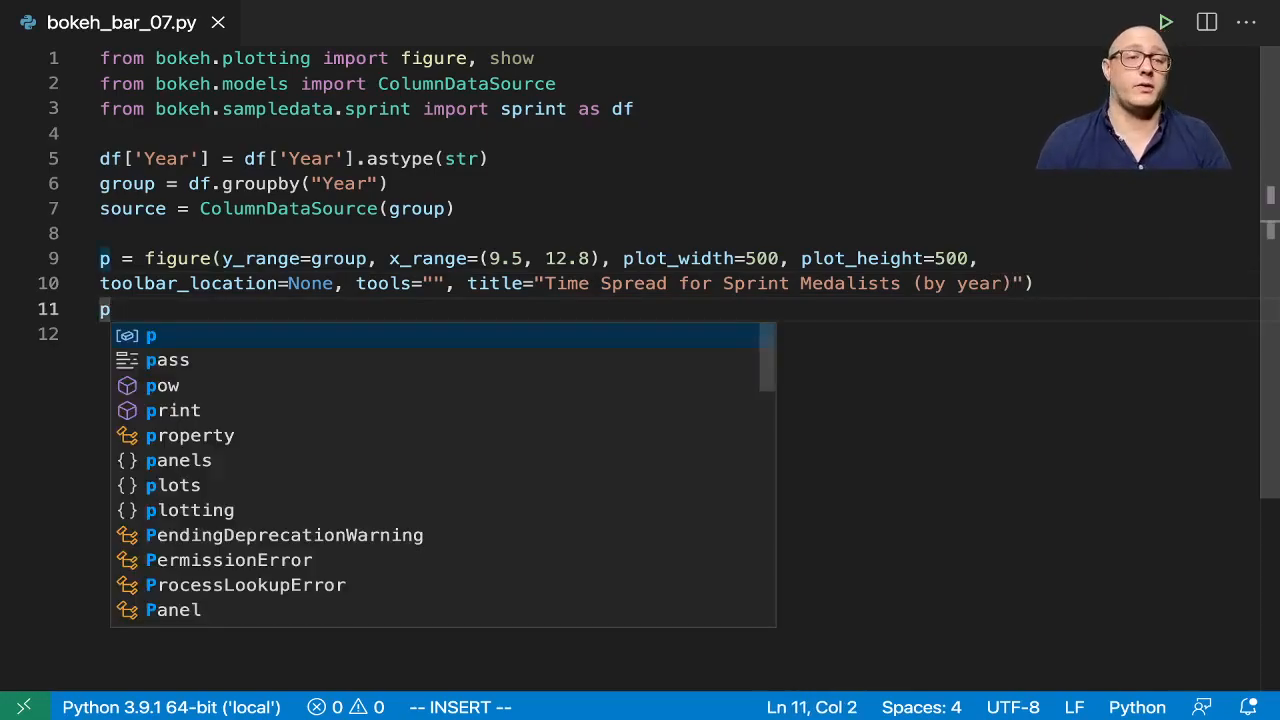
text(.hbar)
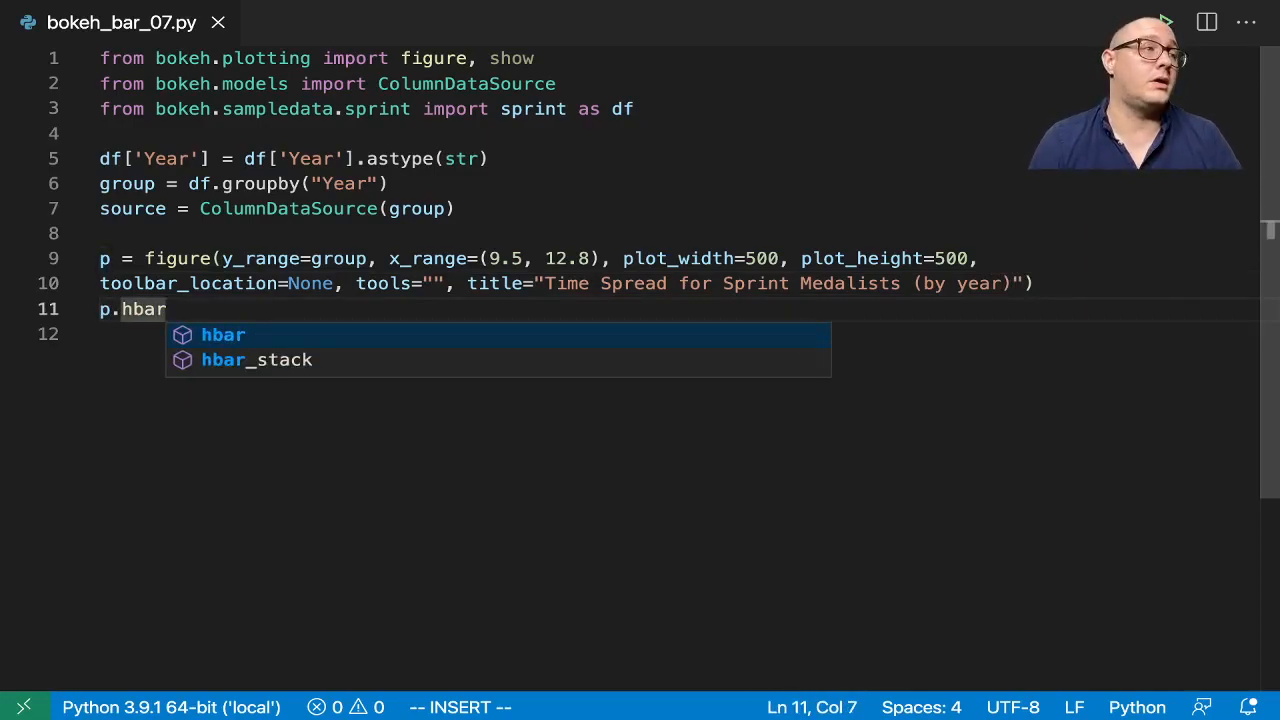
text((y=)
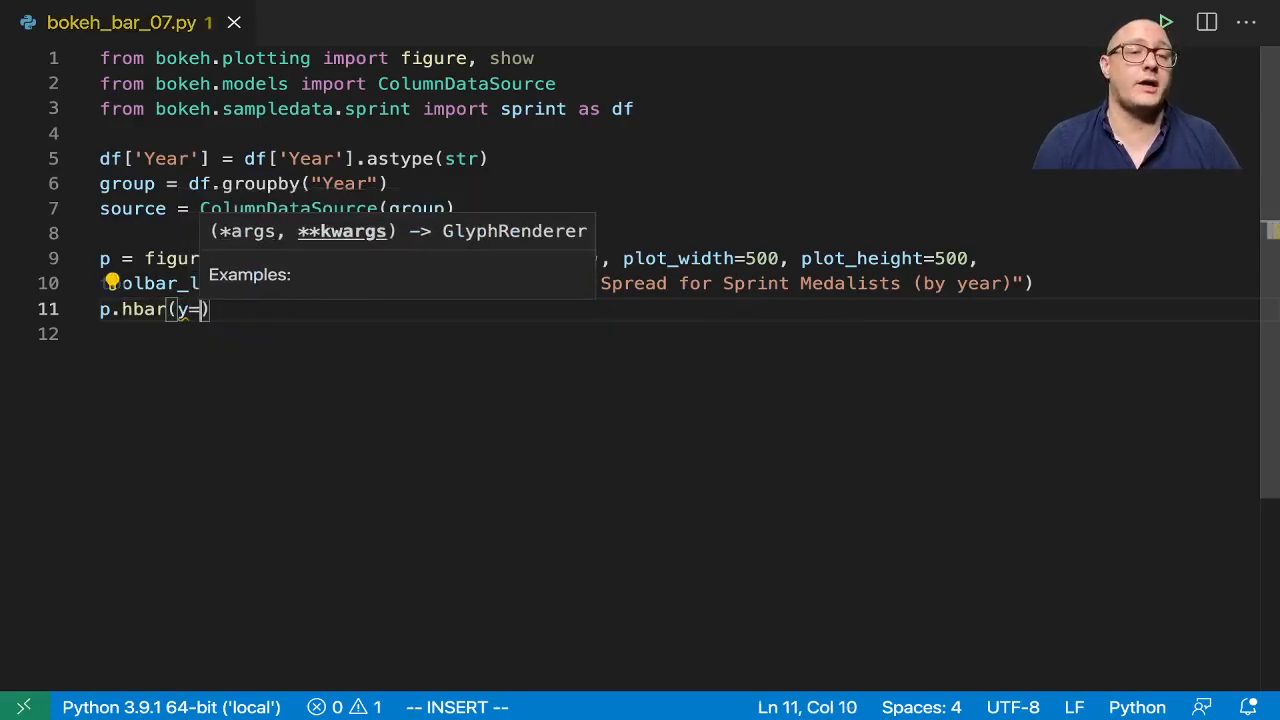
text("YE)
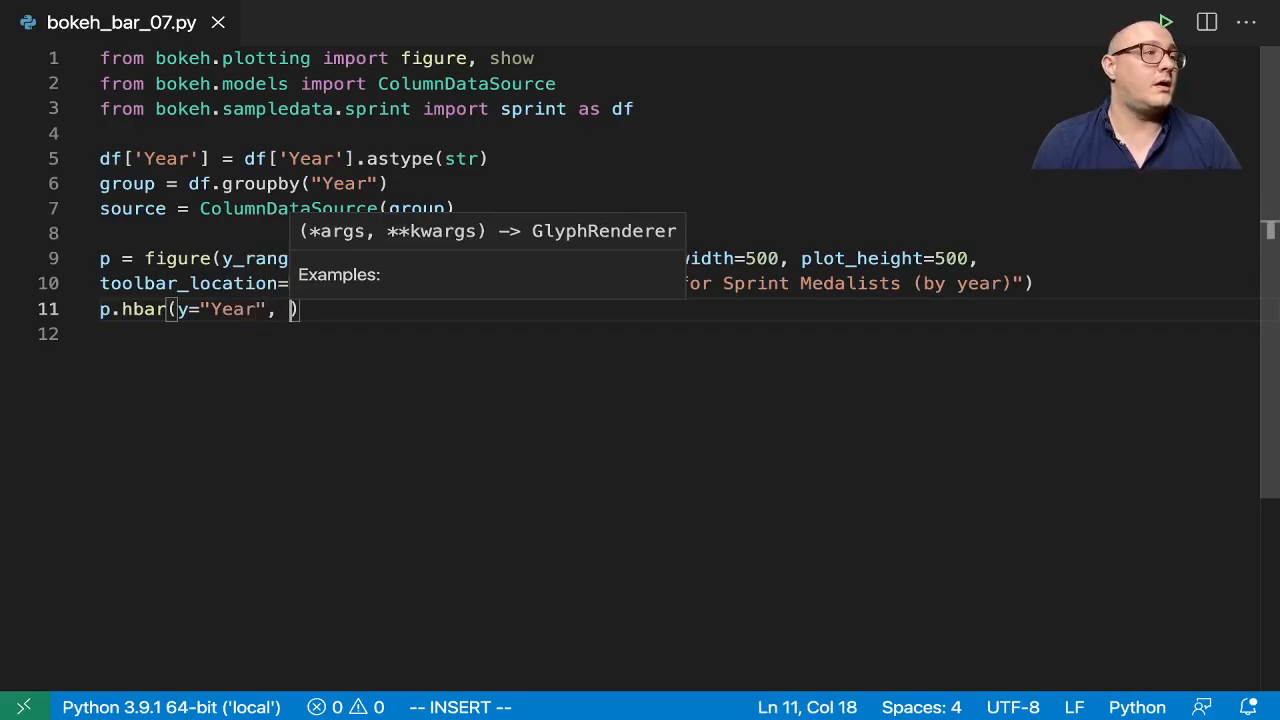
text(left=)
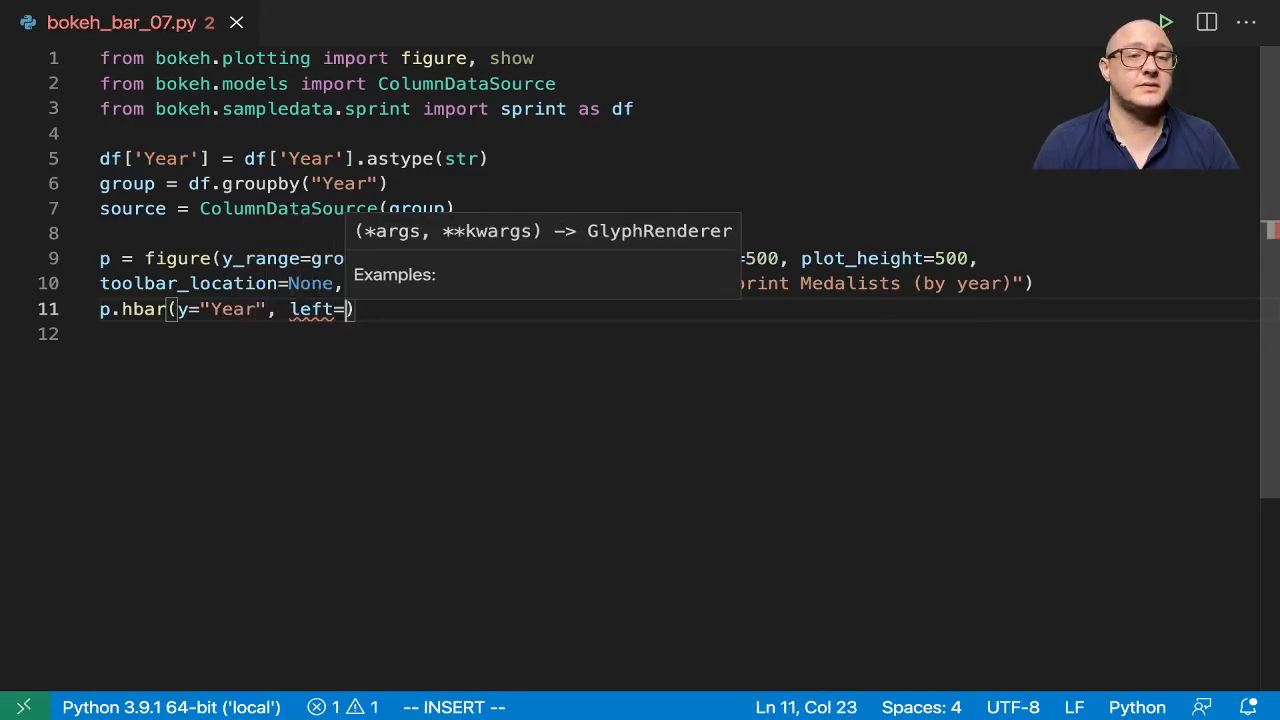
text(Tim_min", right="T)
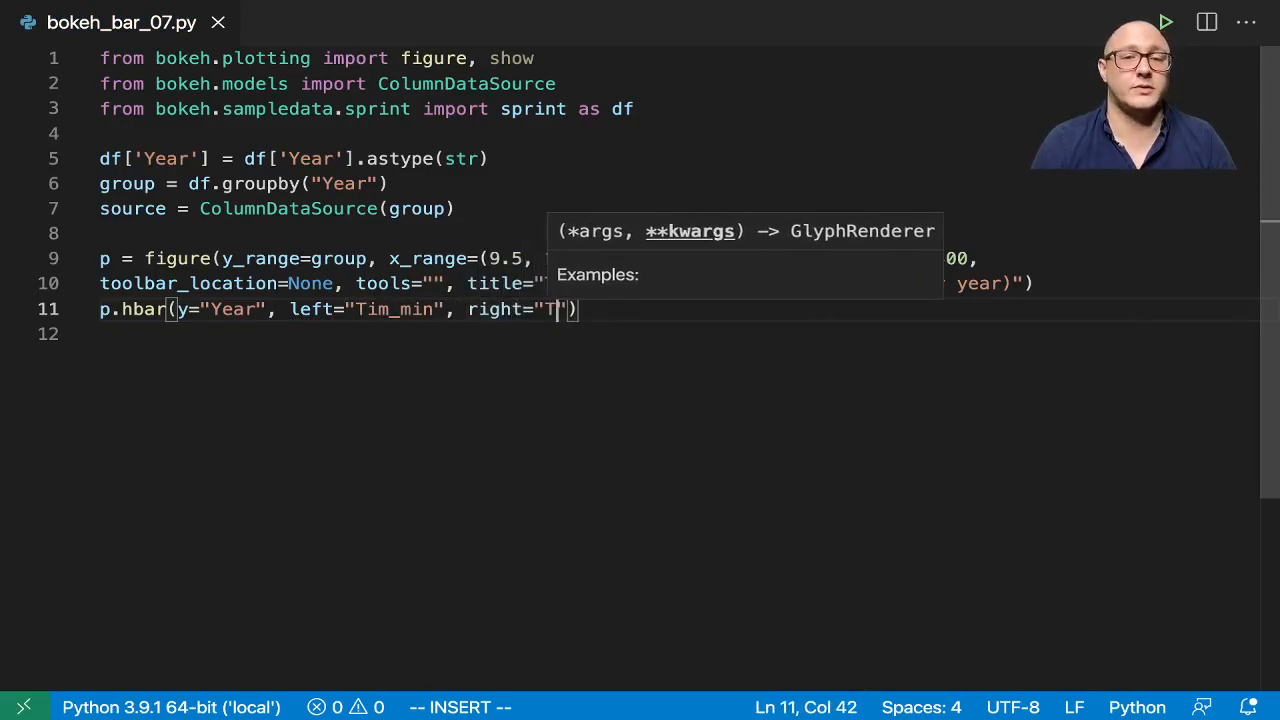
text(e_max)
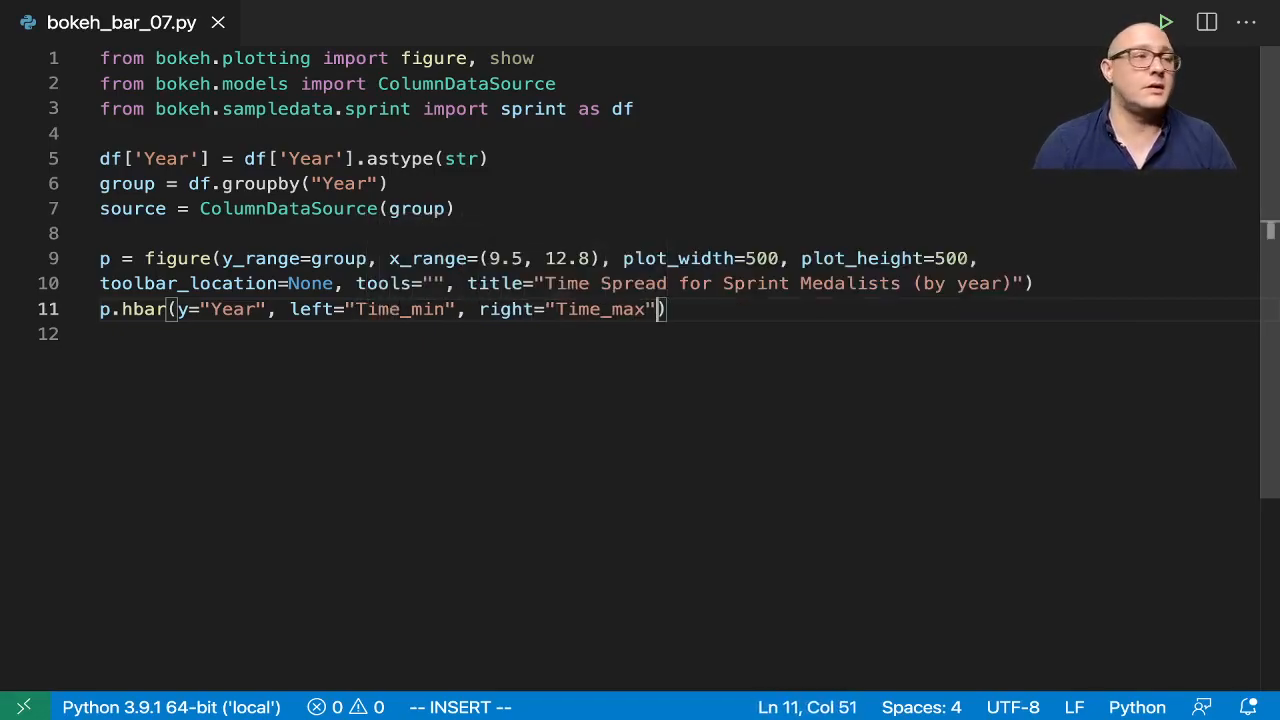
Step: Give the bars height 0.4 and source=source
text(, hieght)
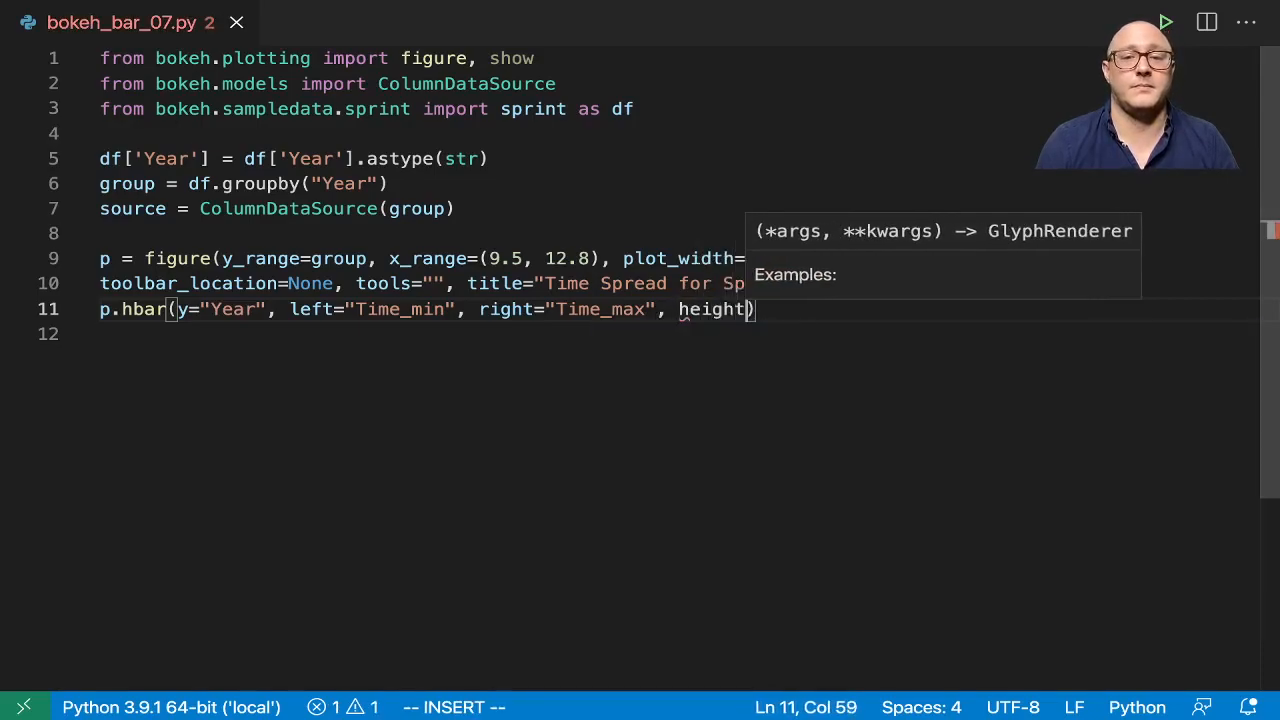
text(=)
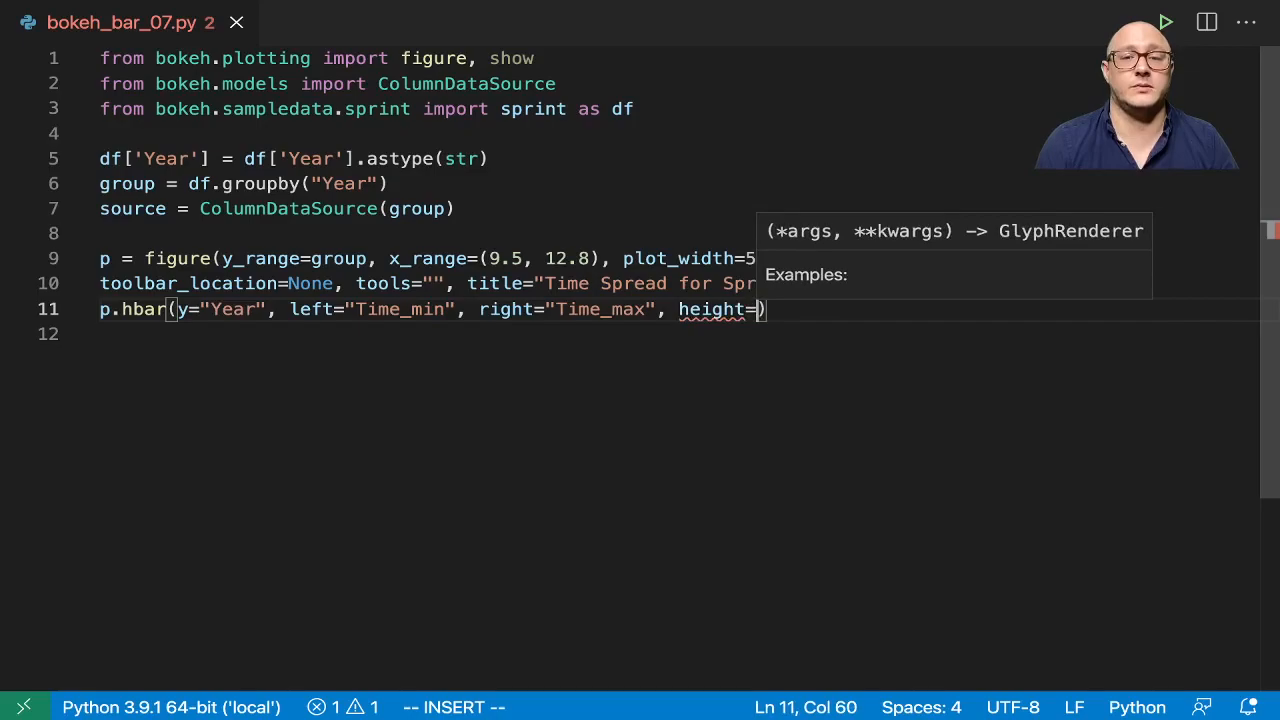
text(0)
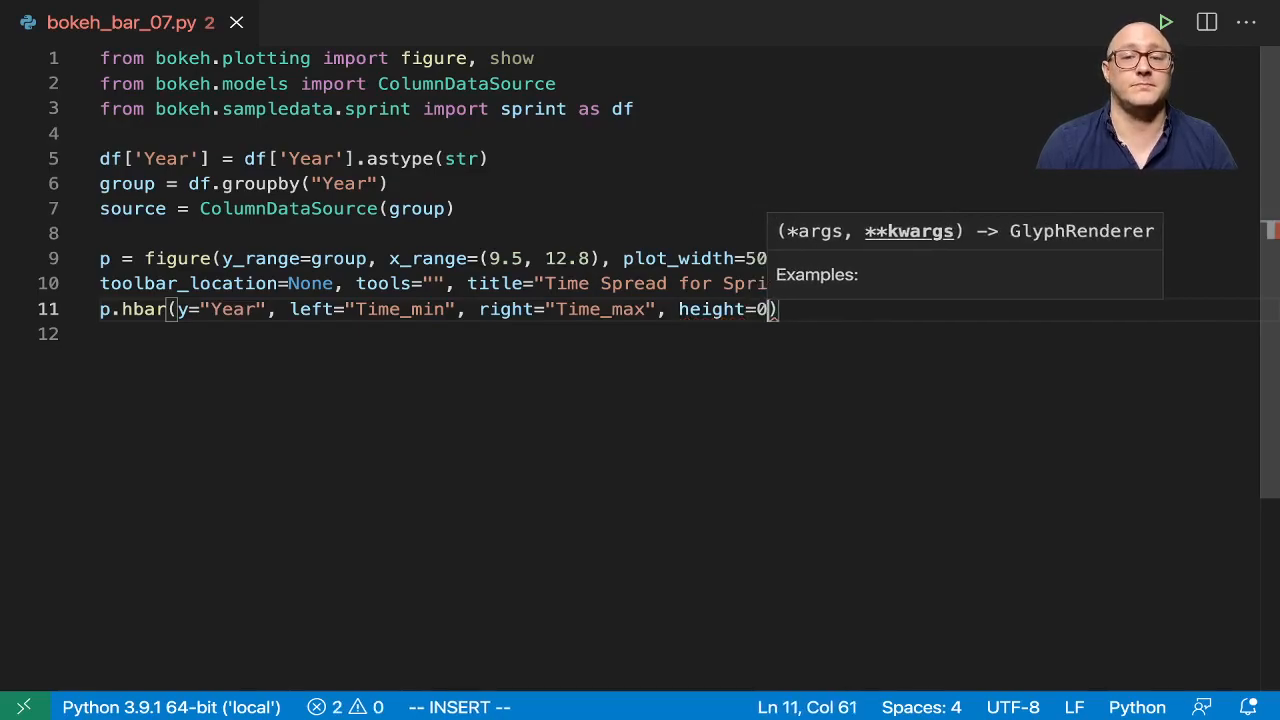
text(.4)
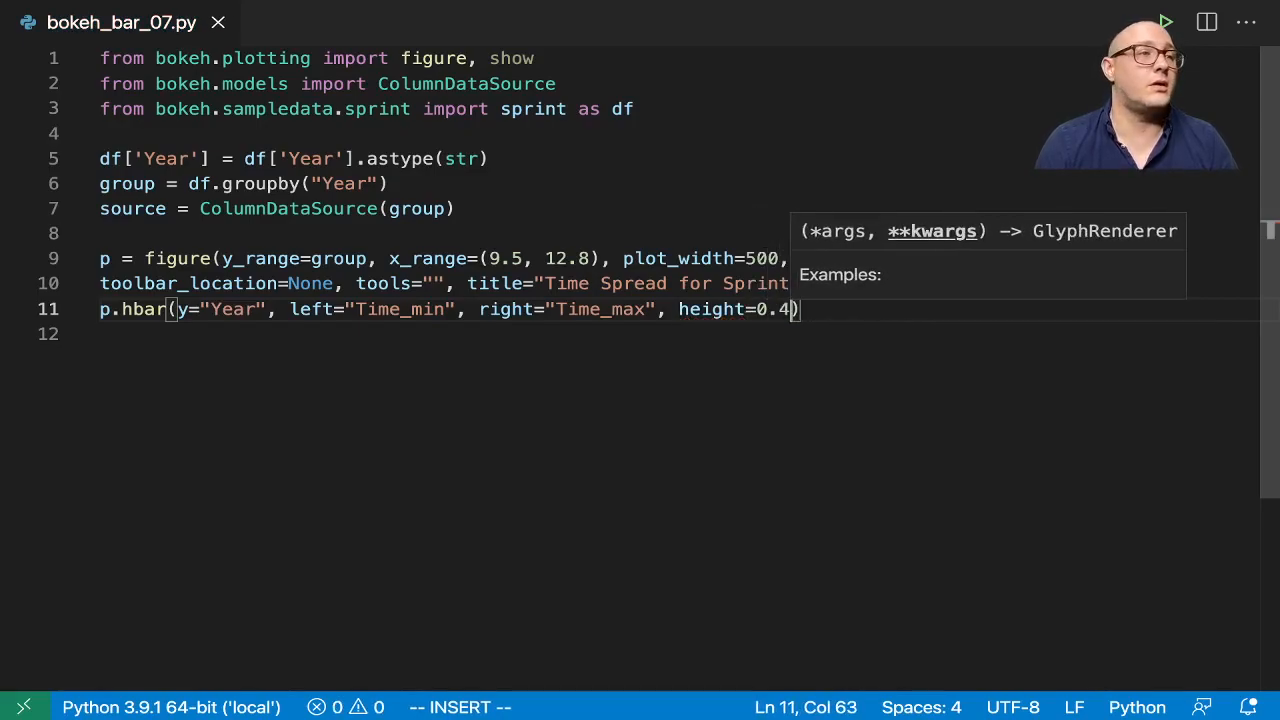
text(, source=sou)
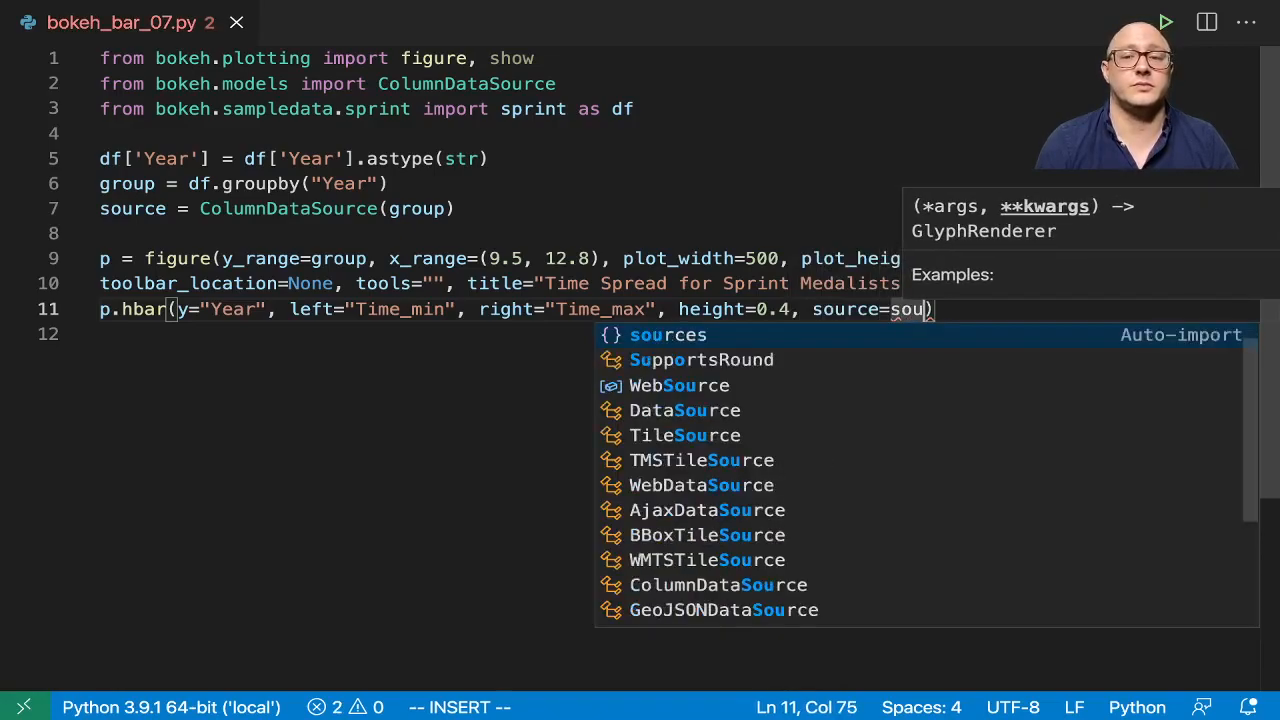
text(rce)
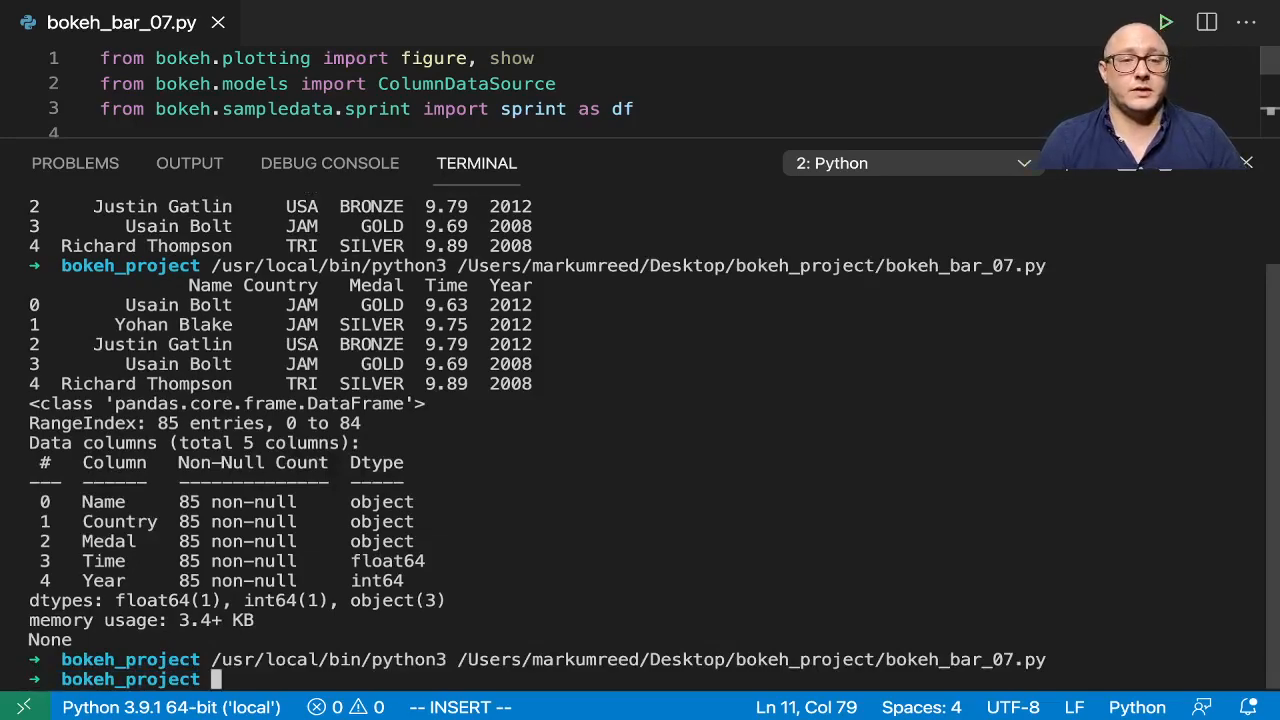
mouse_move(154, 210)
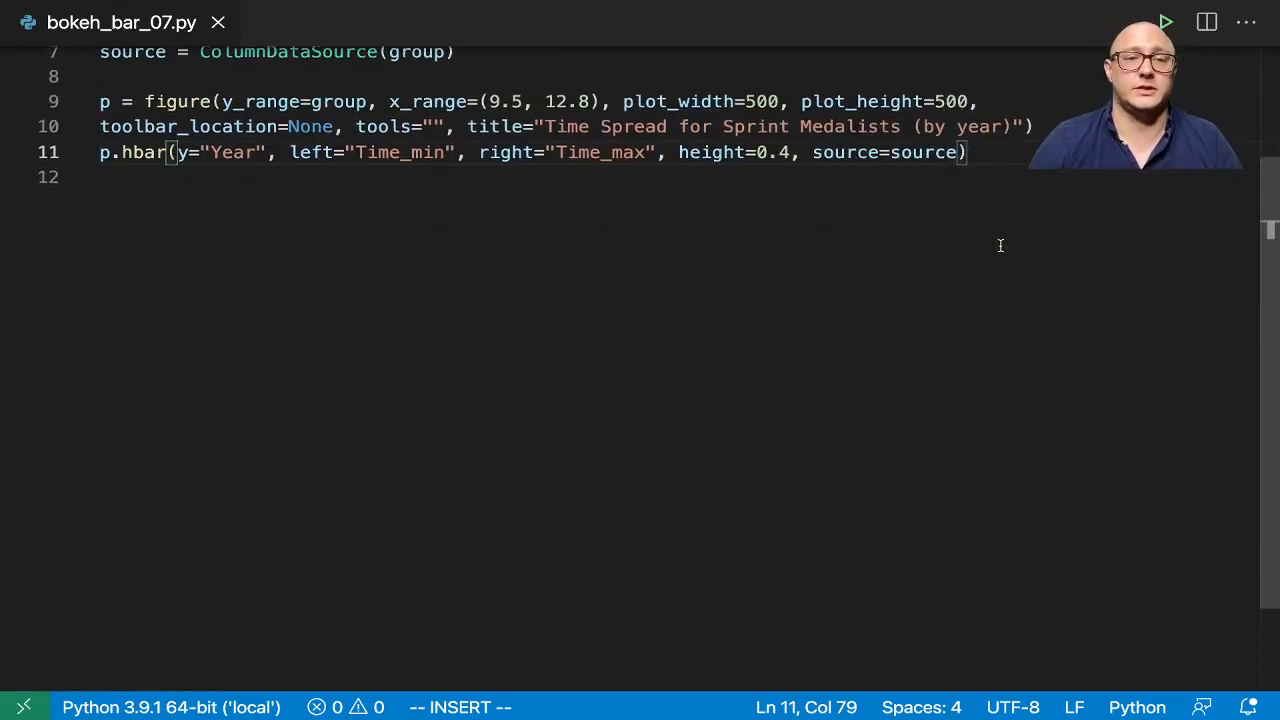
Step: Begin the final show(p) line to display the figure
text(sho)
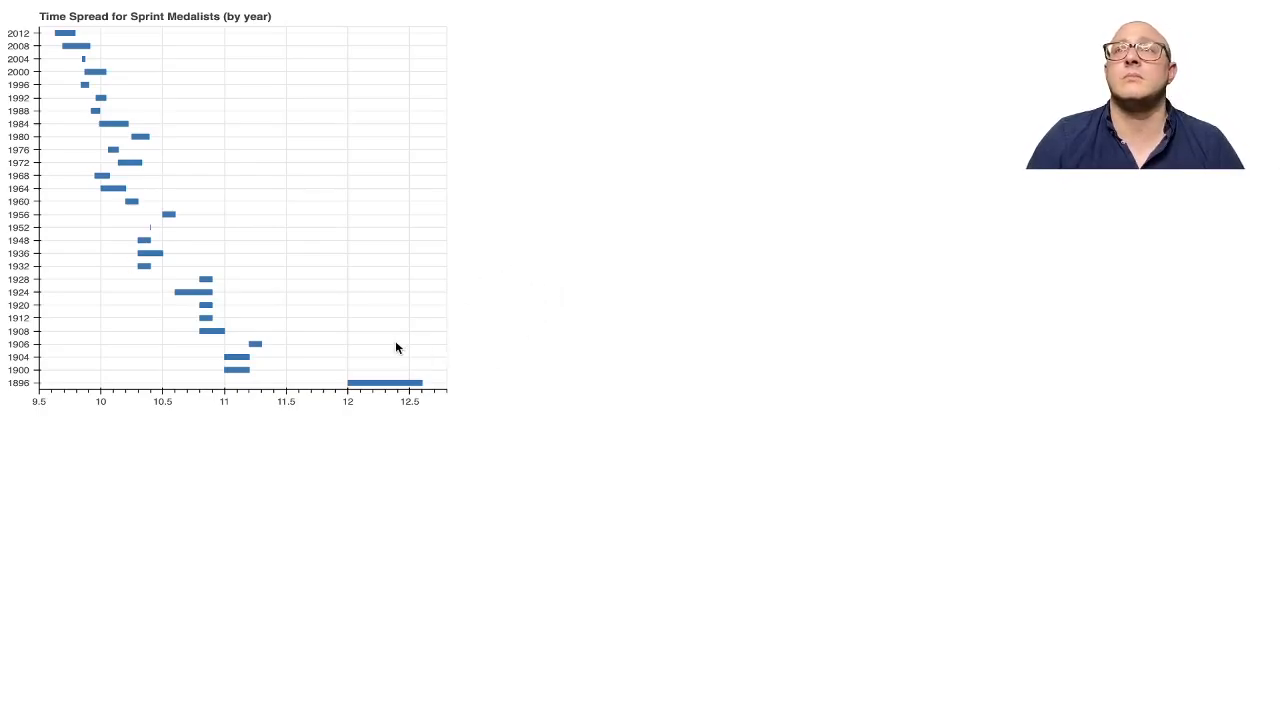
mouse_move(585, 260)
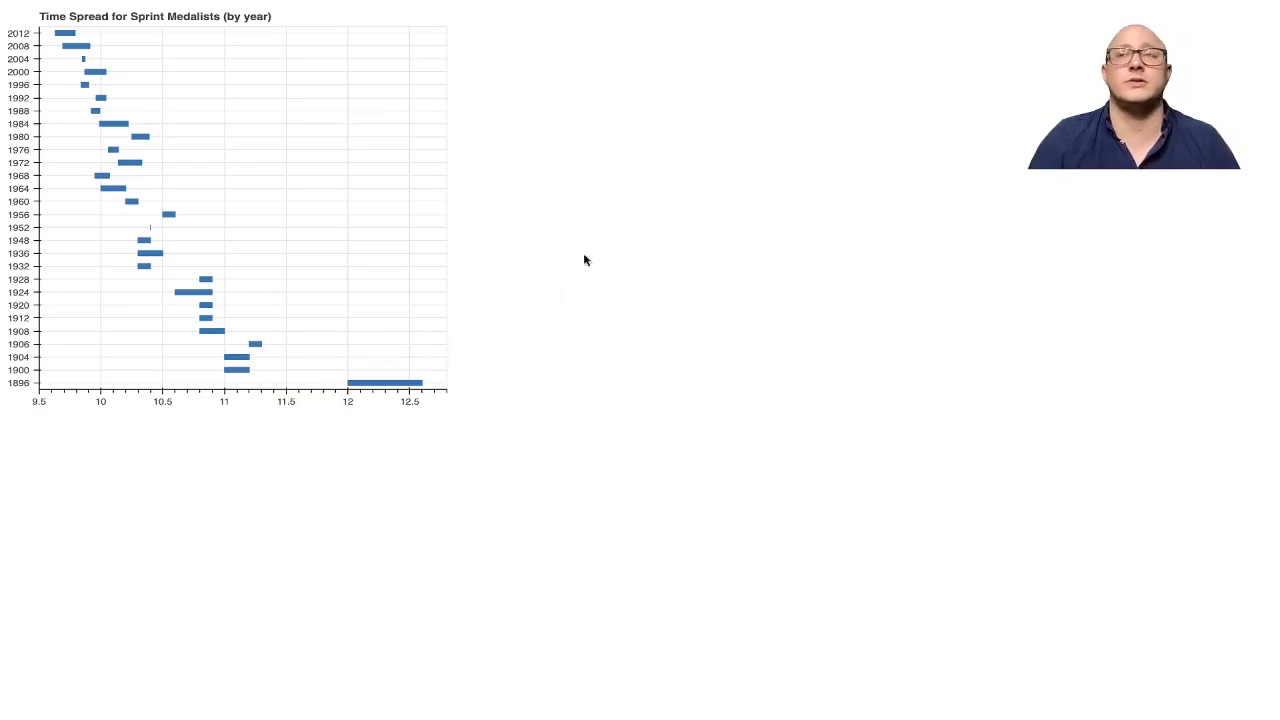
mouse_move(333, 439)
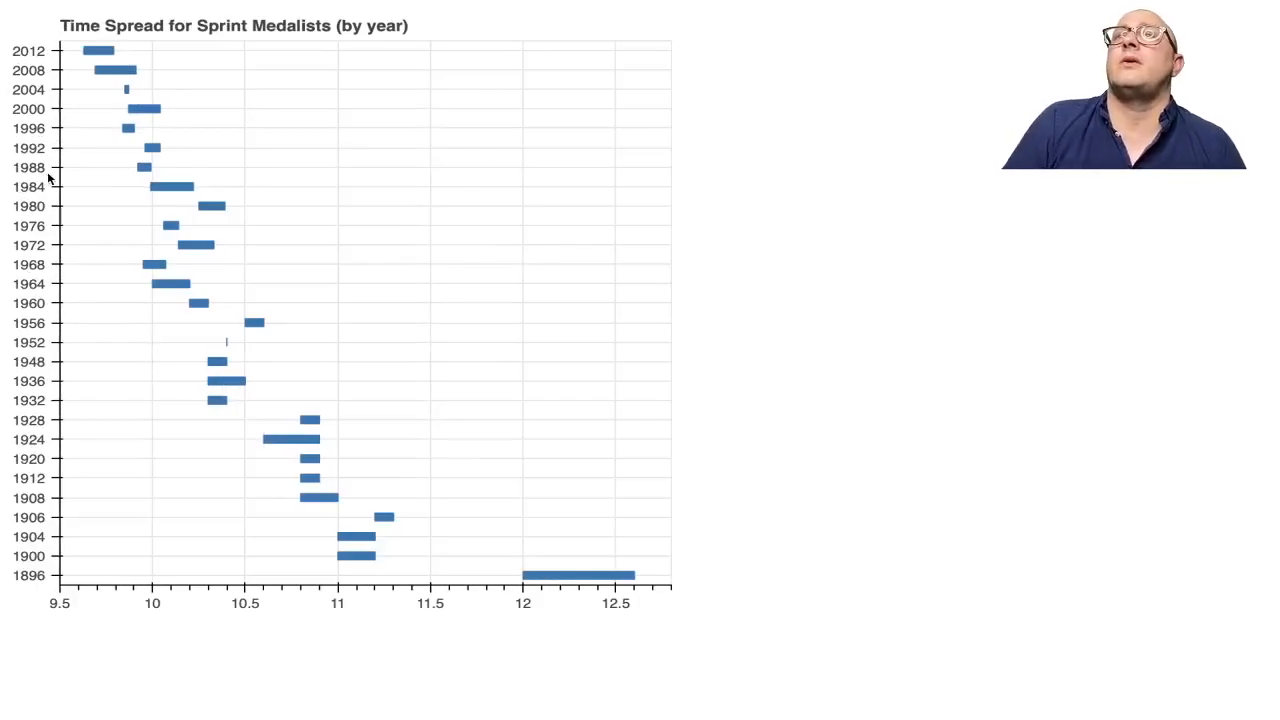
mouse_move(295, 400)
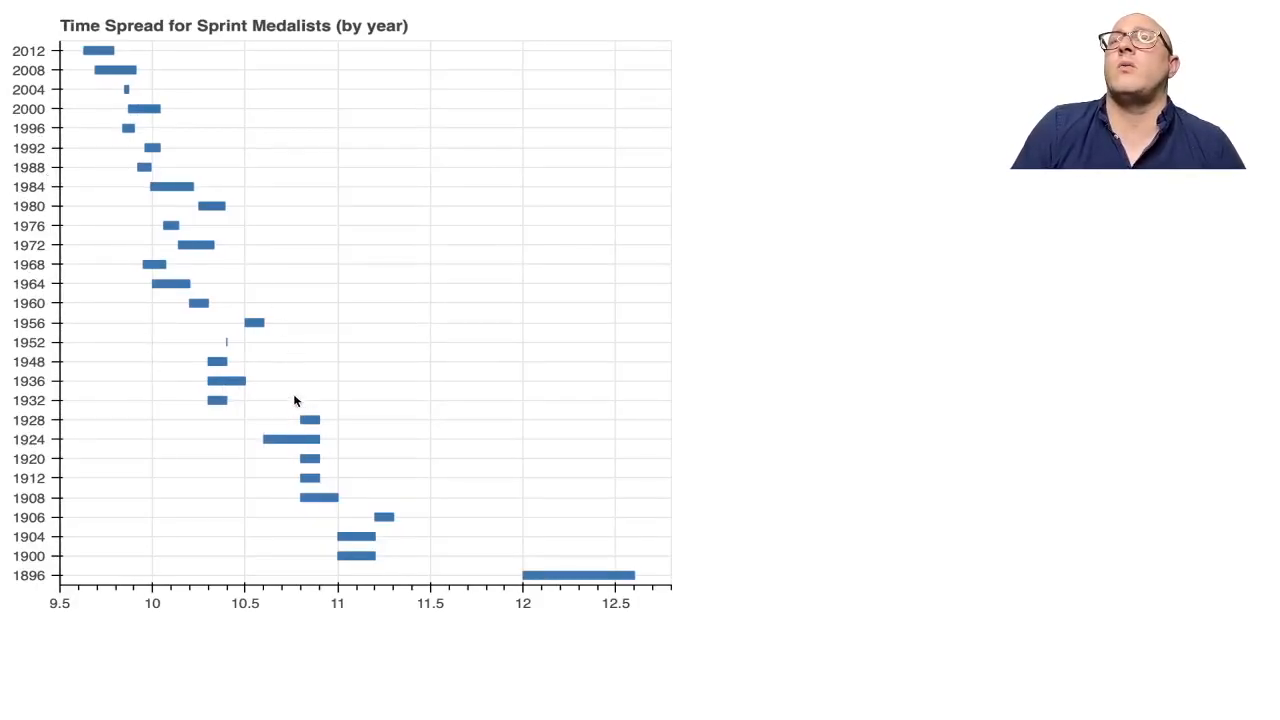
mouse_move(324, 90)
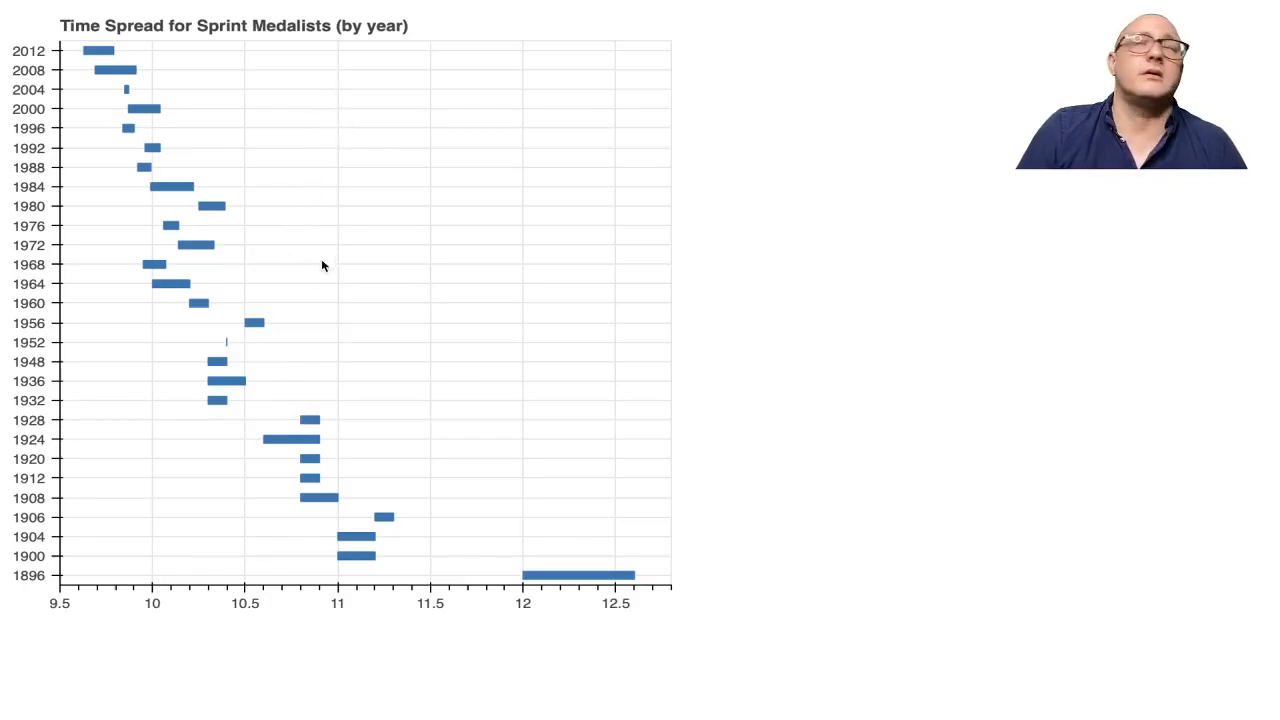
mouse_move(438, 255)
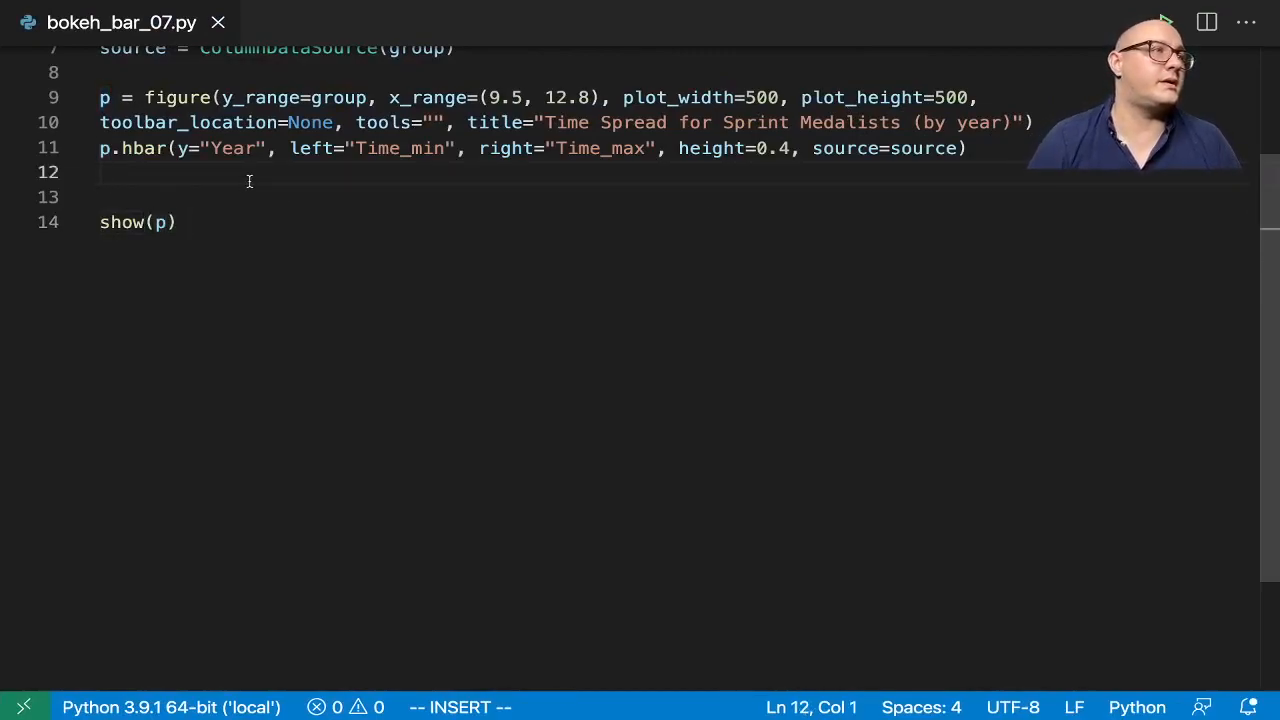
Step: Set p.outline_line_color and the x-grid line color to None
text(p.)
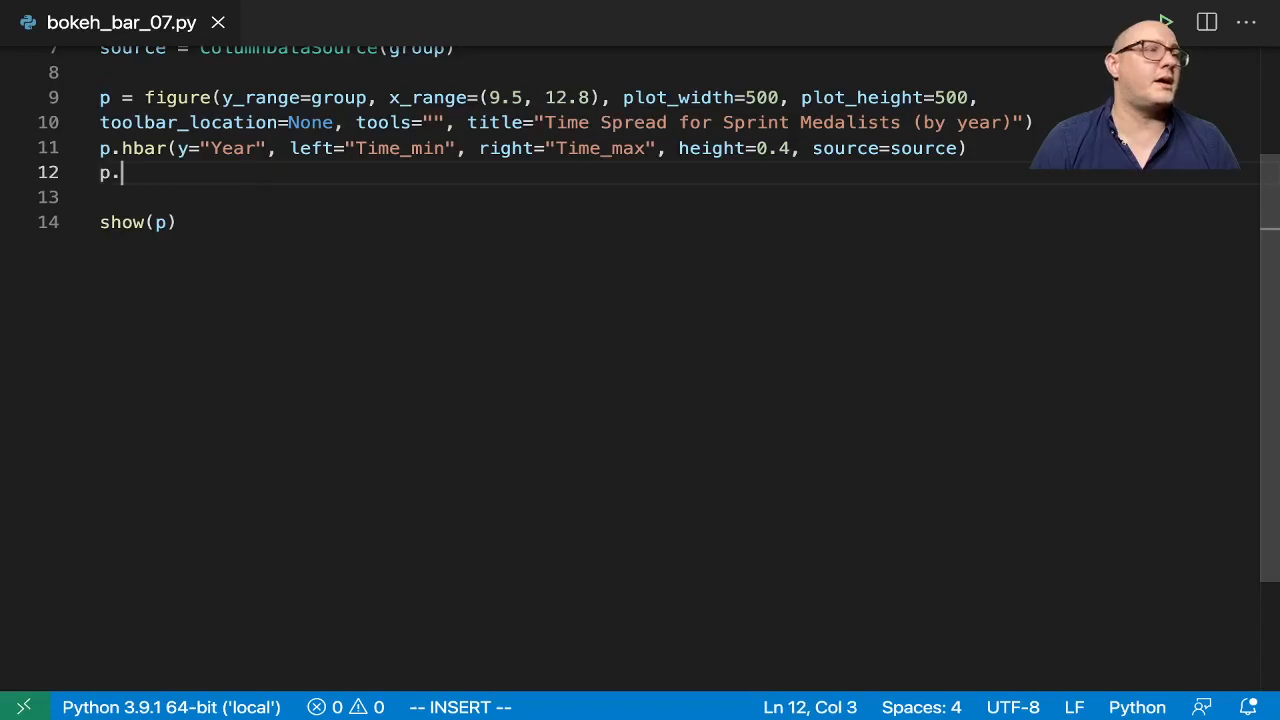
text(outline_line_color =)
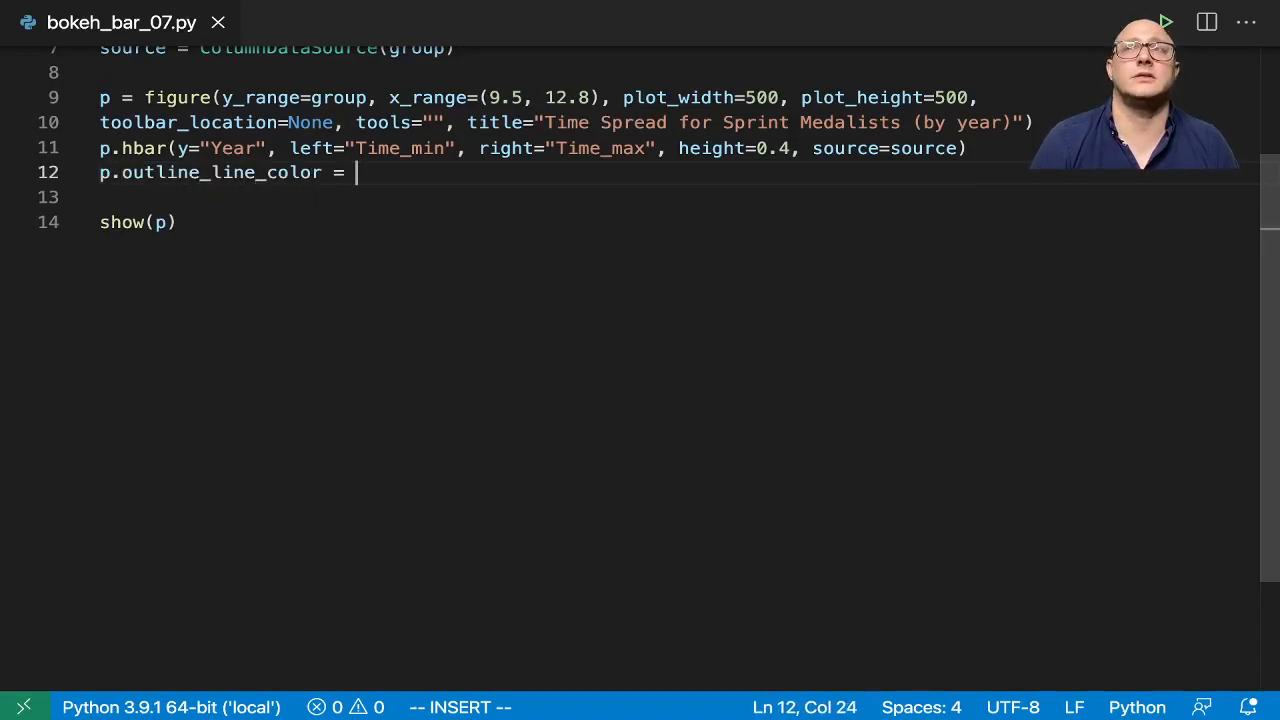
text(None)
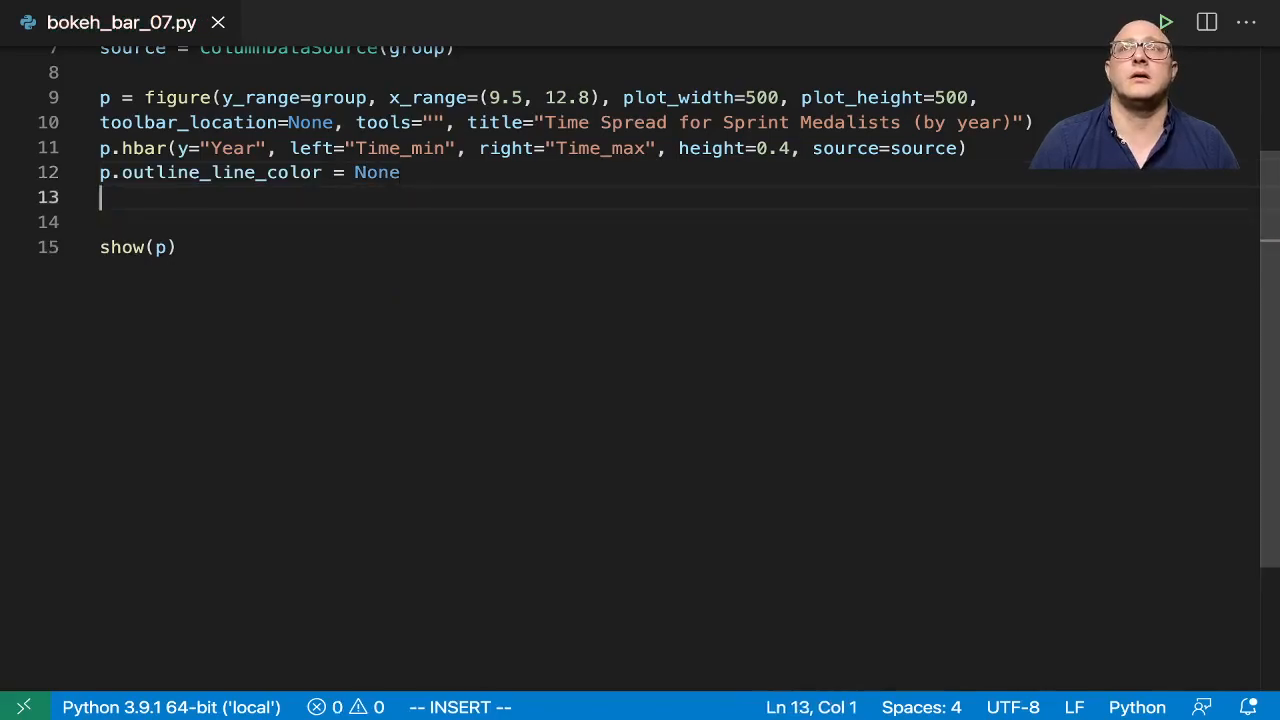
text(p.x)
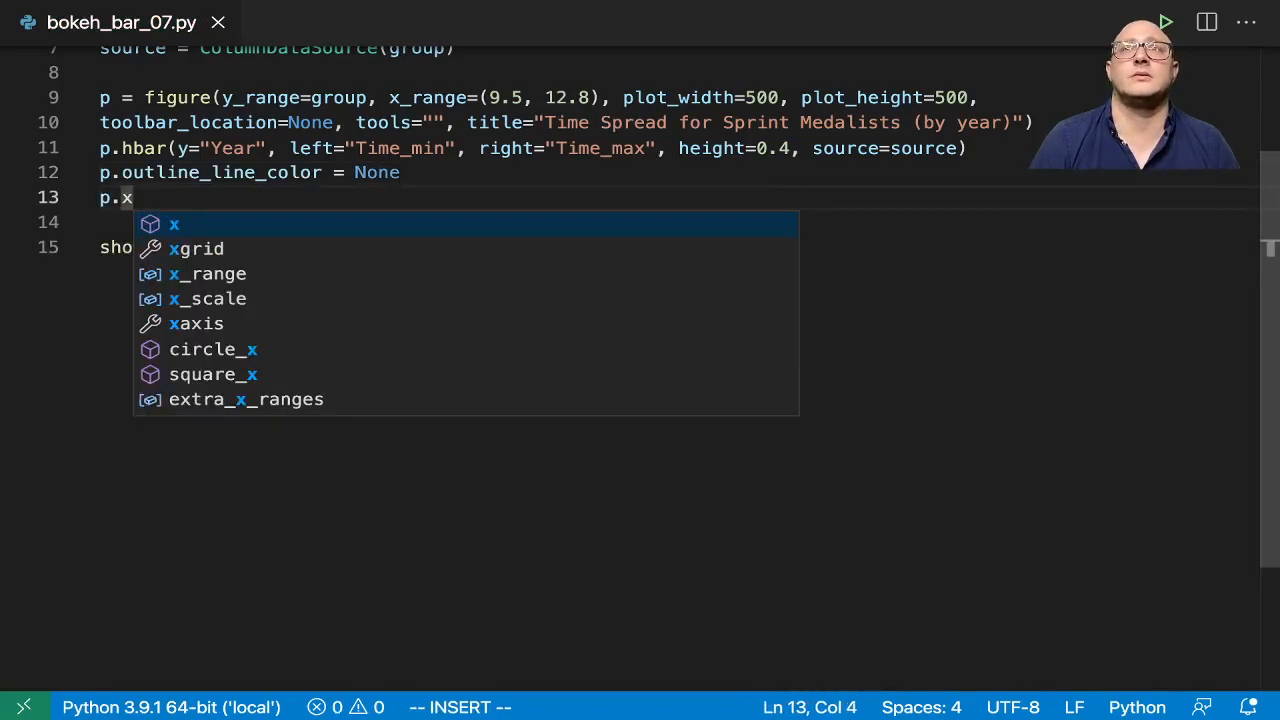
text(grid.)
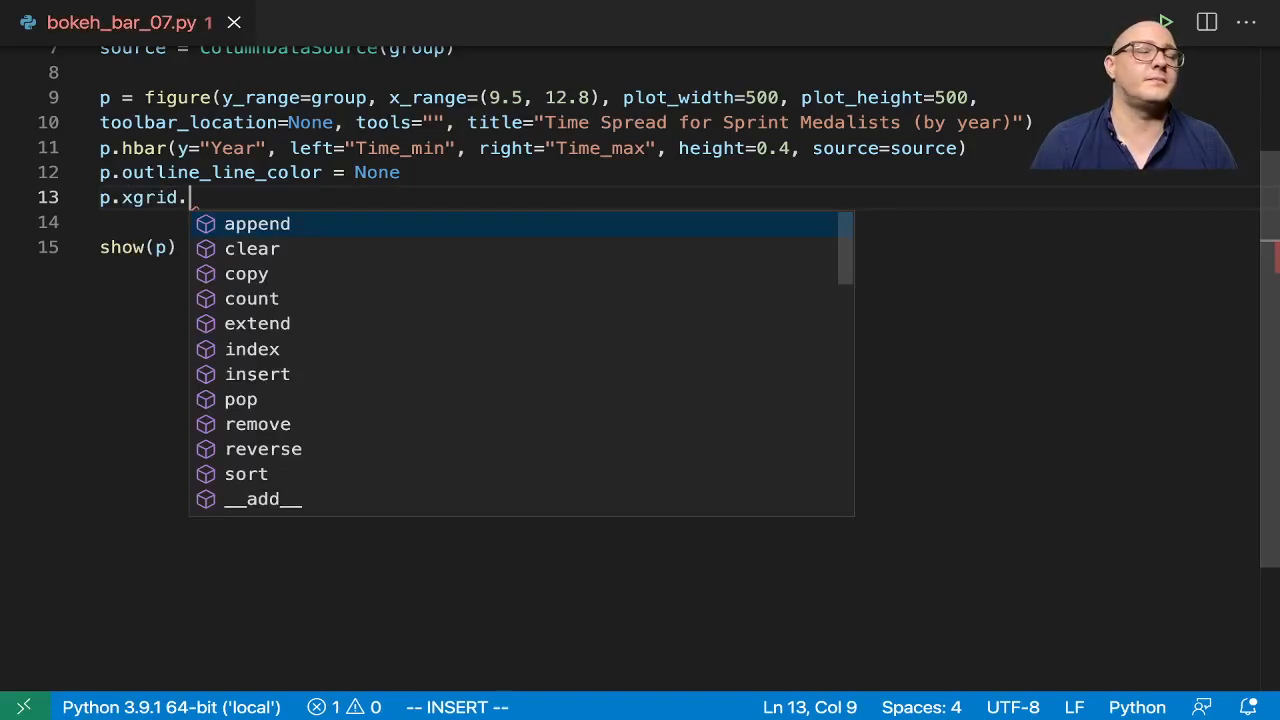
text(xai)
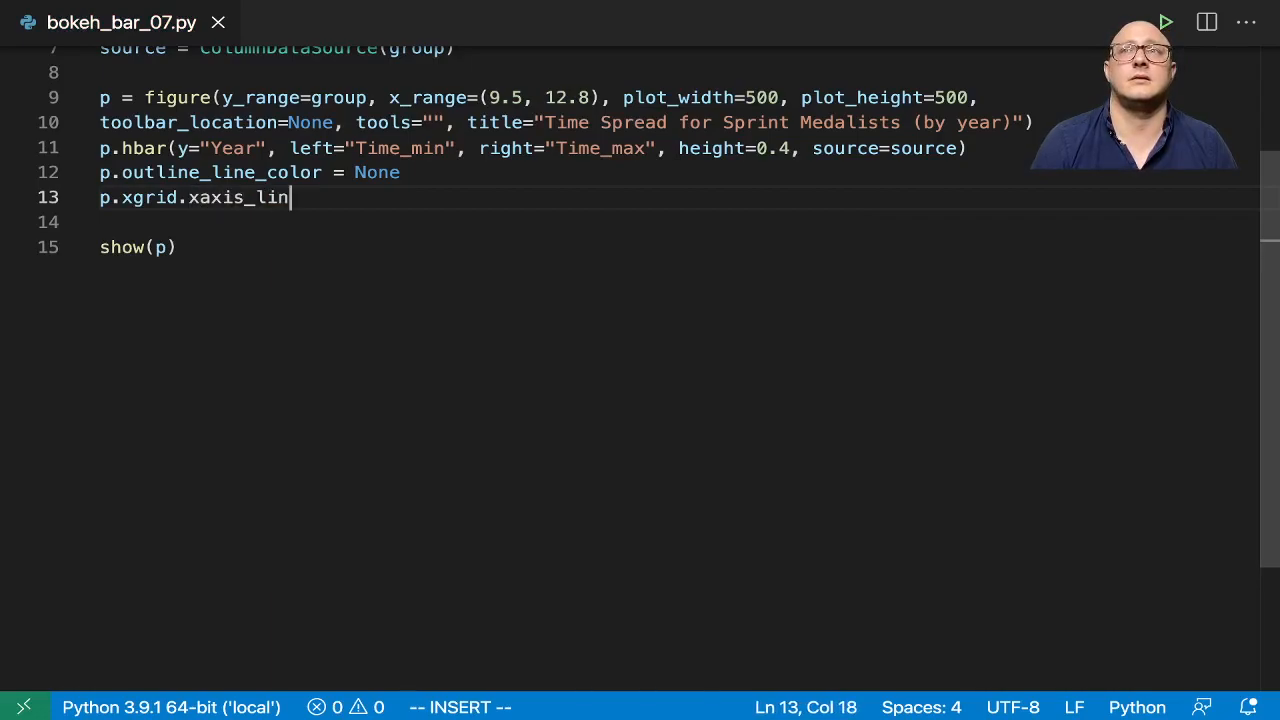
text(e_color=Non)
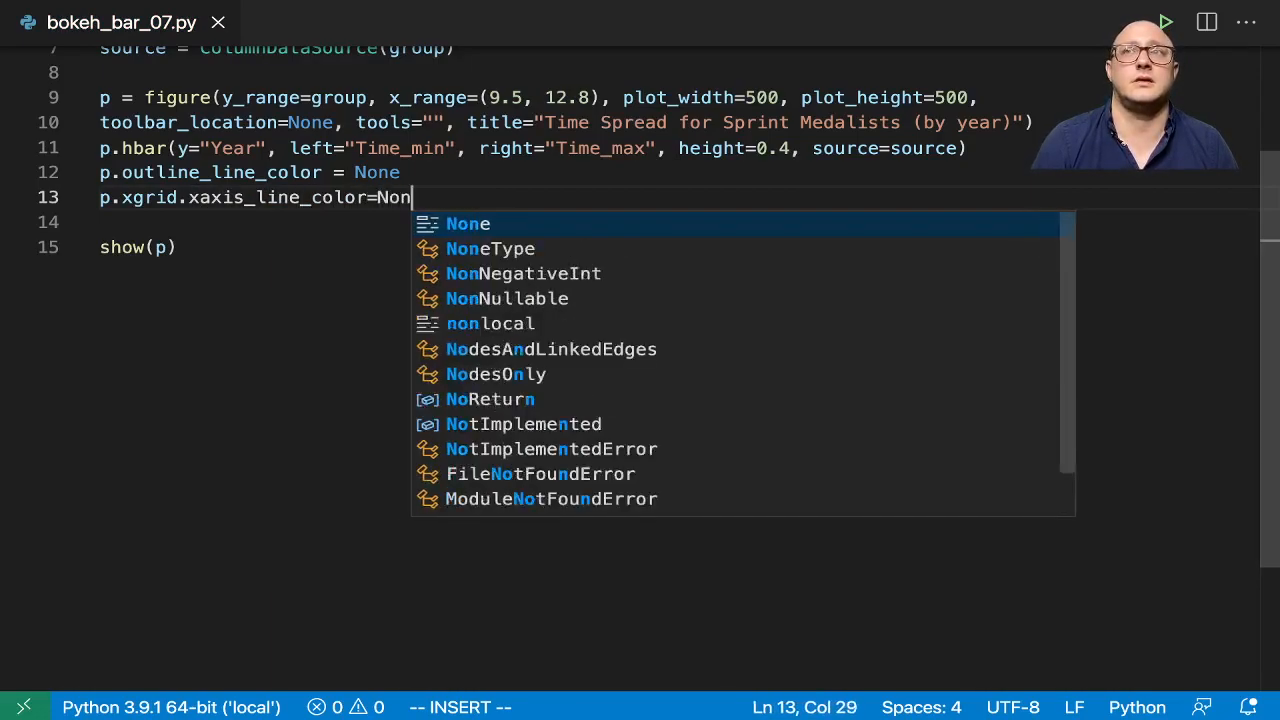
key(Enter)
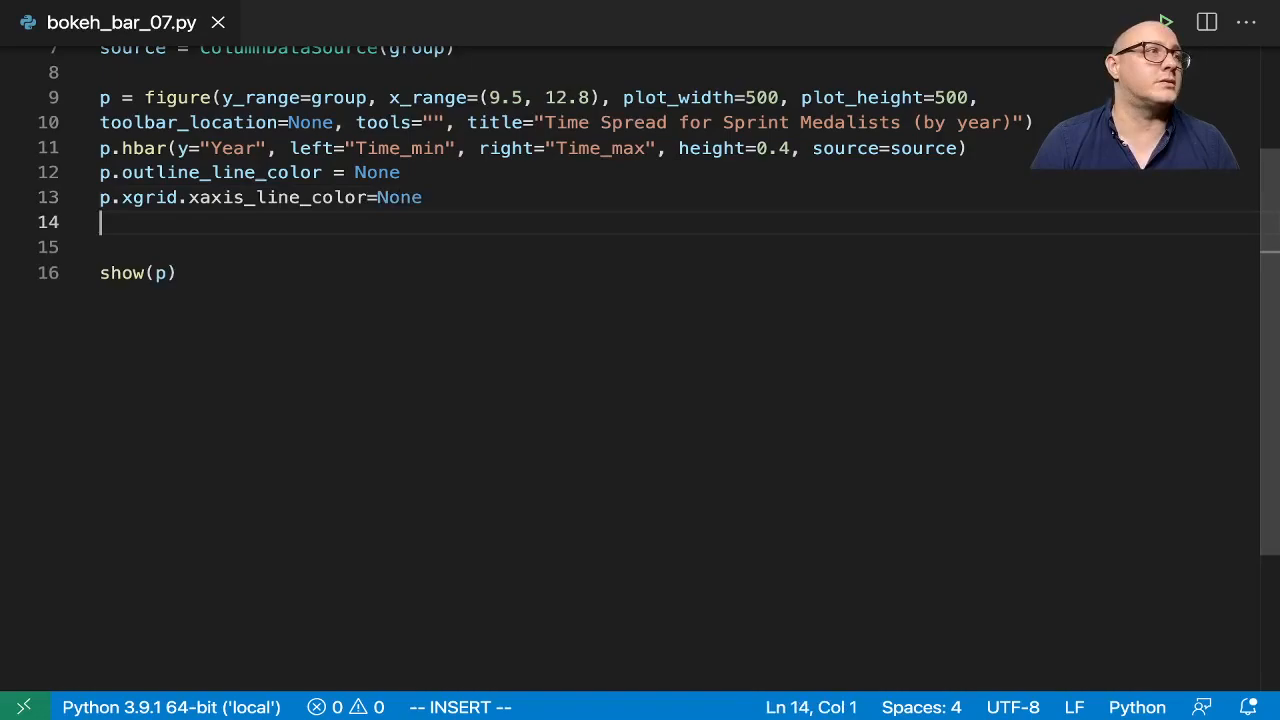
Step: Label the x axis 'Time in seconds' via p.xaxis.axis_label
text(.)
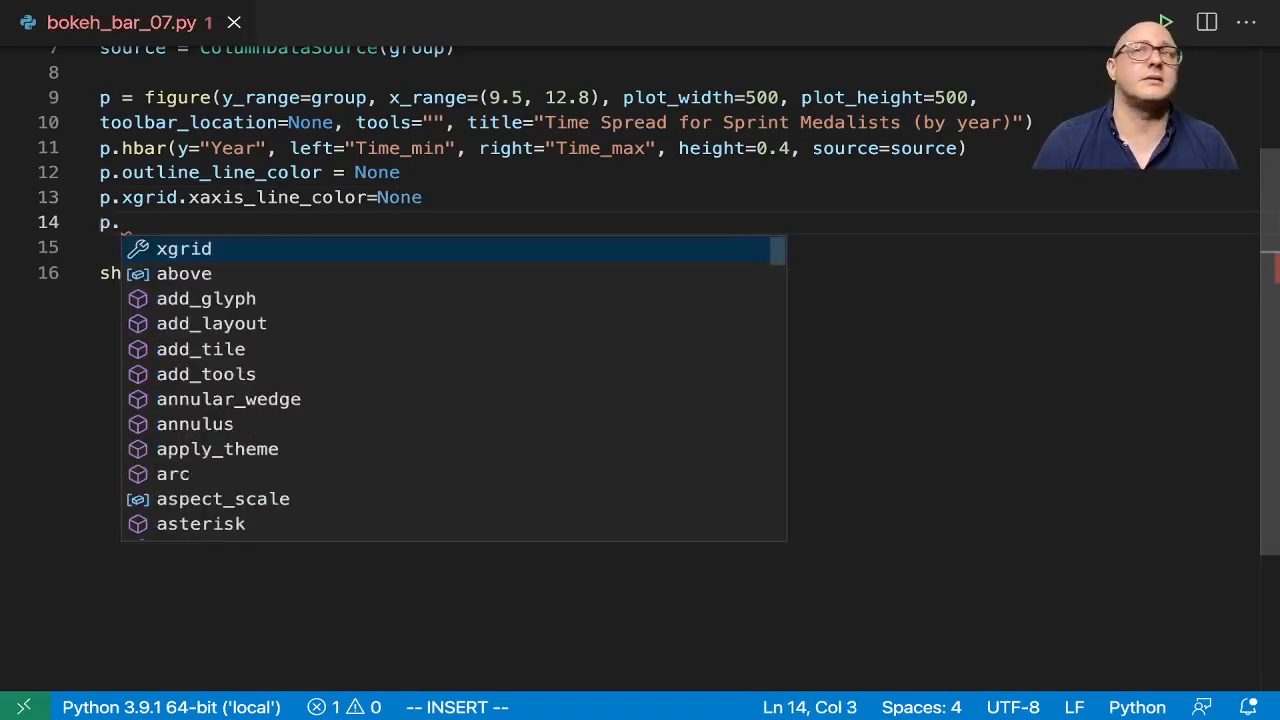
text(x)
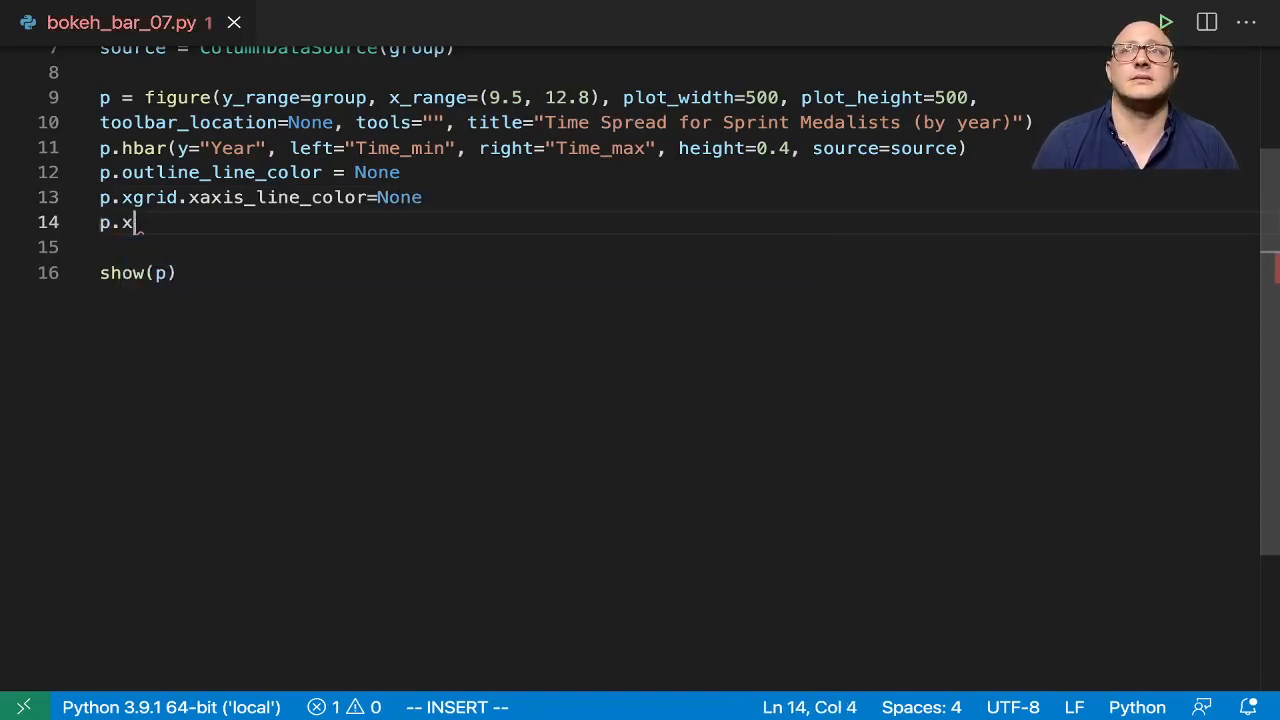
text(axis.)
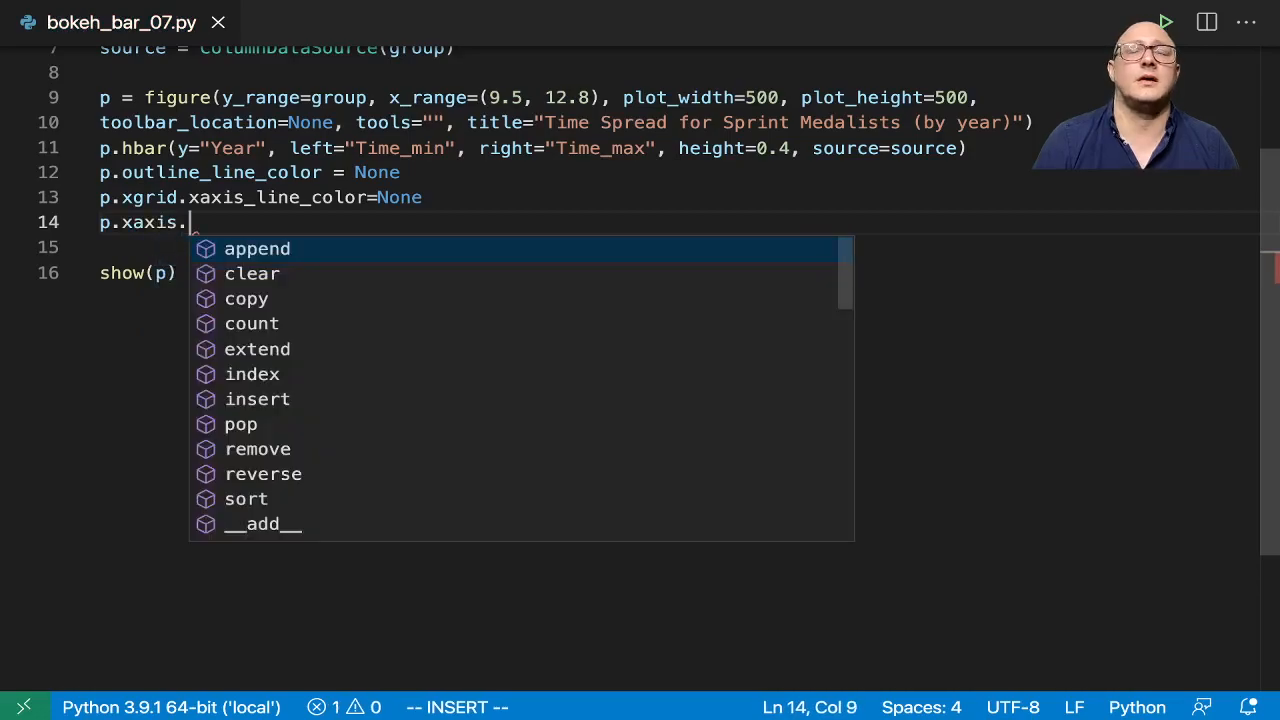
text(axis)
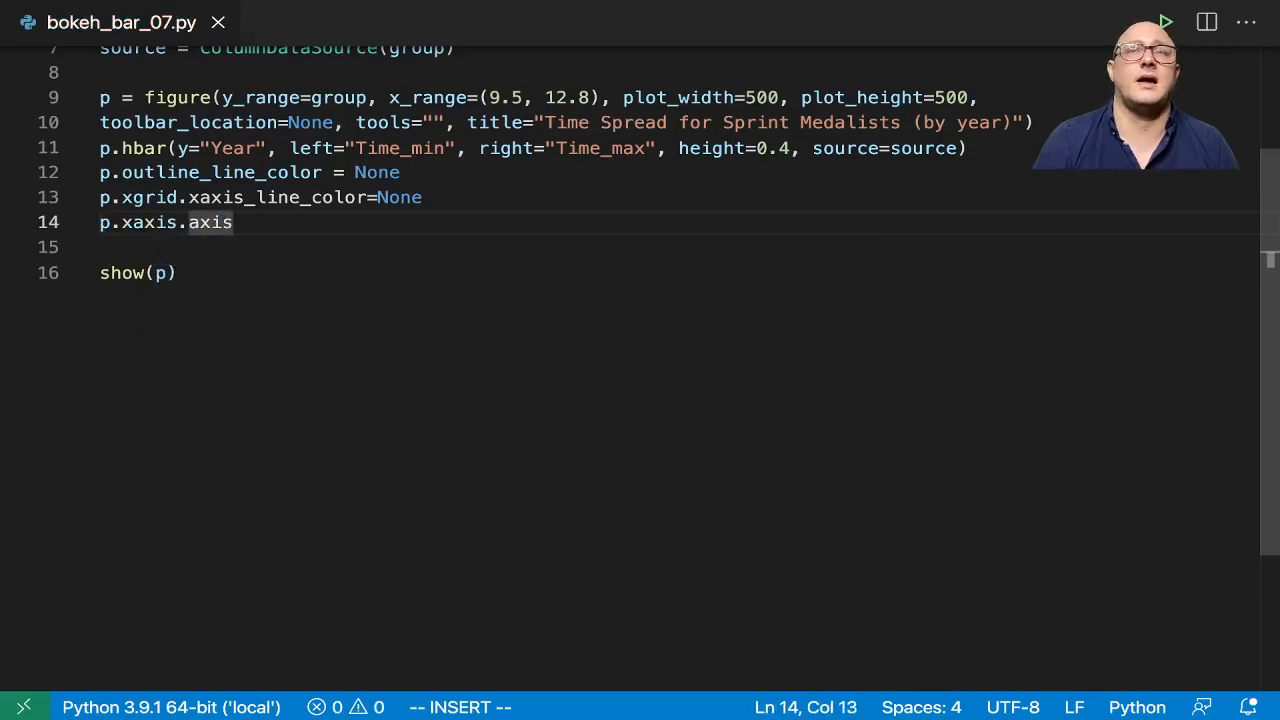
text(_label)
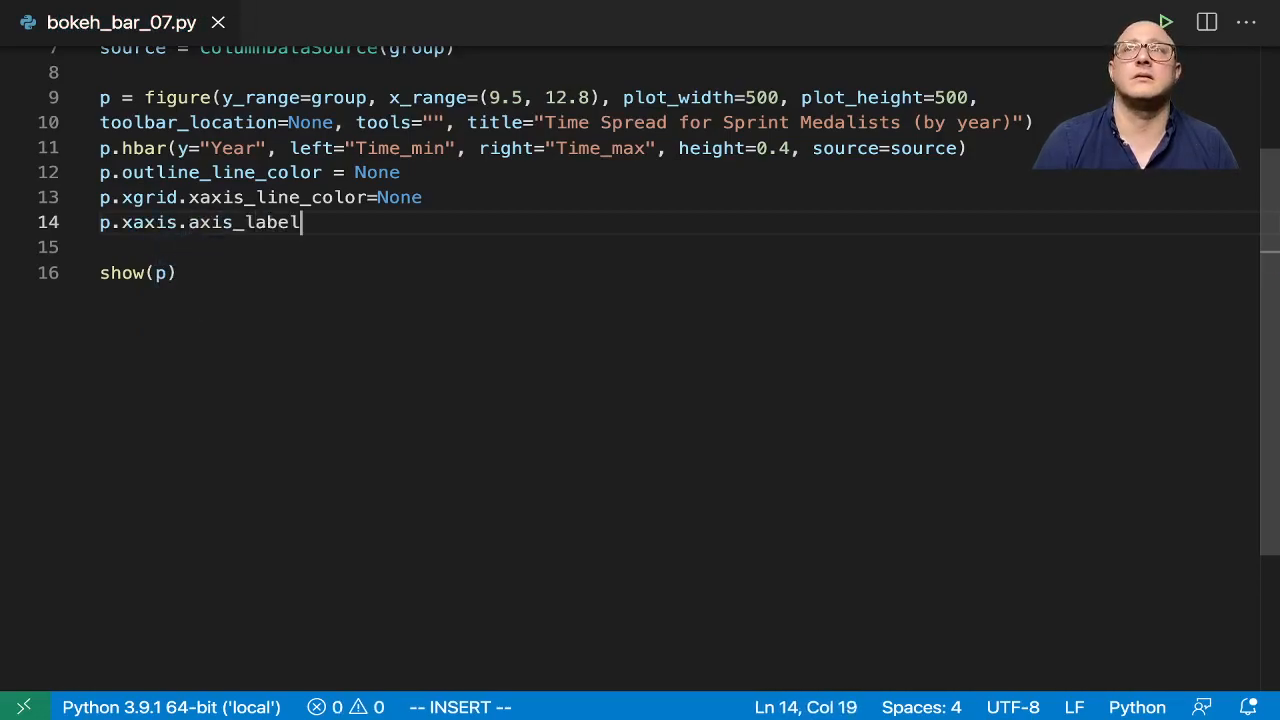
text(= "T")
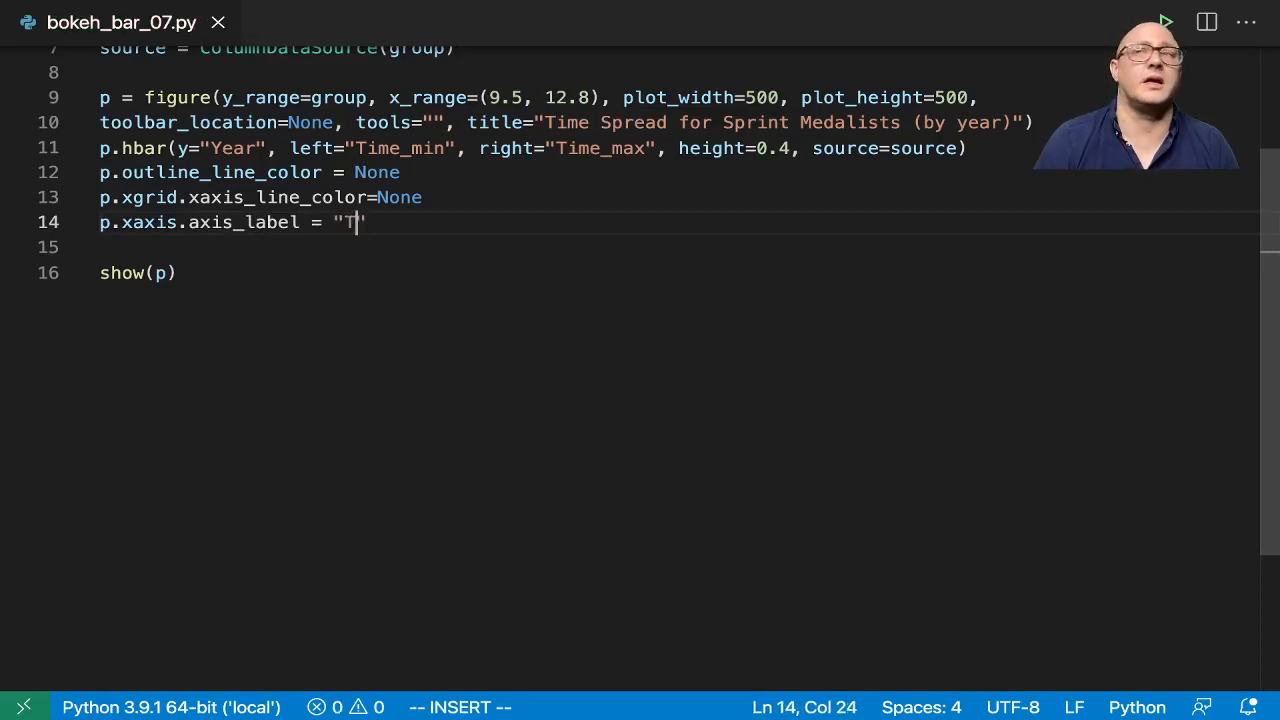
text(ime (seco)
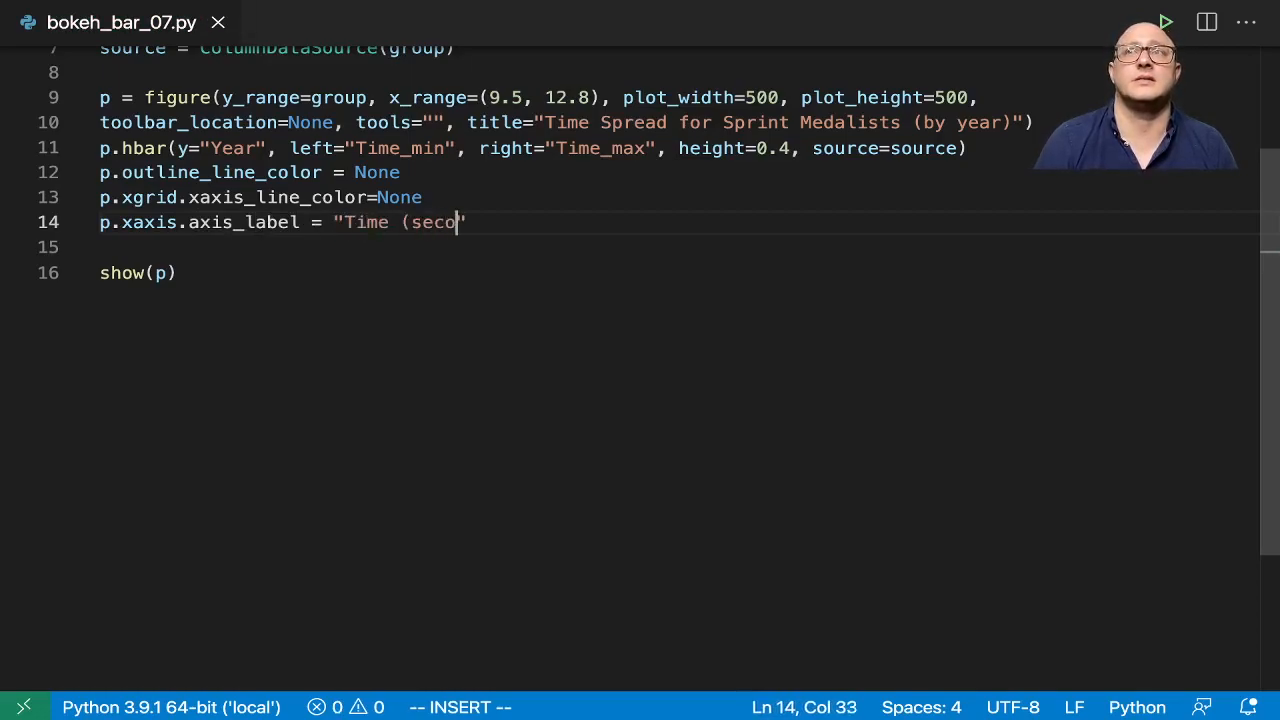
key(Backspace)
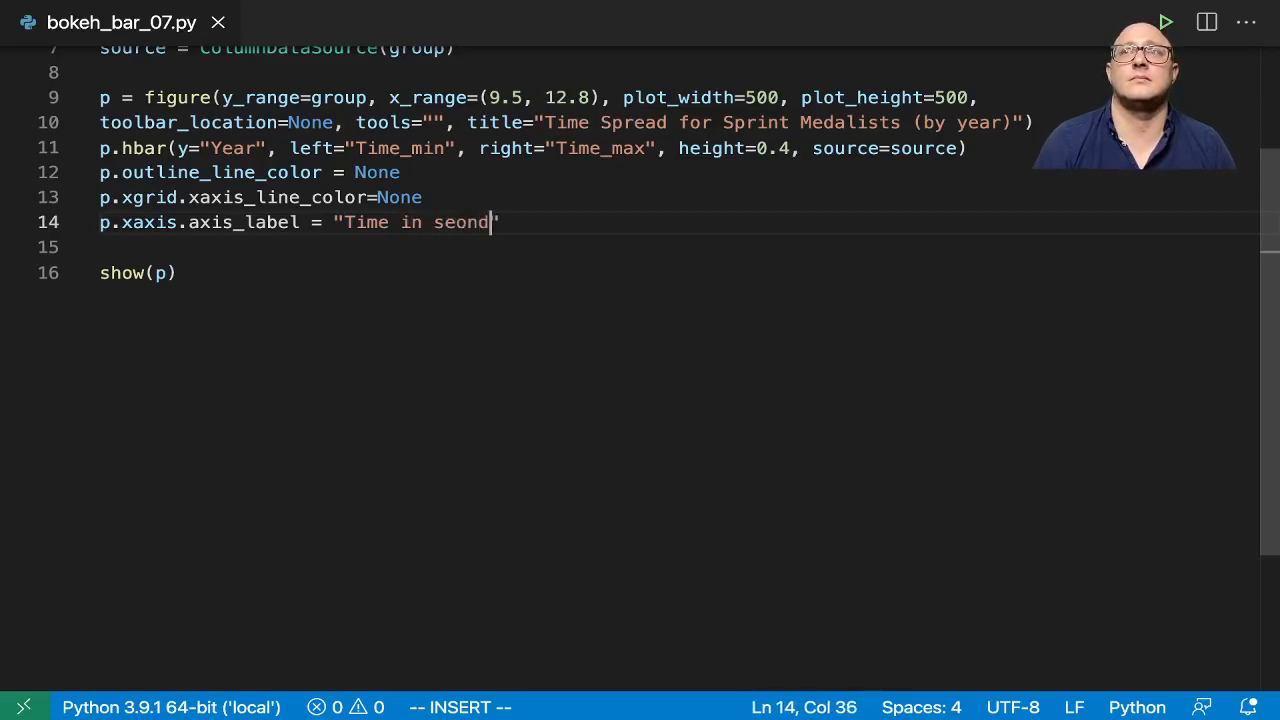
key(Backspace)
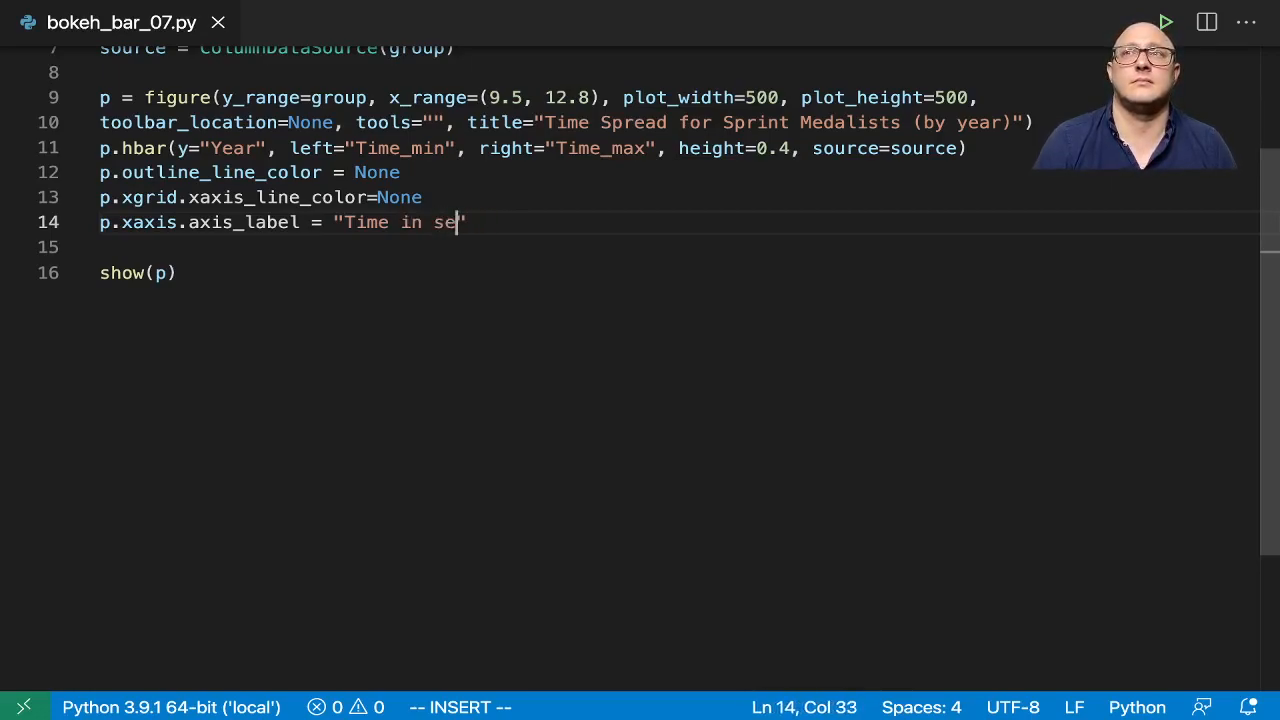
text(conds)
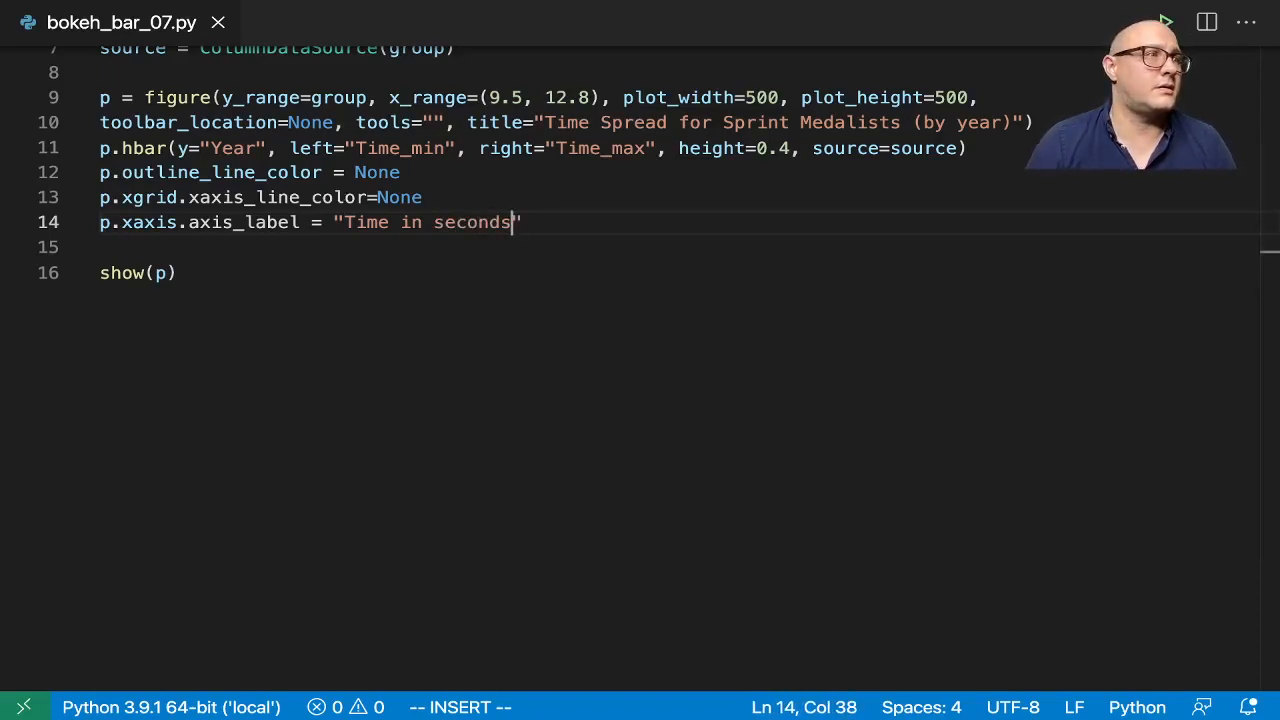
Step: Correct line 13 to p.xgrid.grid_line_color=None, rerun the script and close the terminal
double_click(277, 197)
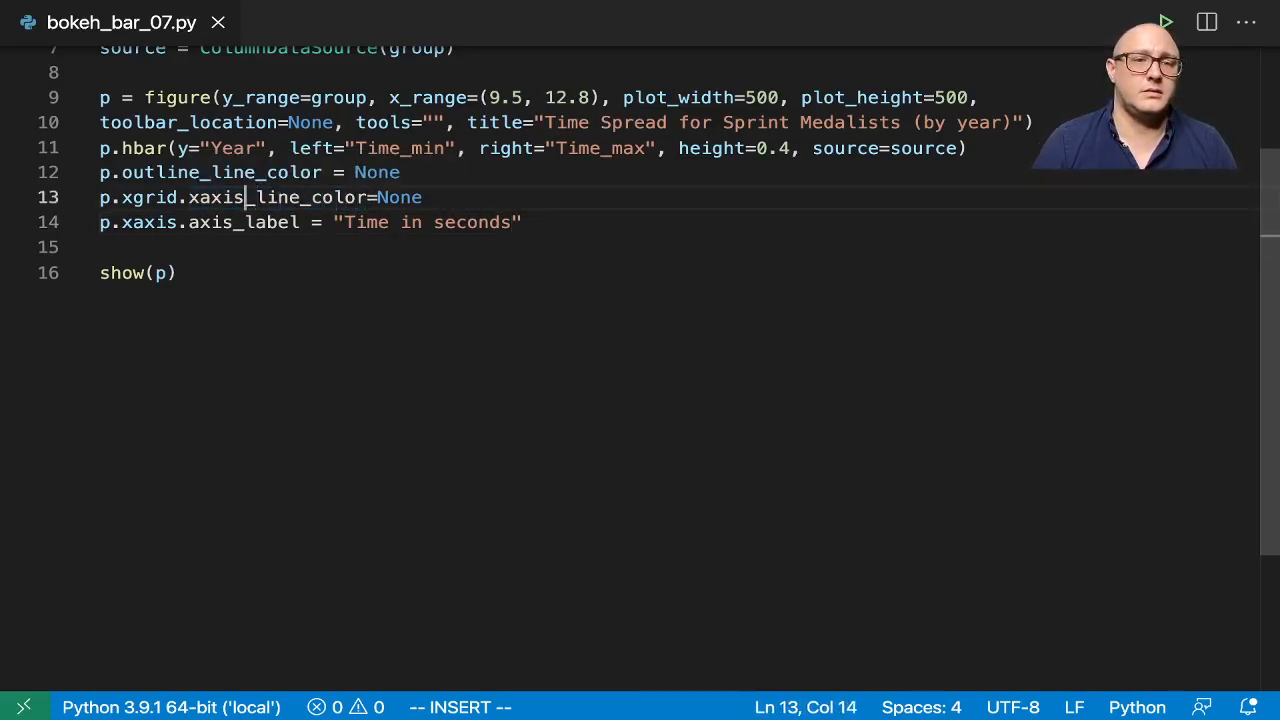
text(grid)
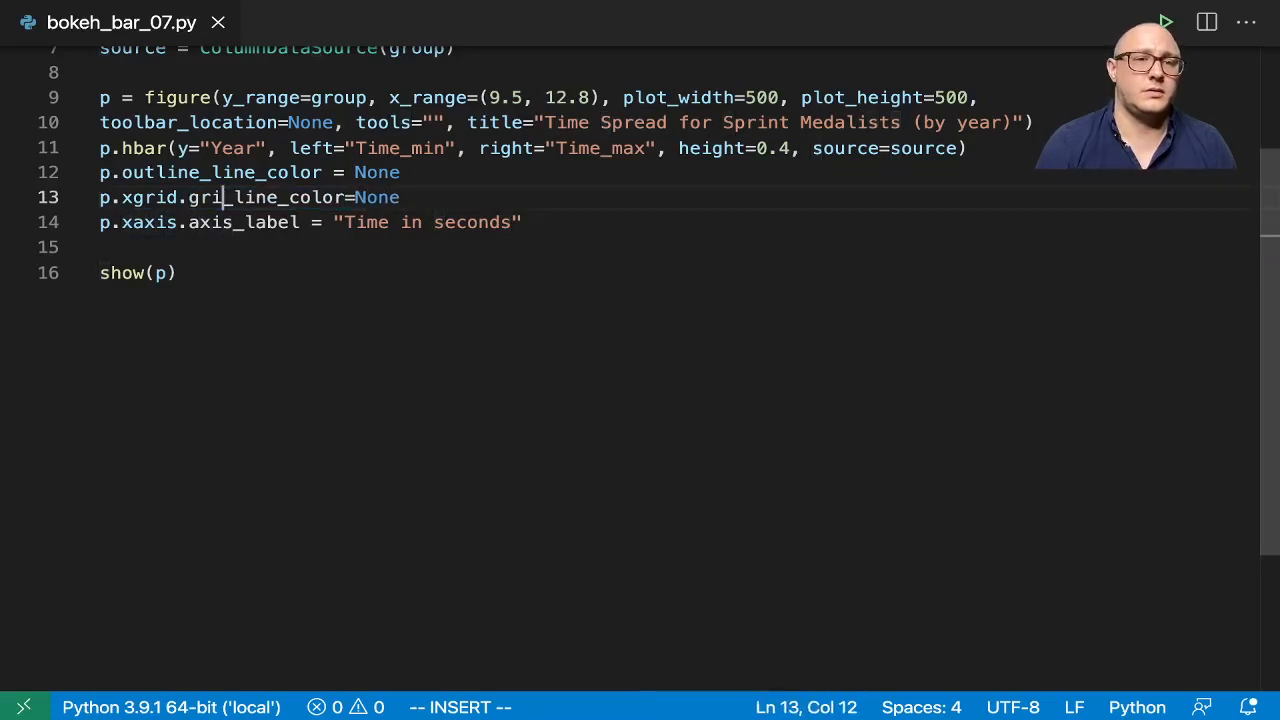
click(1164, 21)
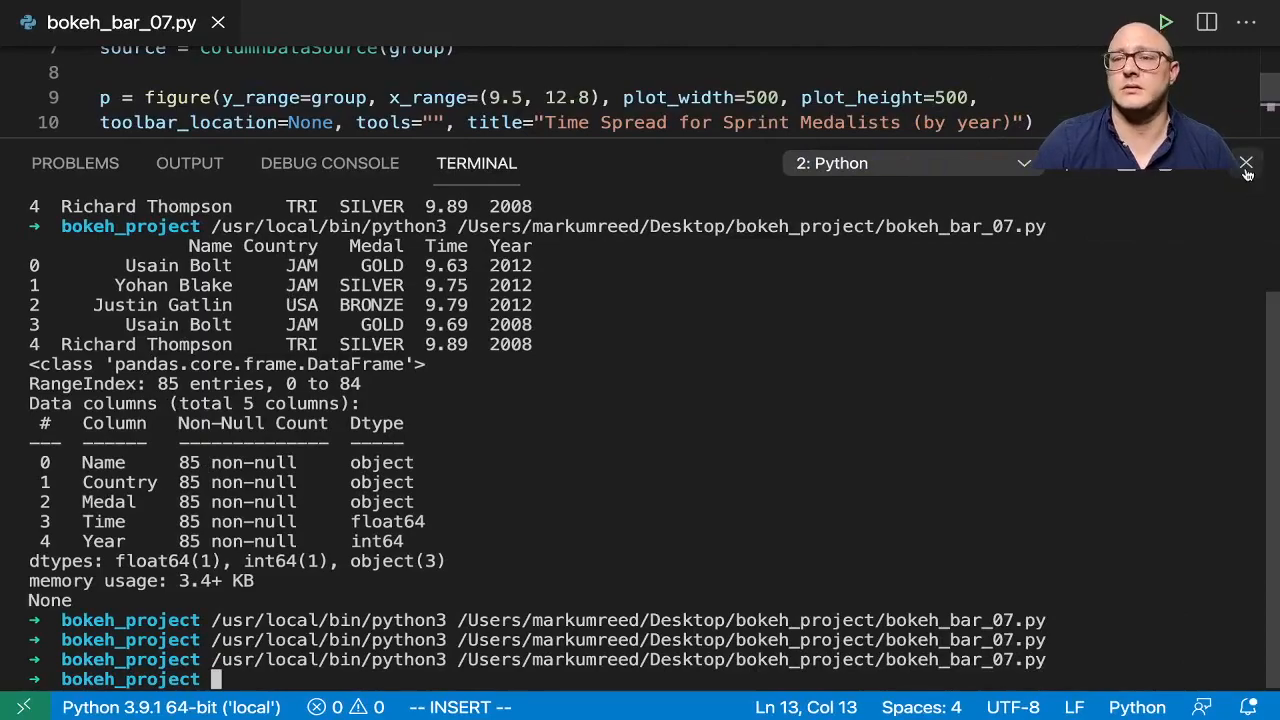
click(1246, 162)
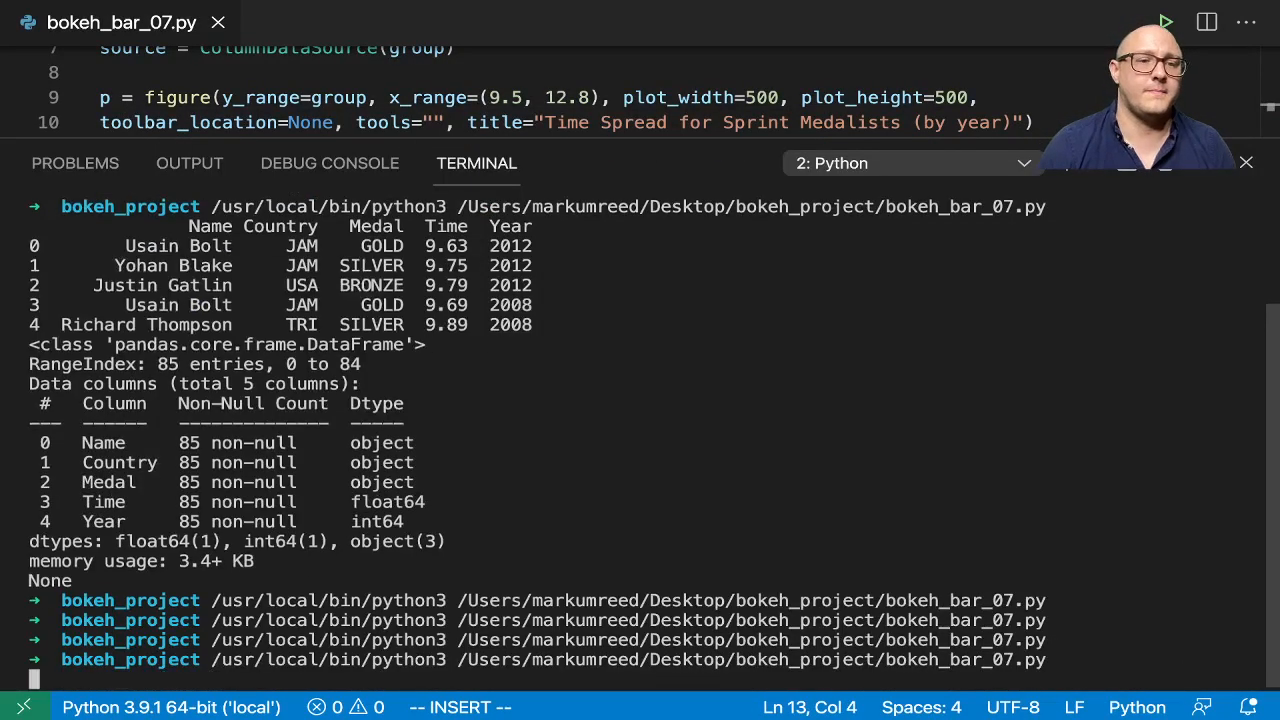
key(Enter)
text(bokeh_bar_0)
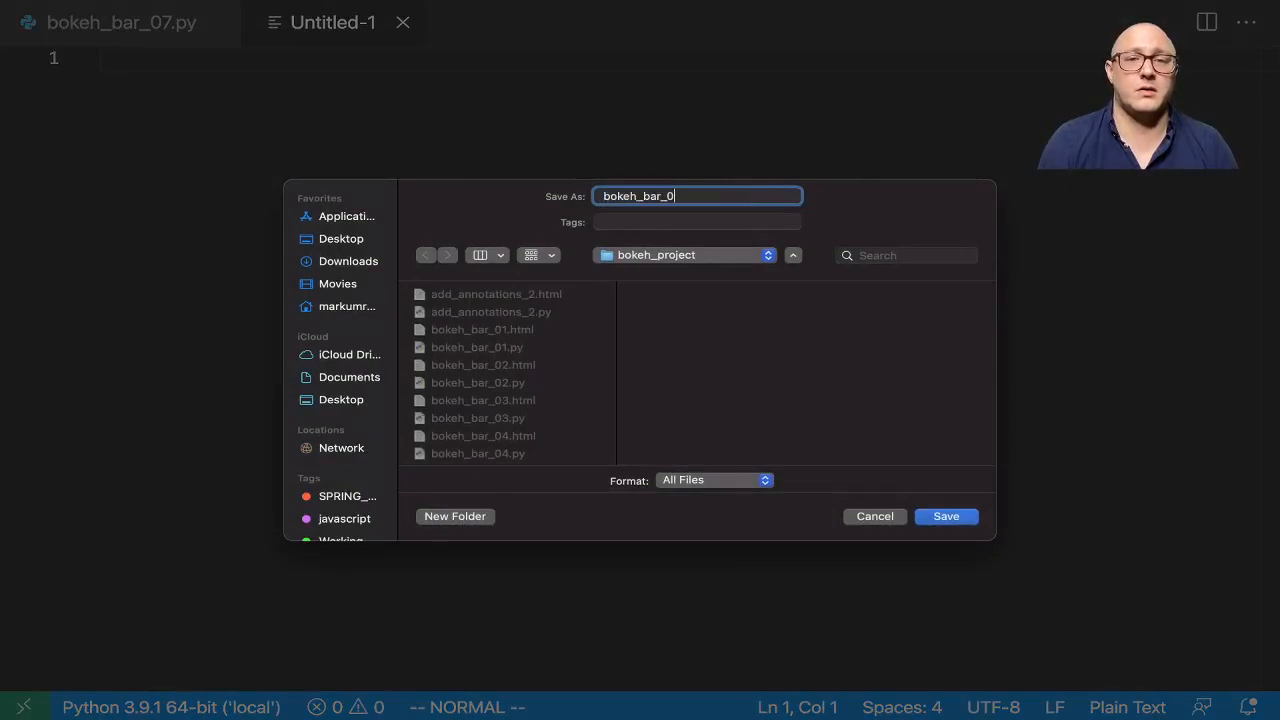
Step: Save the new file as bokeh_bar_08.py and import figure, show and ColumnDataSource
click(944, 516)
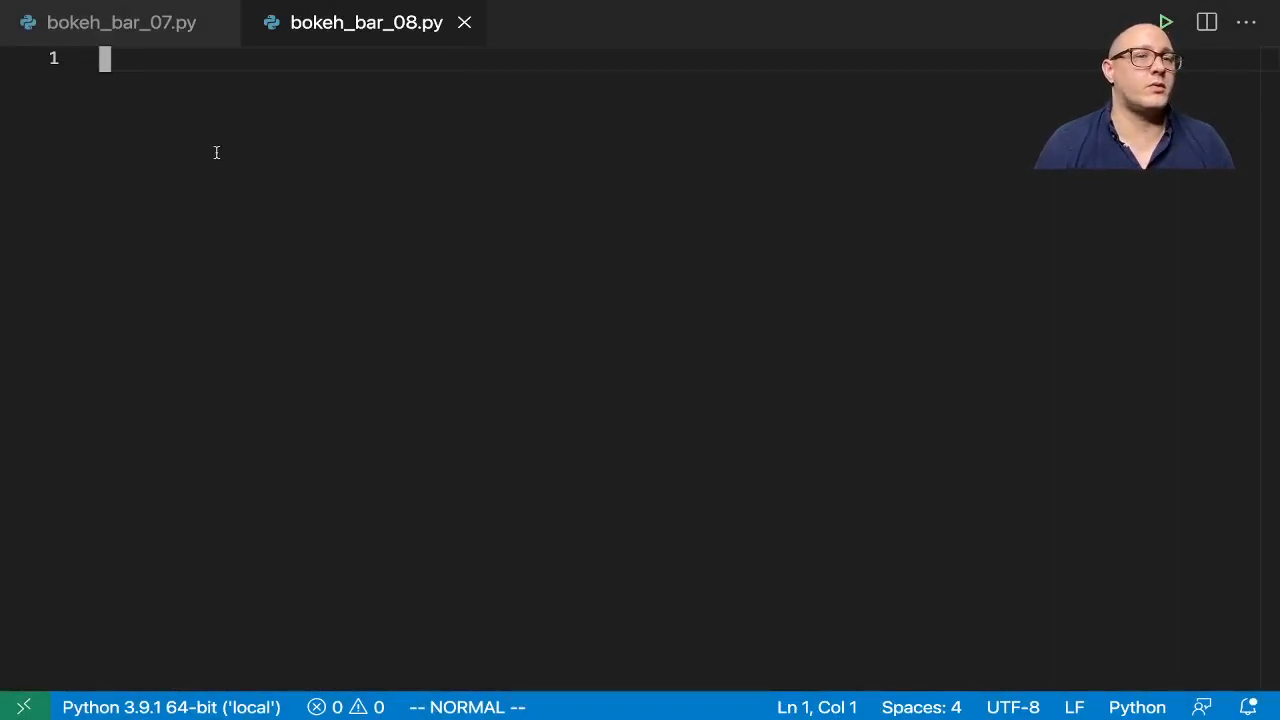
text(from bokeh.plotting imp)
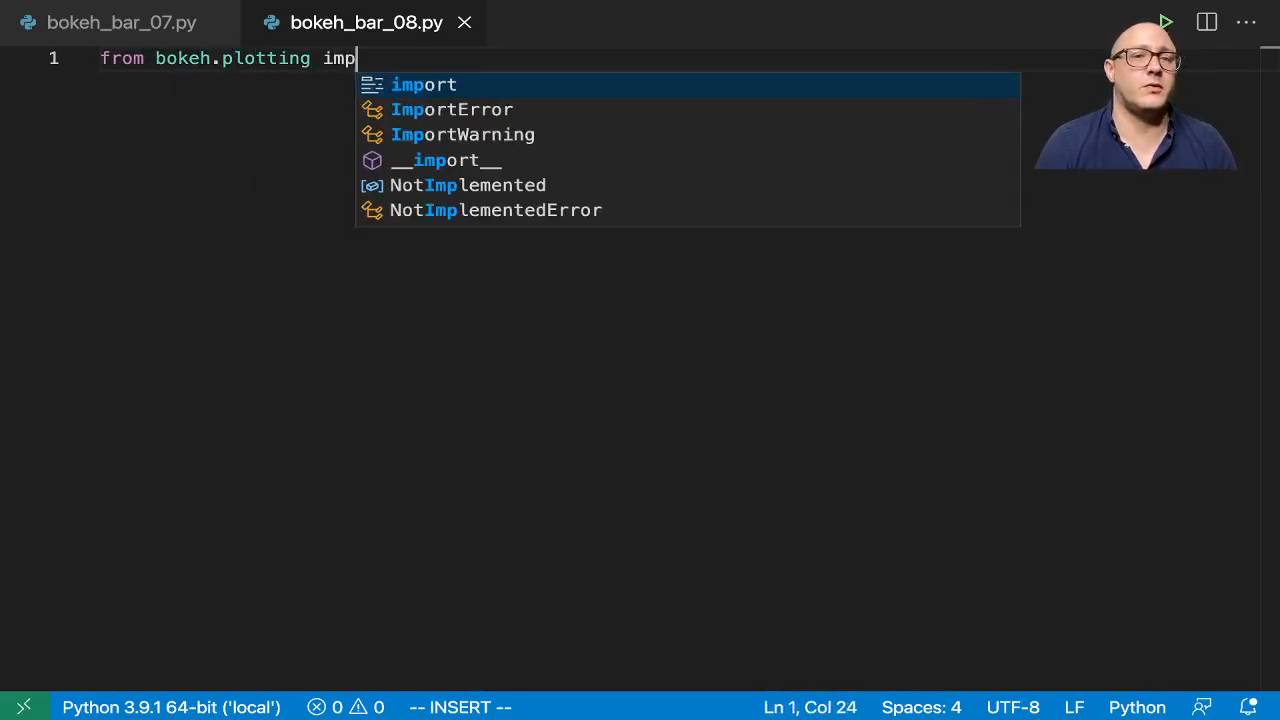
text(ort figure)
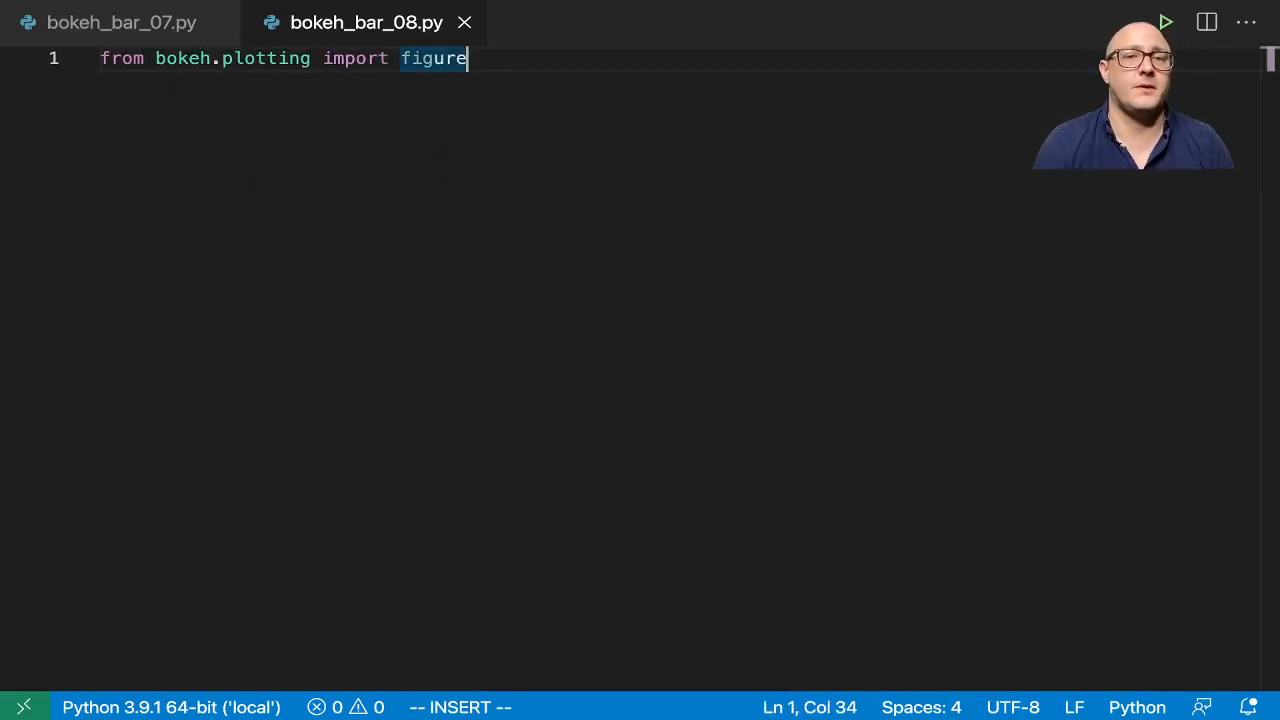
text(, show)
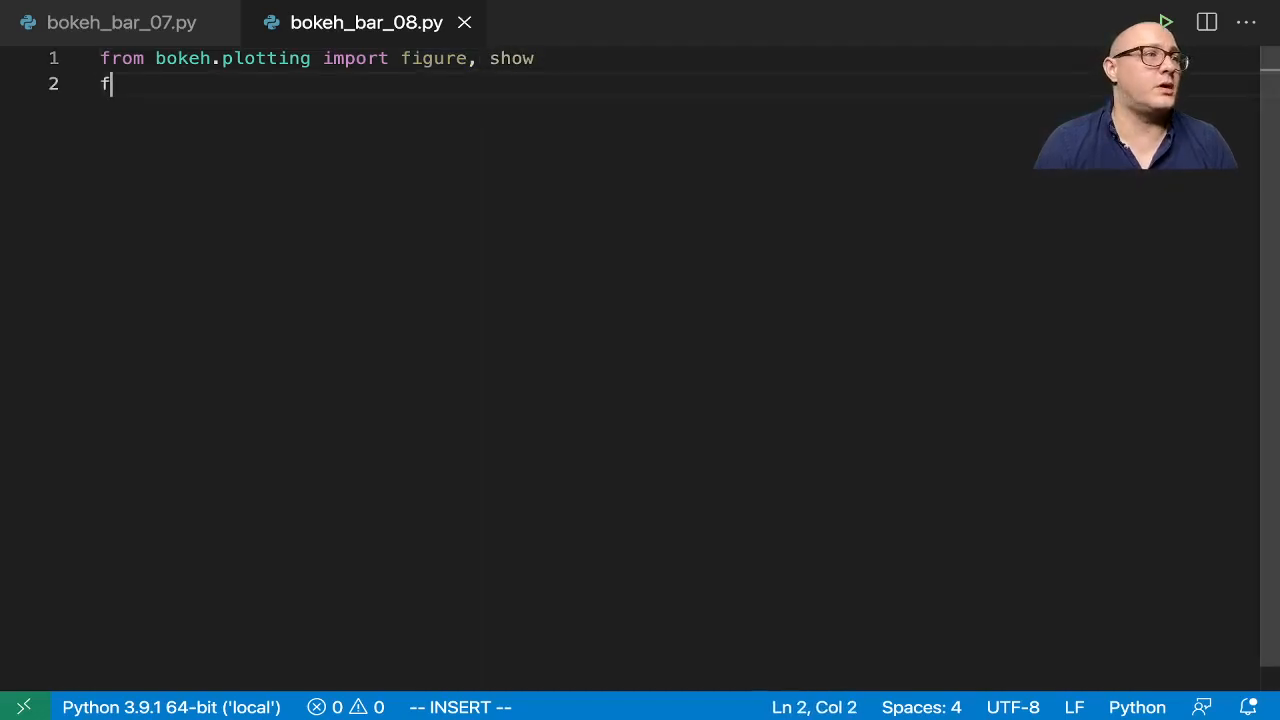
text(rom boe)
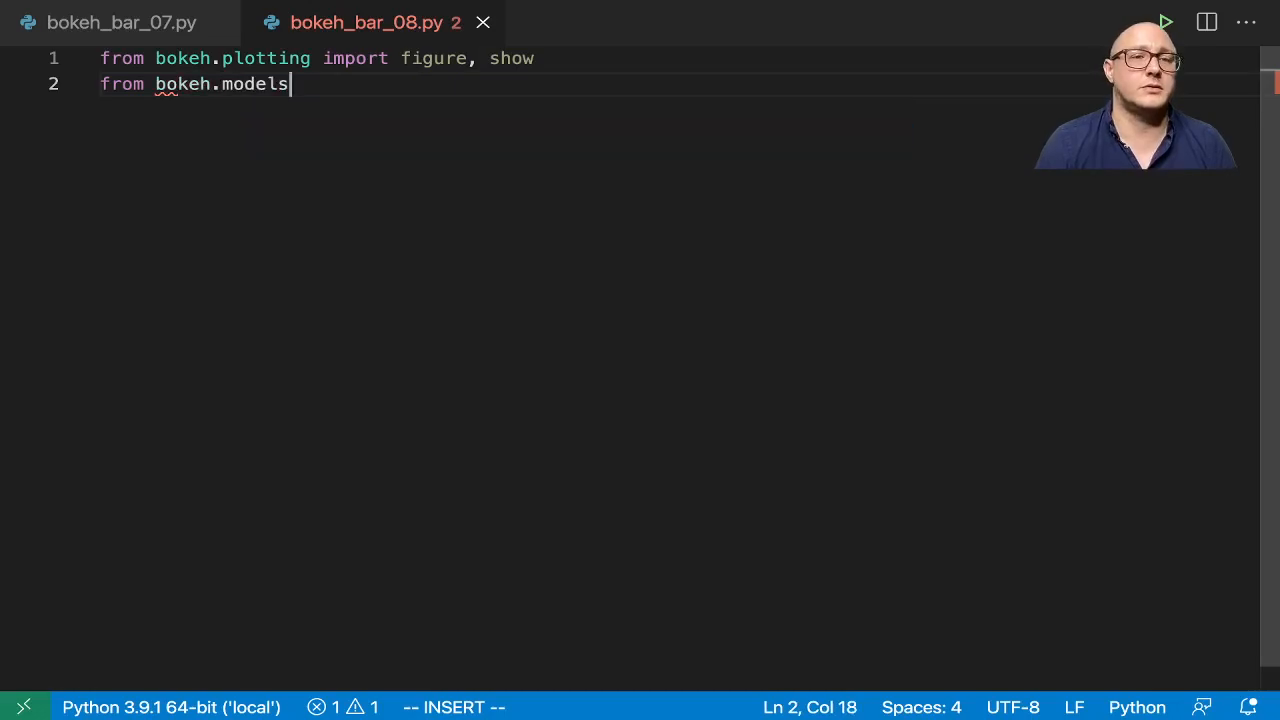
text(import ColumnDataSource)
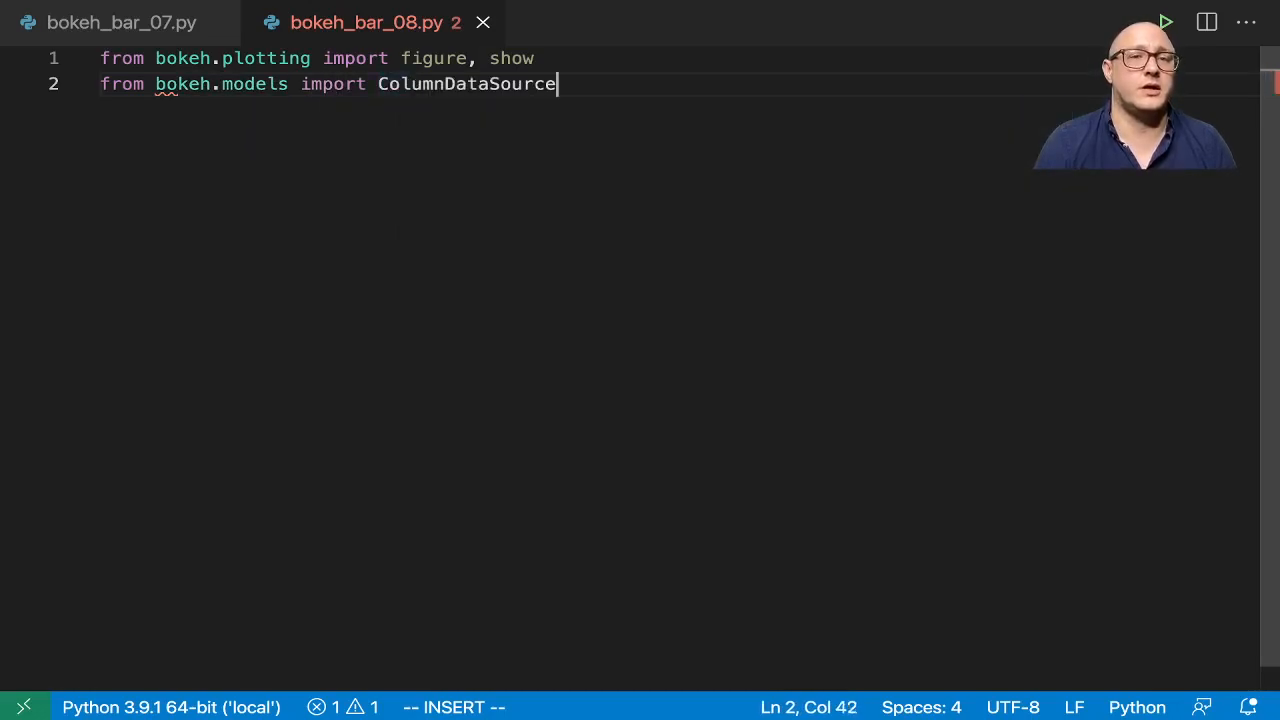
key(enter)
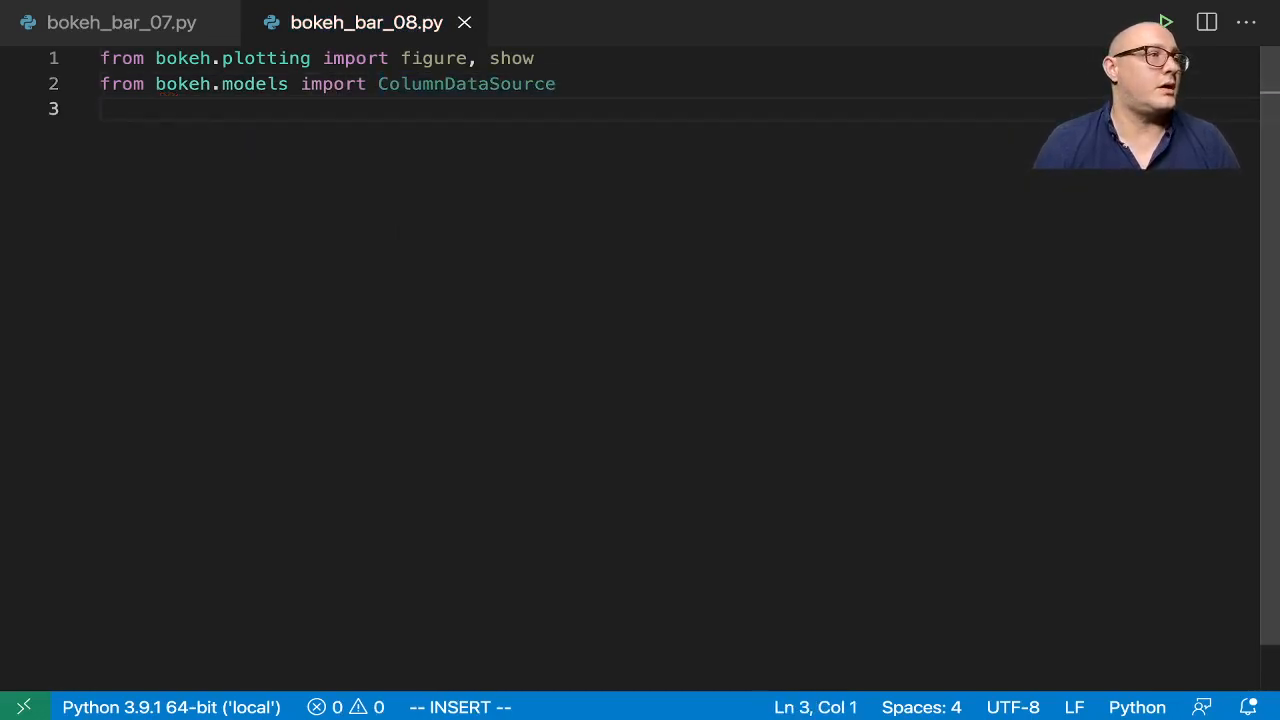
Step: Import commits sample data as df and jitter from bokeh.transform
text(from b)
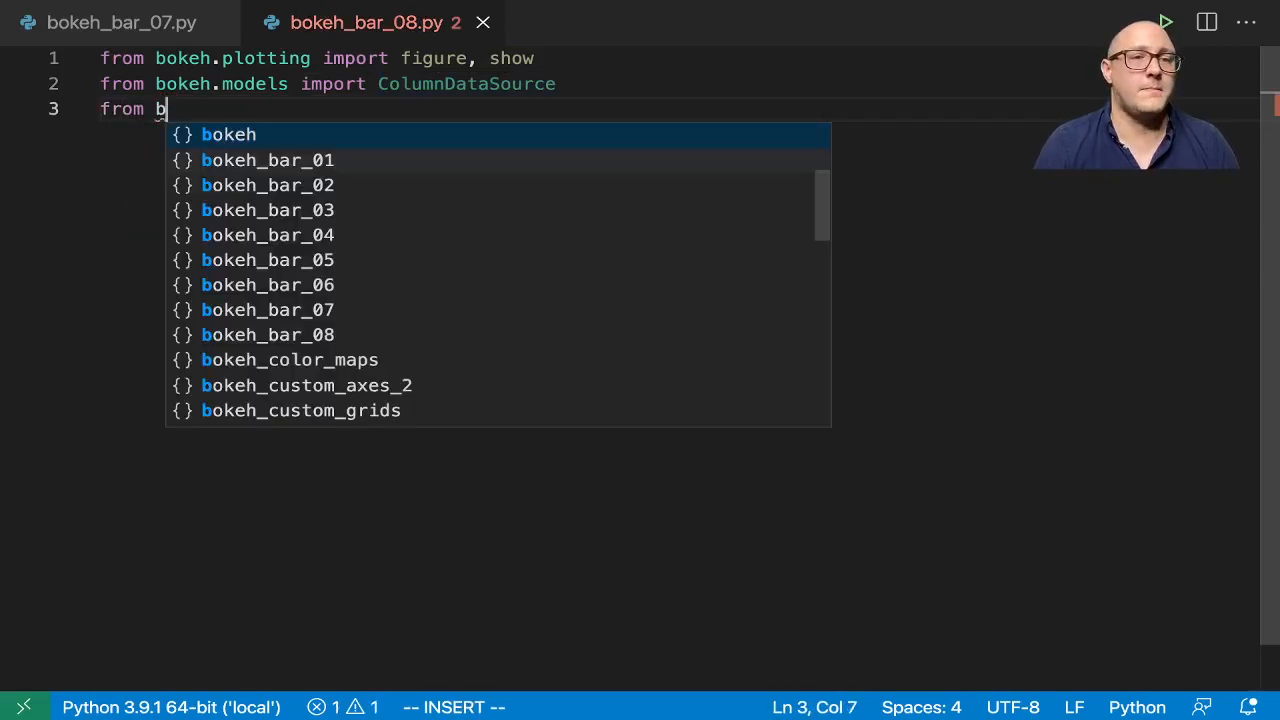
text(okeh.)
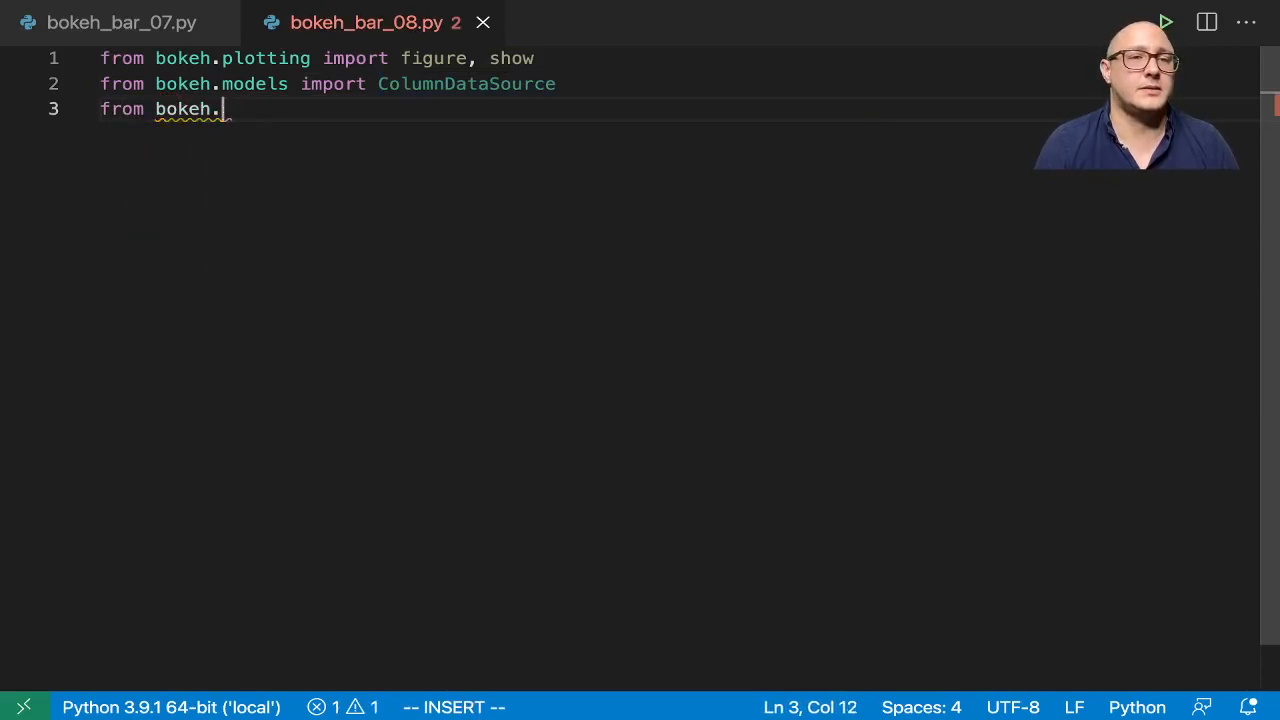
text(sampledata)
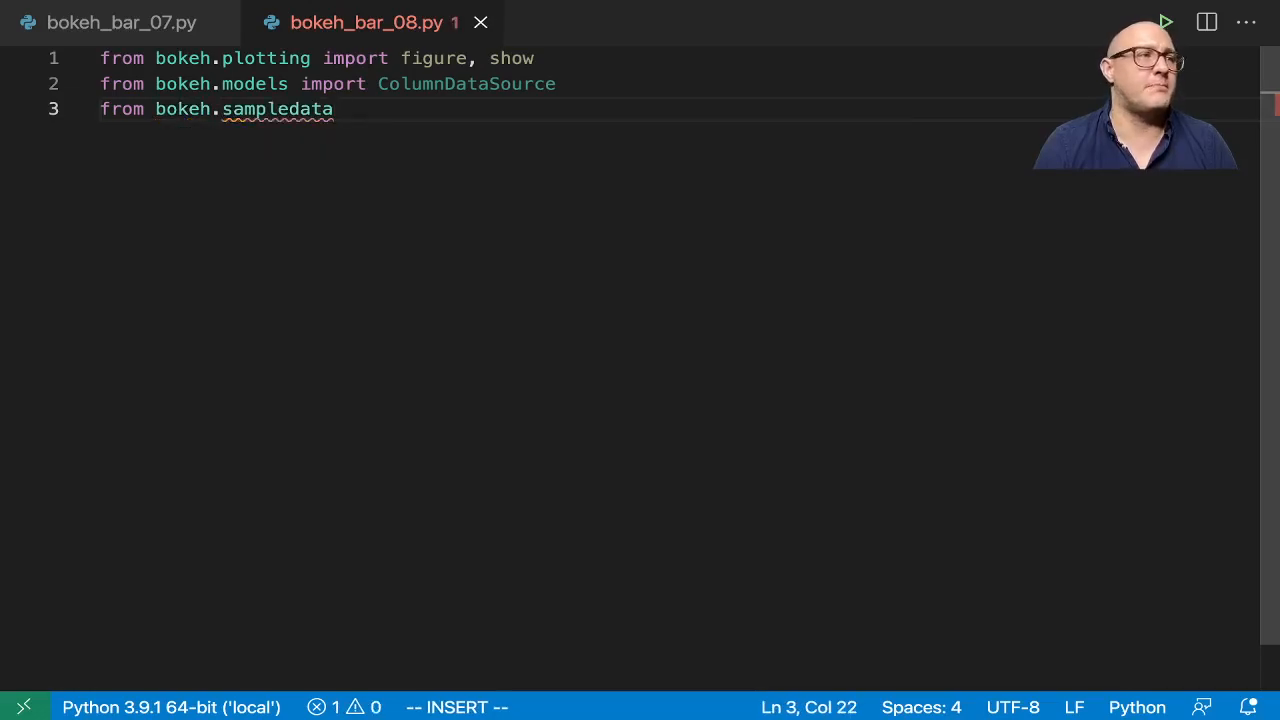
text(.commits)
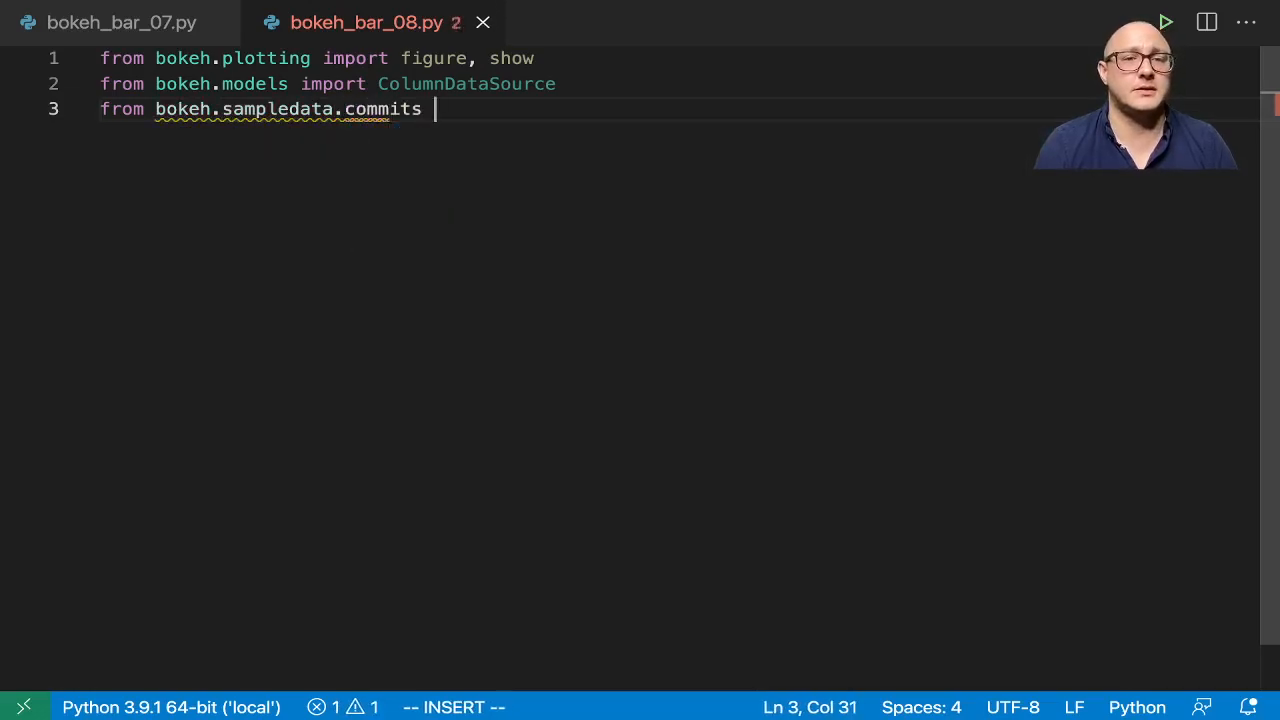
text(import)
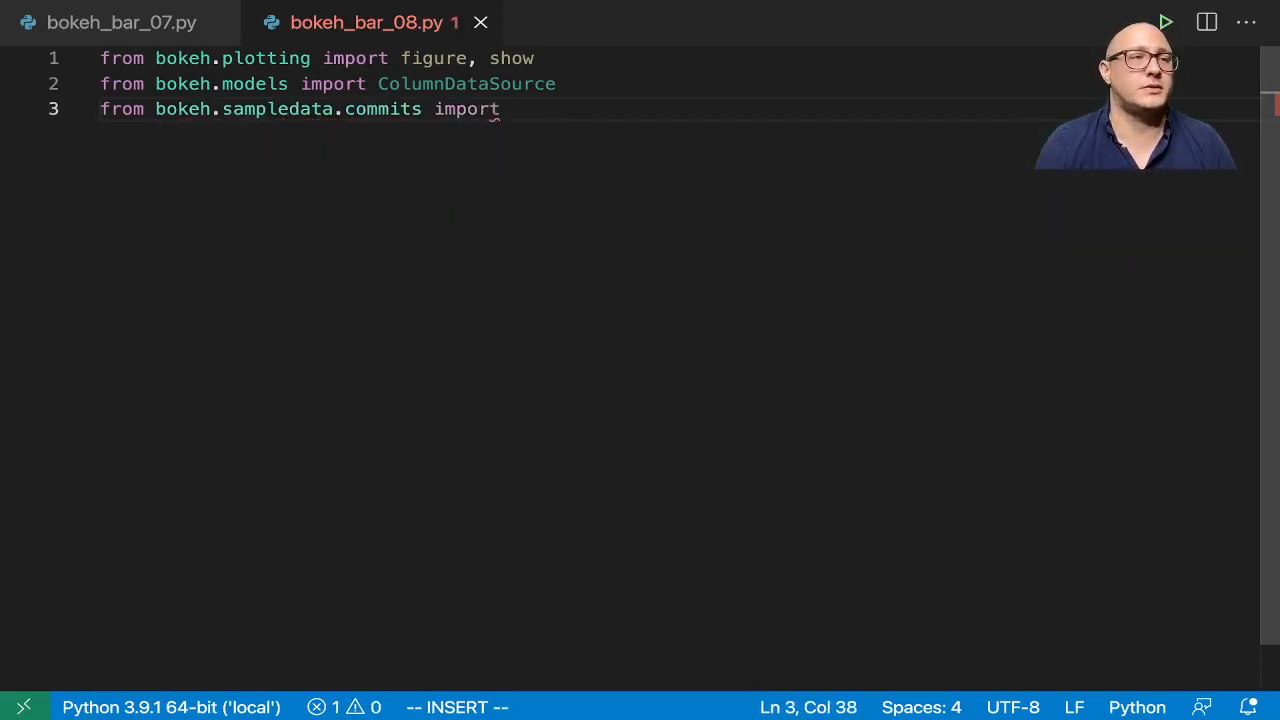
text(d)
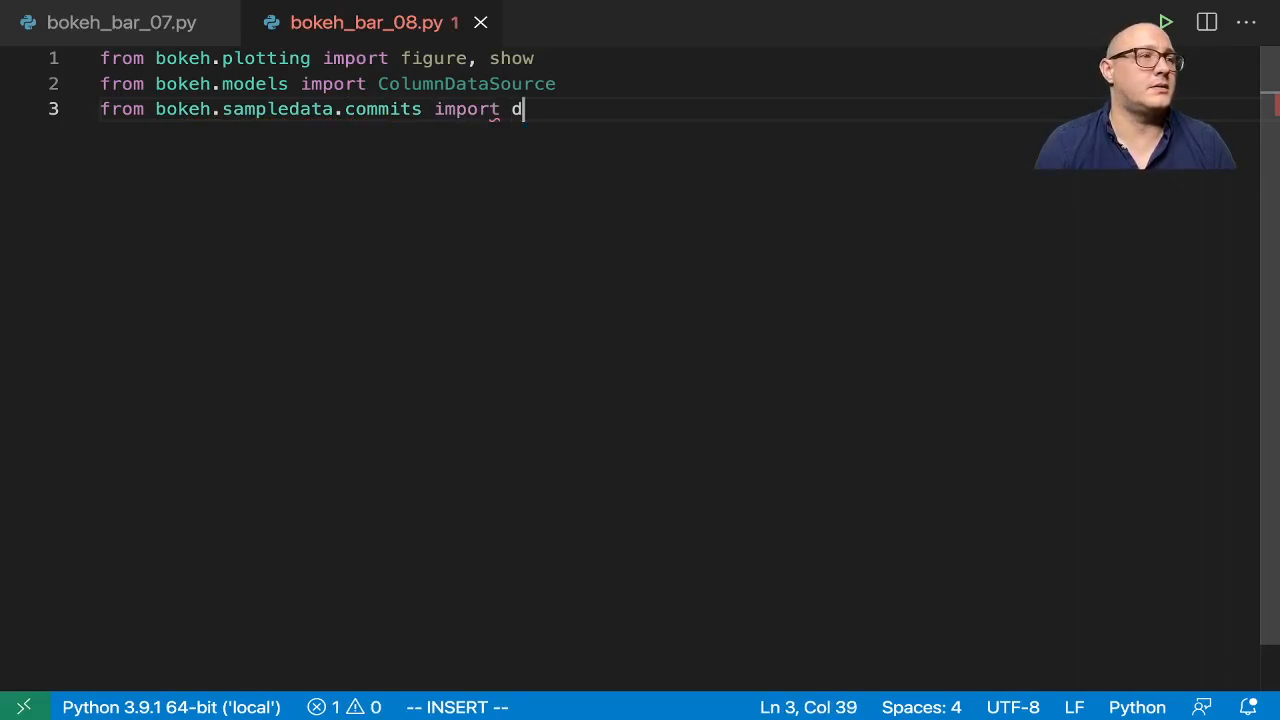
text(ata as df)
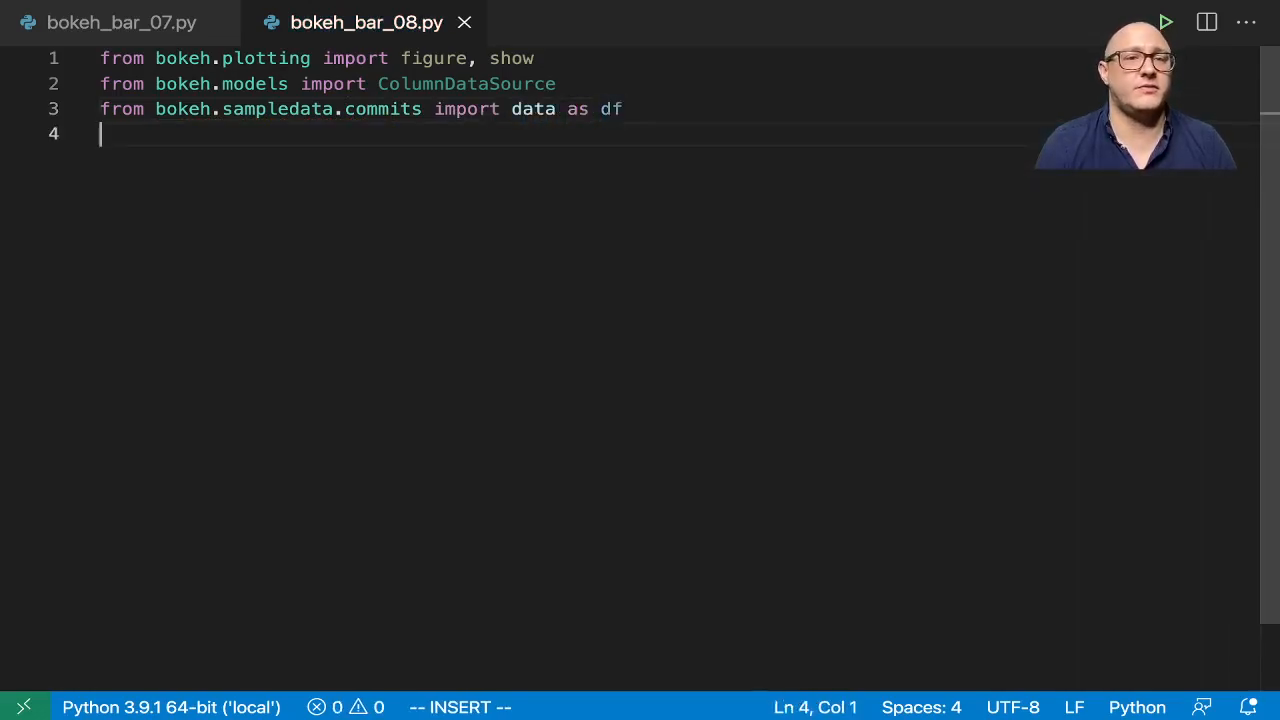
text(f)
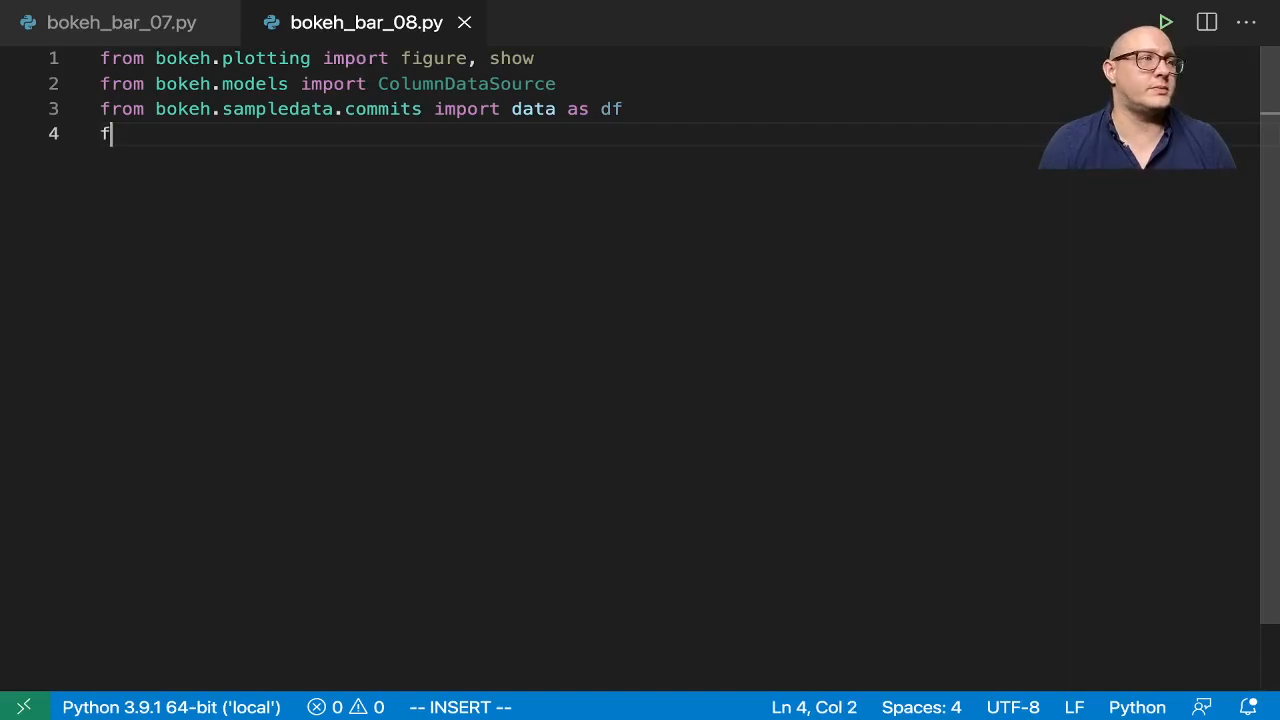
text(rom bokeh.transform import jitter)
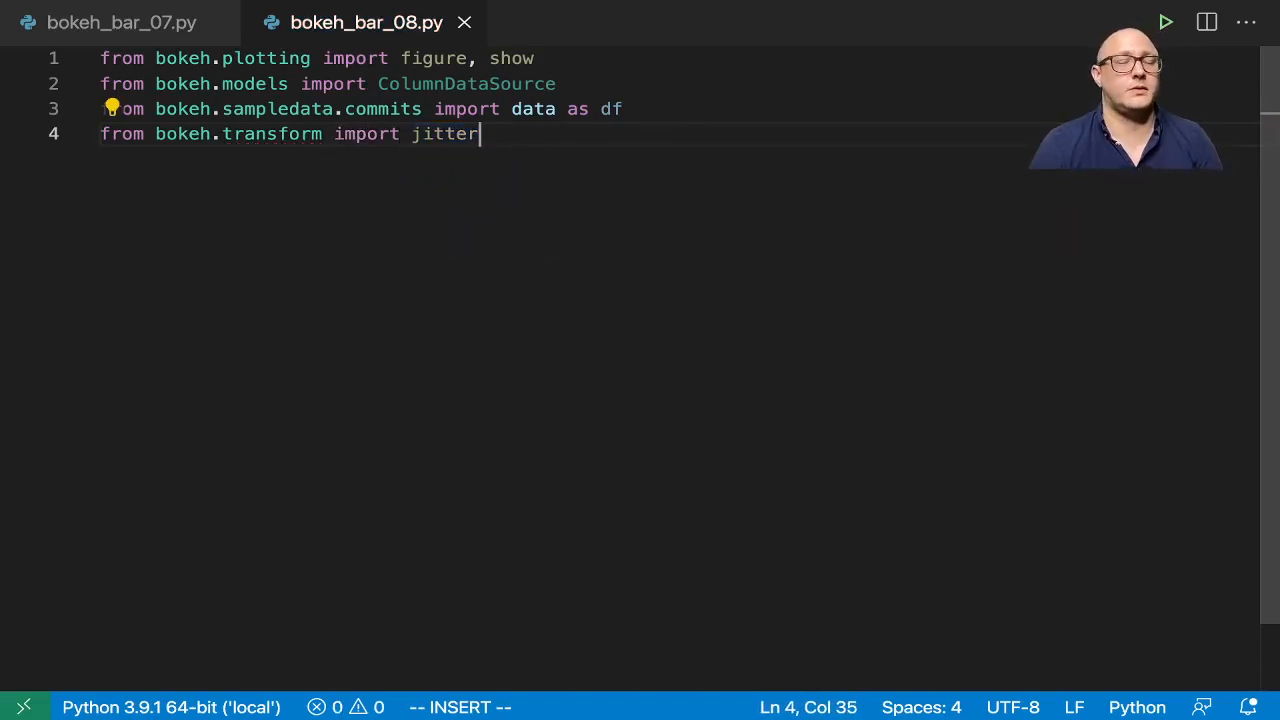
key(enter)
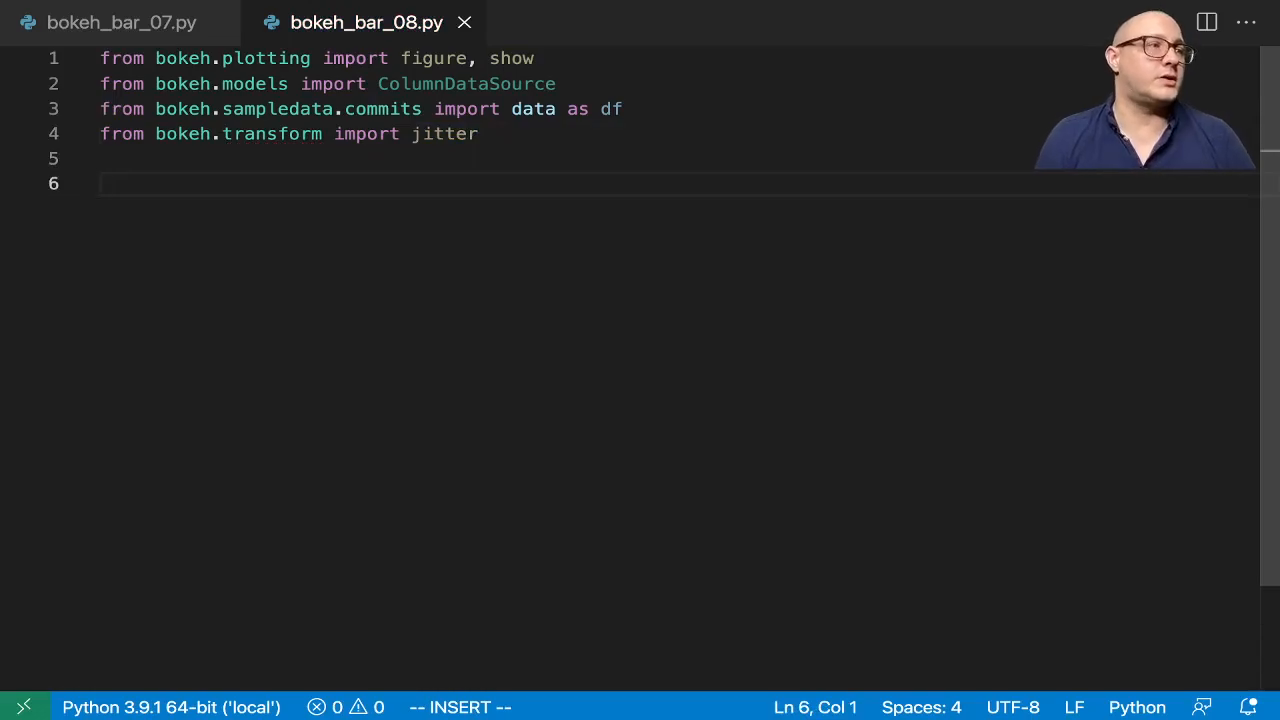
Step: Define DAYS = ["Sun", ..., "Mon"] and source = ColumnDataSource(df)
text(DAYS = [")
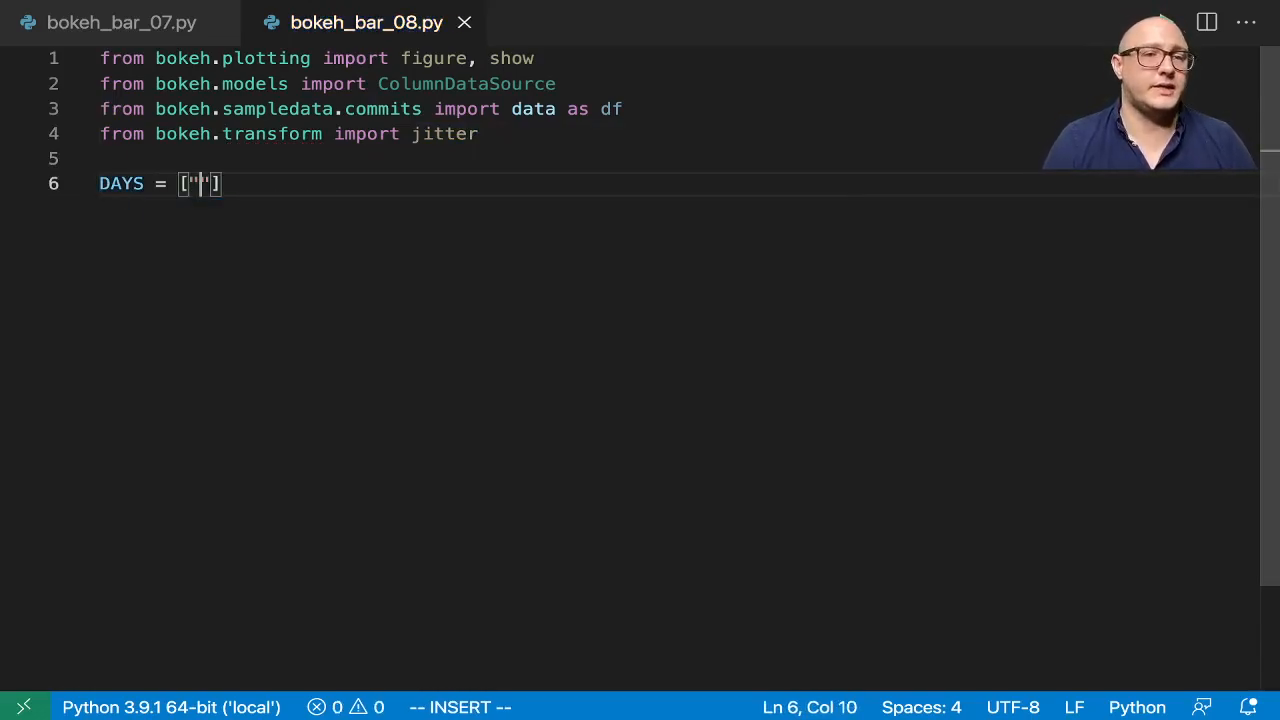
text(Sun", "Sat", "Fri)
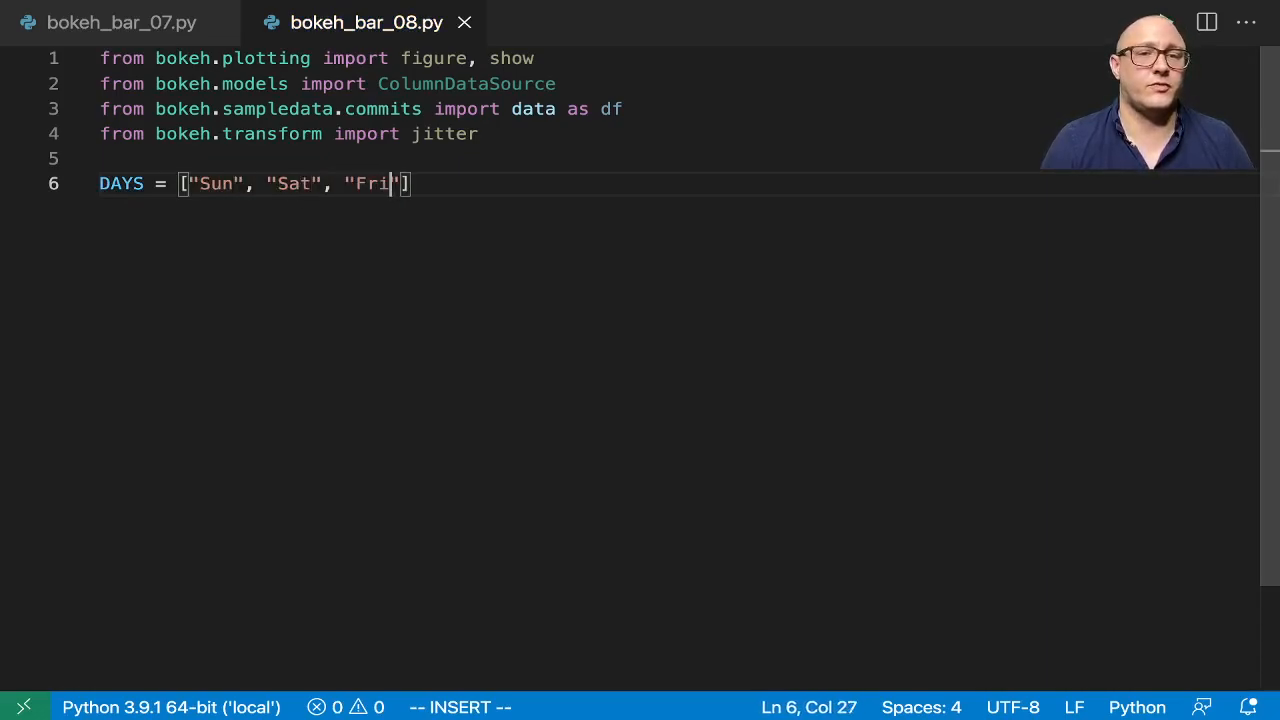
text(, "Thu")
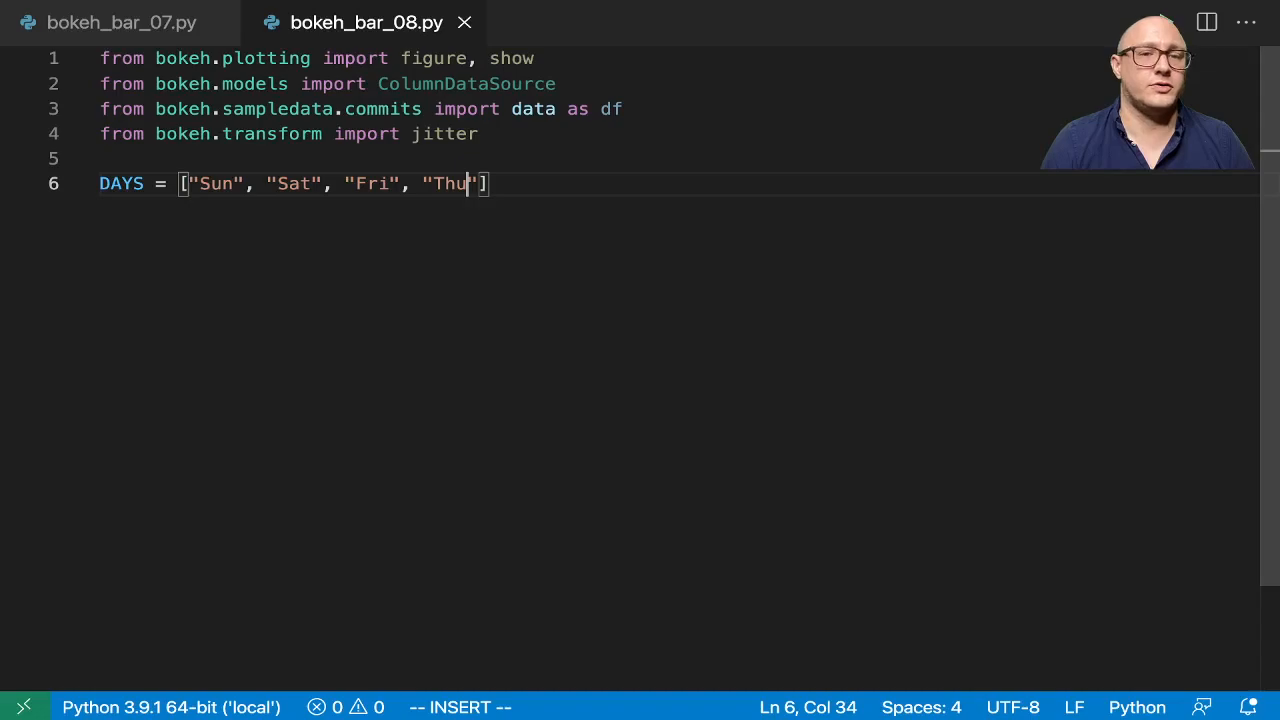
text(, "Wed", "Tue",)
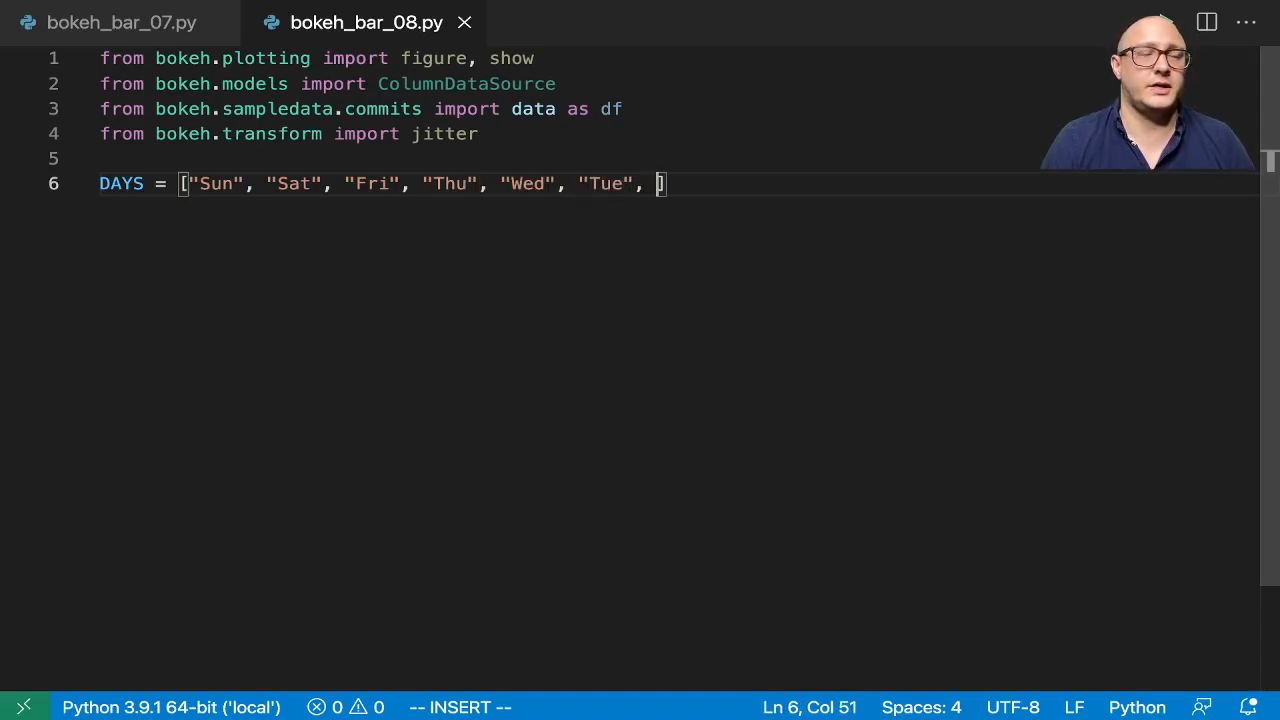
text("M")
text(source =)
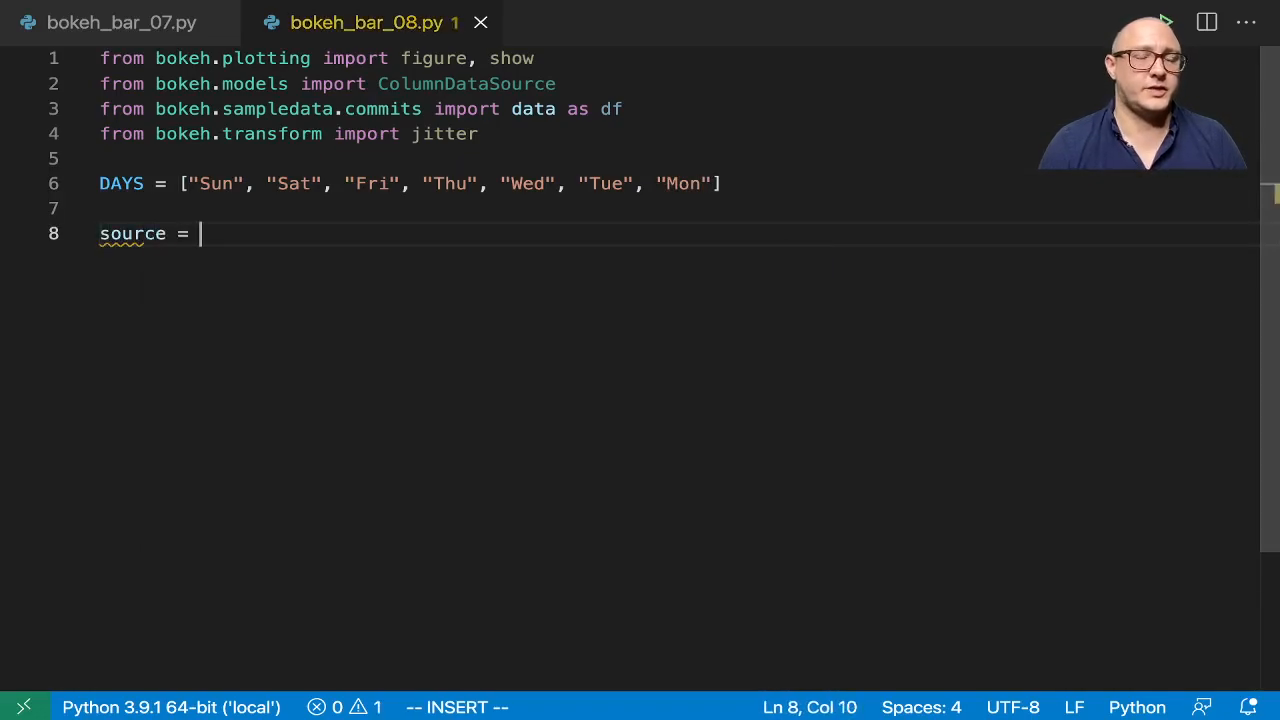
text(ColumnDataSource())
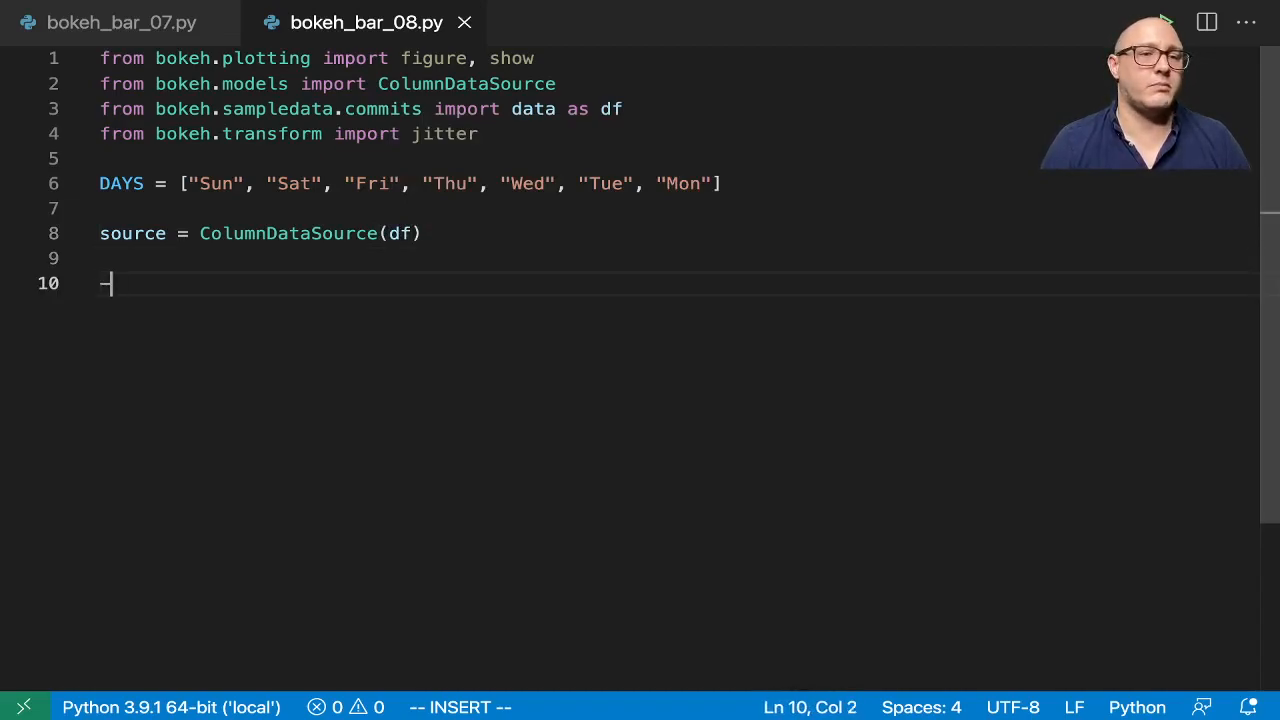
Step: Begin the figure call with plot_width 800, plot_height 400 and y_range=DAYS
text(p = figur)
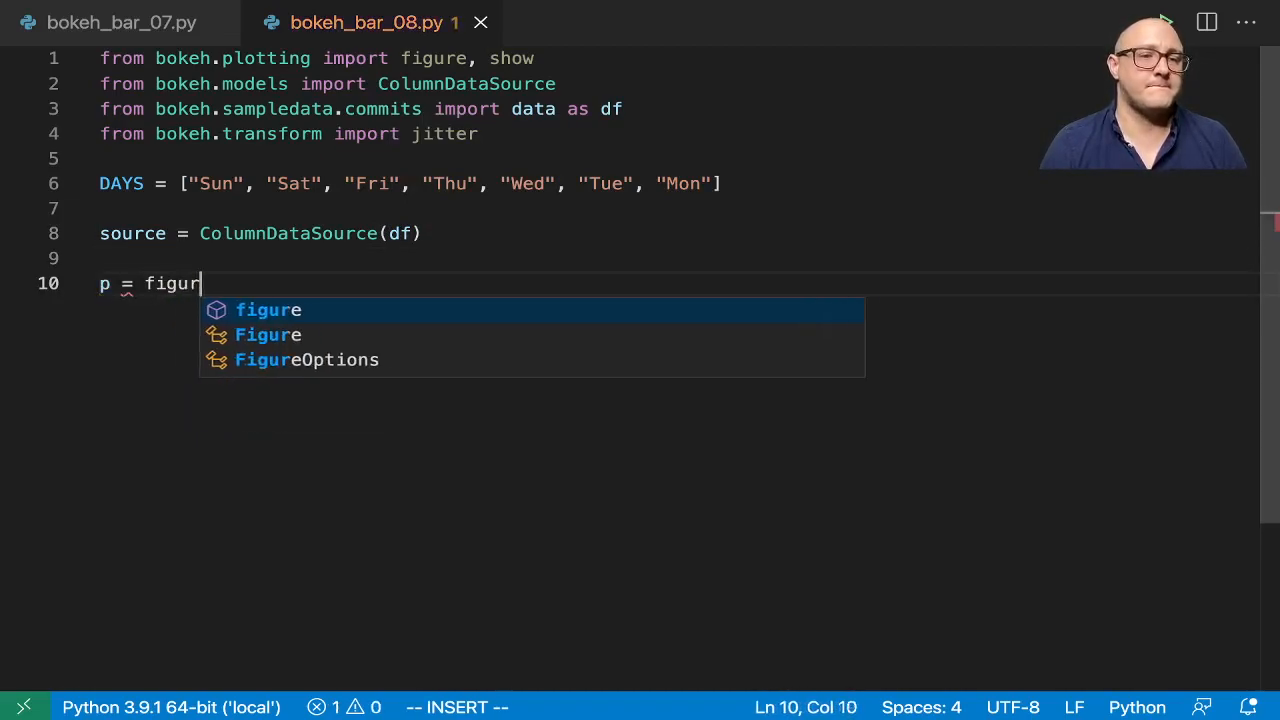
text(e(plot_width = 89)
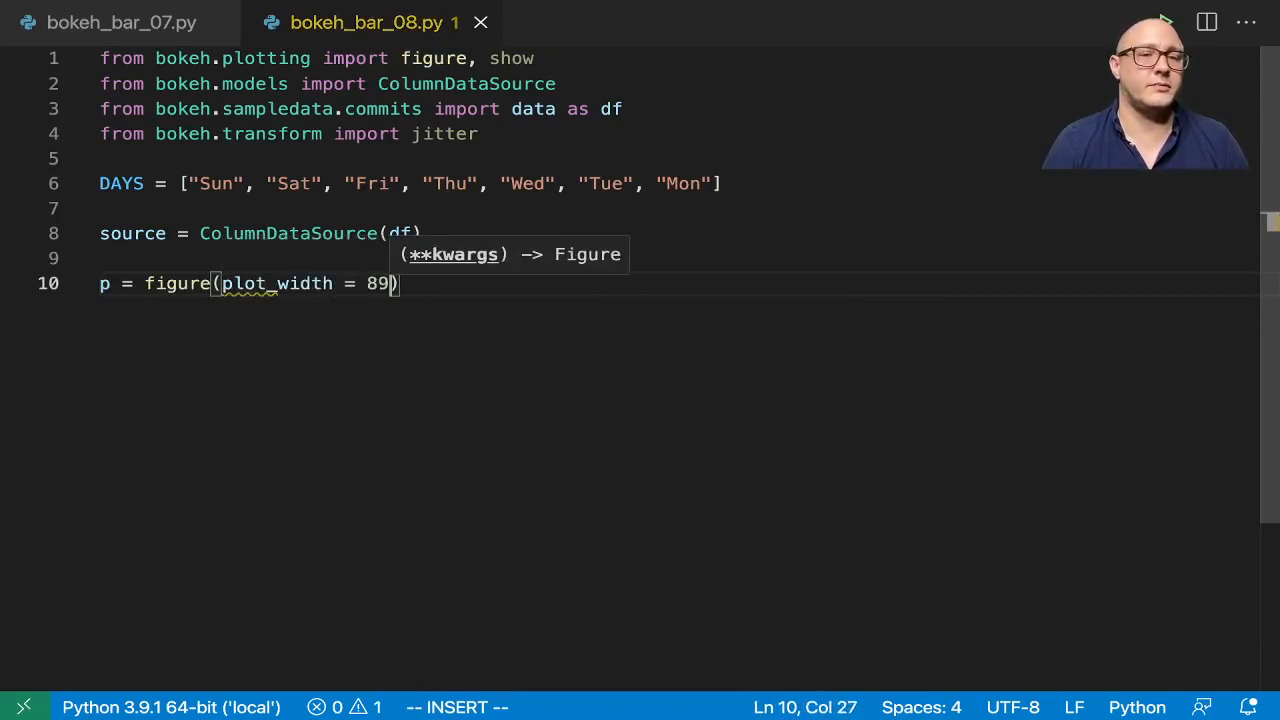
text(0, pl)
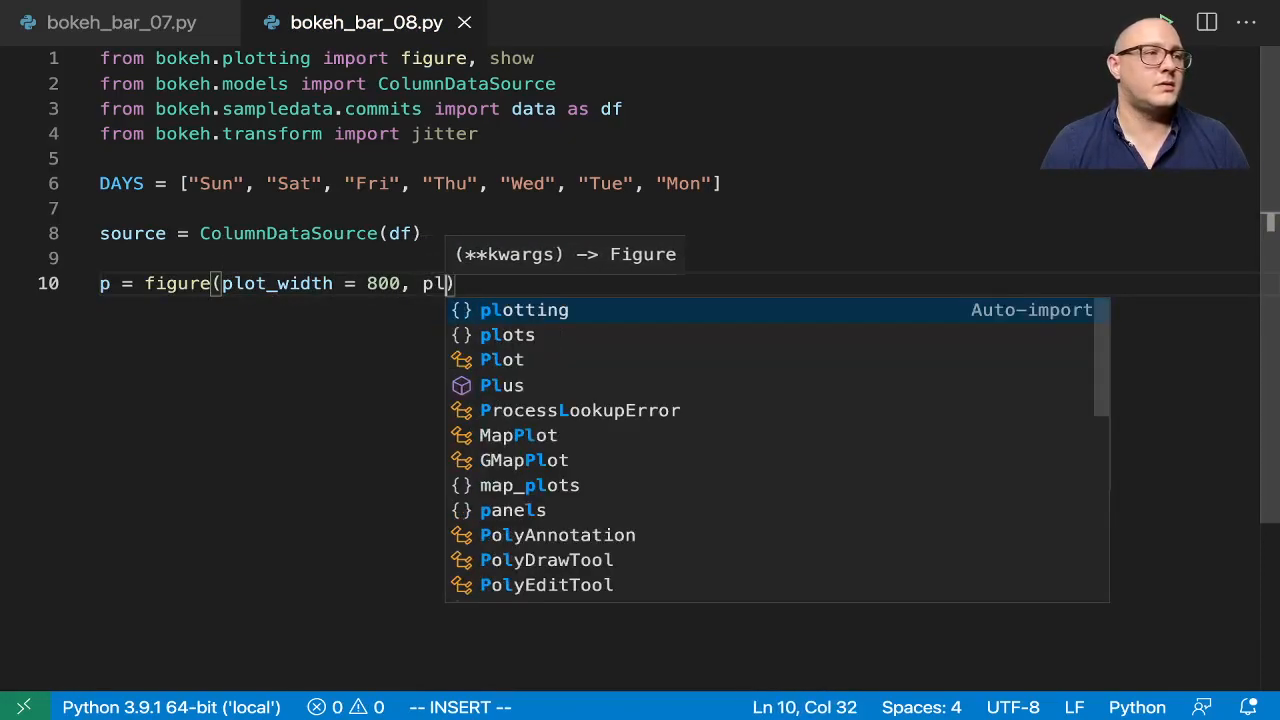
text(ot_)
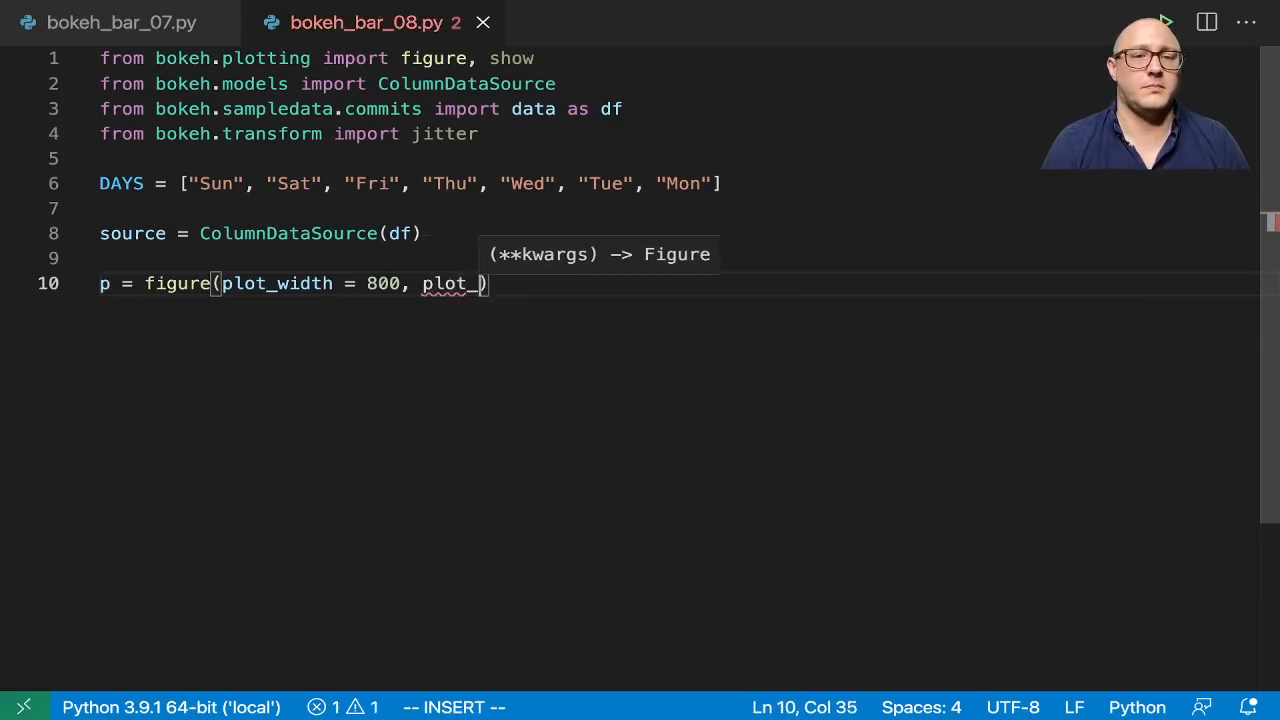
text(height)
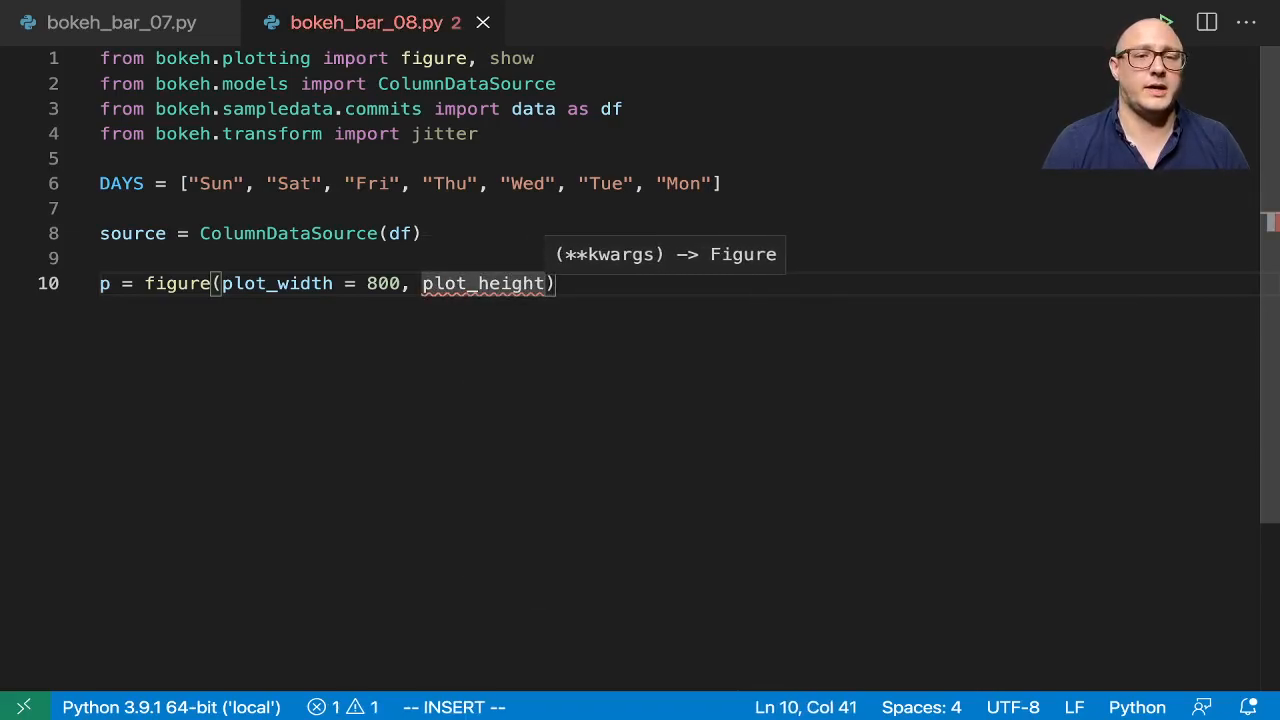
key(BackSpace)
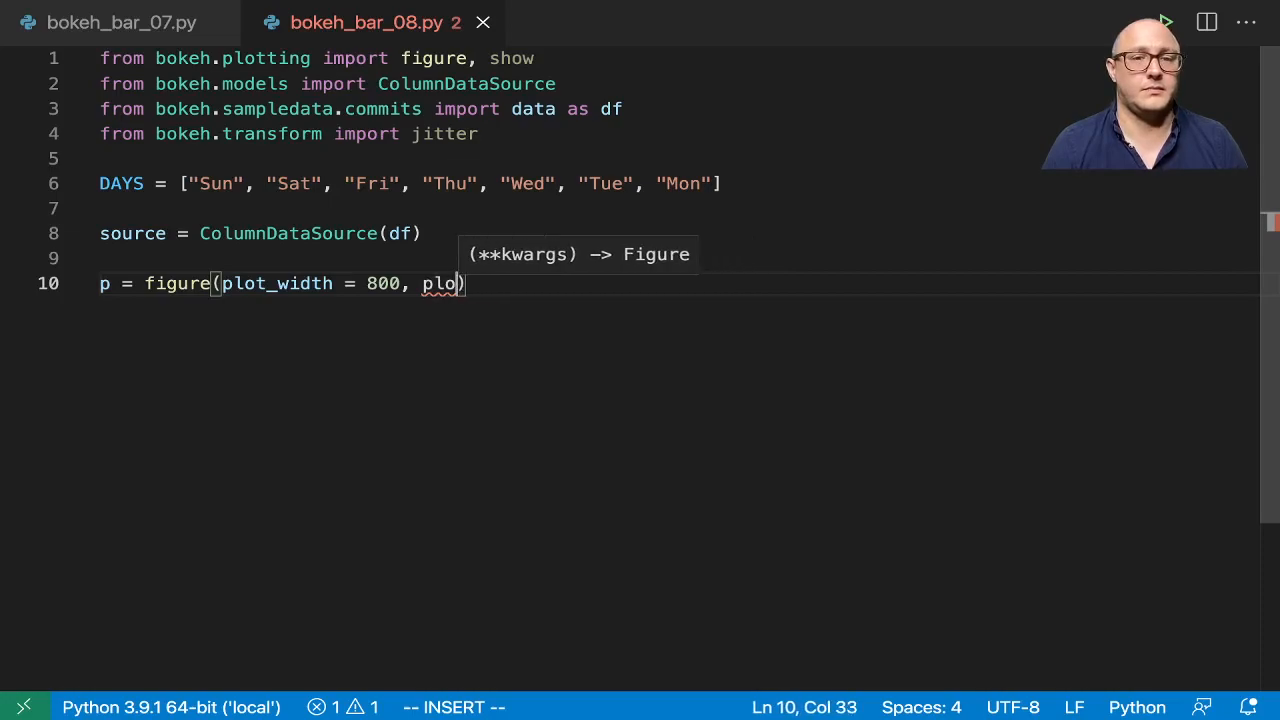
text(t_)
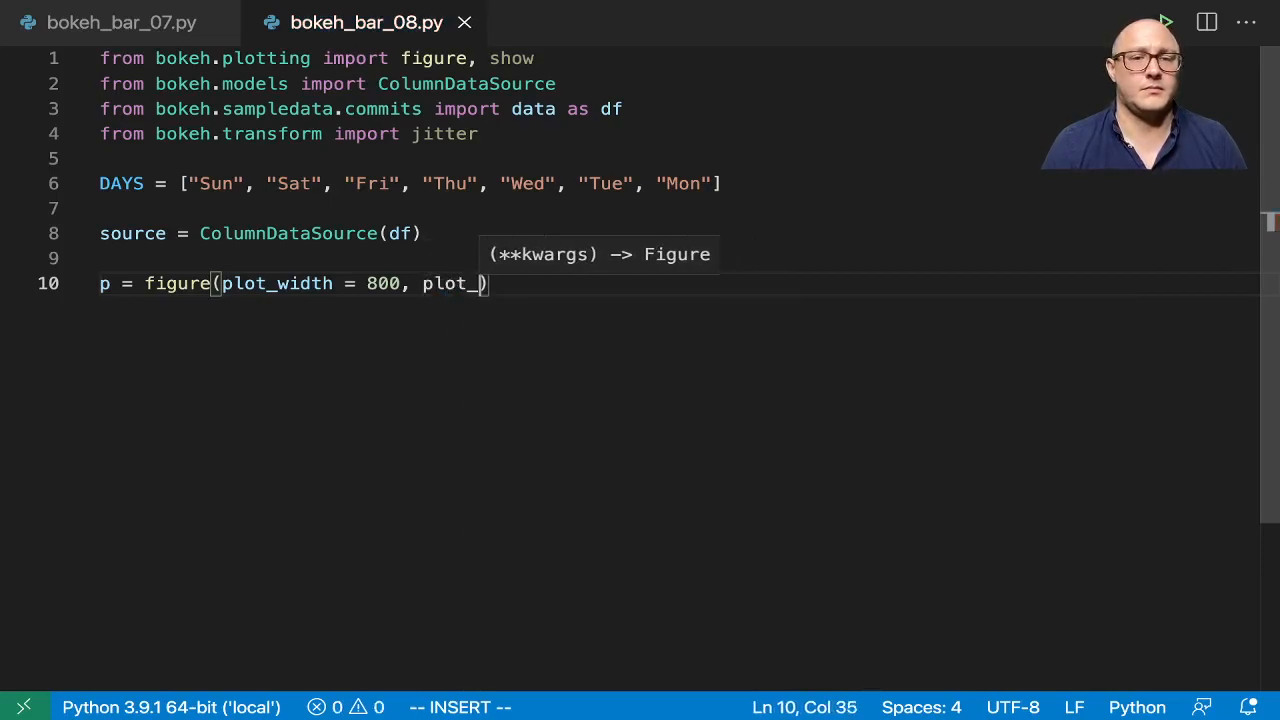
text(height)
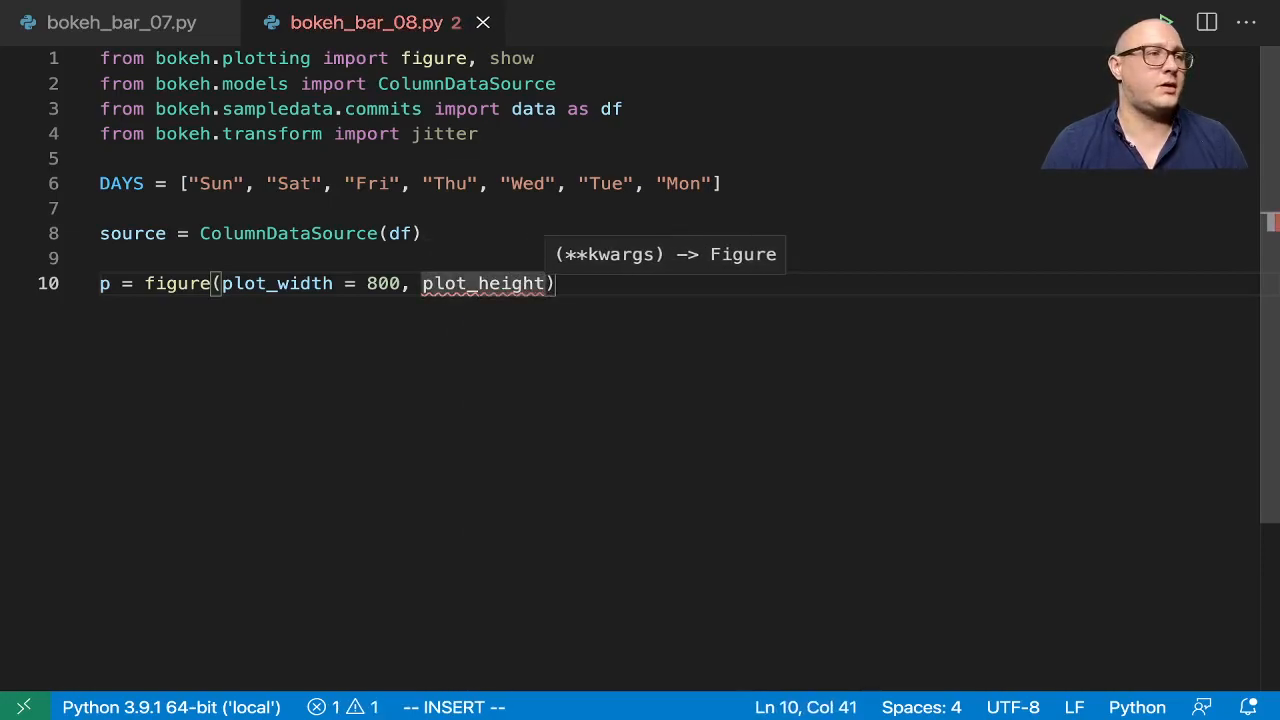
text(4)
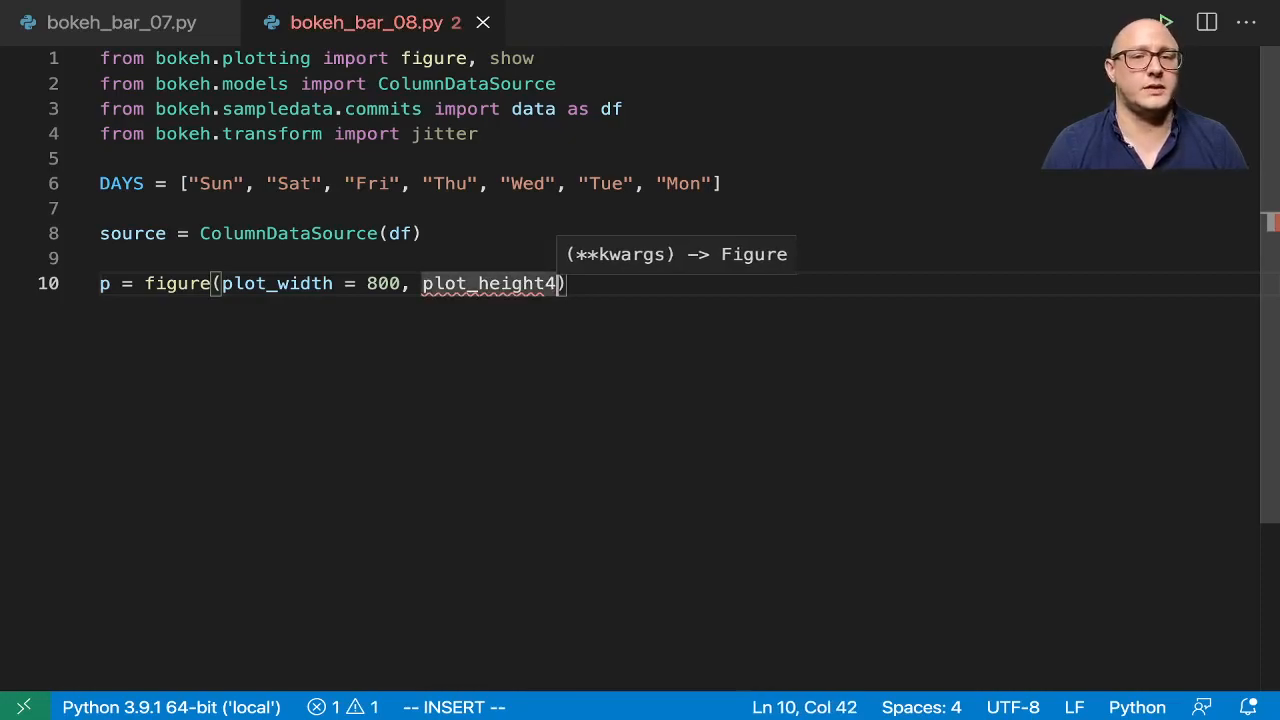
text(=400, y_)
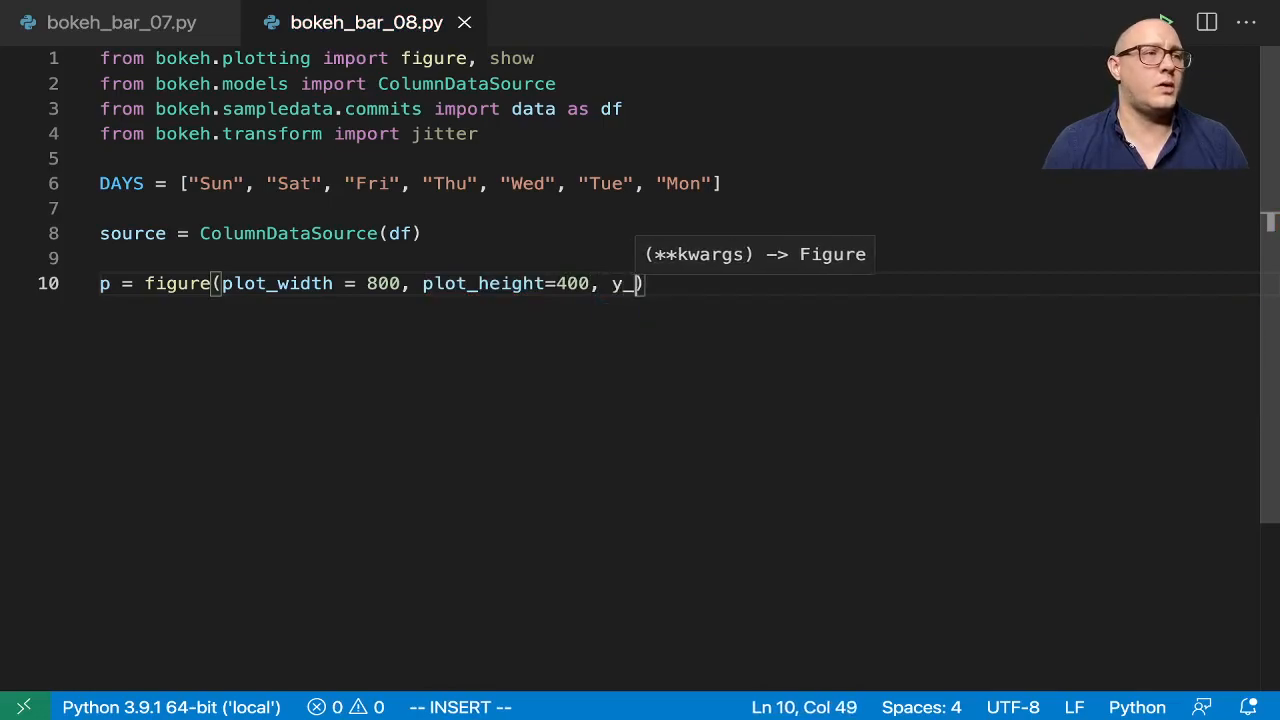
text(range=DAYS,)
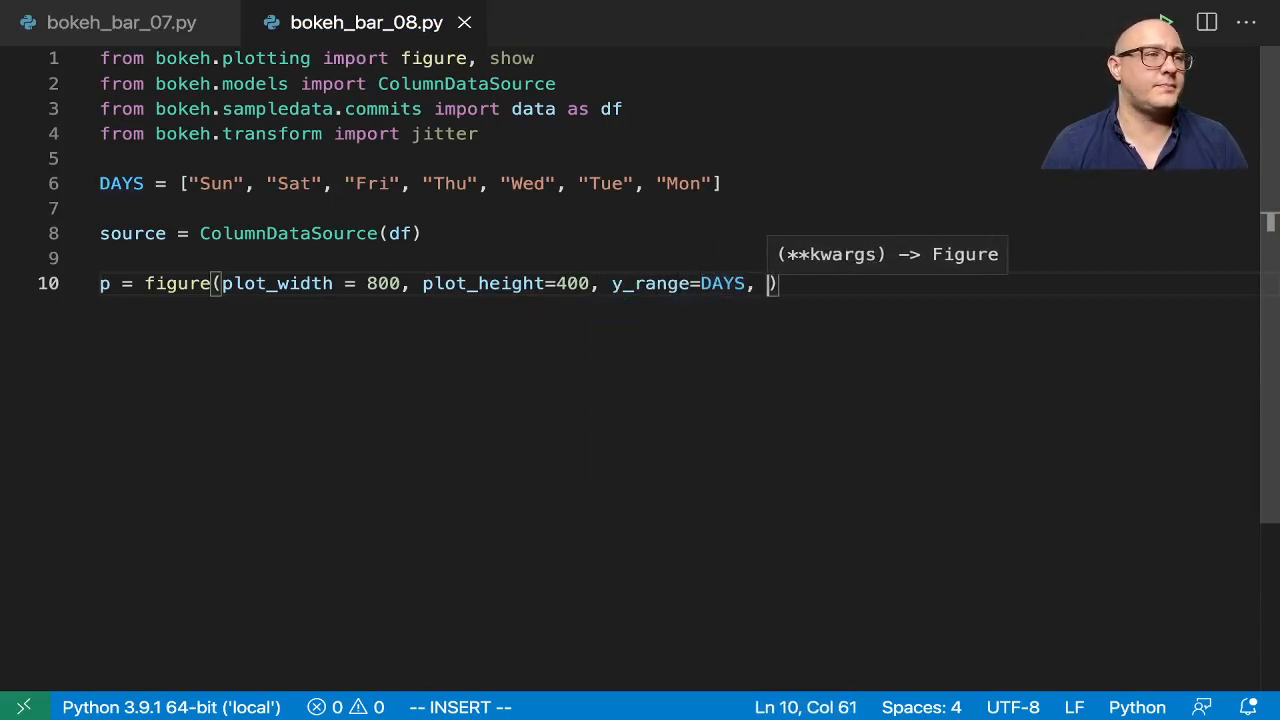
Step: Add x_axis_type "datetime", toolbar_location None and an empty tools string
text(x_a)
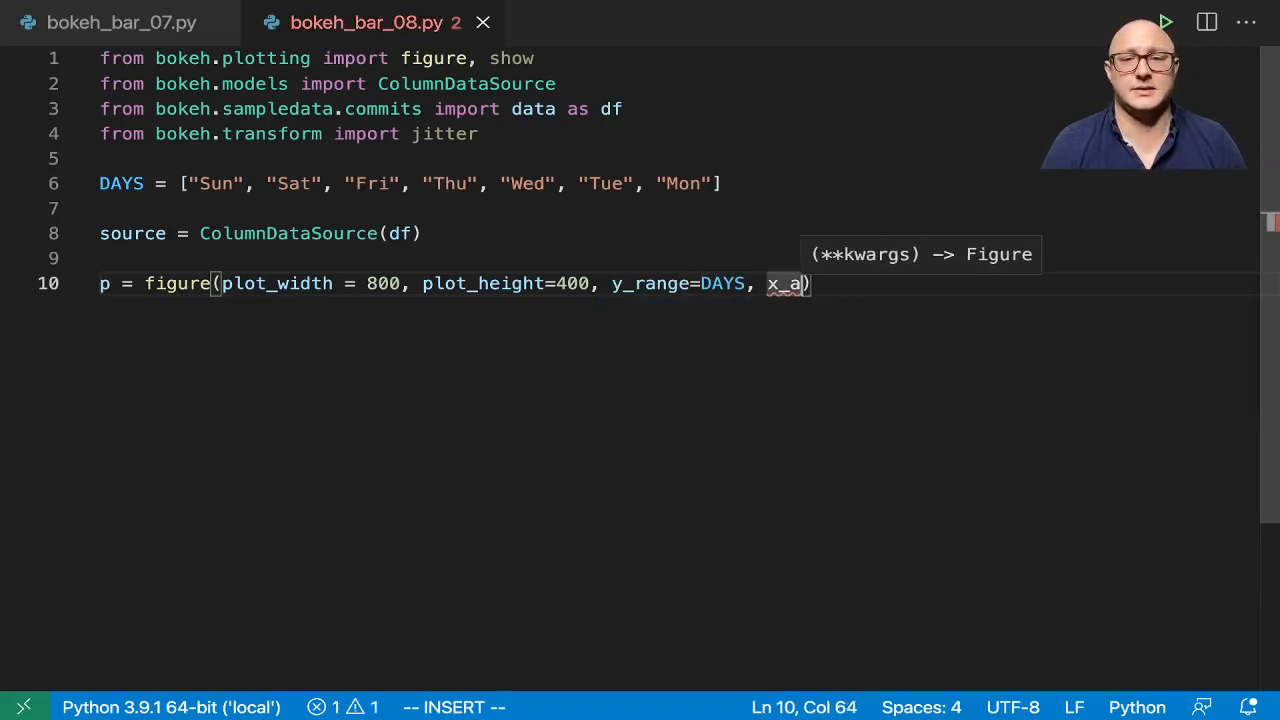
text(xis_type)
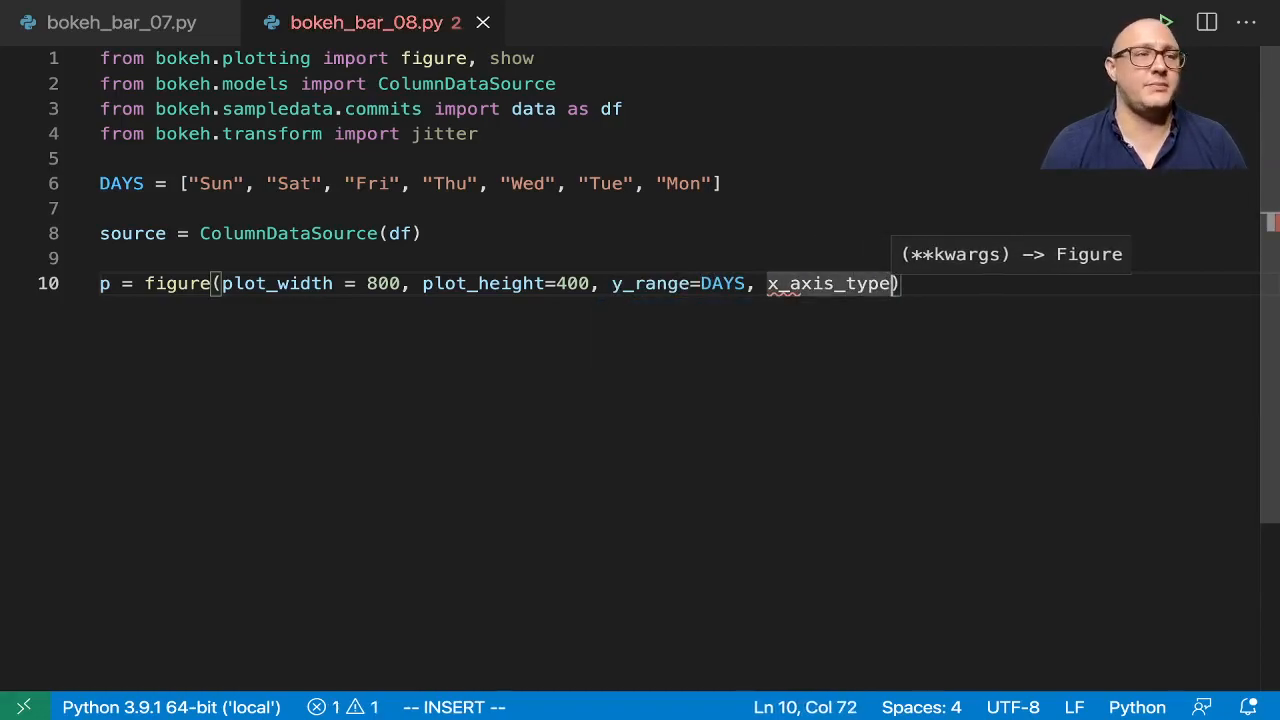
text(="datetime", toolbar)
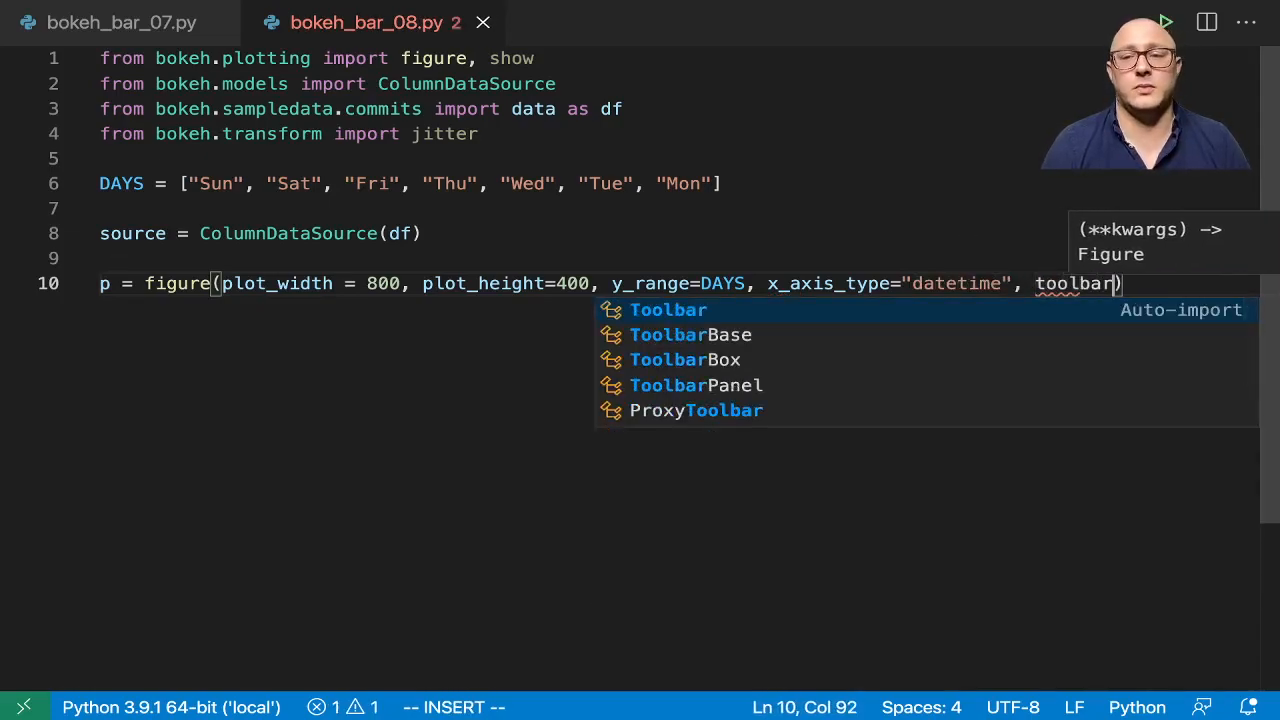
text(_location=)
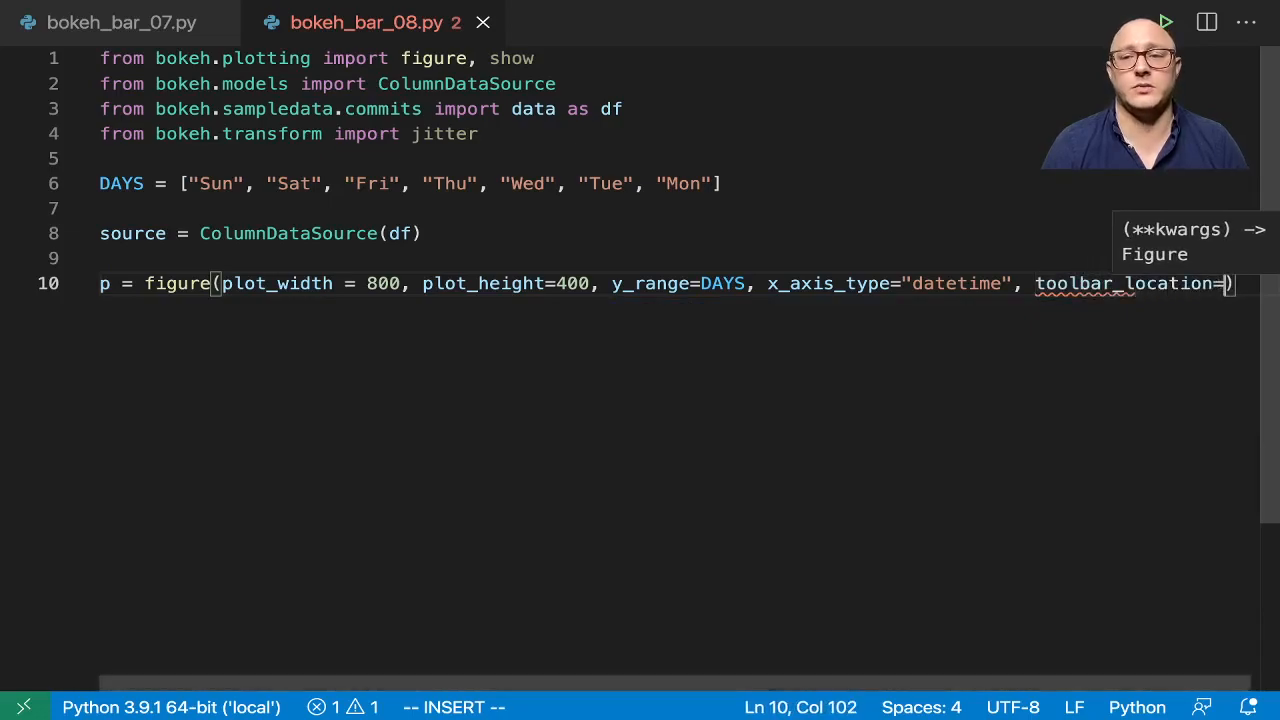
text(None,)
text(tools="", title = "Commits by time of day (US/CT"))
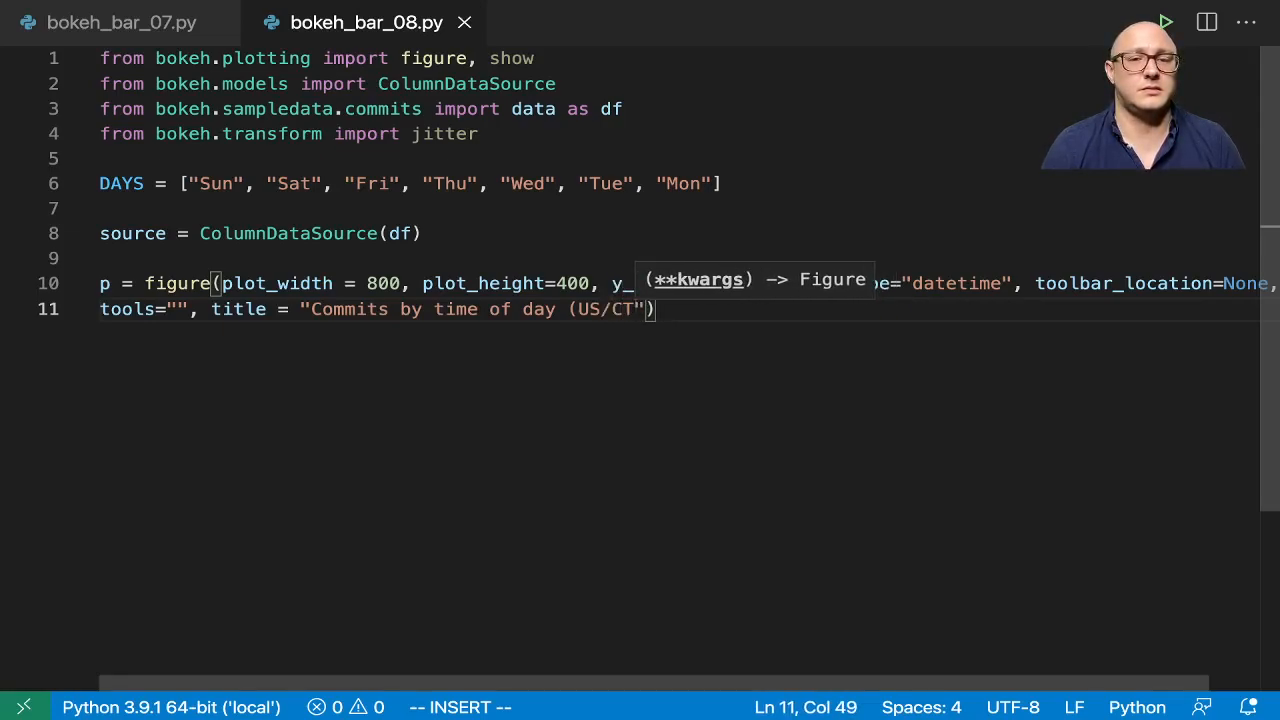
Step: Write the 'Commits by time of day' title with its time-zone note and 2012– year span
key(Backspace)
text(entral)
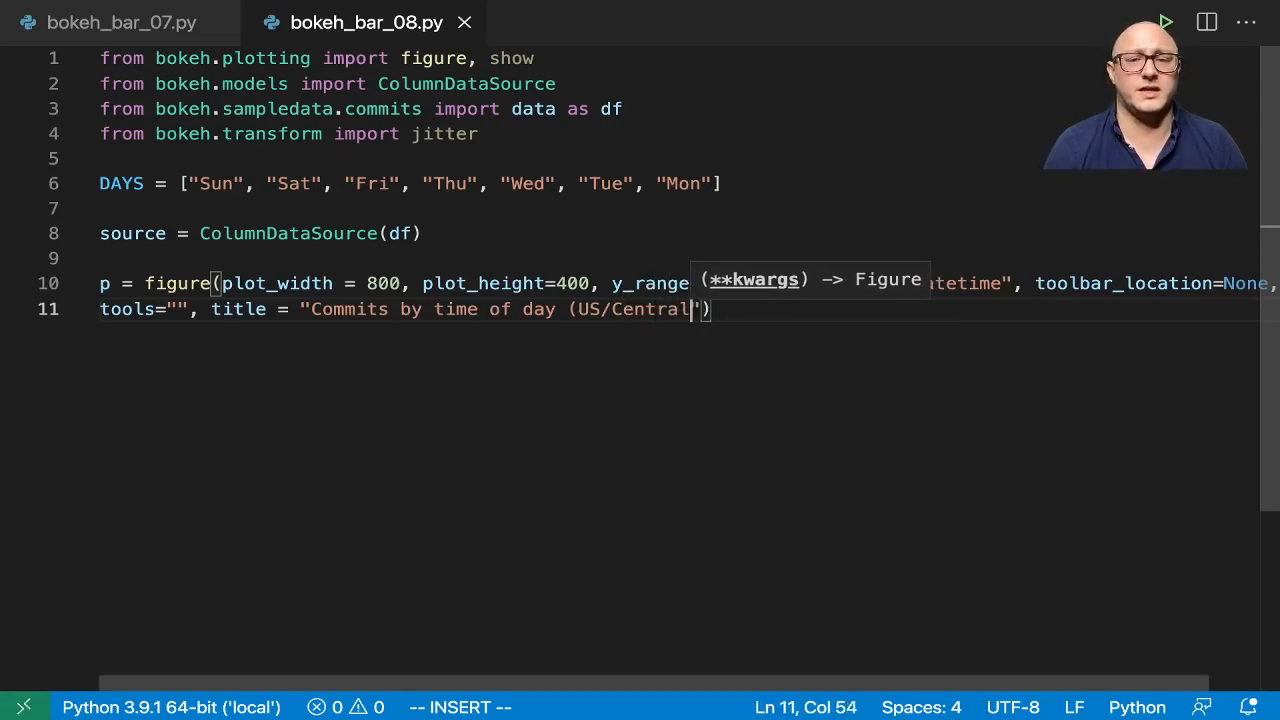
text(()
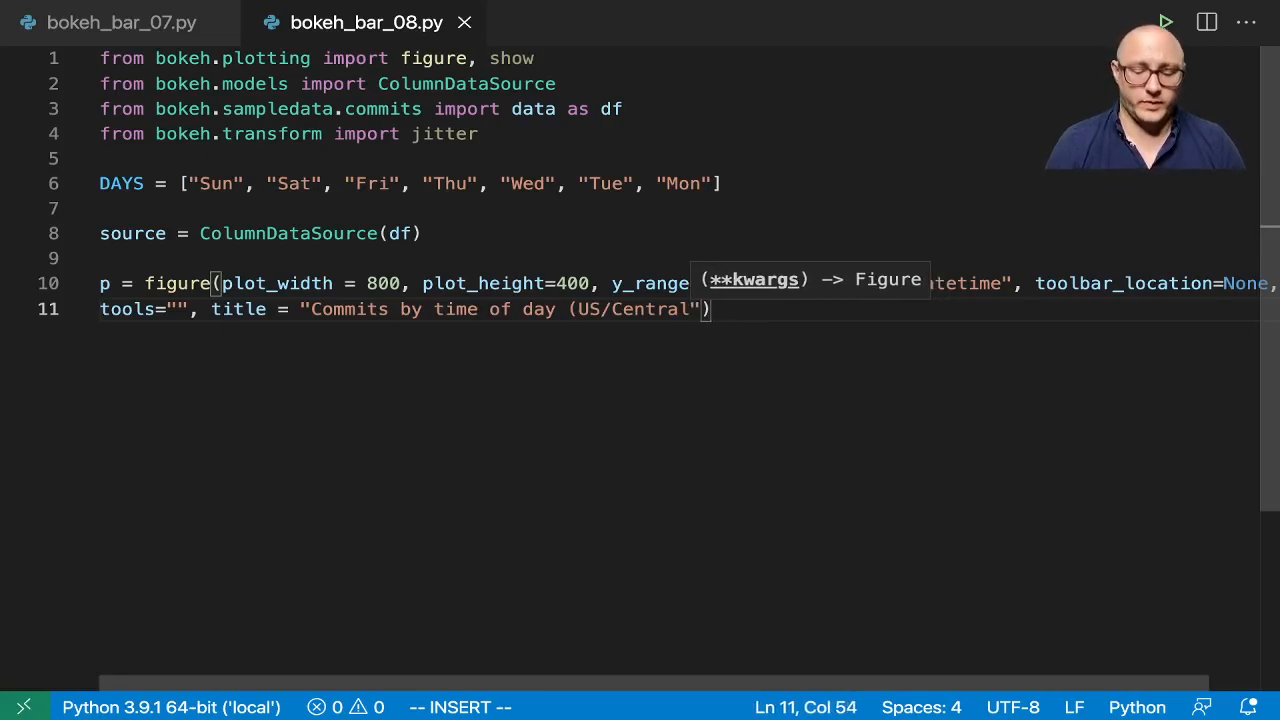
text(})
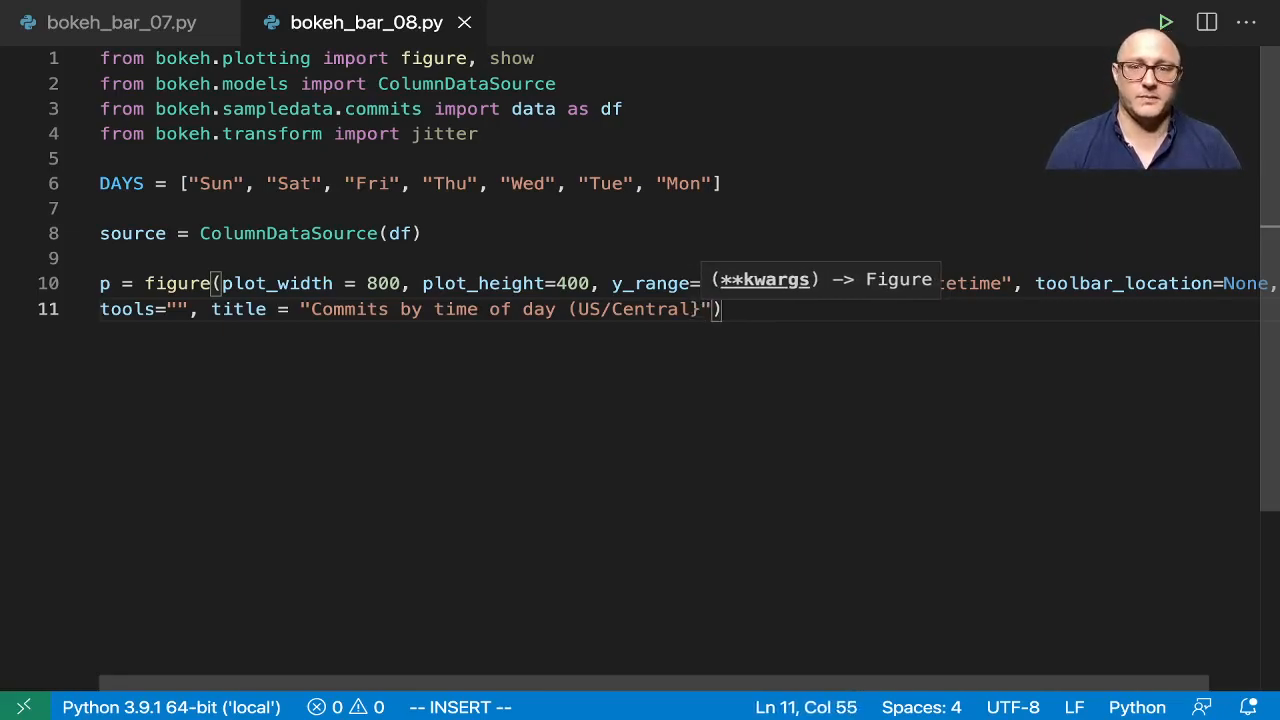
key(BackSpace)
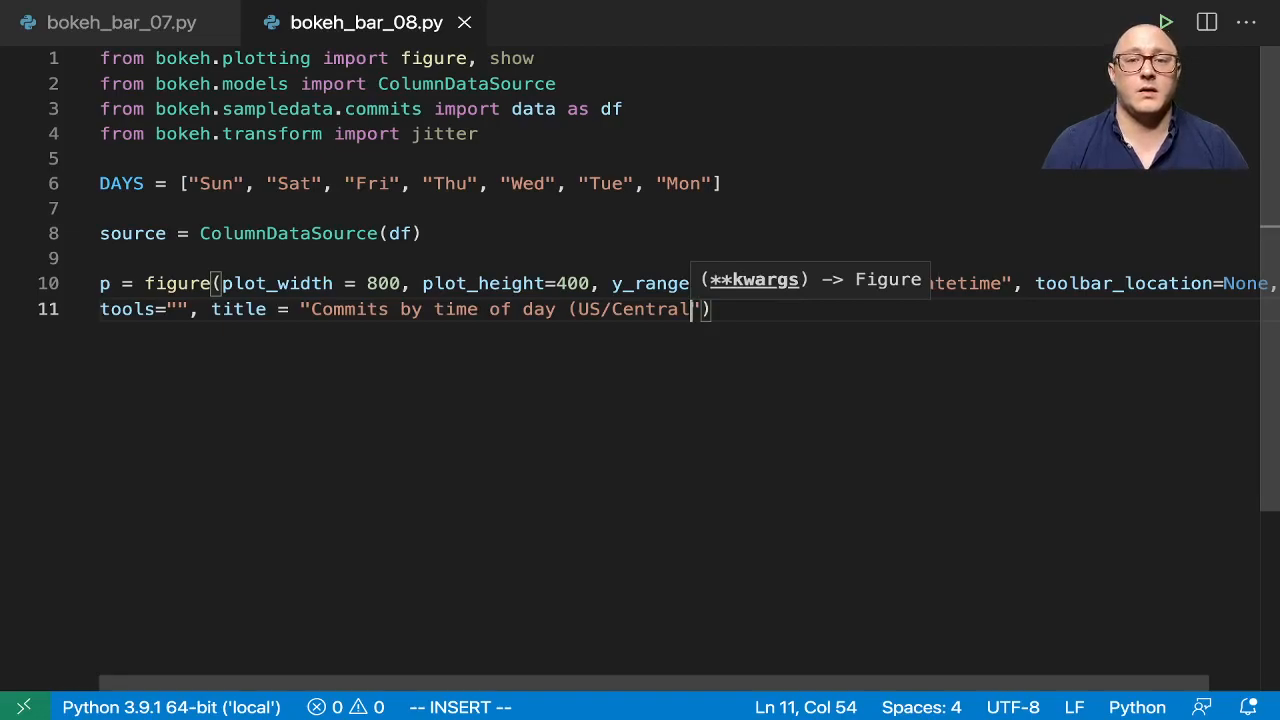
text(")
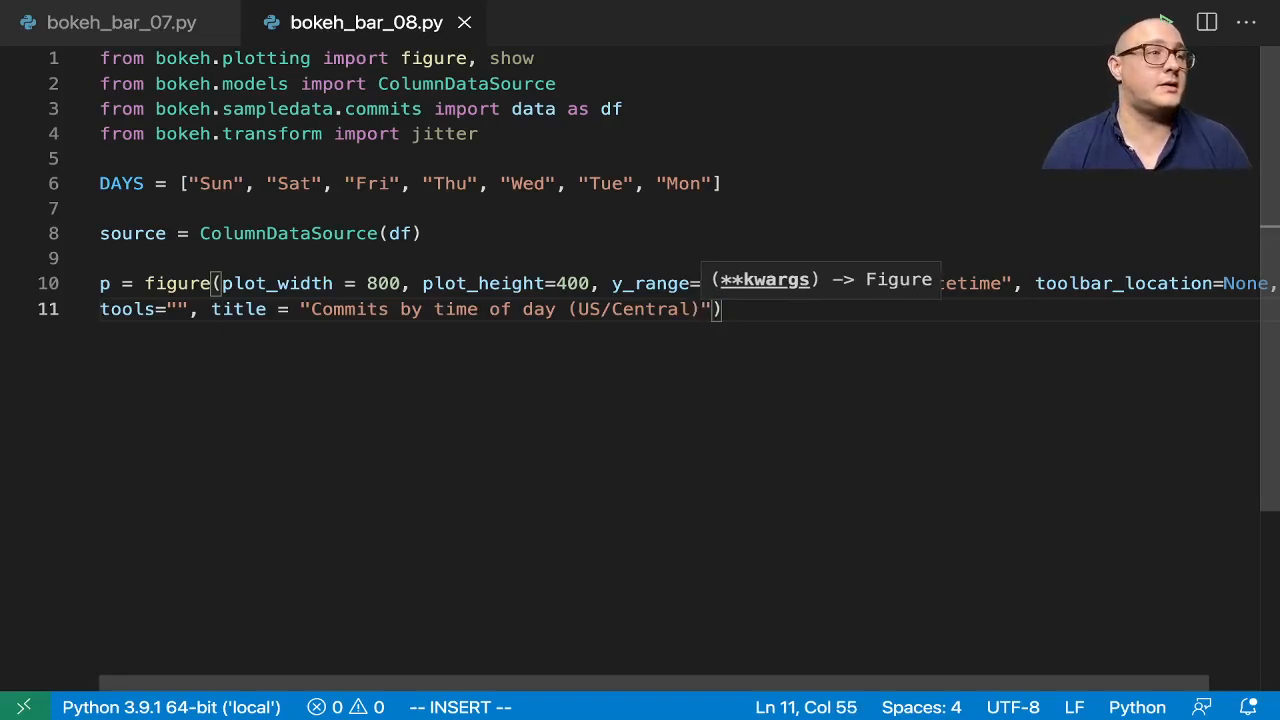
text(2012-)
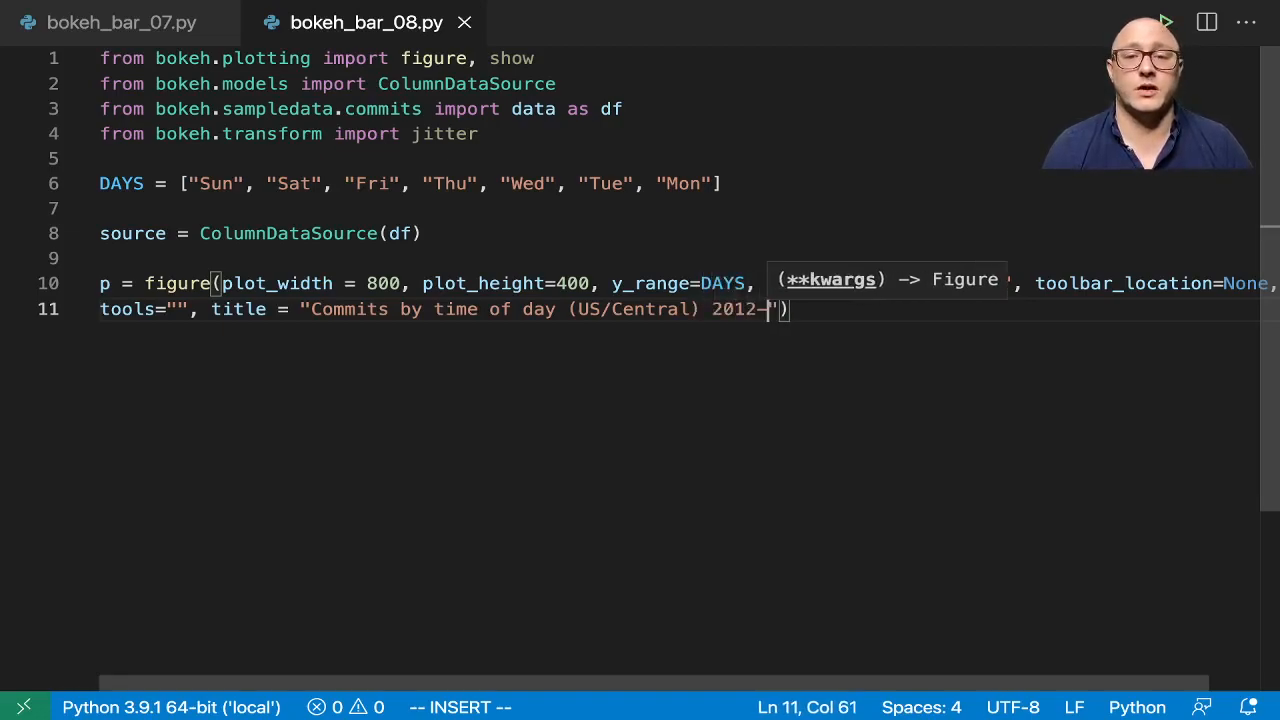
text(2016)
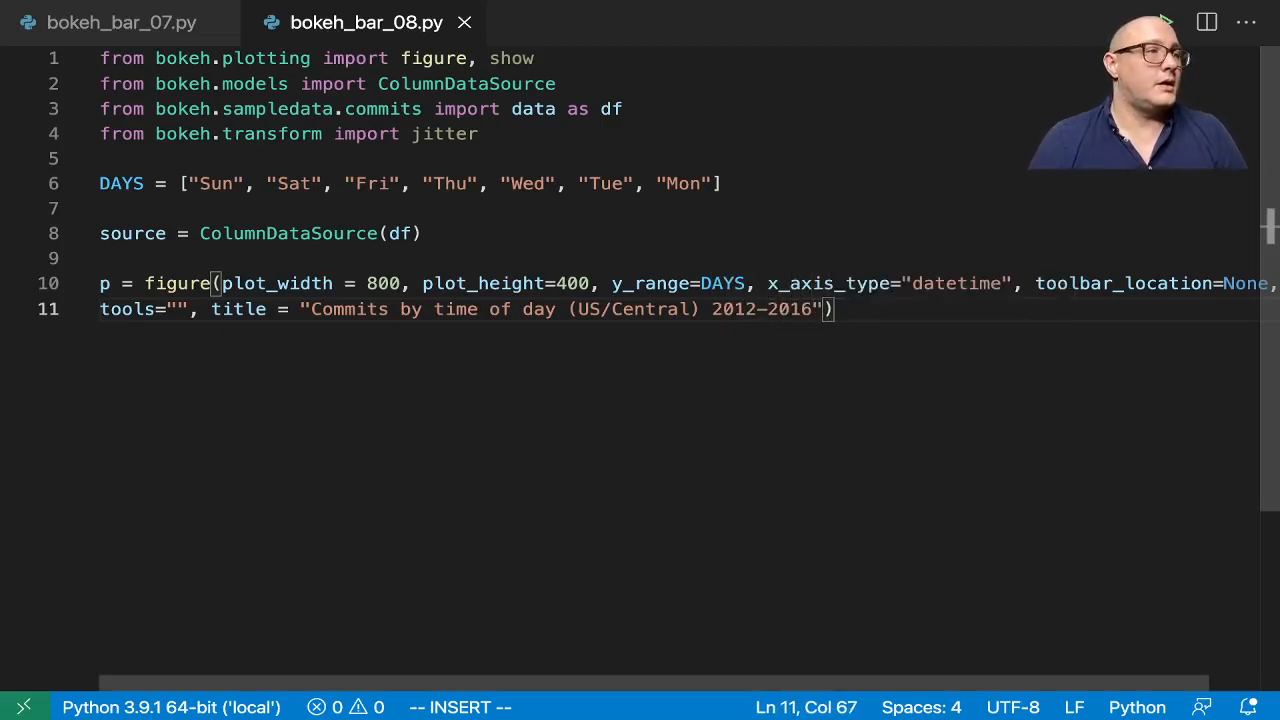
text(p)
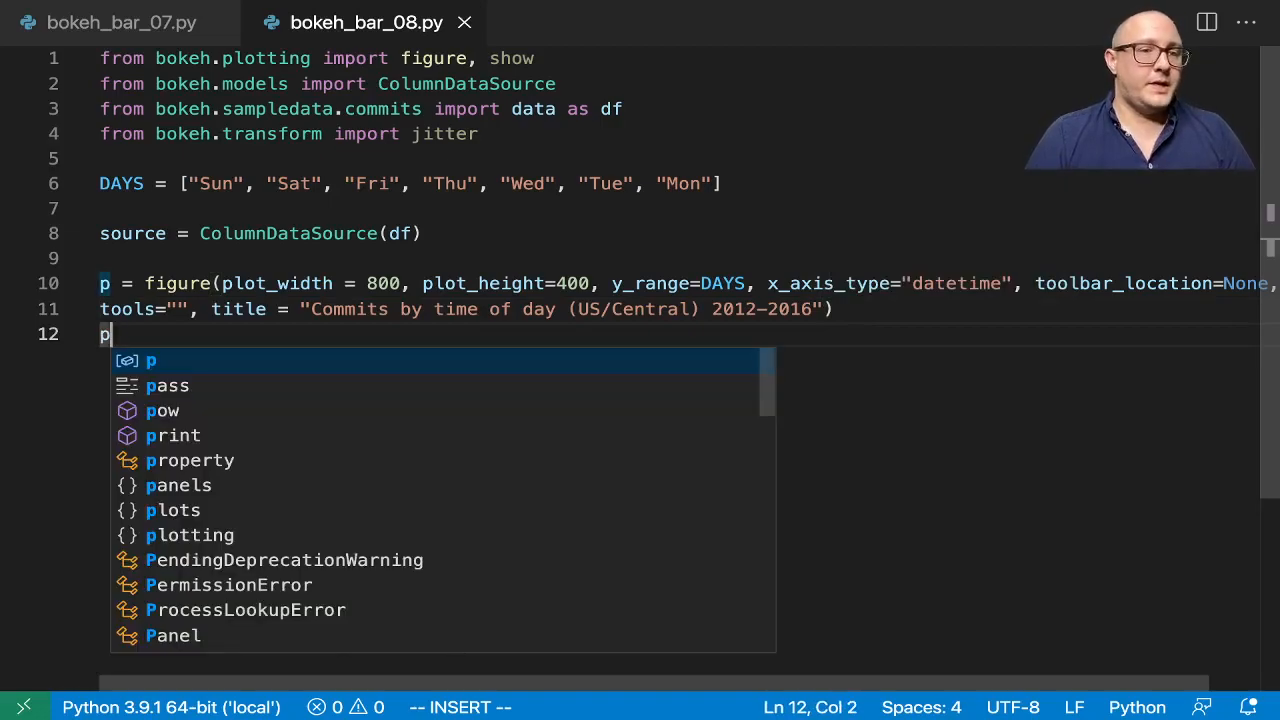
Step: Add p.circle with x="time", y="day", source=source and alpha=0.3
text(.circle()
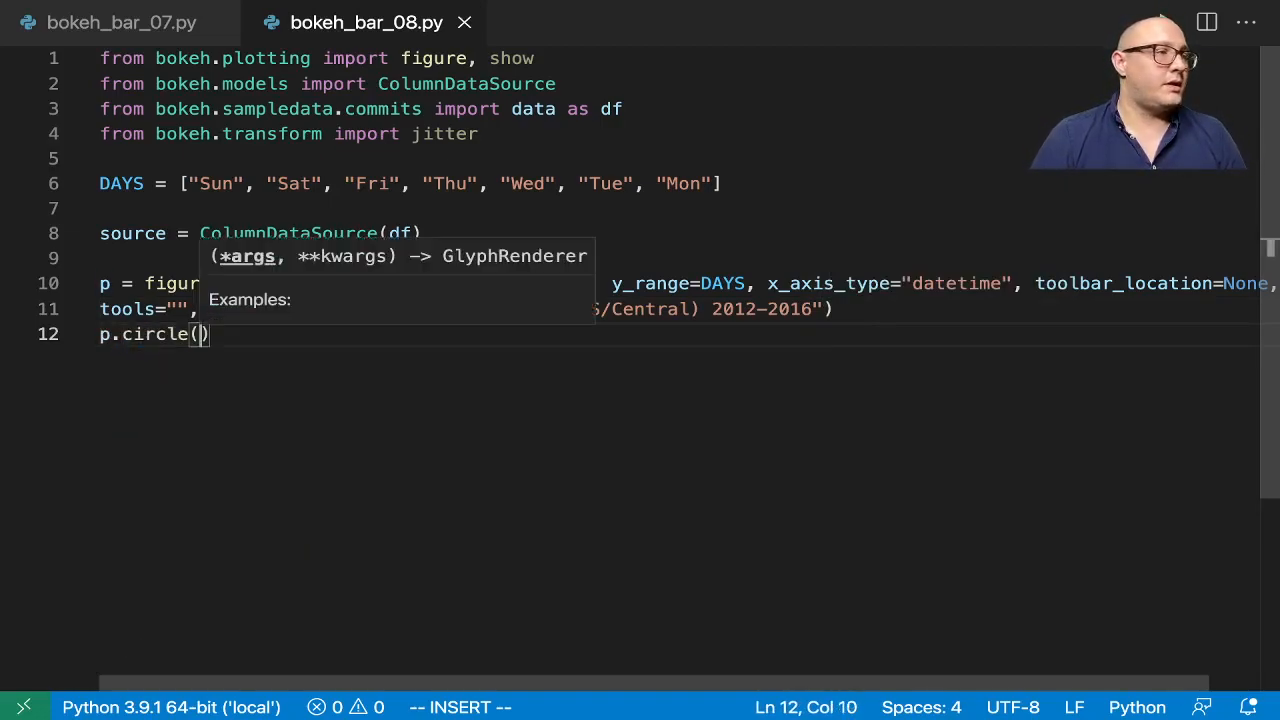
text(x="time")
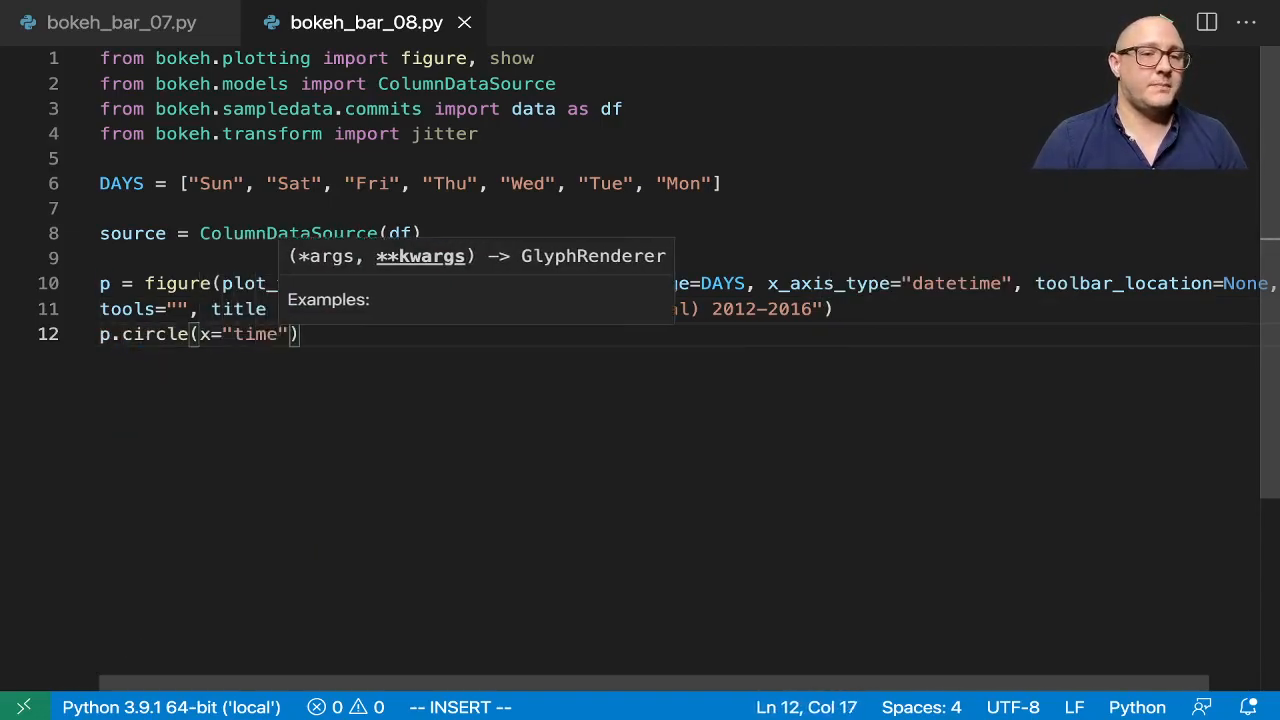
text(, y="")
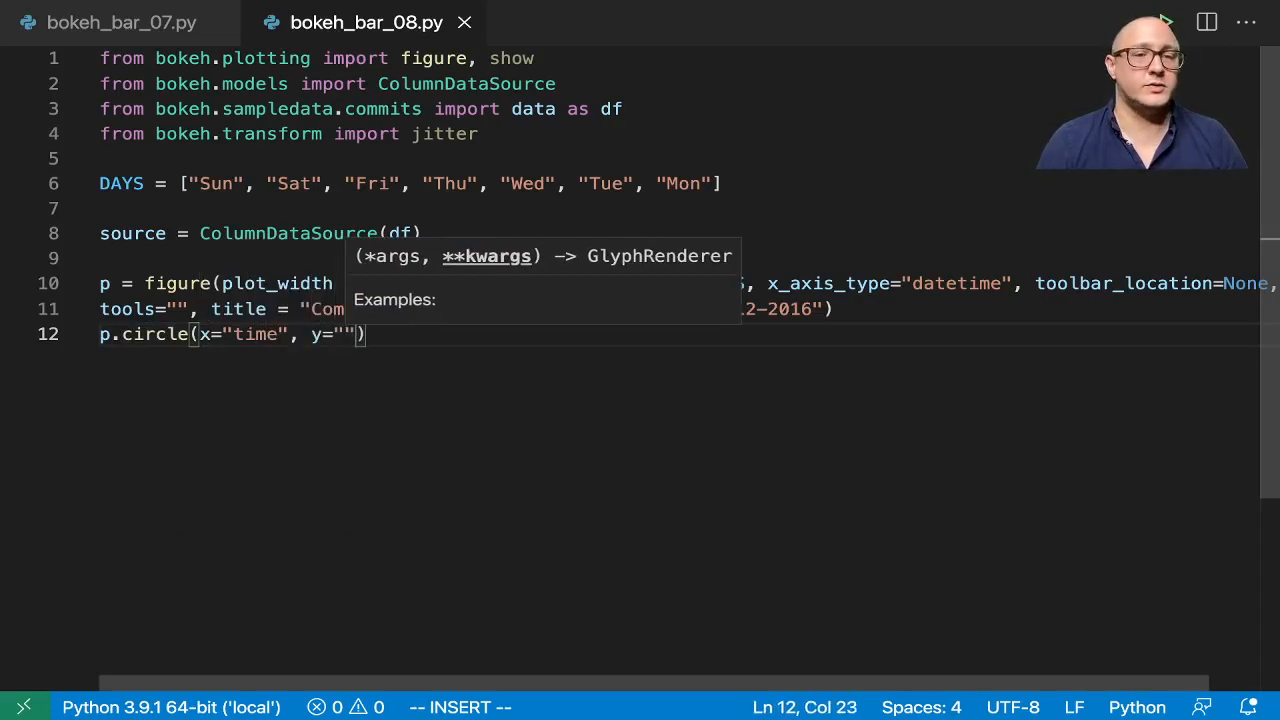
text(ji)
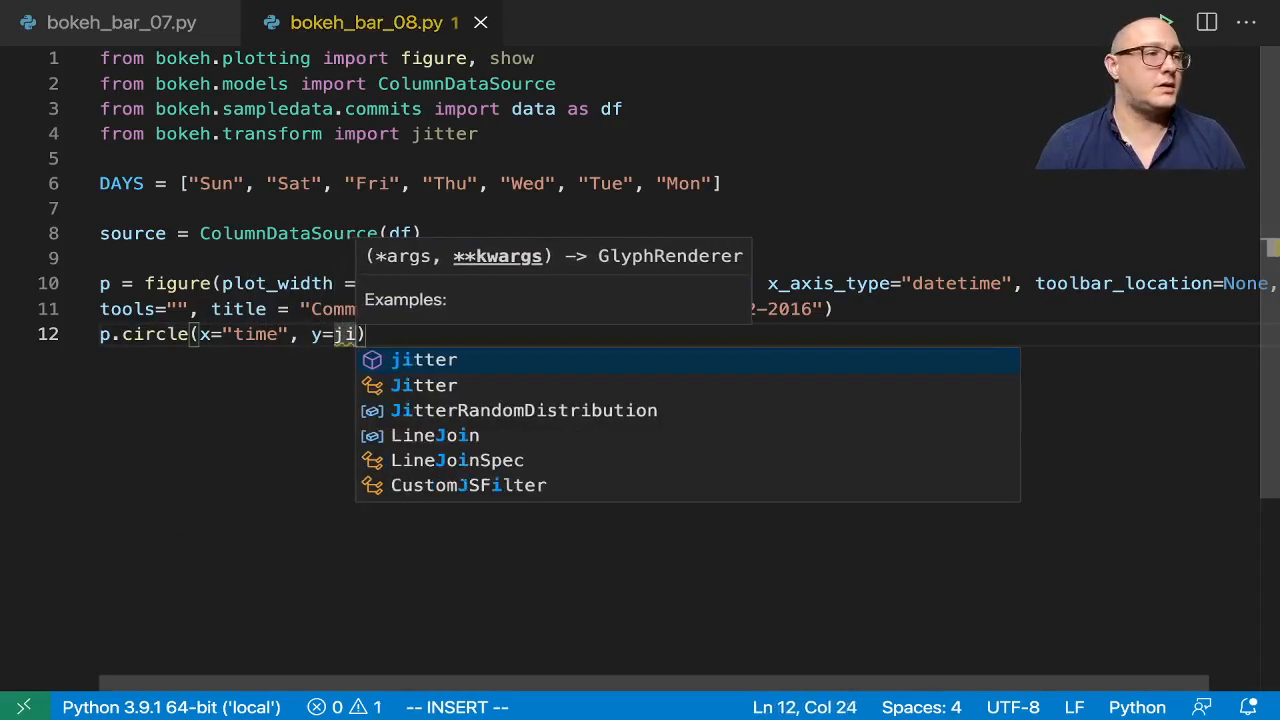
key(BackSpace)
text("d)
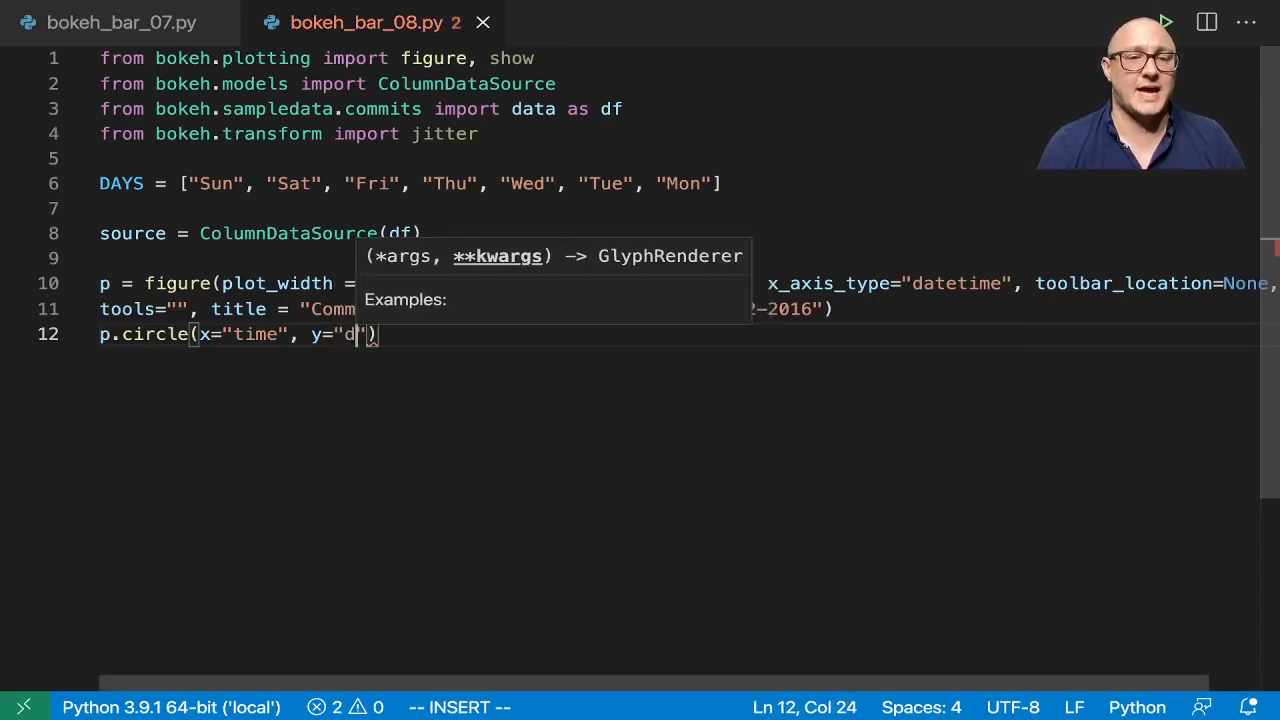
text(ay)
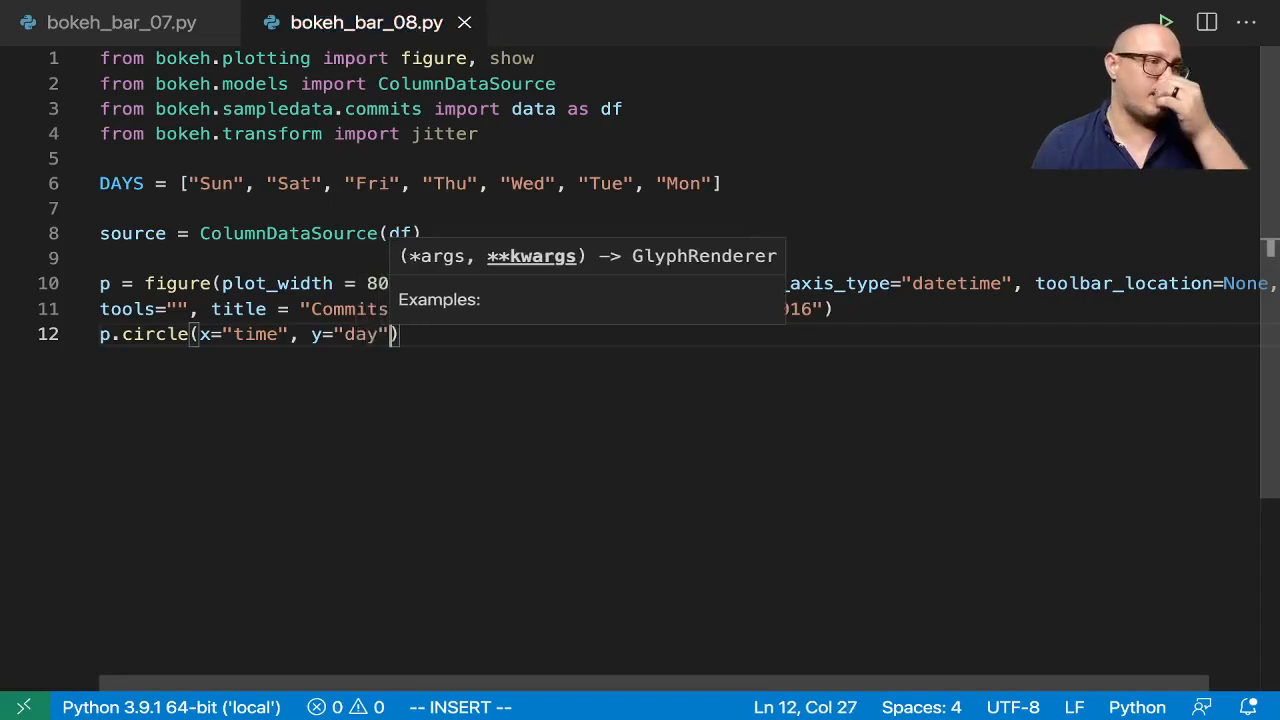
text(, s)
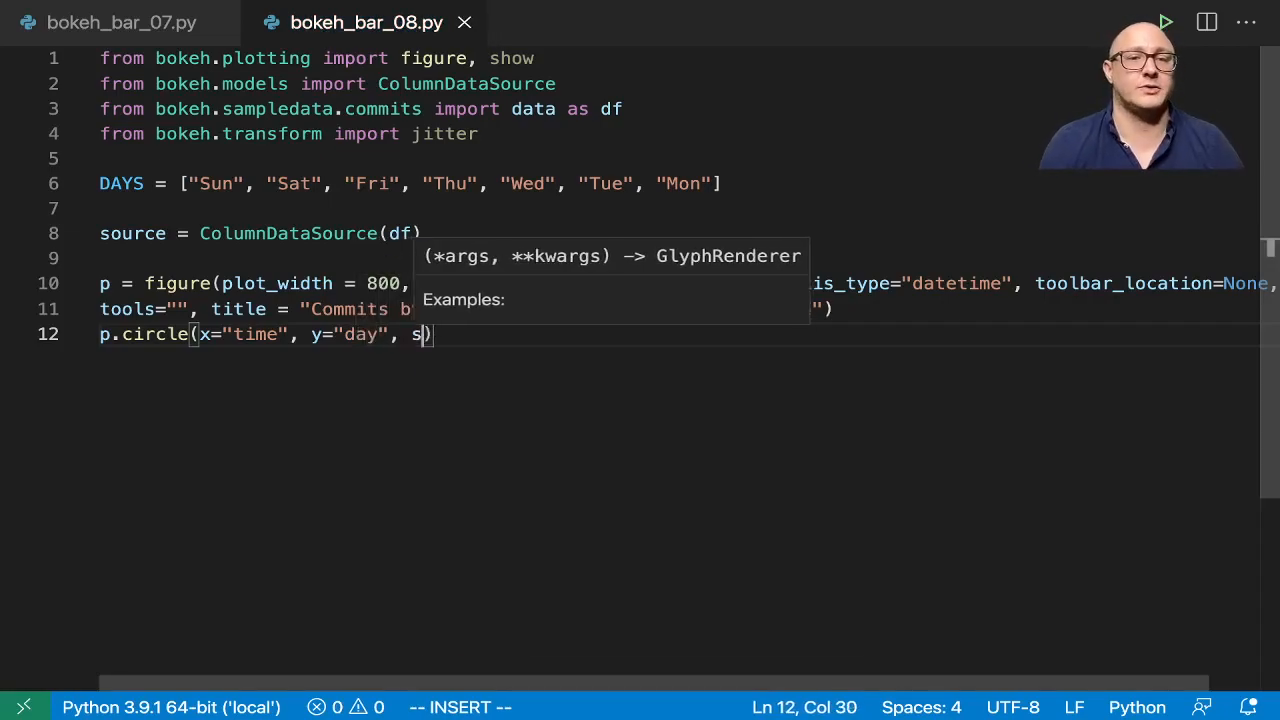
text(ource,)
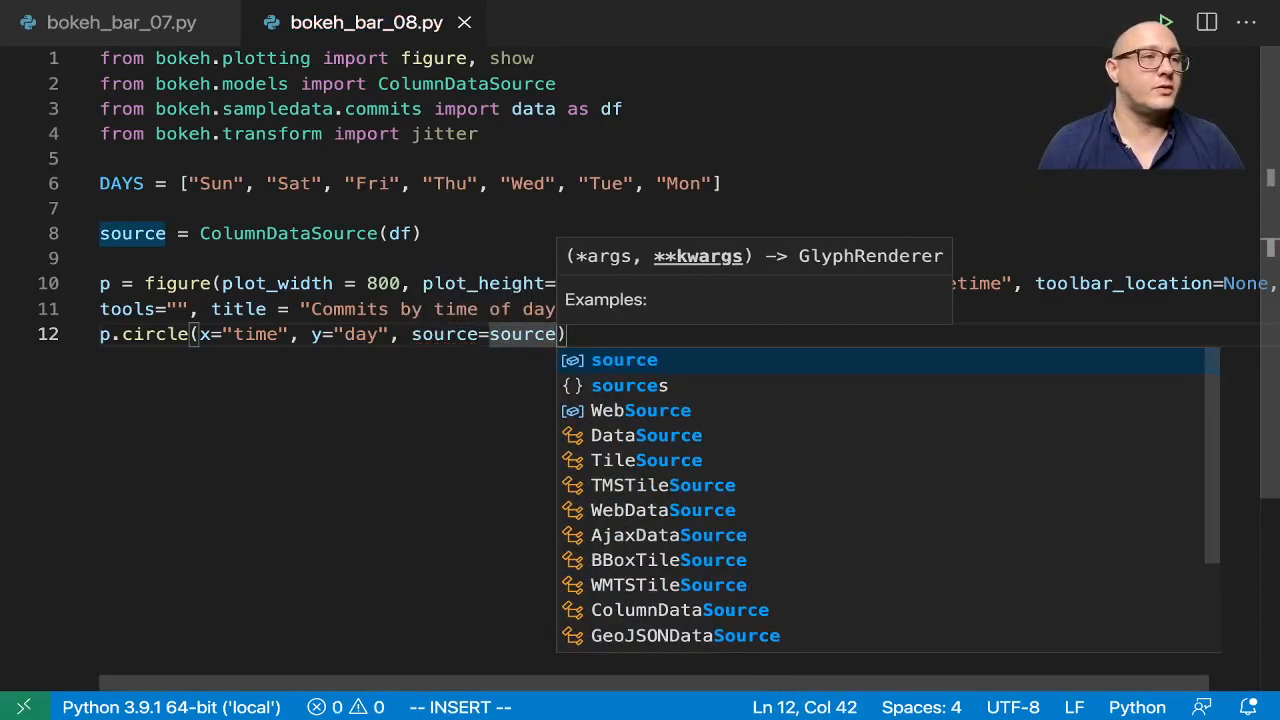
text(, alpha=0.)
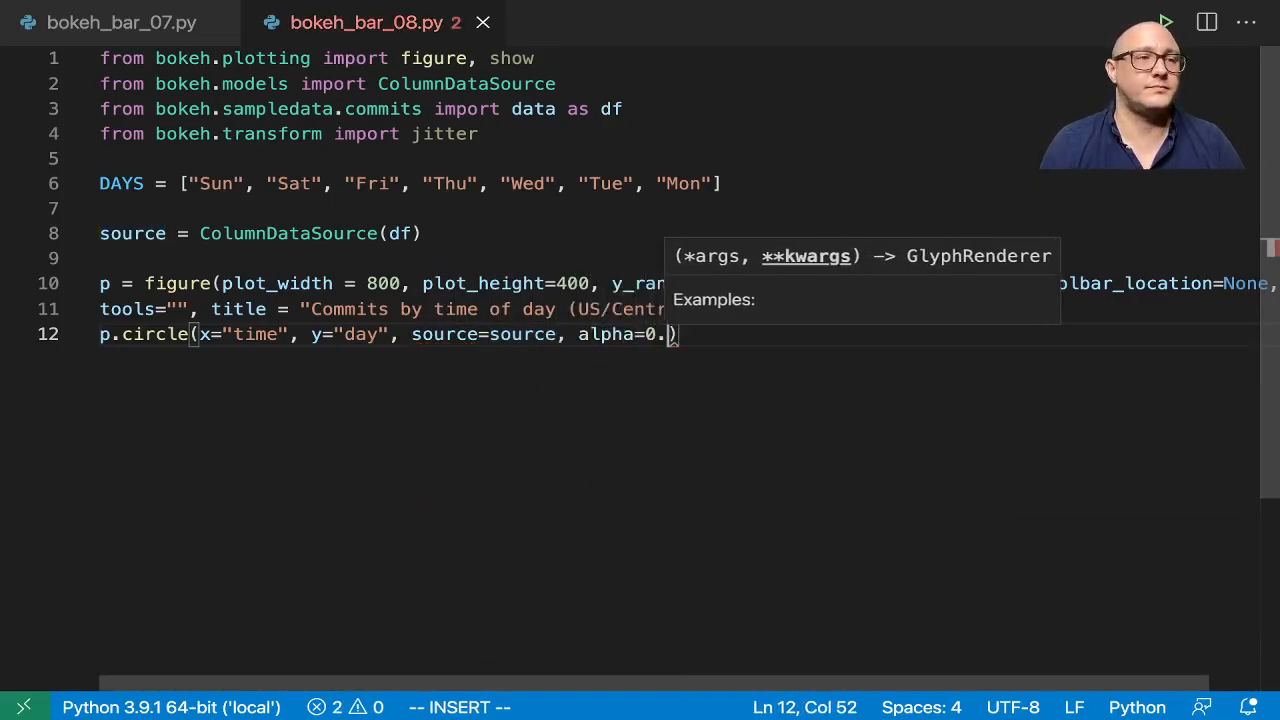
text(3)
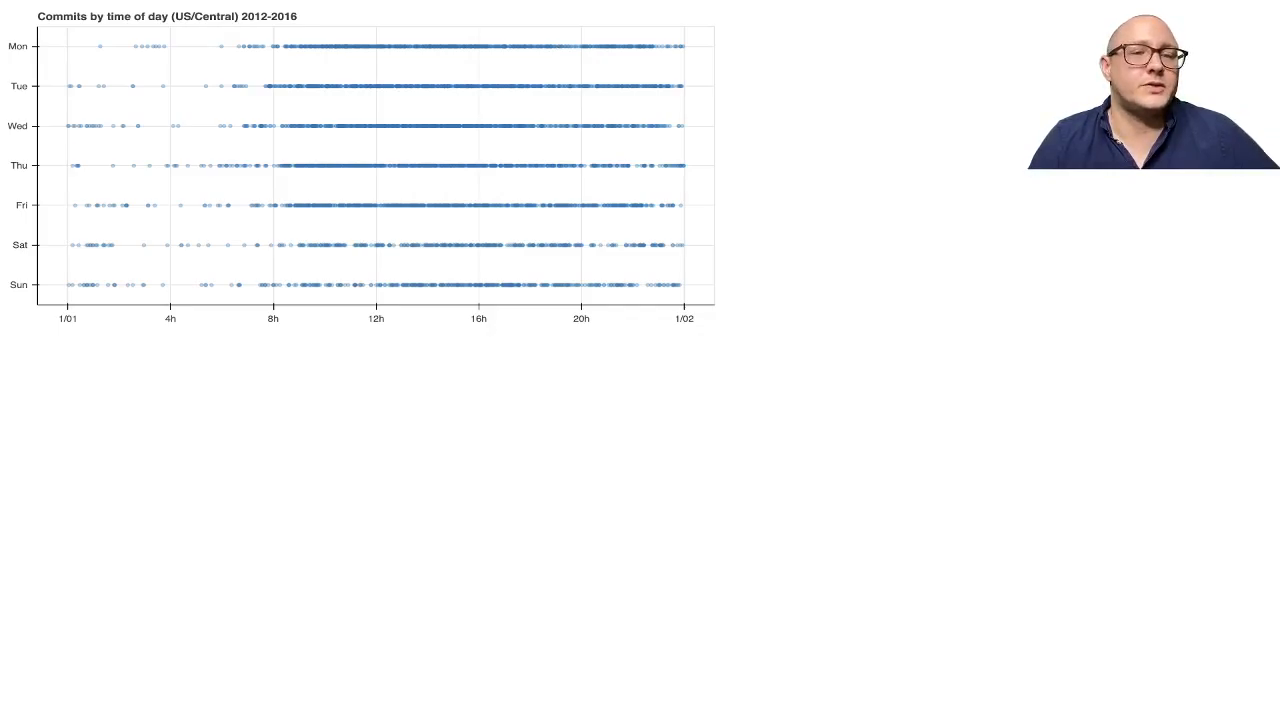
mouse_move(155, 349)
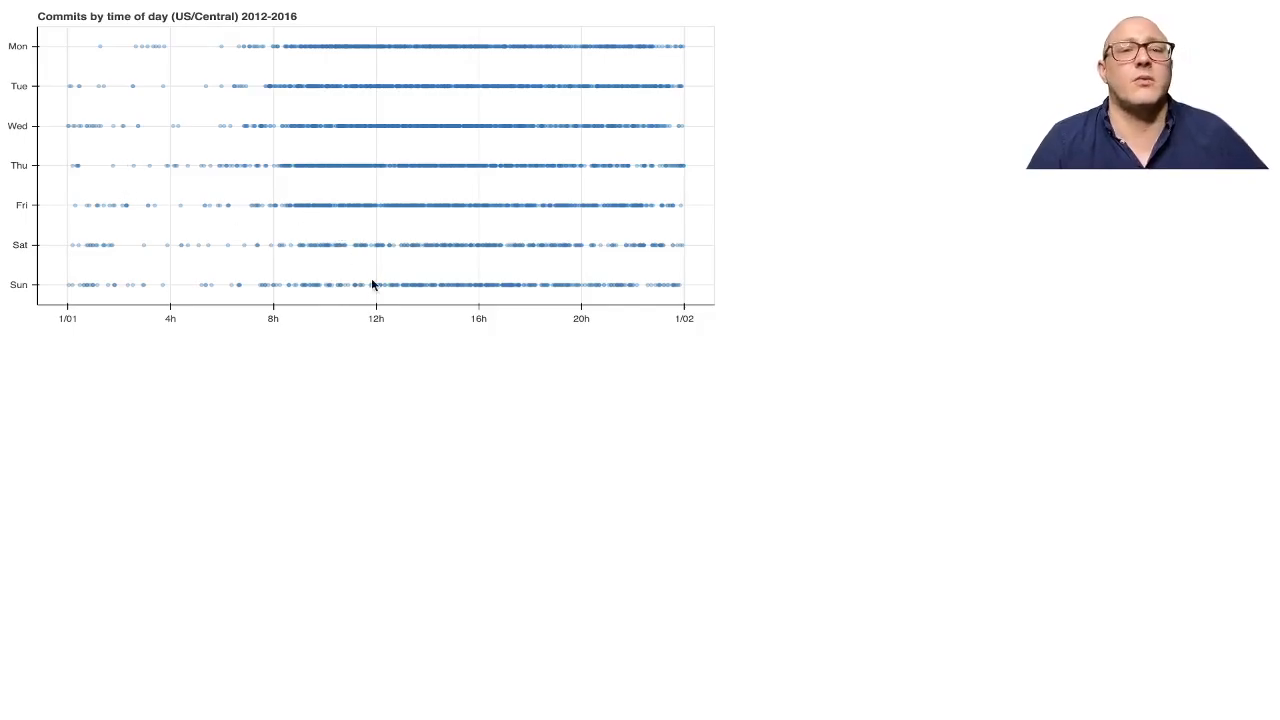
mouse_move(408, 270)
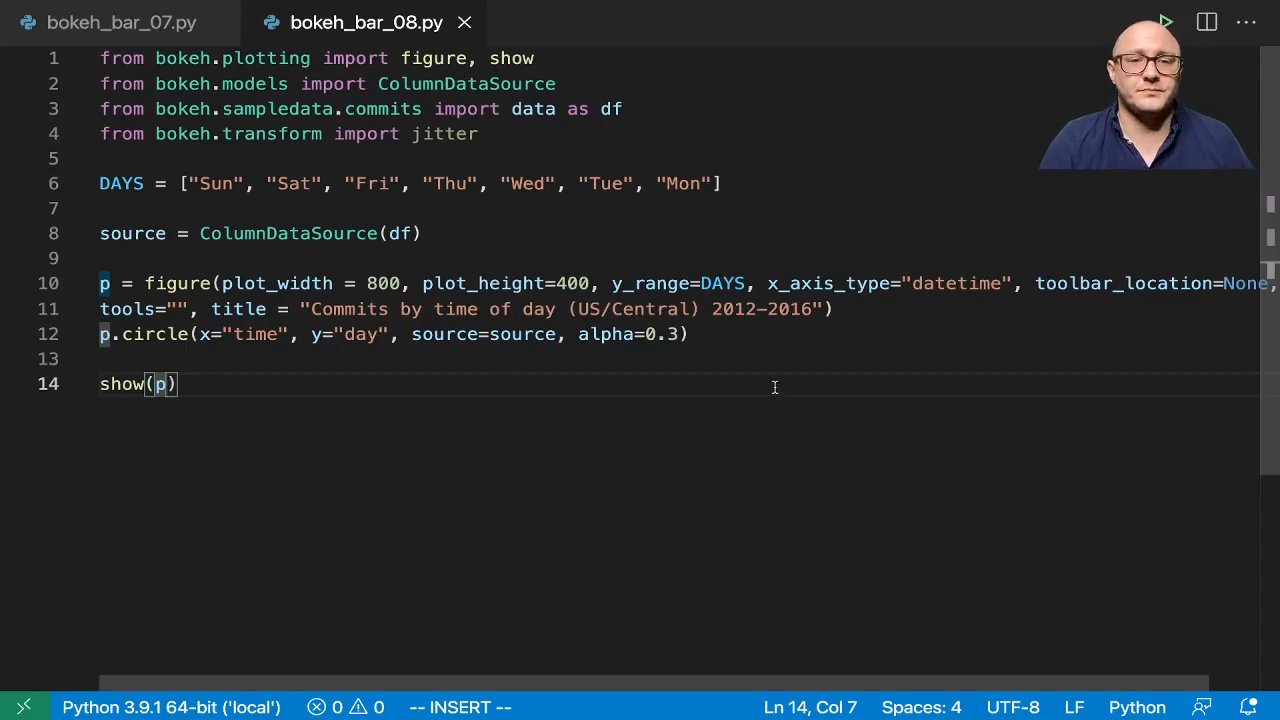
Step: Replace the y value with jitter('day', width=0.6, range=p.y_range)
double_click(358, 334)
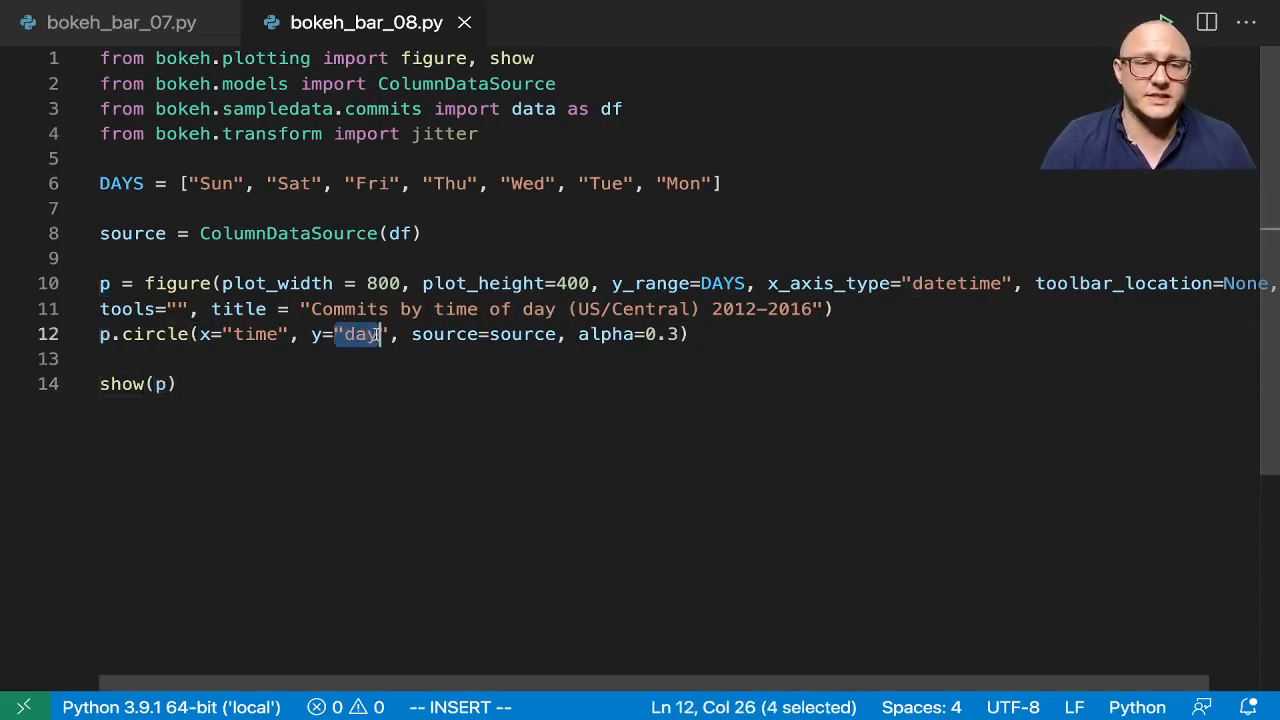
key(Delete)
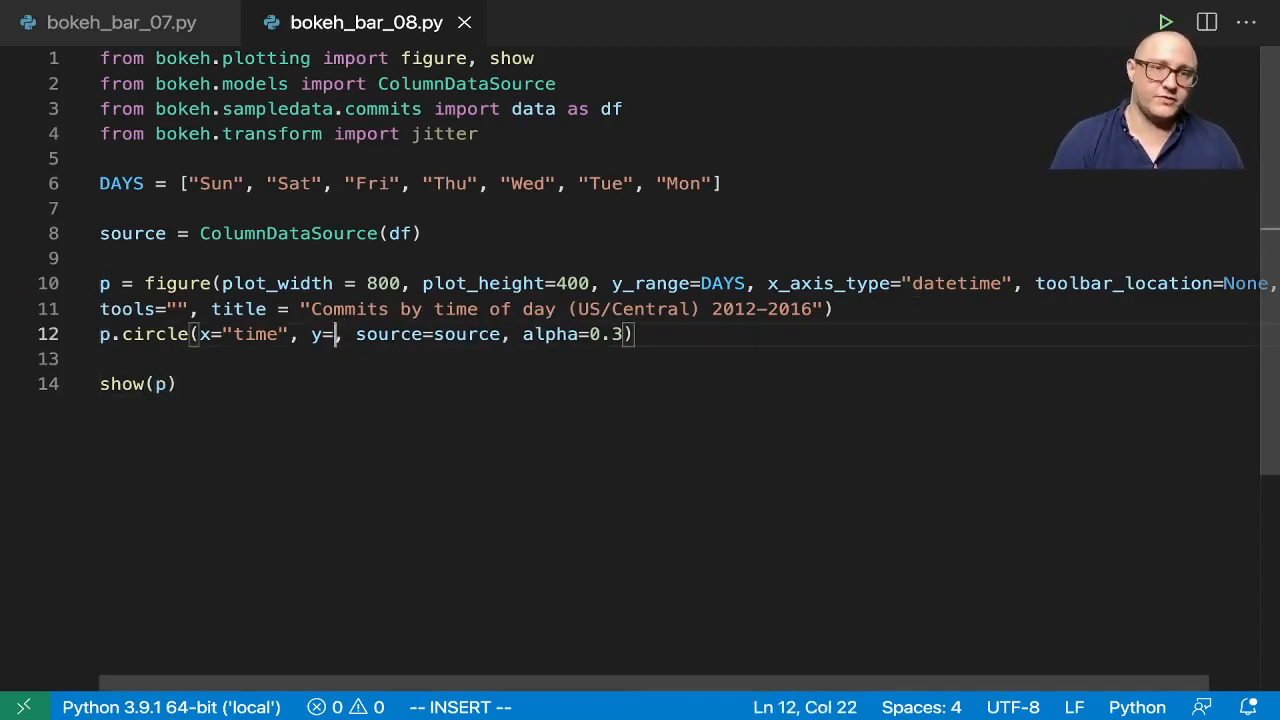
text(jitter()
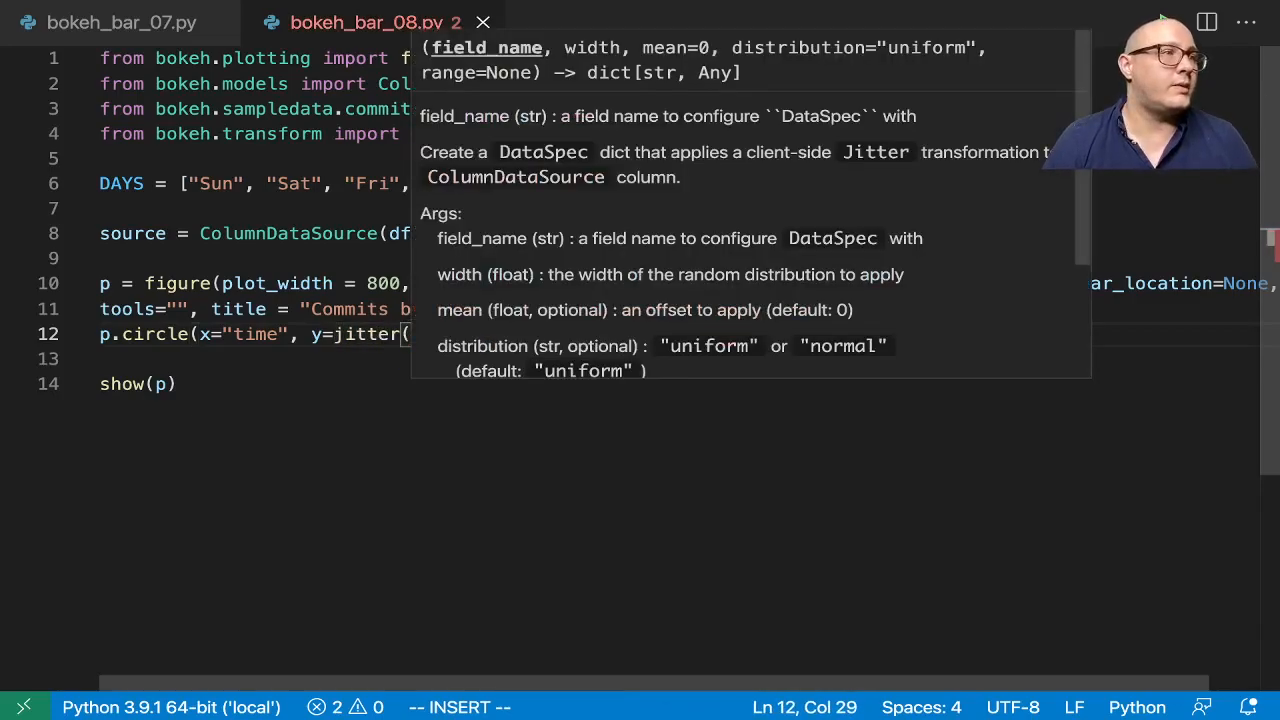
text('day', width=), source=source, alpha=0.3))
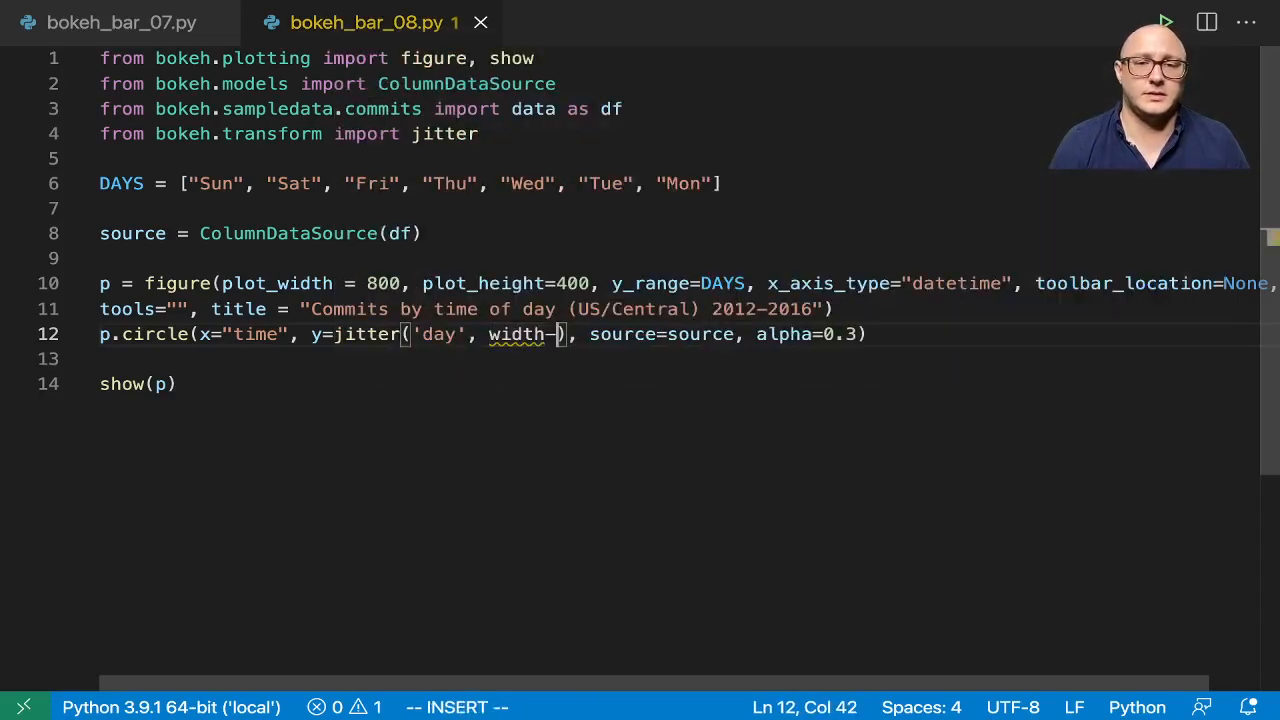
text(=0.5)
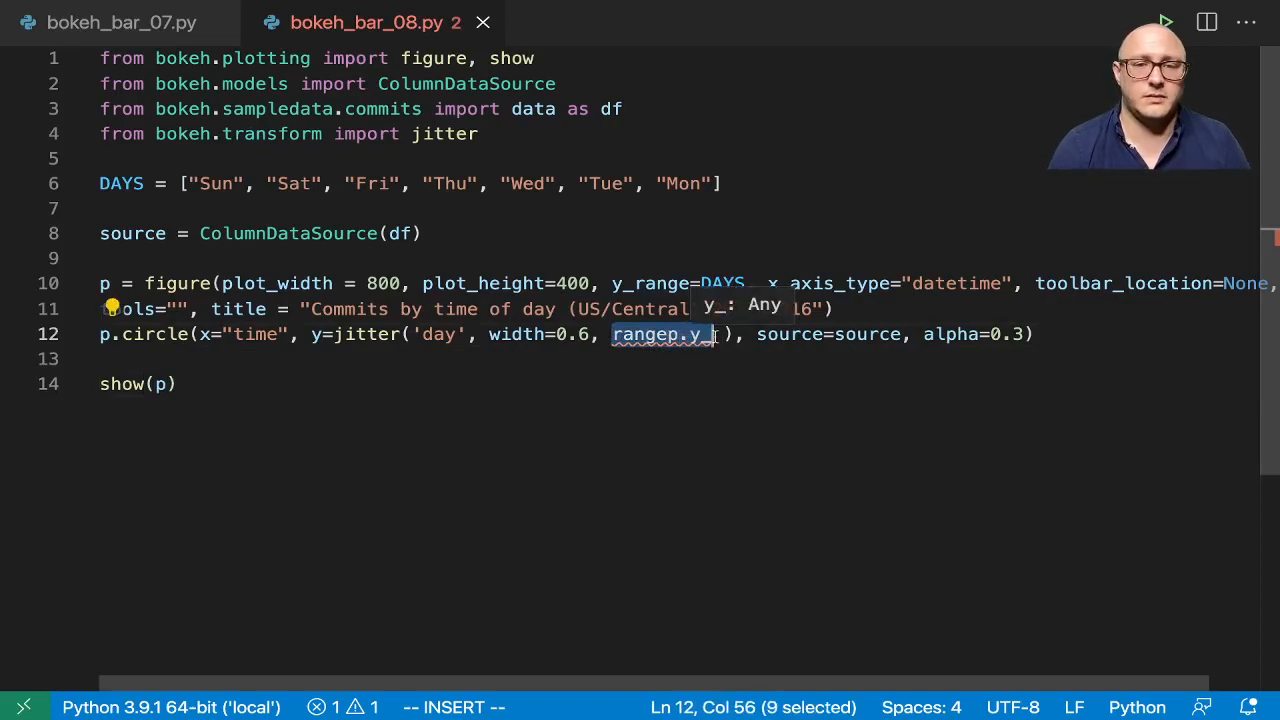
text(p.y)
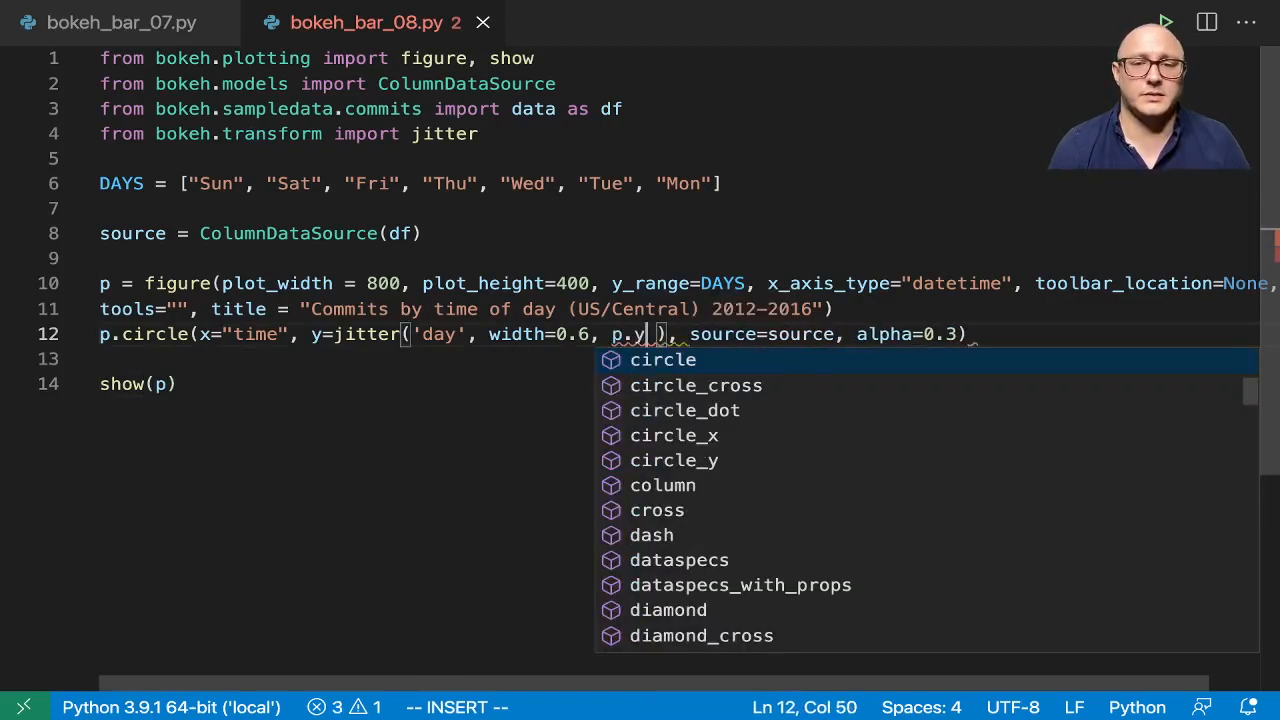
text(range)
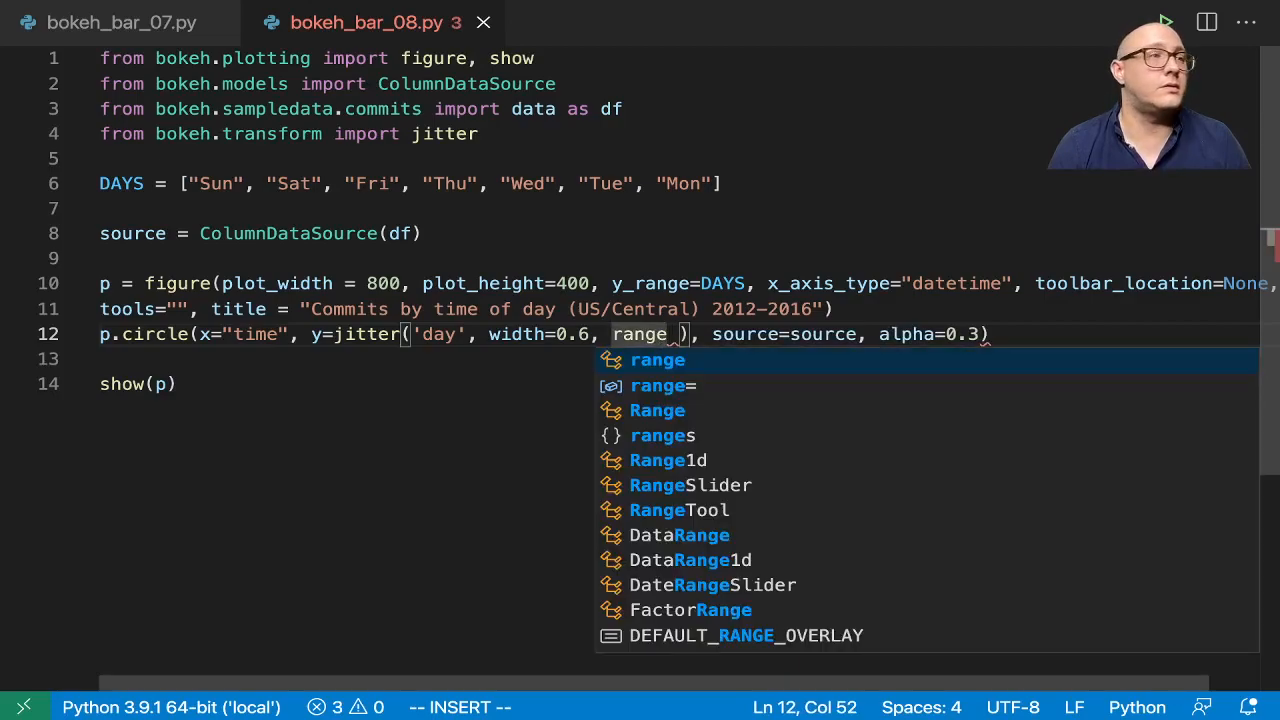
text(=p.)
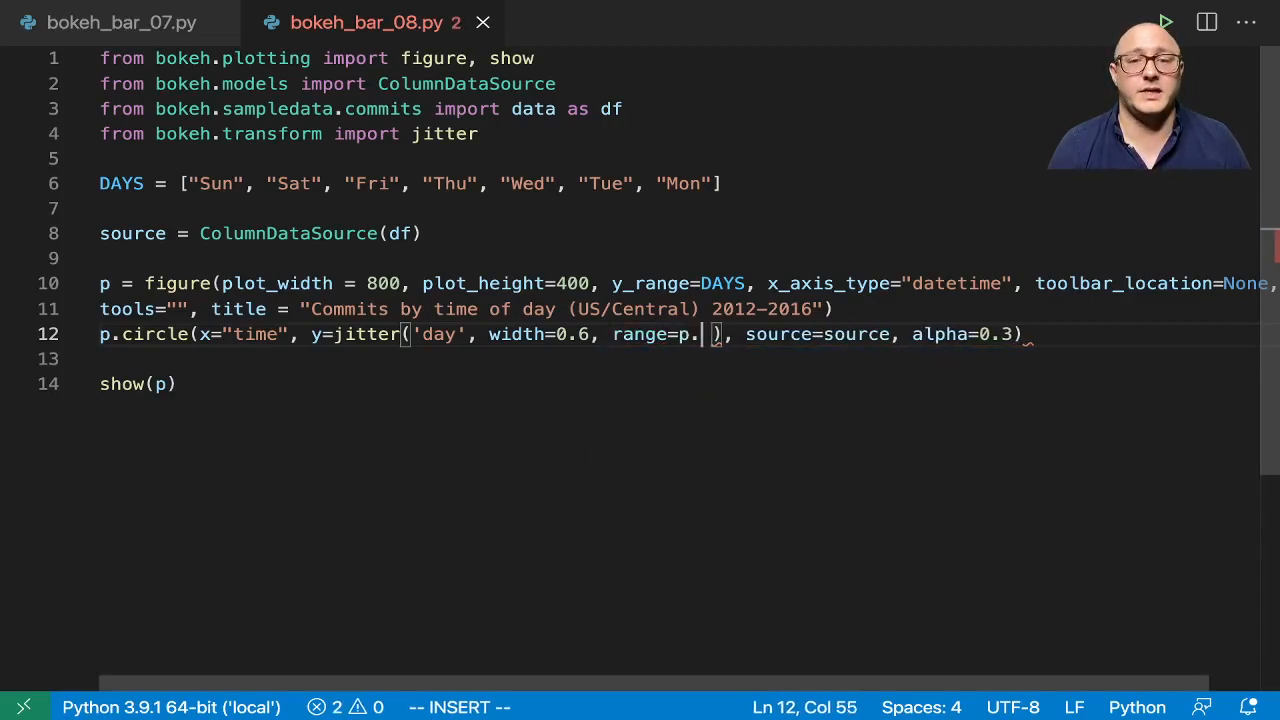
text(yr)
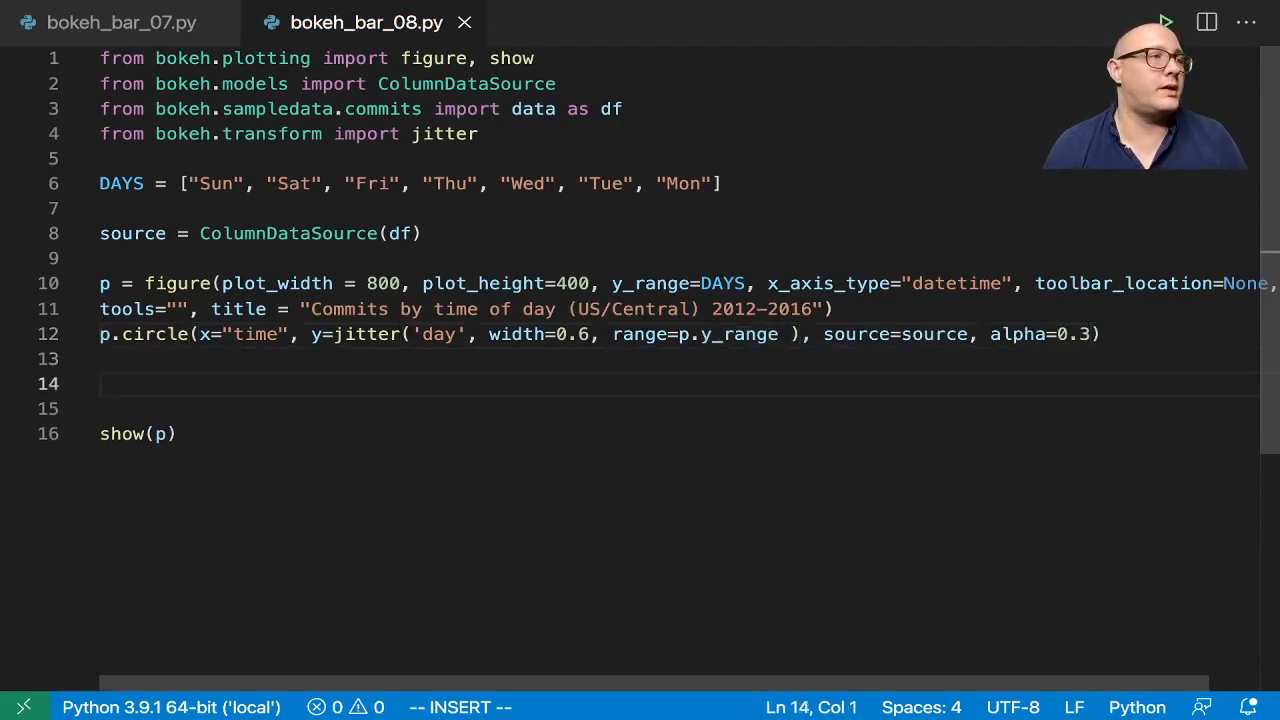
Step: Set the x-axis formatter days to ['%Hh'] so ticks read as hours
text(p.a)
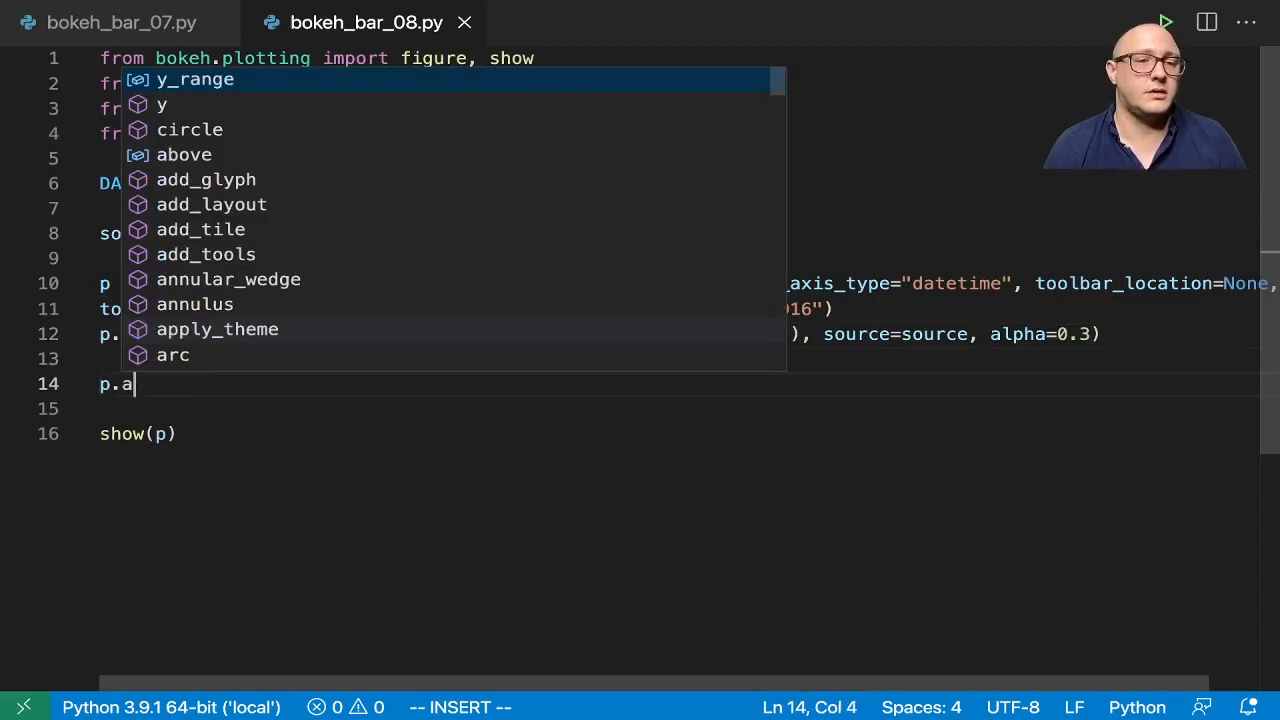
text(x)
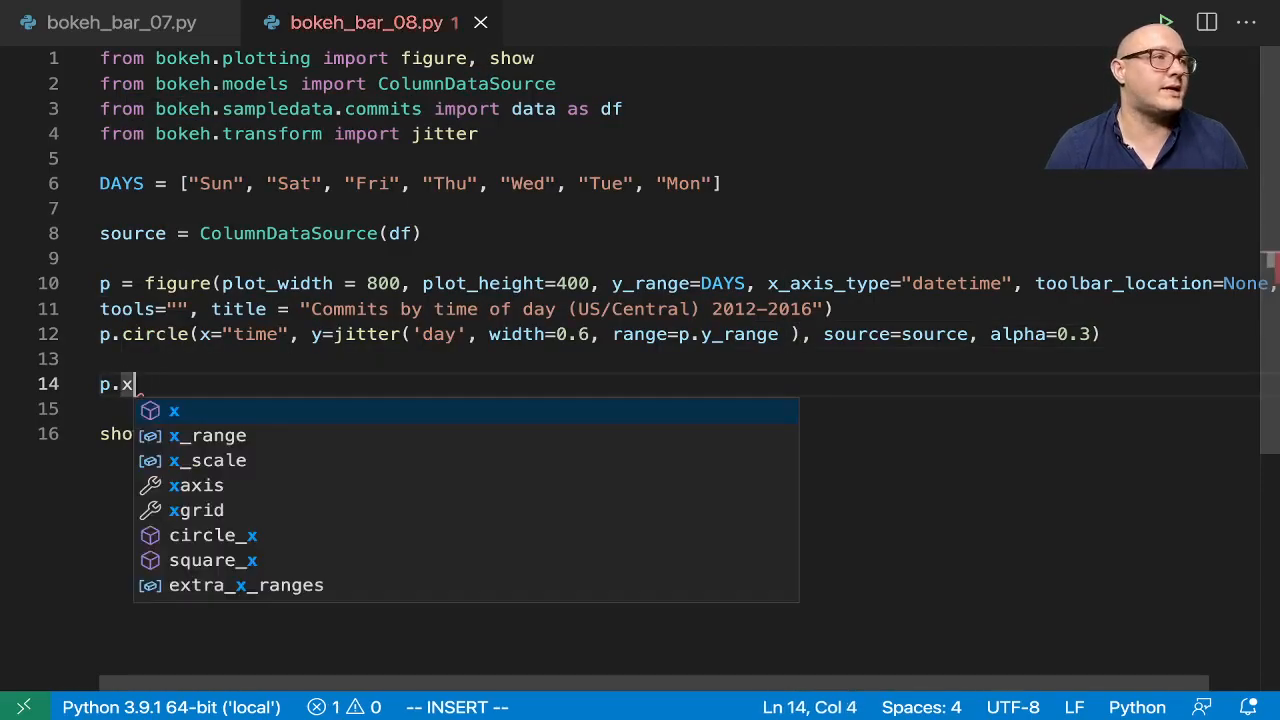
text(axis.)
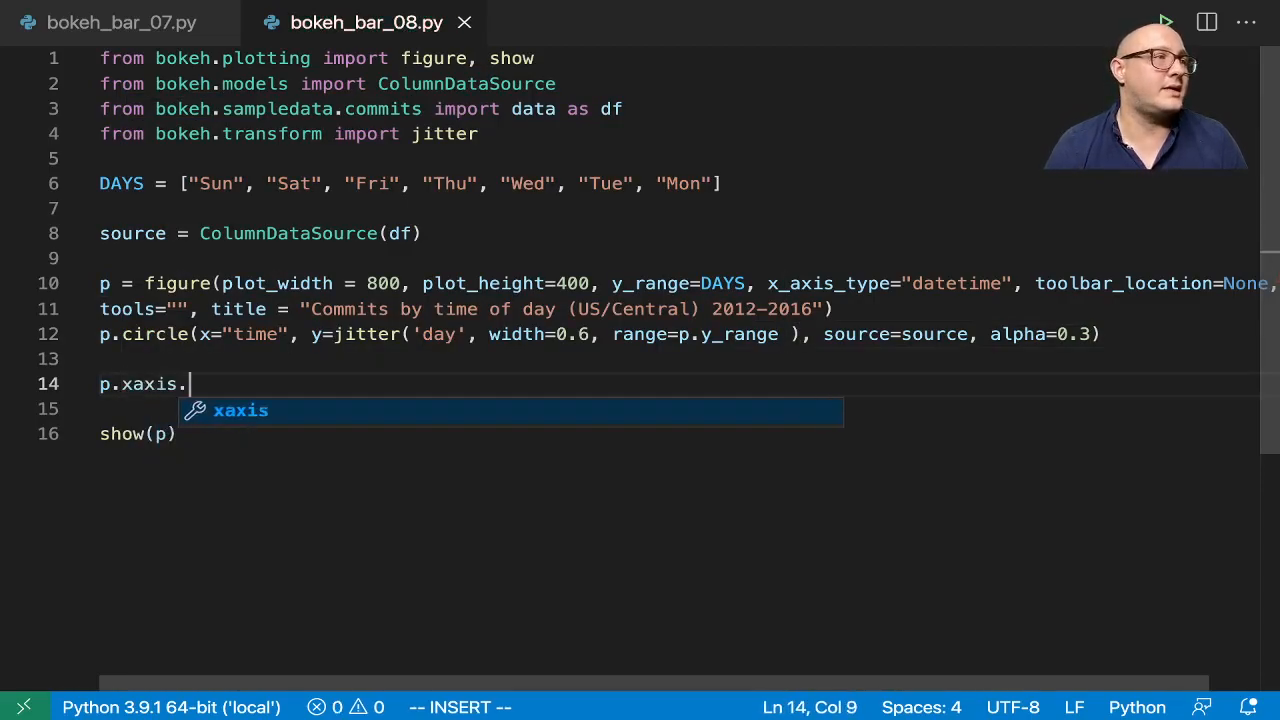
text([0])
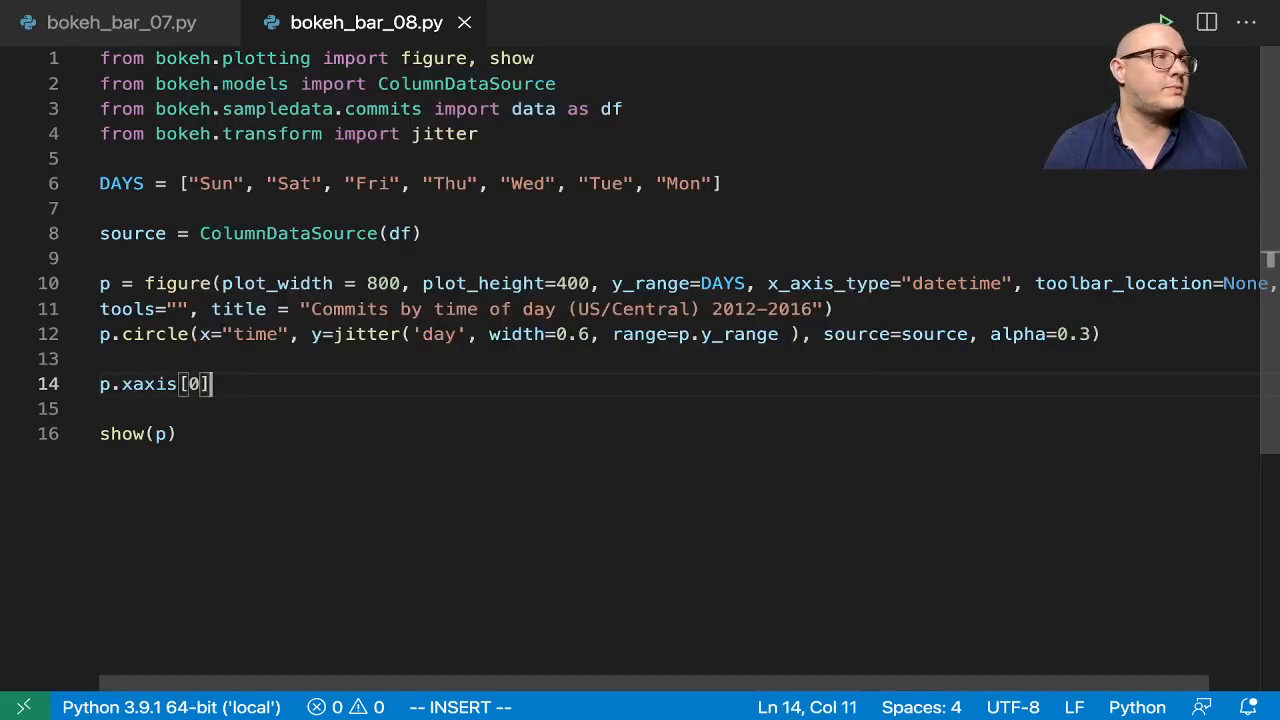
text(.formatter.)
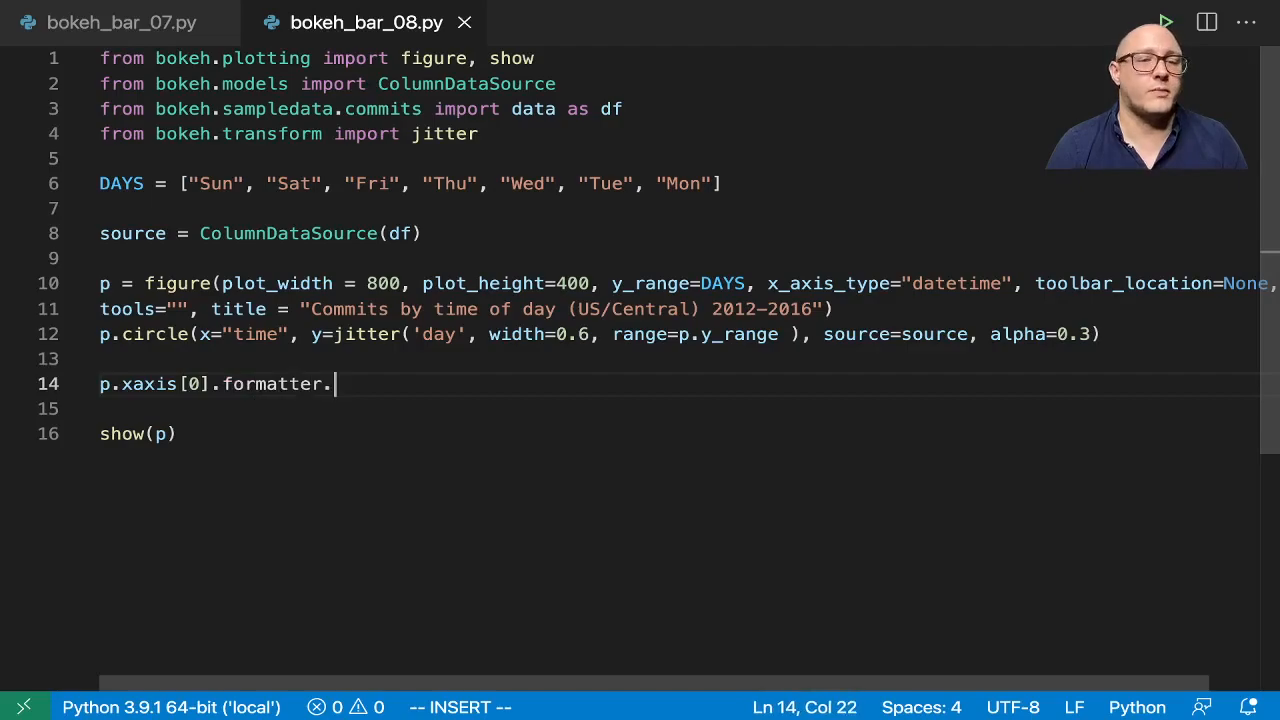
text(days)
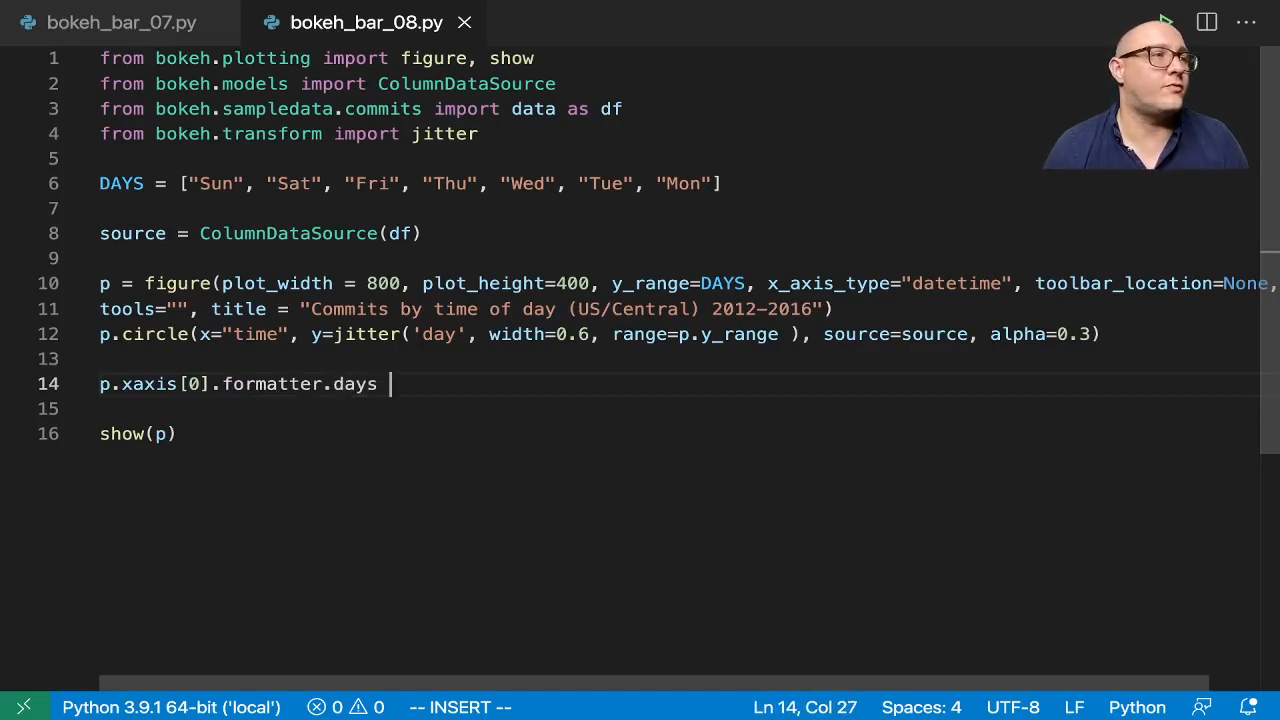
text(= [''])
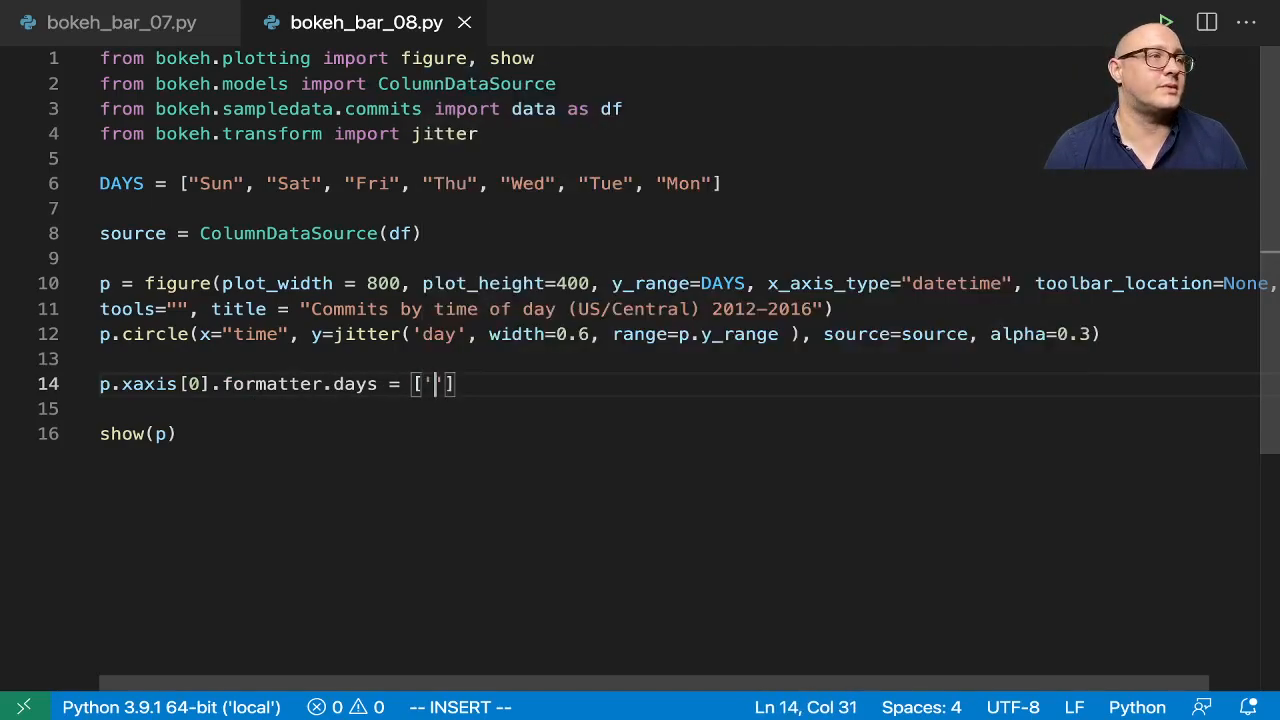
text(%)
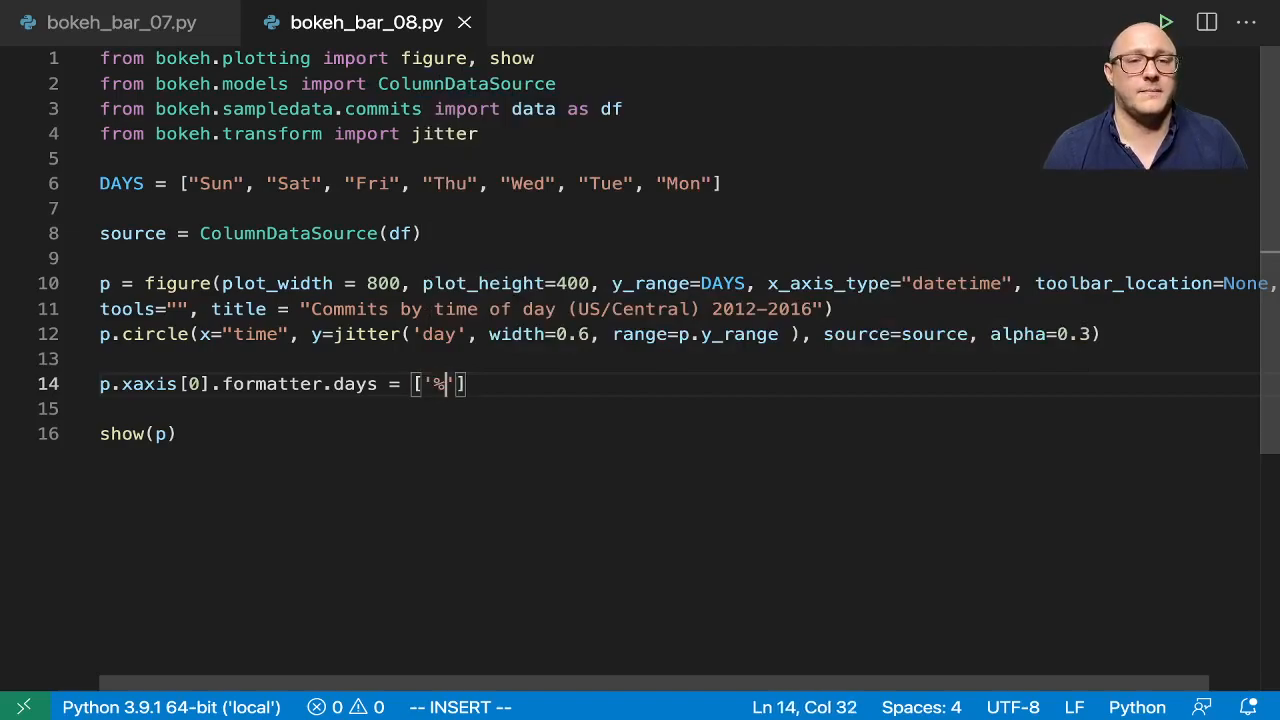
text(Hh)
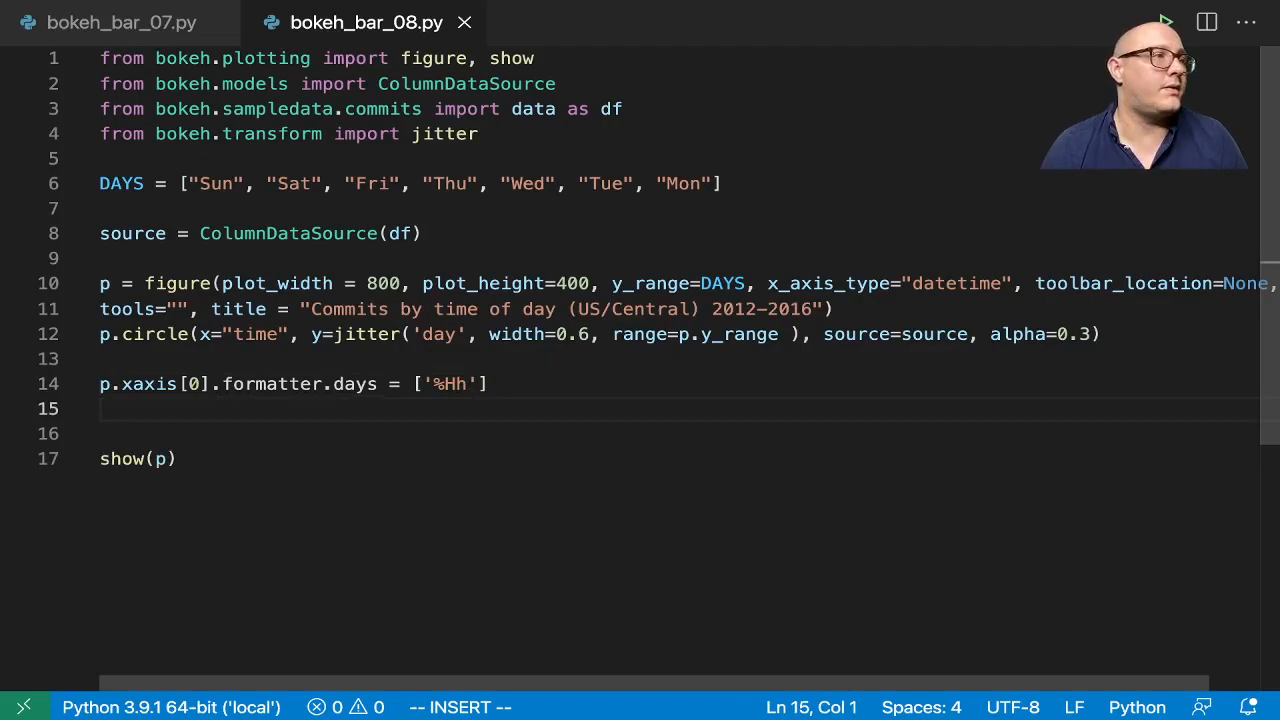
Step: Set x_range range_padding to 0 and ygrid grid_line_color to None
text(p.x_rnag)
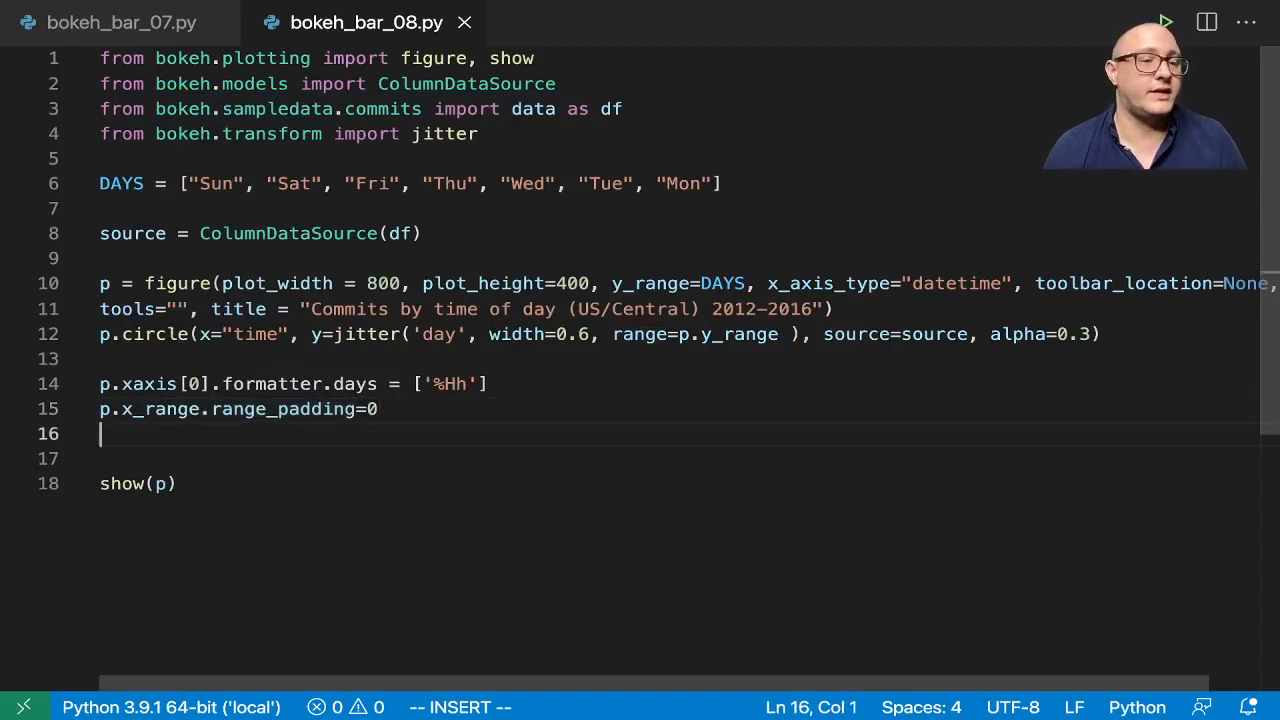
text(p.yri)
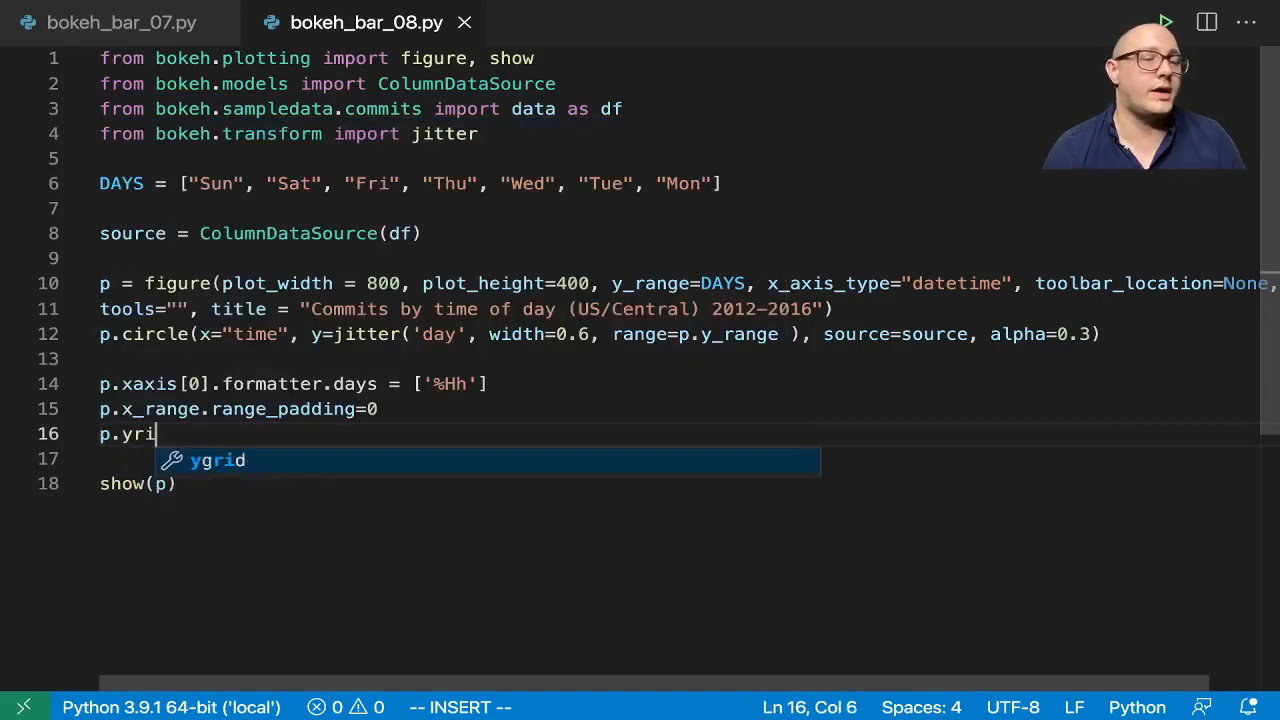
text(grid.g)
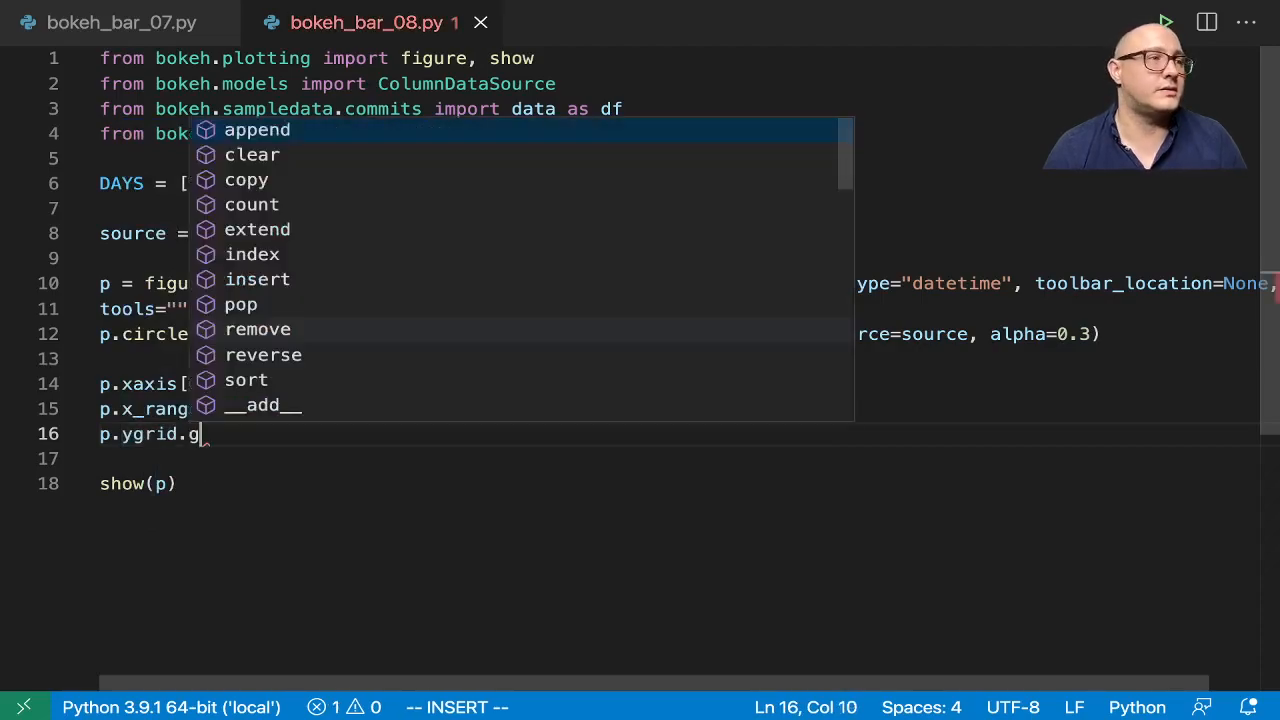
text(ri)
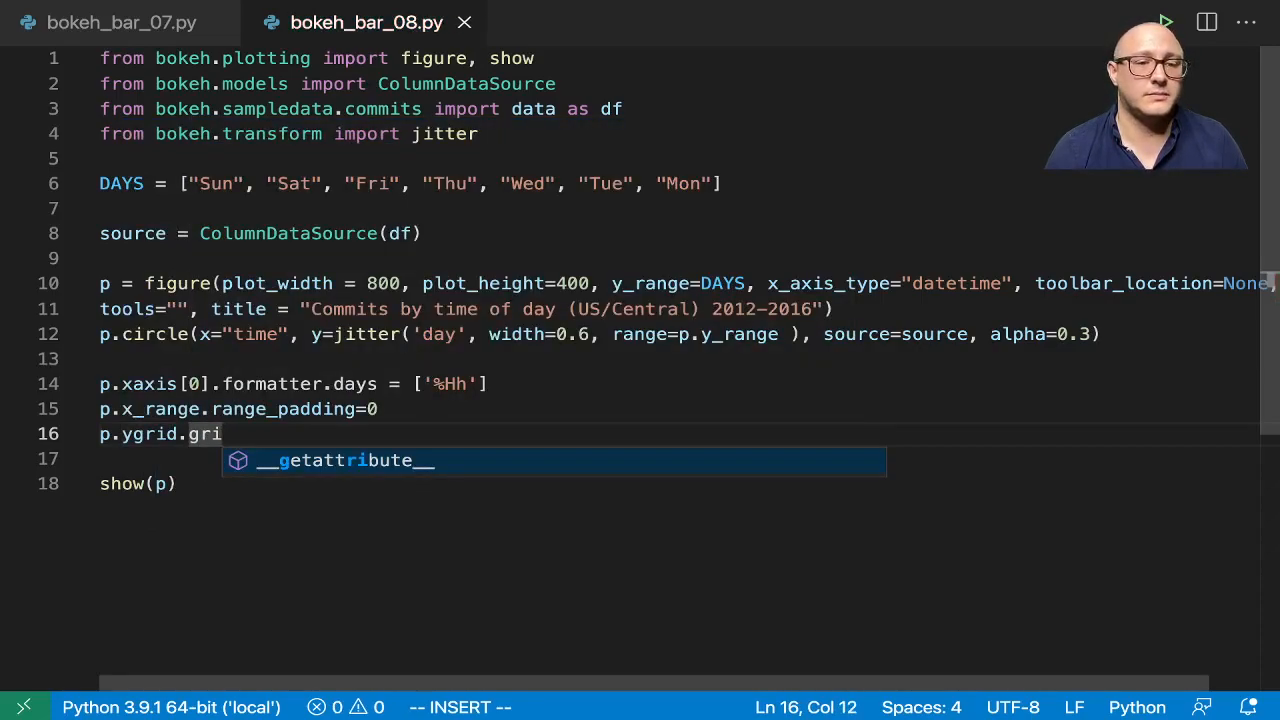
text(d_line_)
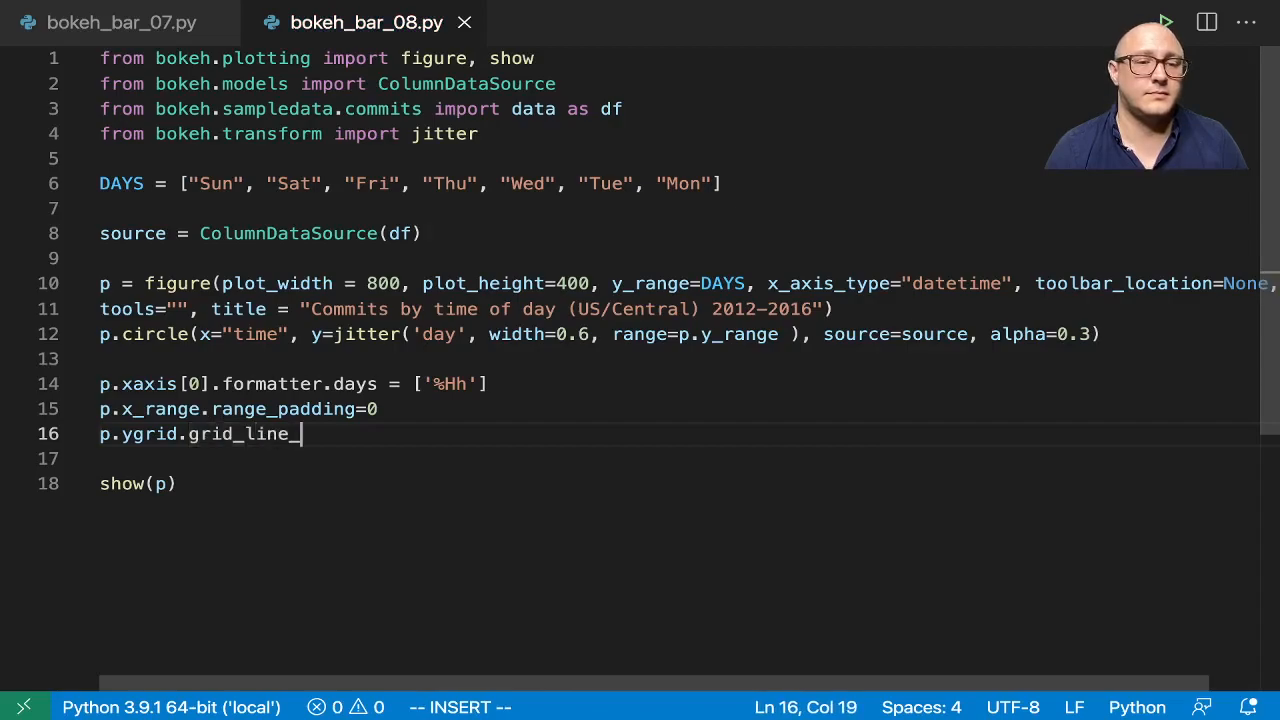
text(color = No)
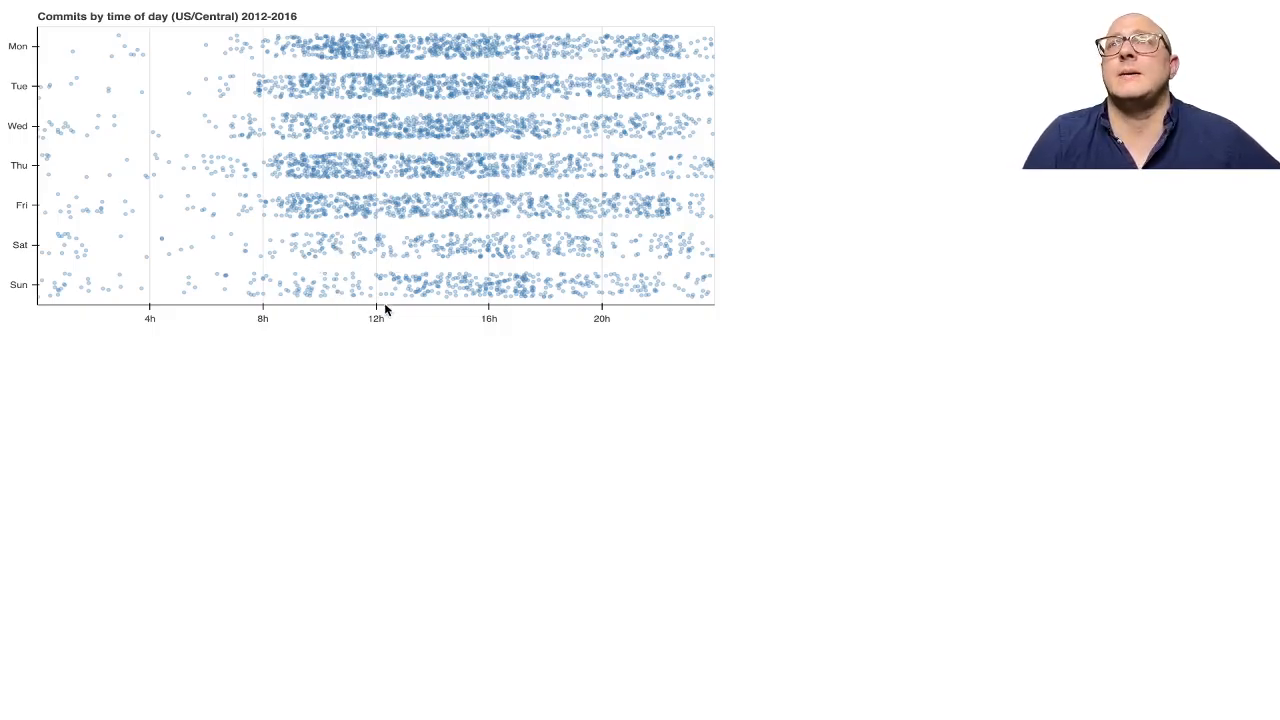
mouse_move(372, 87)
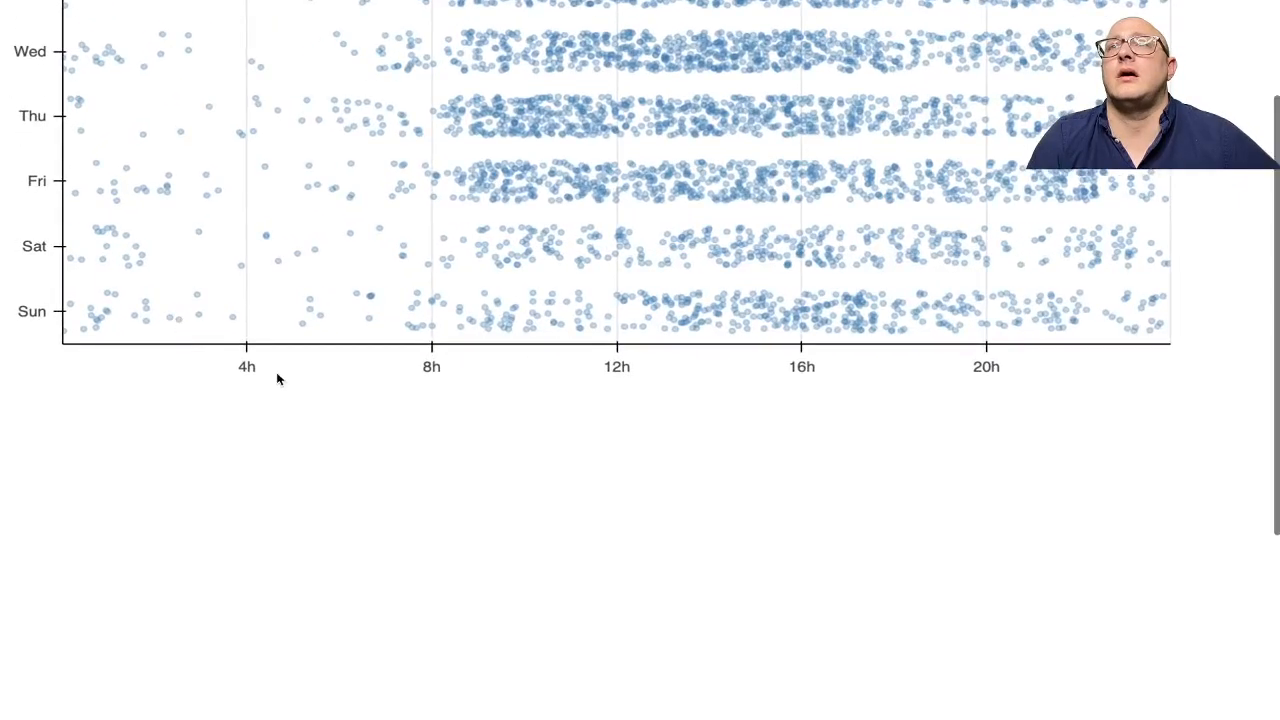
mouse_move(256, 378)
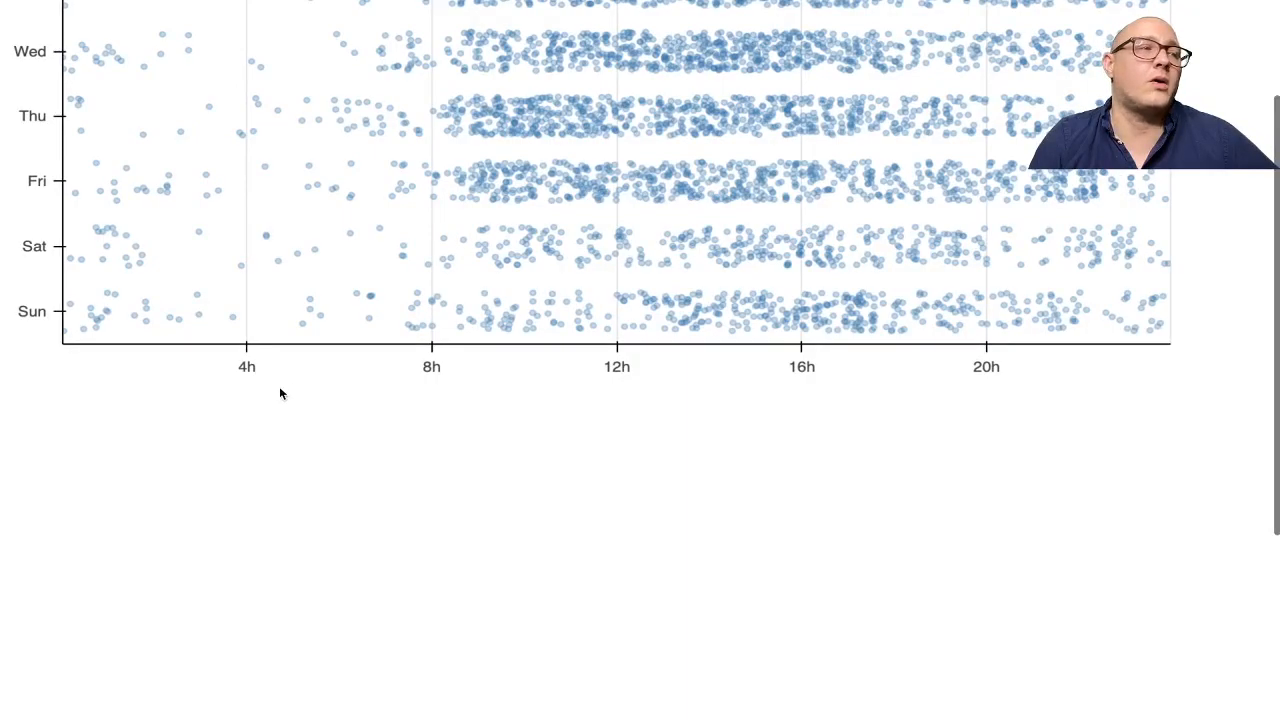
mouse_move(75, 385)
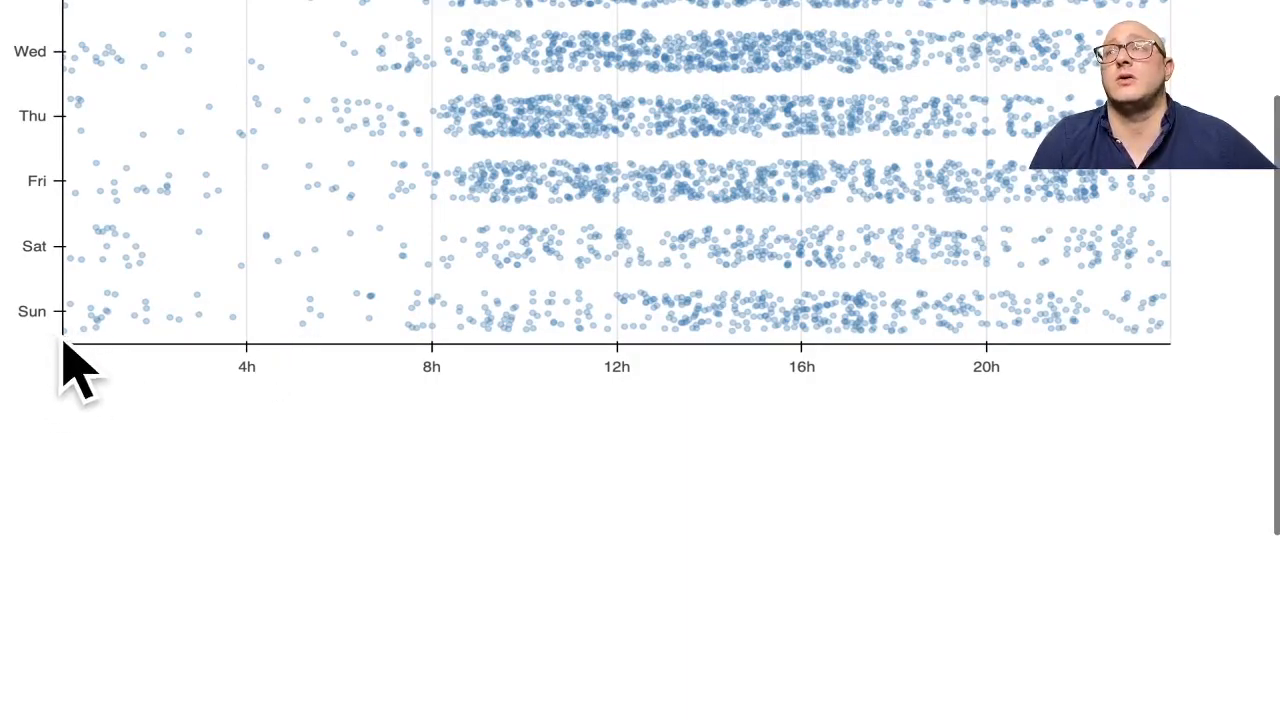
mouse_move(525, 385)
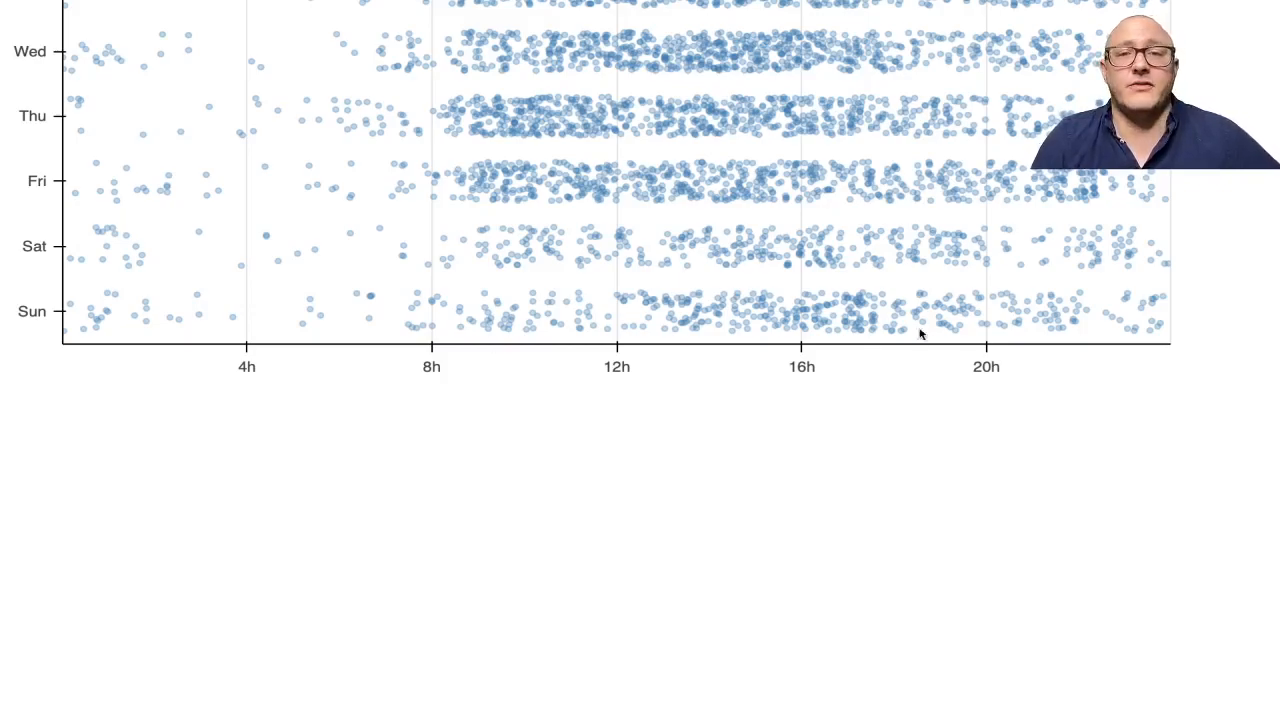
Step: Scroll the browser to inspect the rendered weekday commit plot
scroll(down, 3)
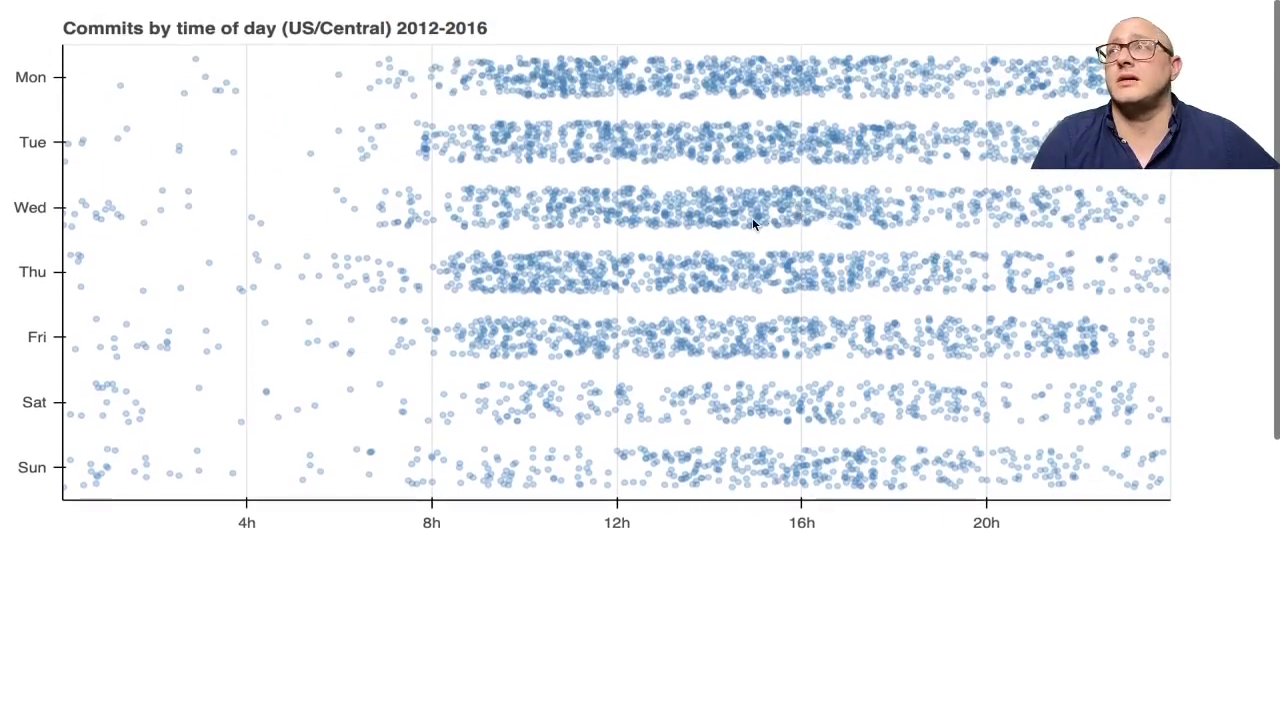